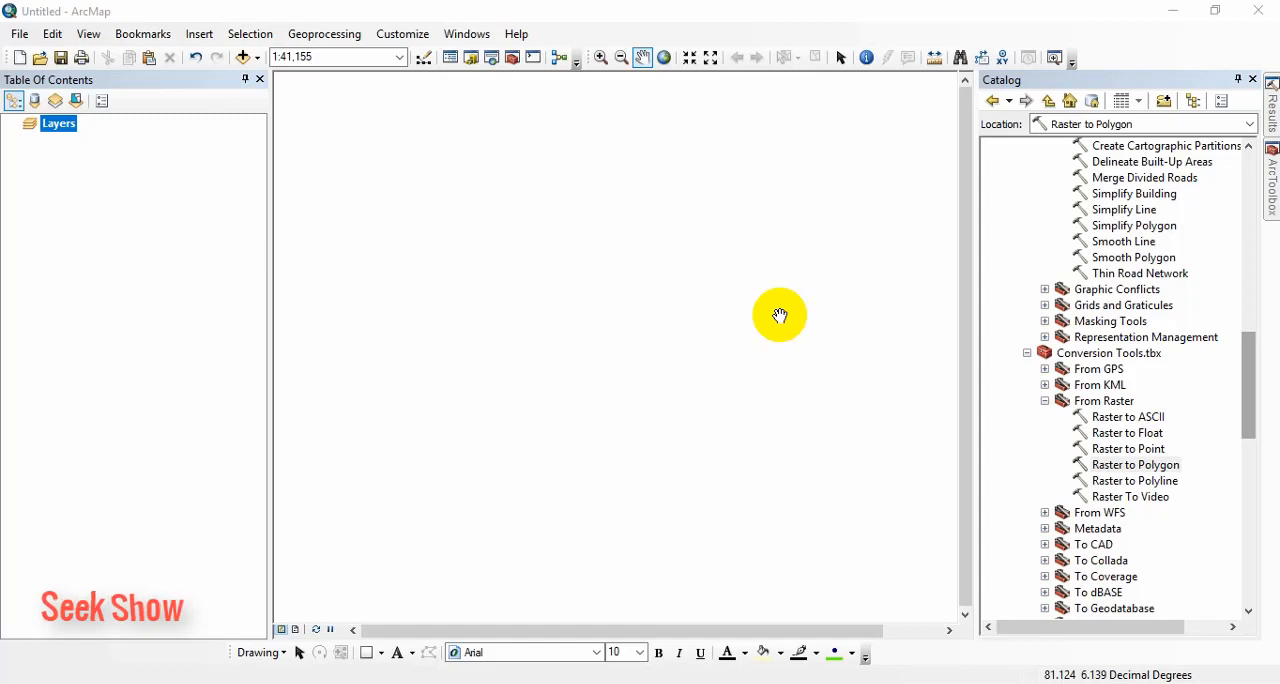
pyautogui.moveTo(700, 288)
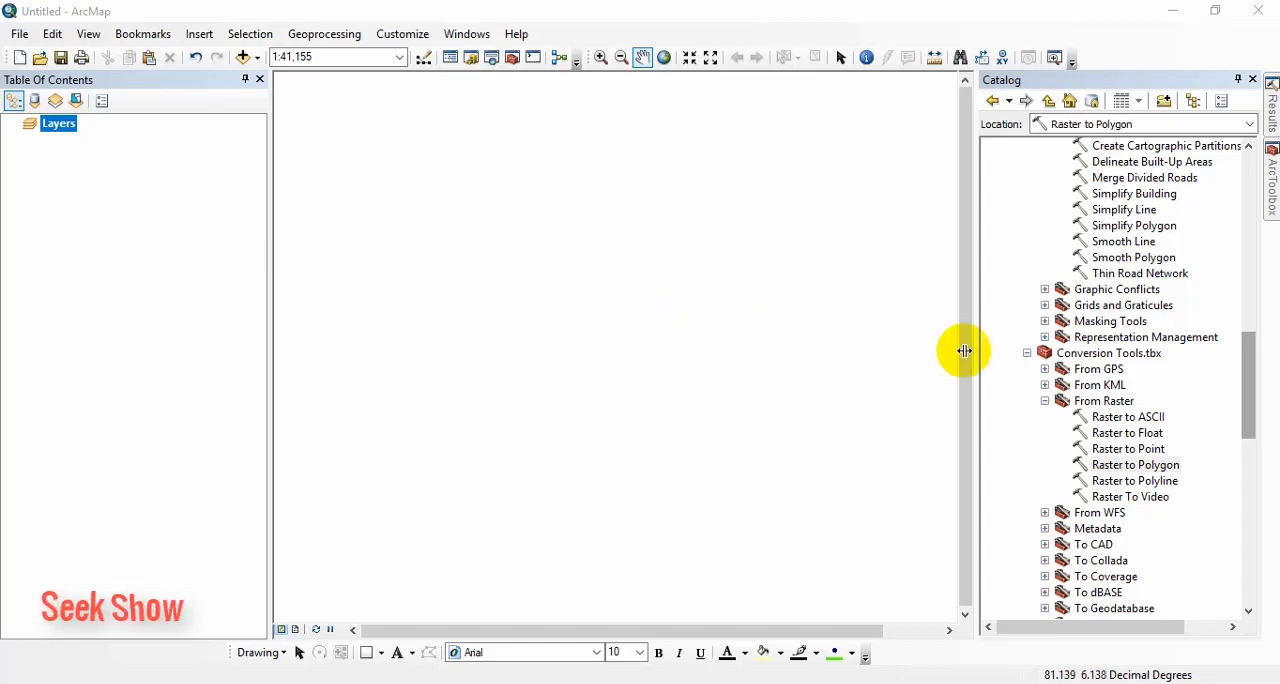
# Create a new toolbox named My Toolbox.tbx in the Seek show Excercise folder
pyautogui.scroll(-3)
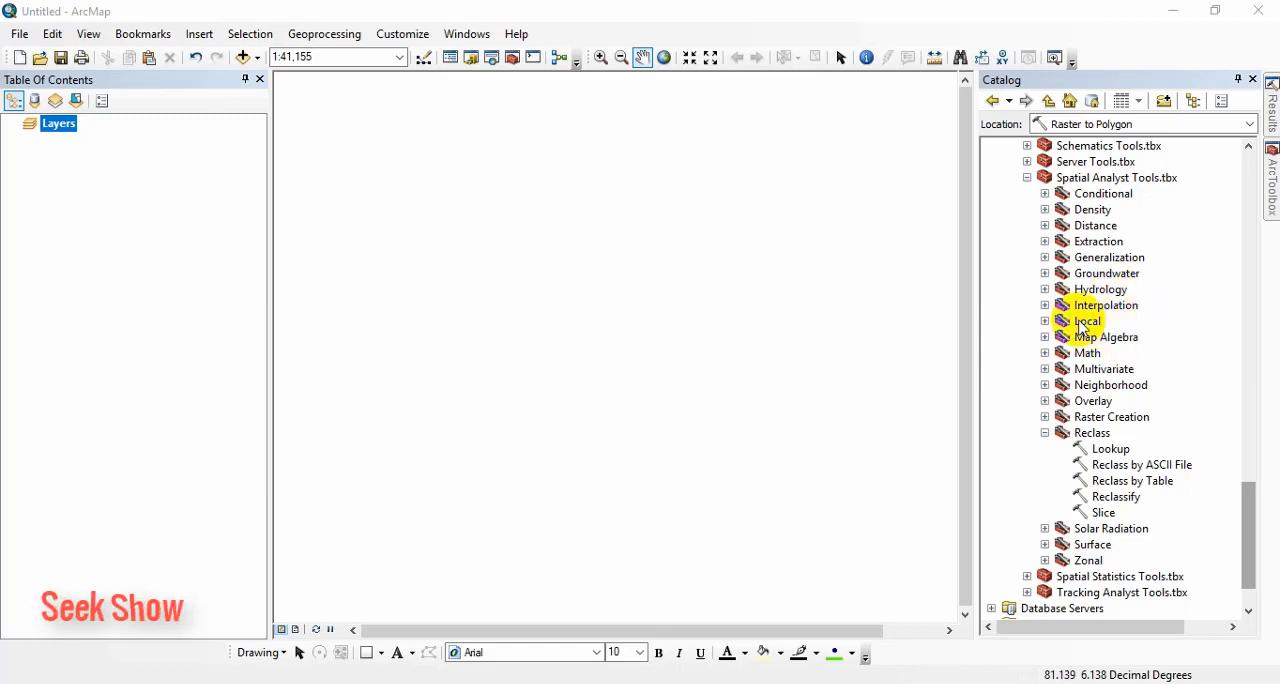
pyautogui.moveTo(1108, 336)
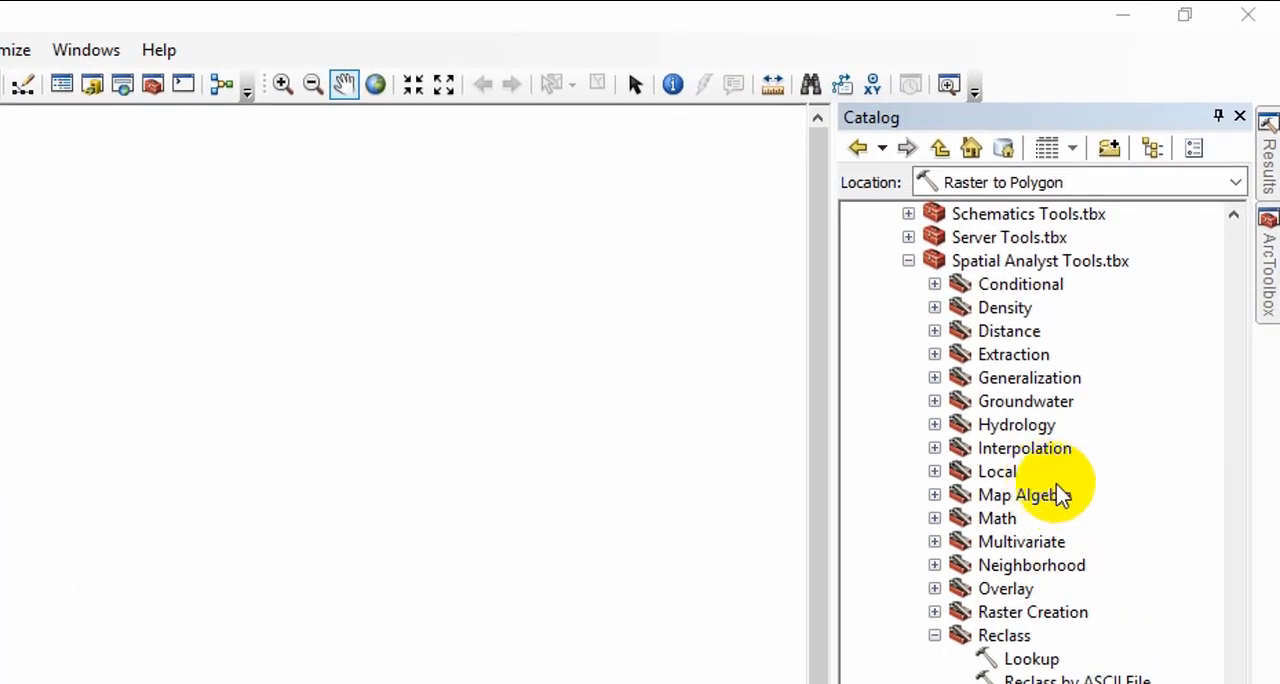
pyautogui.moveTo(878, 434)
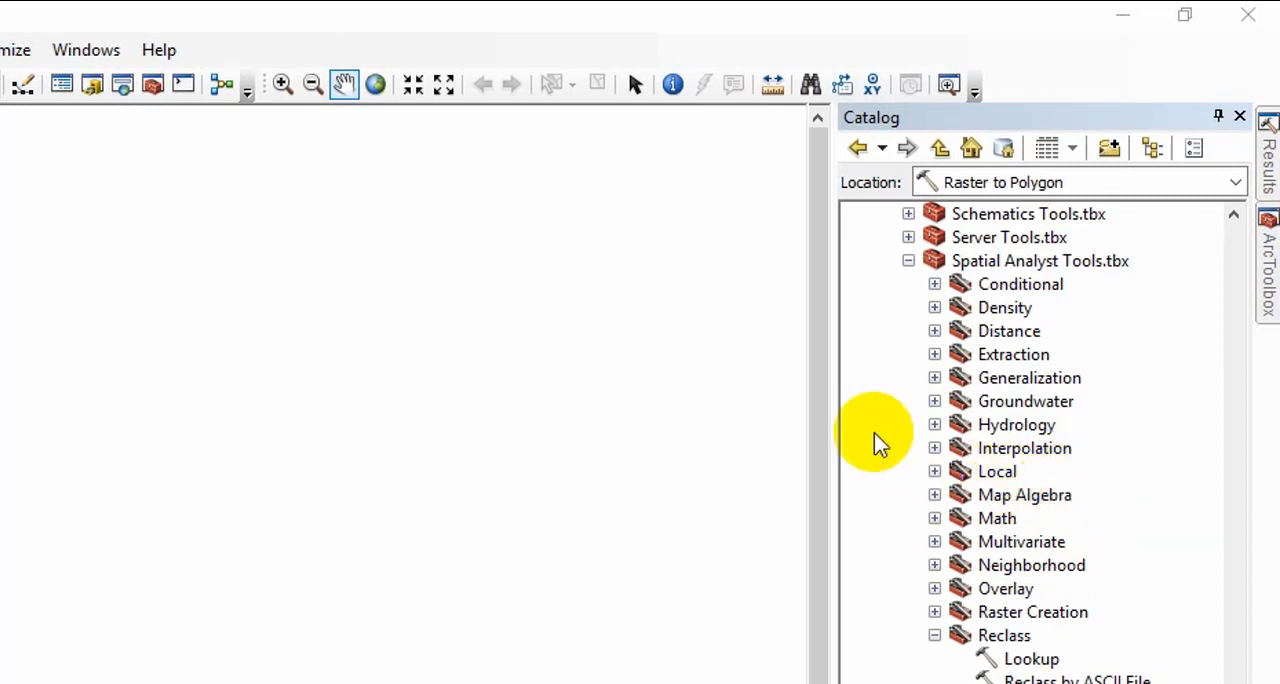
pyautogui.moveTo(672, 432)
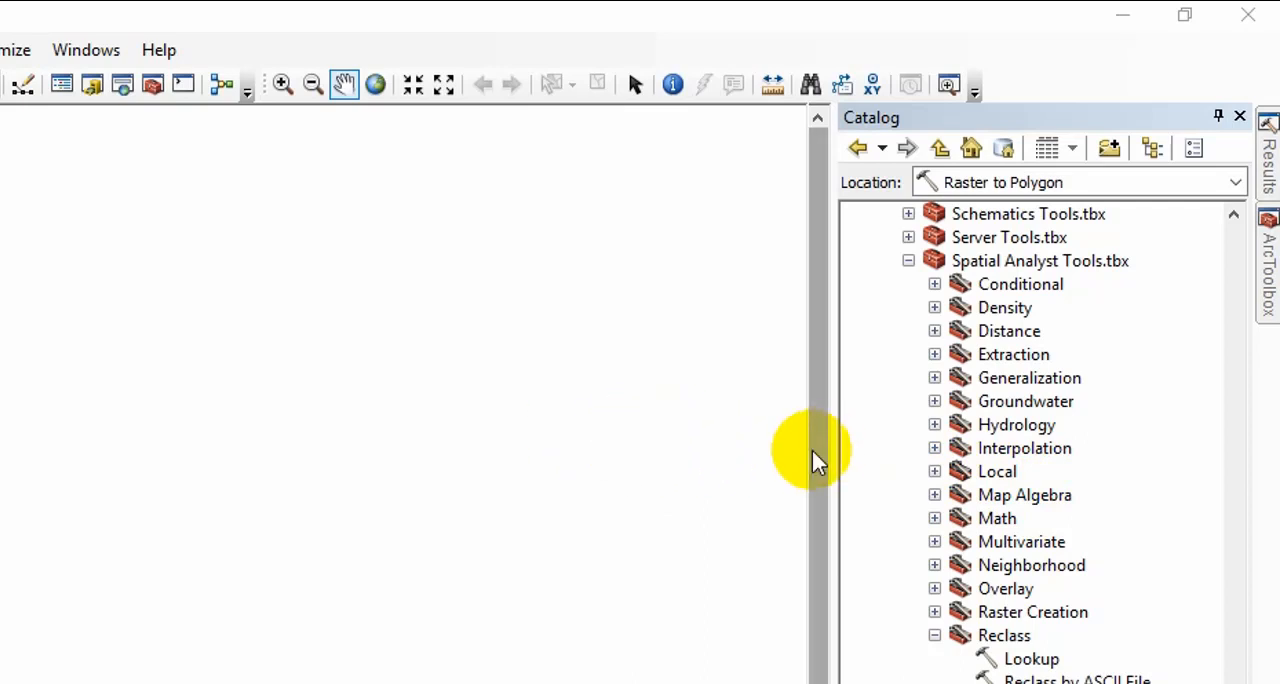
pyautogui.moveTo(844, 490)
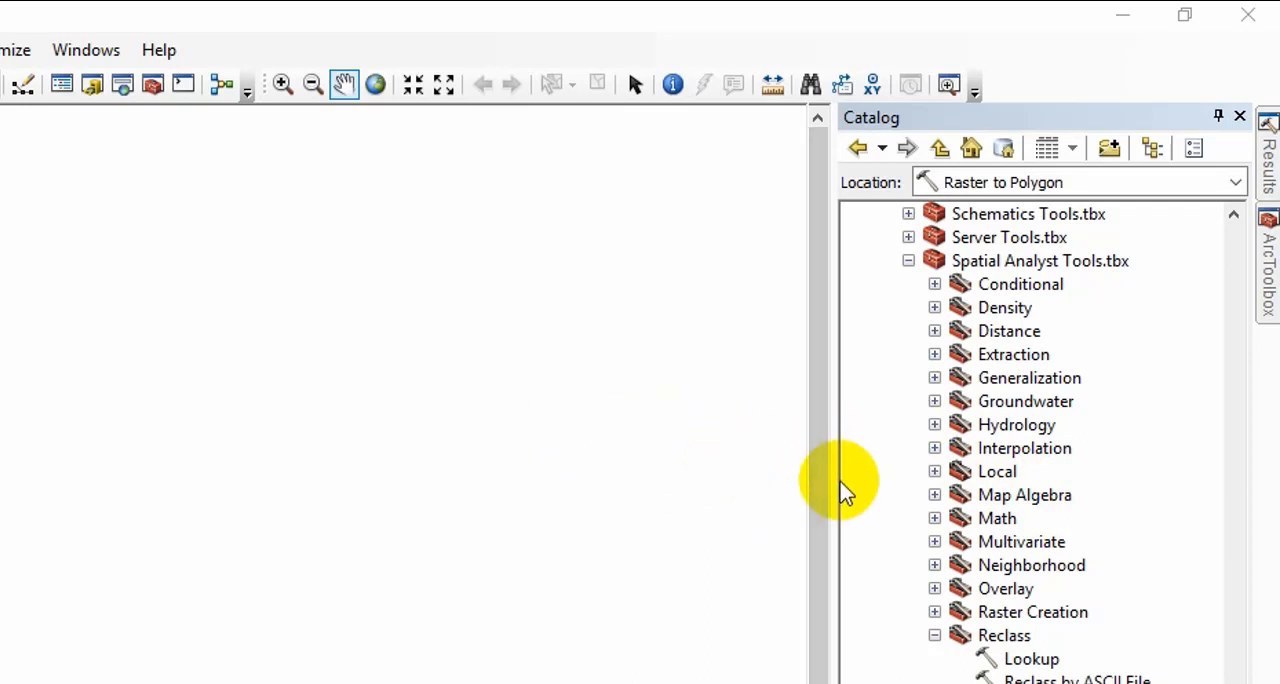
pyautogui.moveTo(704, 452)
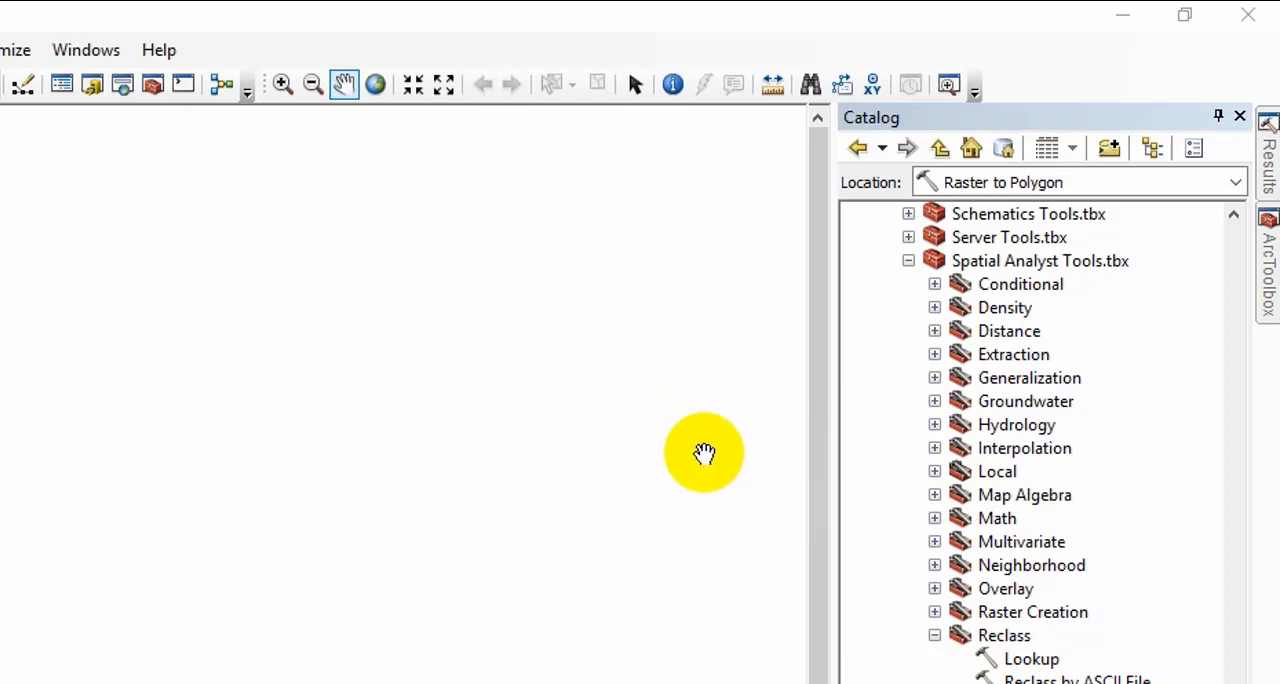
pyautogui.moveTo(744, 430)
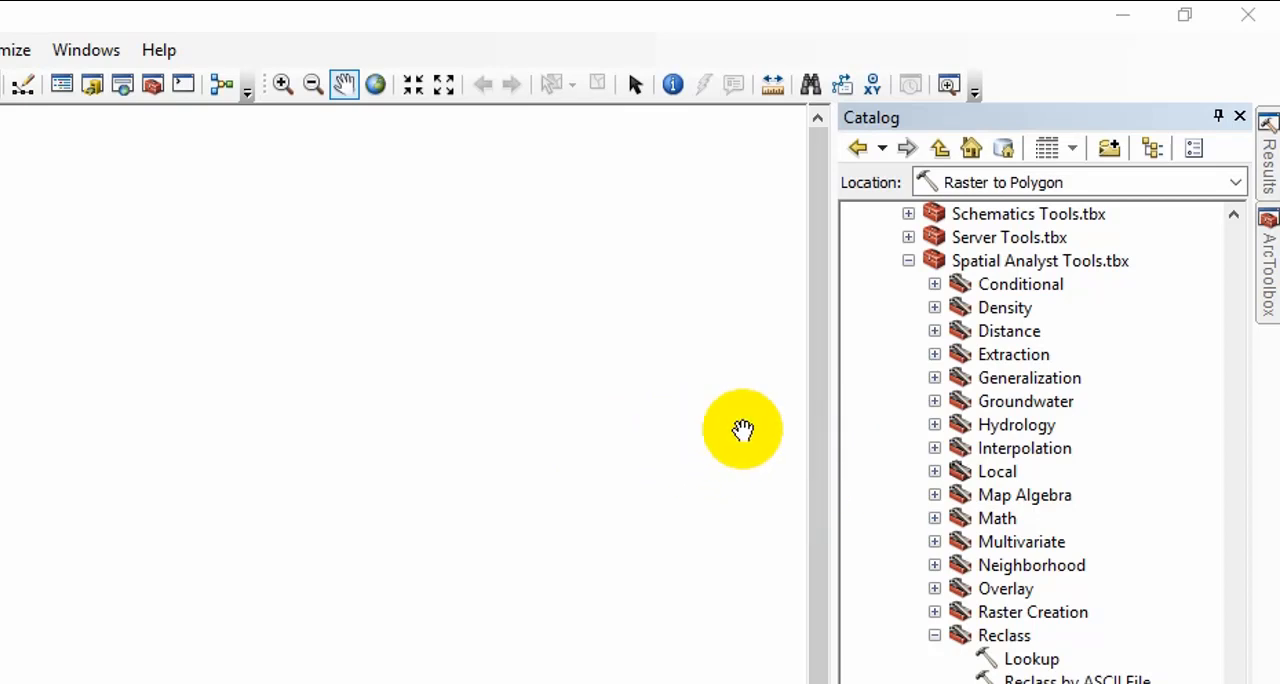
pyautogui.moveTo(824, 476)
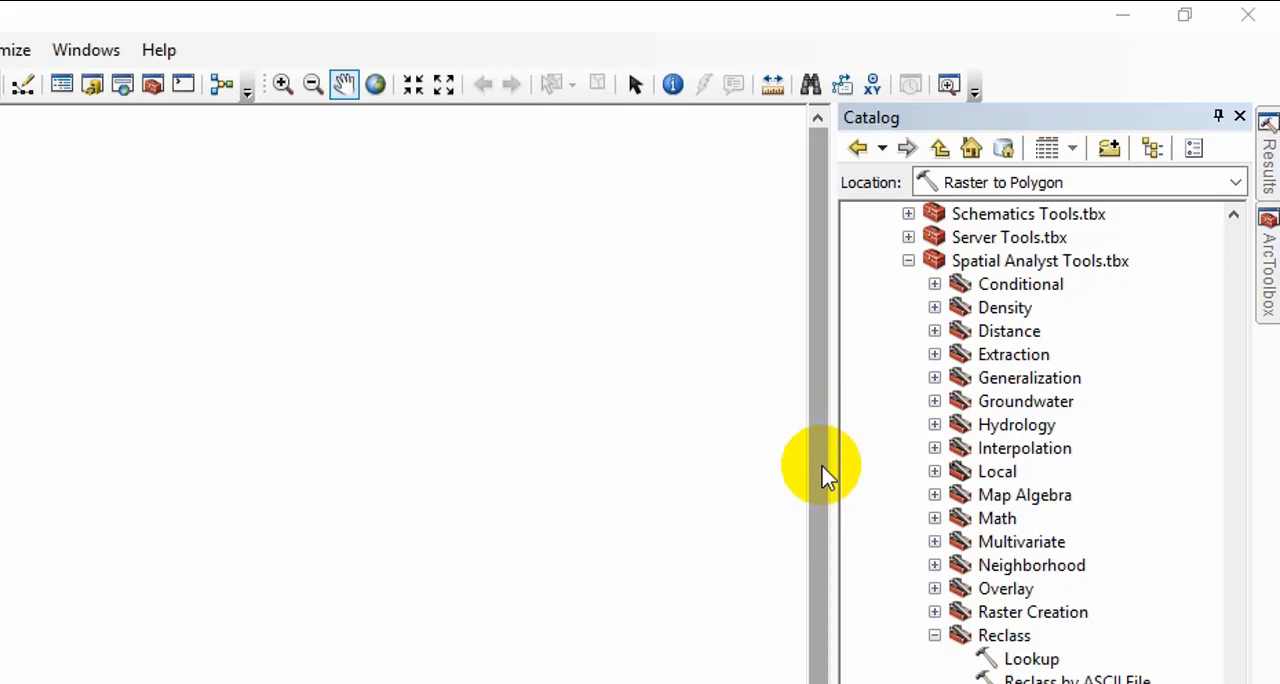
pyautogui.moveTo(552, 380)
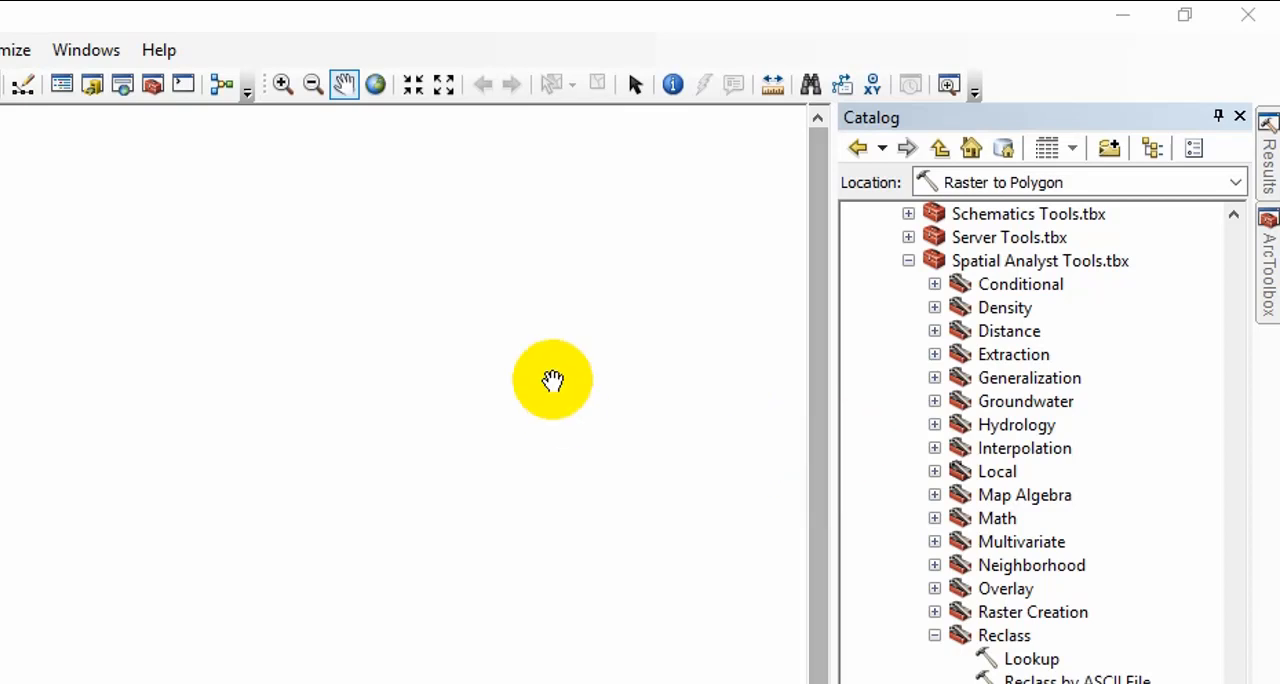
pyautogui.moveTo(784, 424)
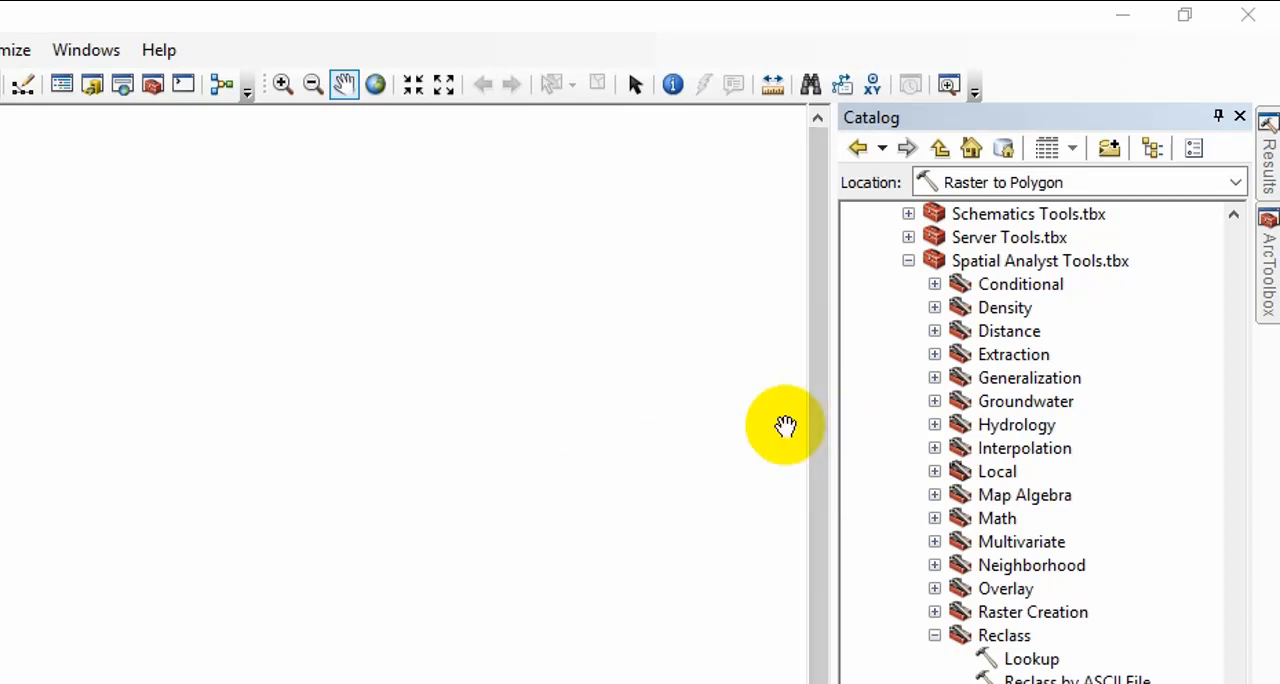
pyautogui.moveTo(670, 352)
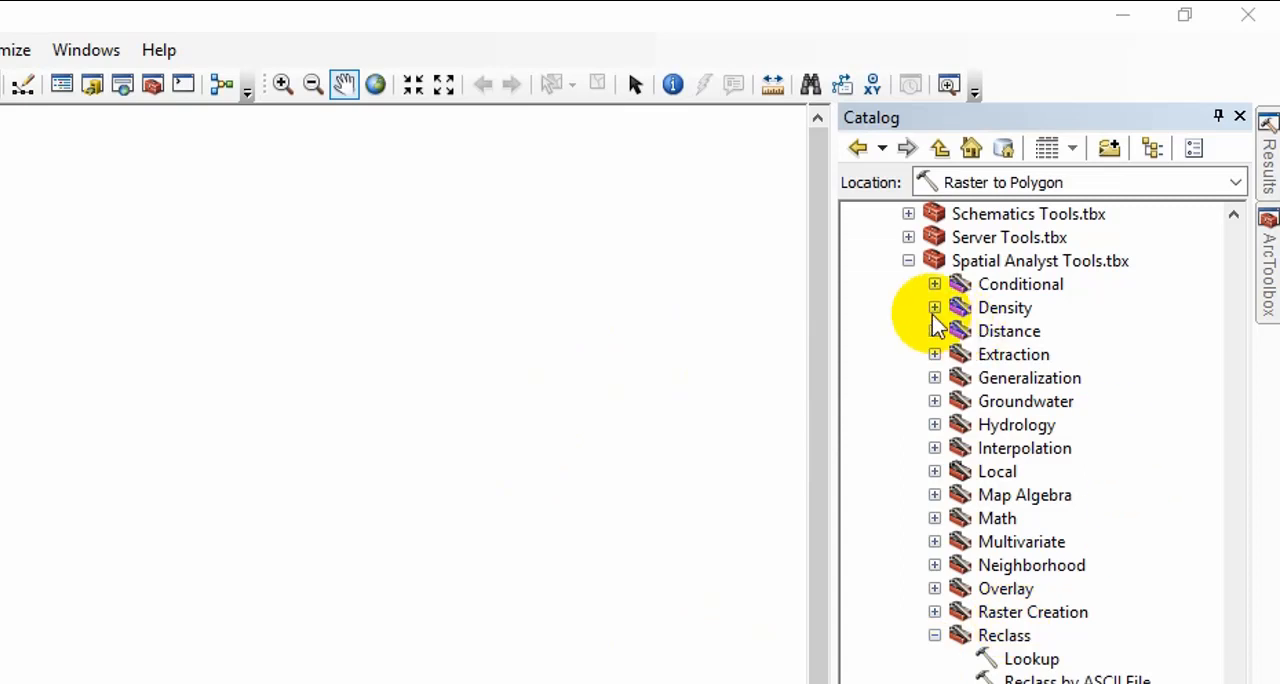
pyautogui.moveTo(936, 324)
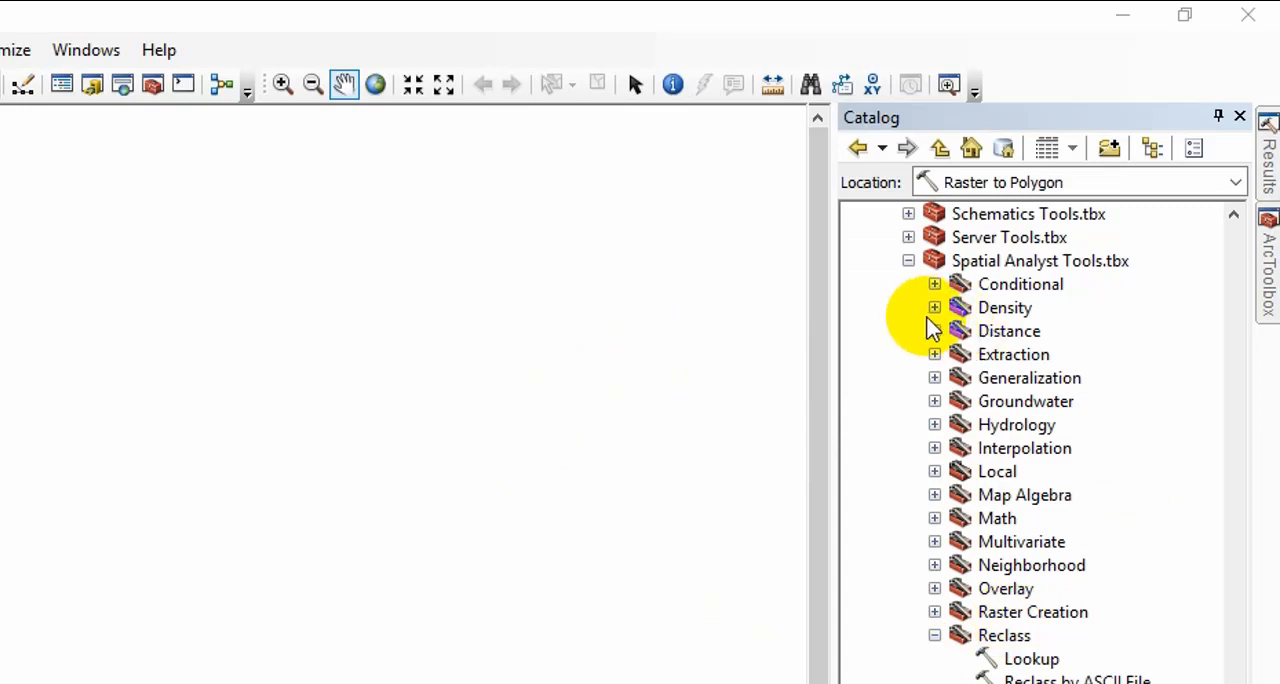
pyautogui.moveTo(918, 344)
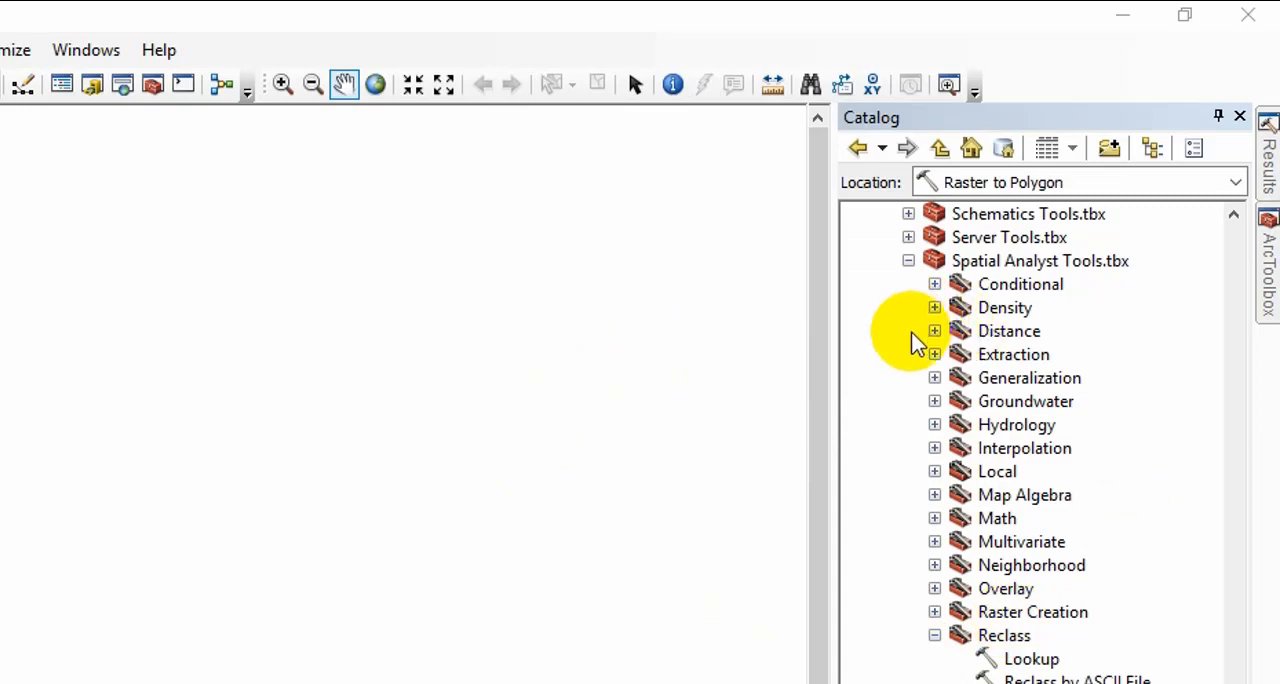
pyautogui.moveTo(1008, 332)
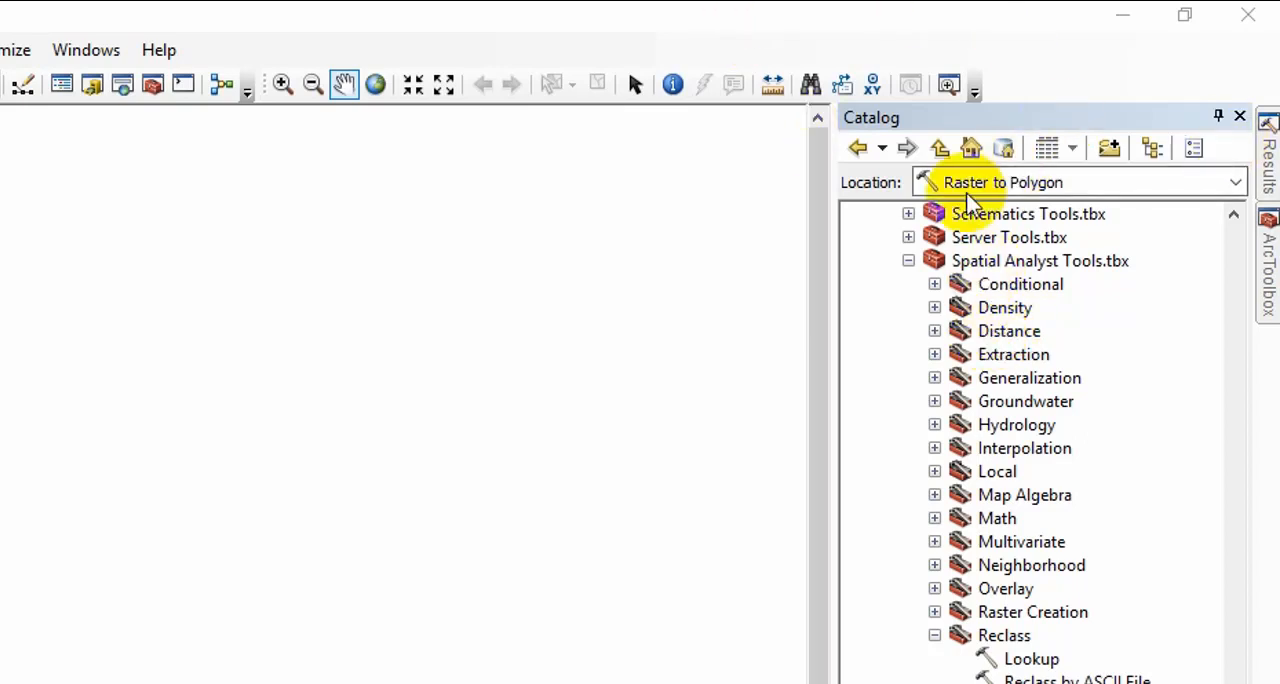
pyautogui.moveTo(1064, 40)
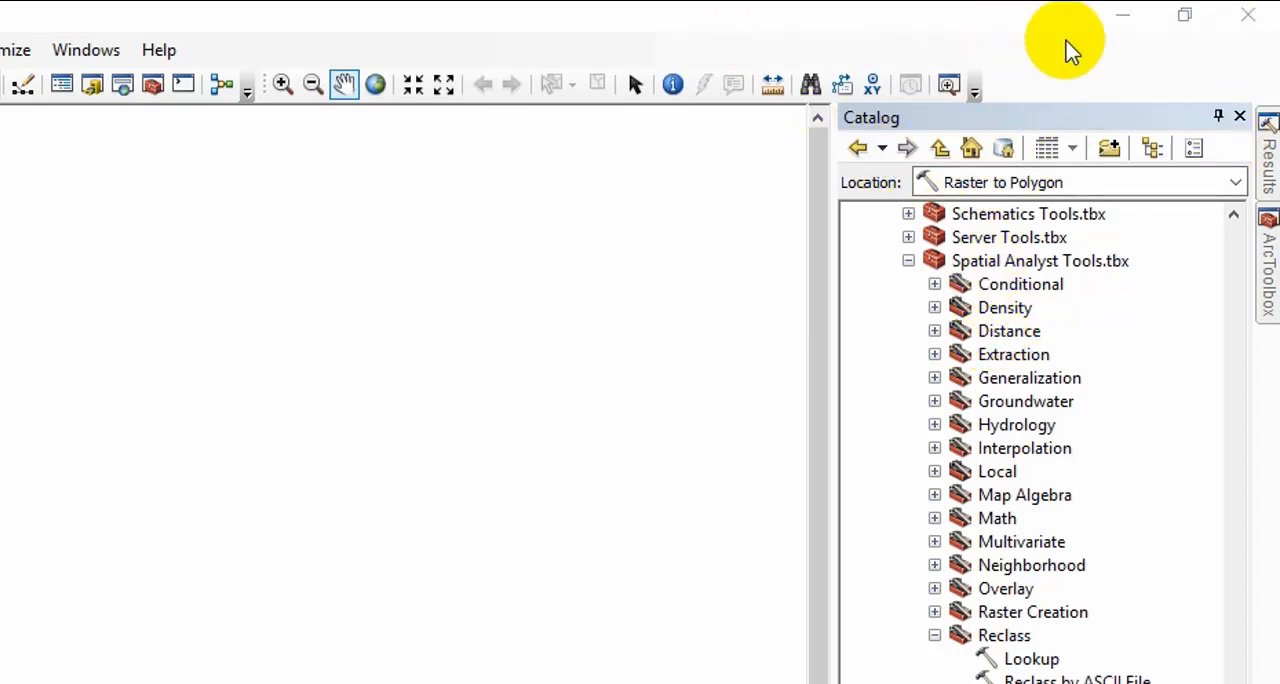
pyautogui.moveTo(314, 432)
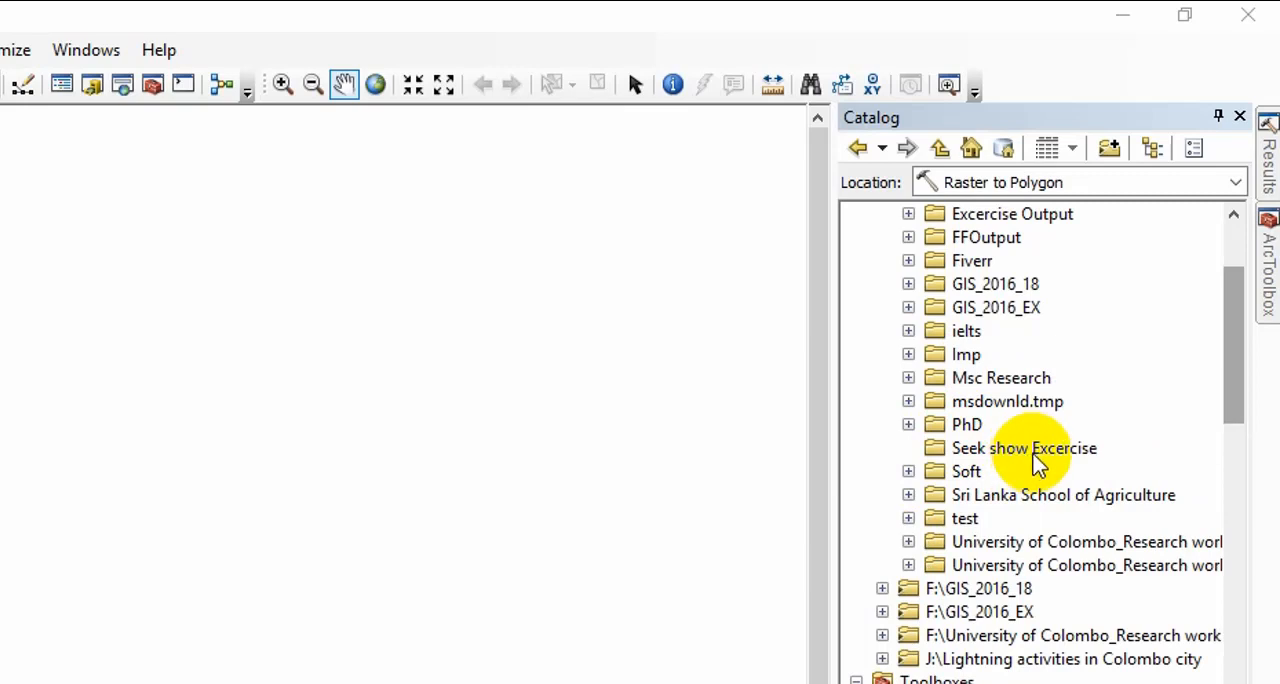
pyautogui.rightClick(1024, 448)
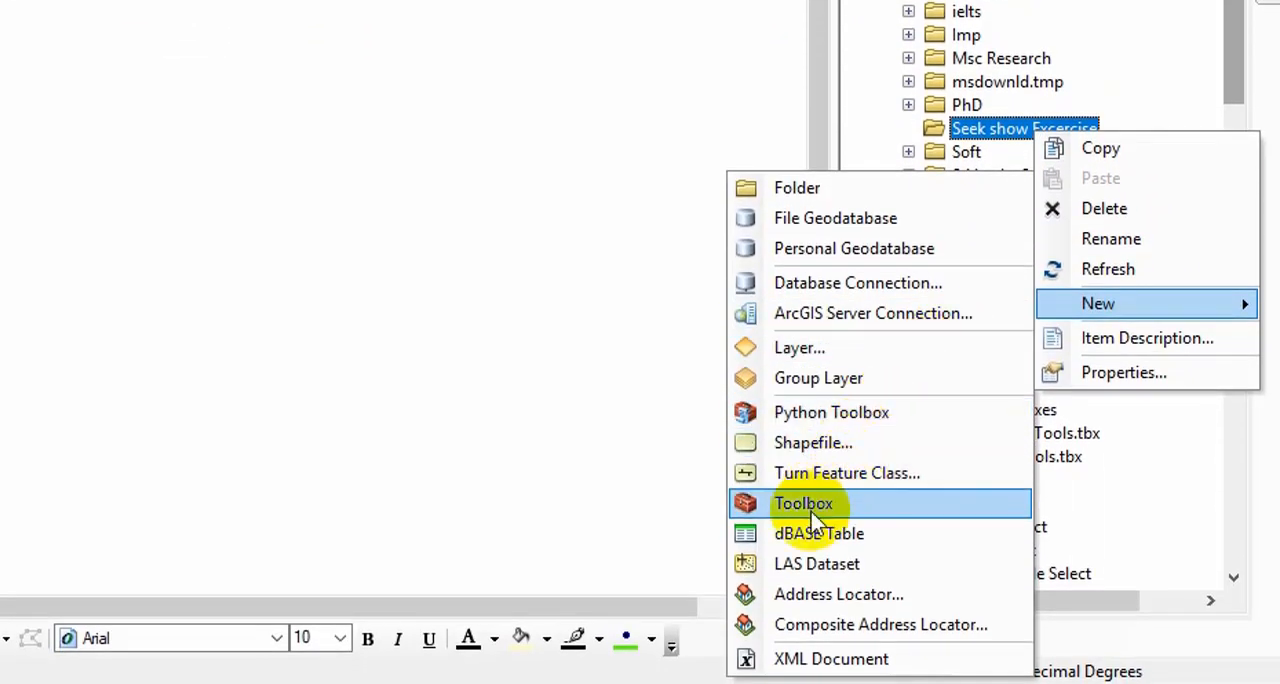
pyautogui.click(804, 504)
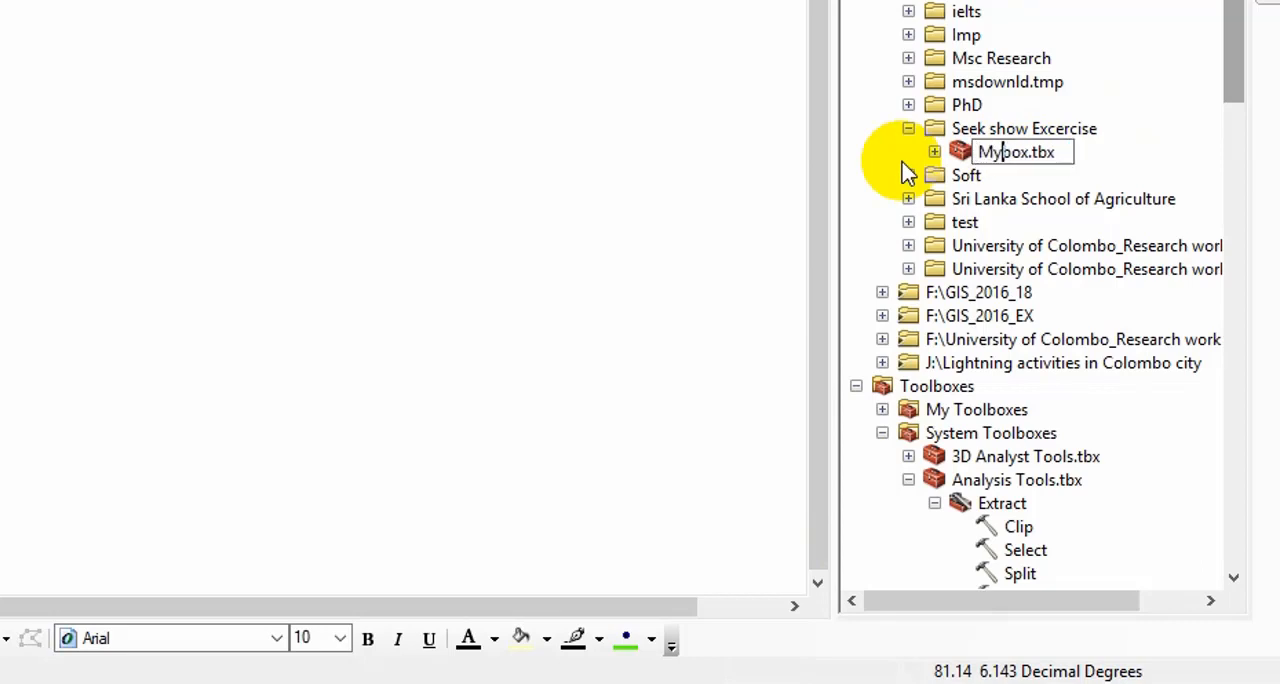
pyautogui.write('My Toolbox.tbx')
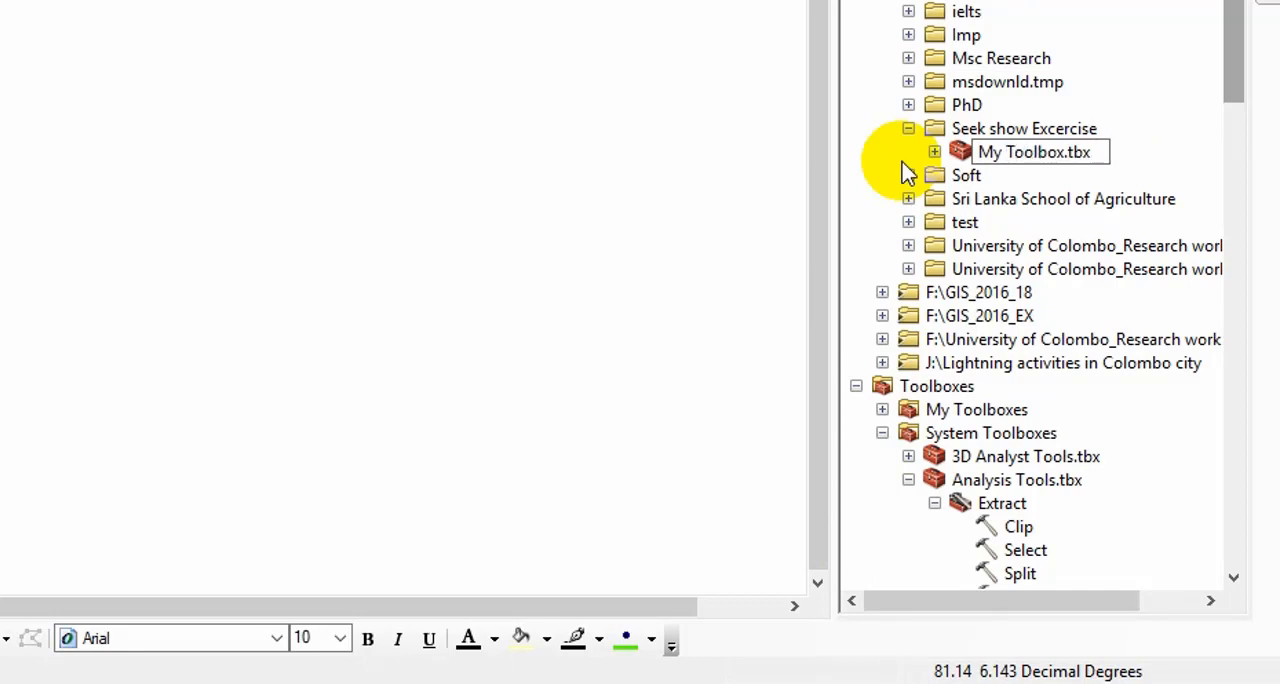
pyautogui.click(1024, 128)
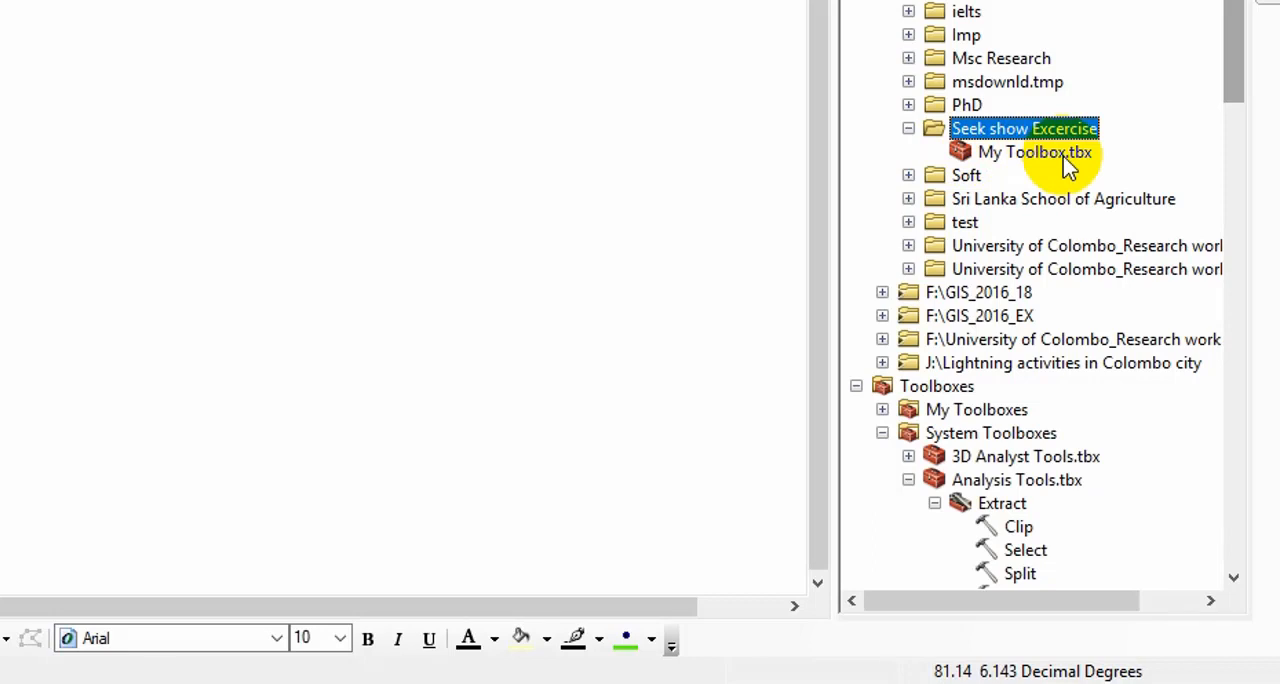
# Add a new empty model to My Toolbox.tbx and close its ModelBuilder window
pyautogui.click(1036, 152)
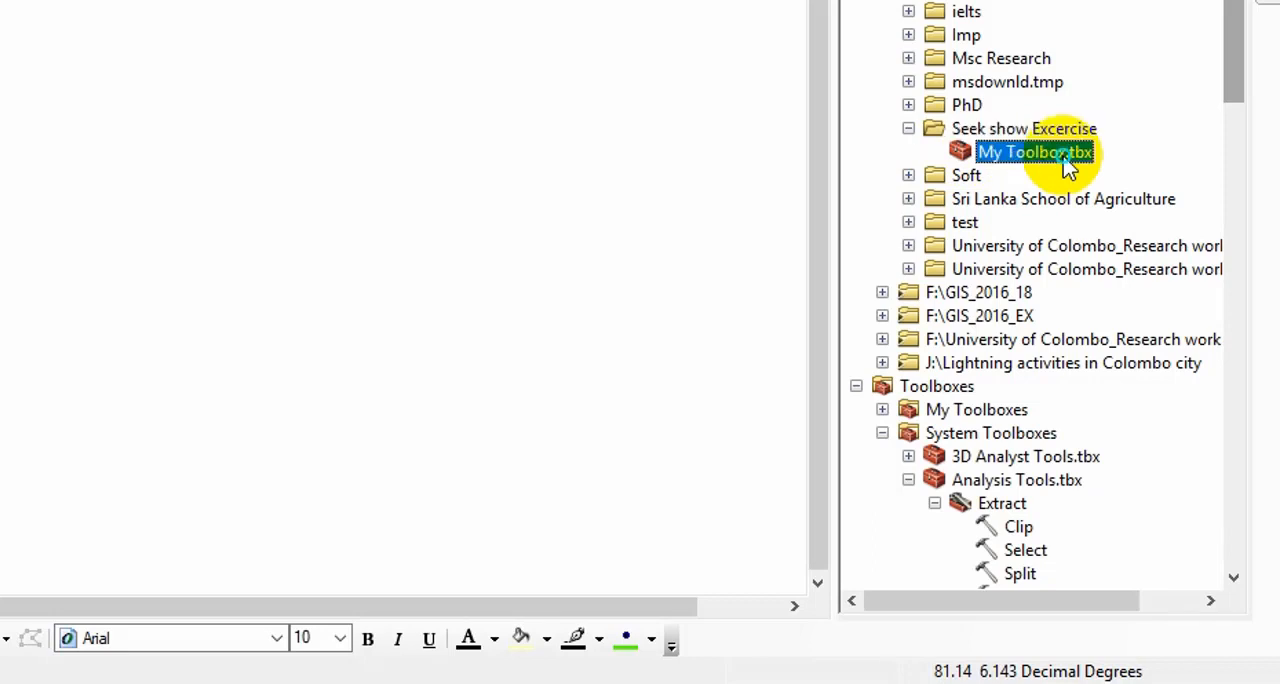
pyautogui.rightClick(1034, 152)
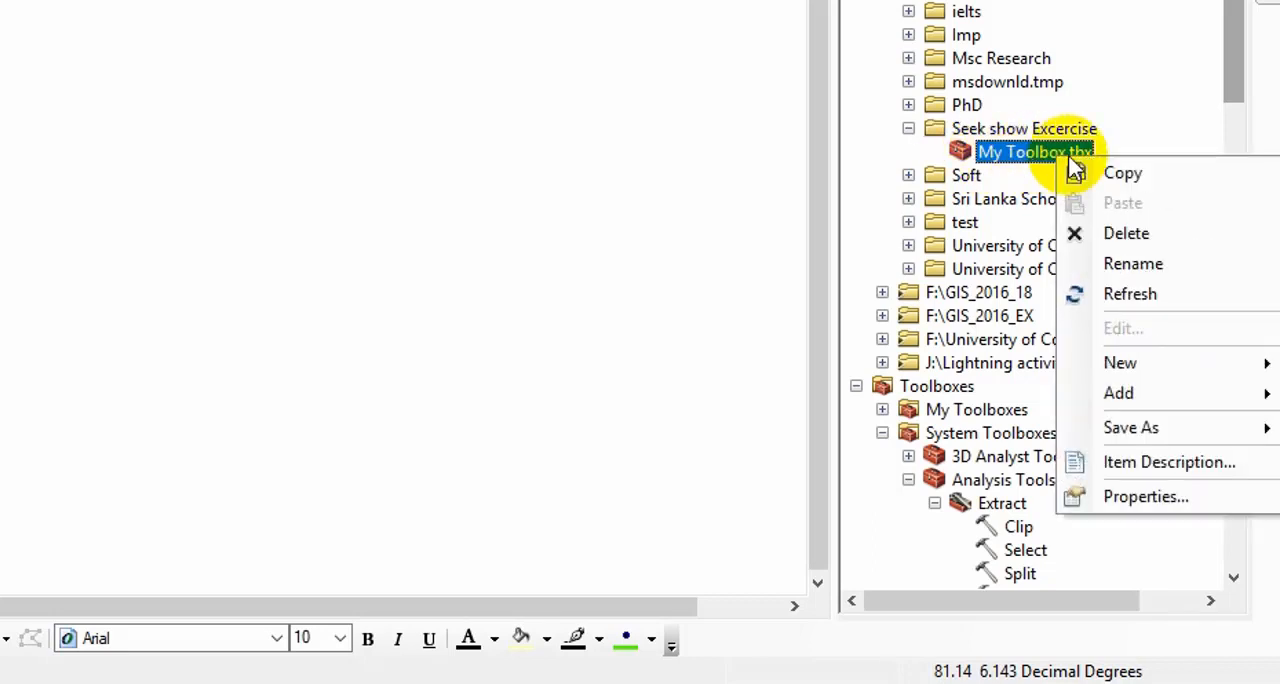
pyautogui.moveTo(1120, 362)
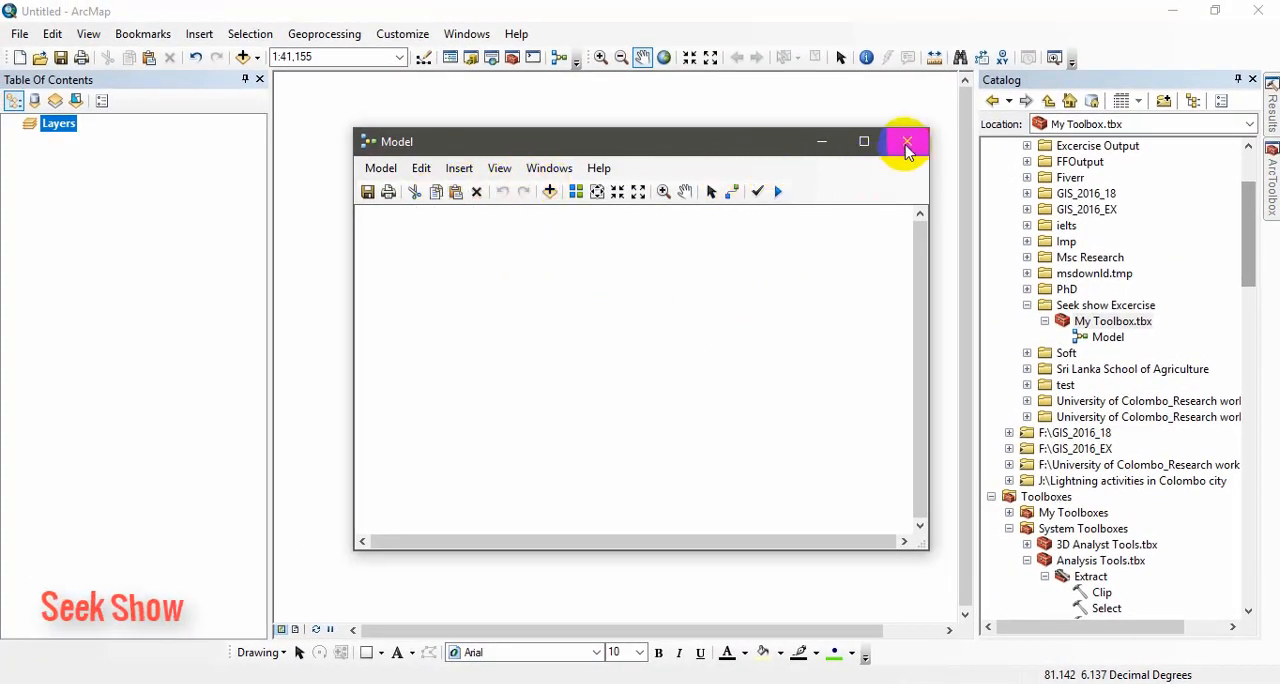
pyautogui.click(904, 140)
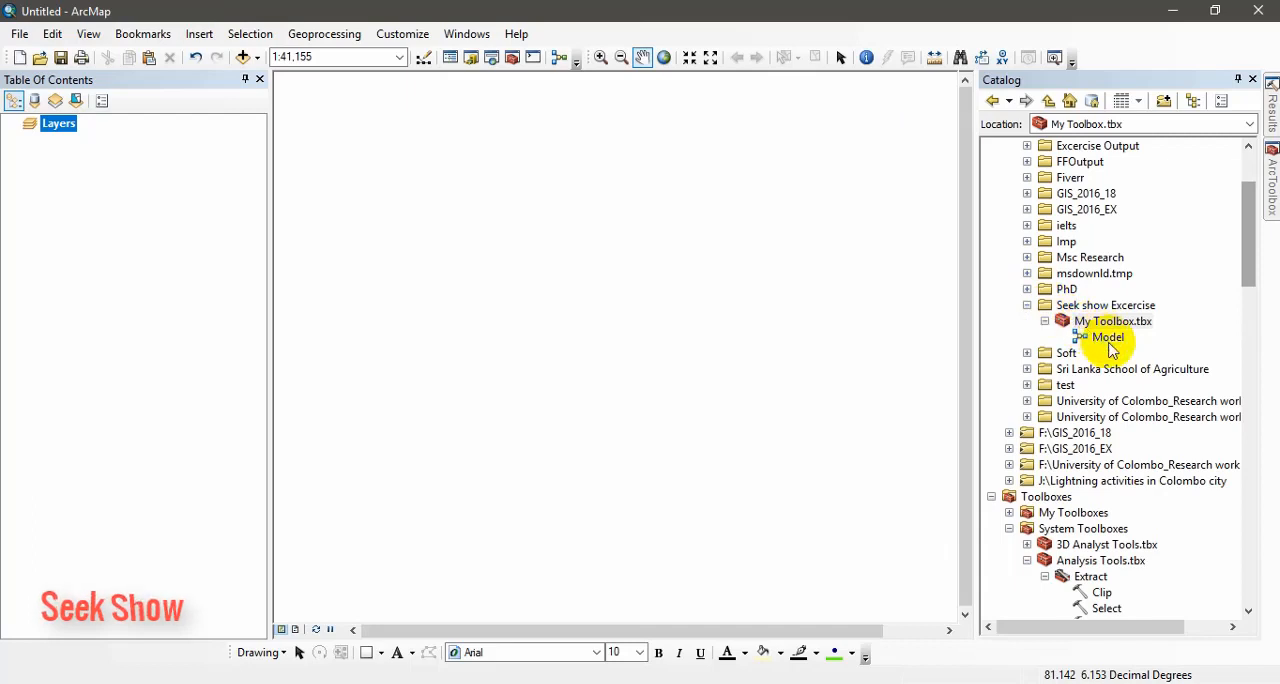
pyautogui.rightClick(1106, 336)
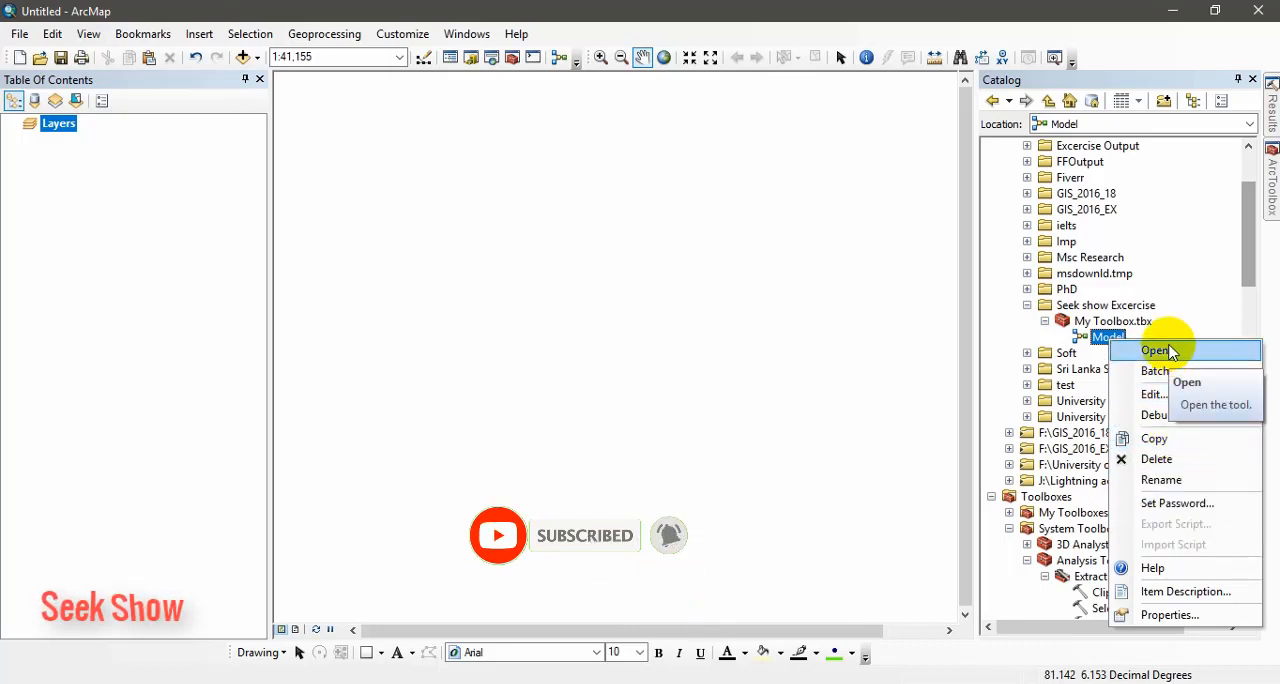
pyautogui.moveTo(1156, 460)
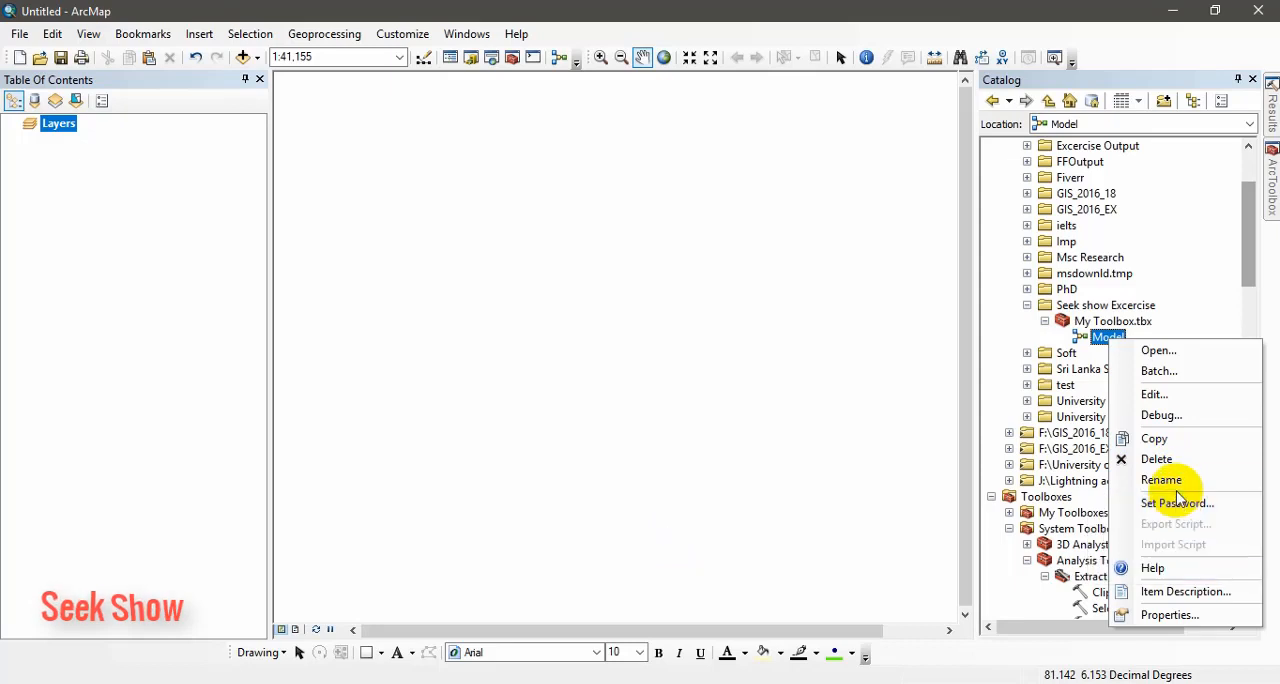
pyautogui.click(1160, 480)
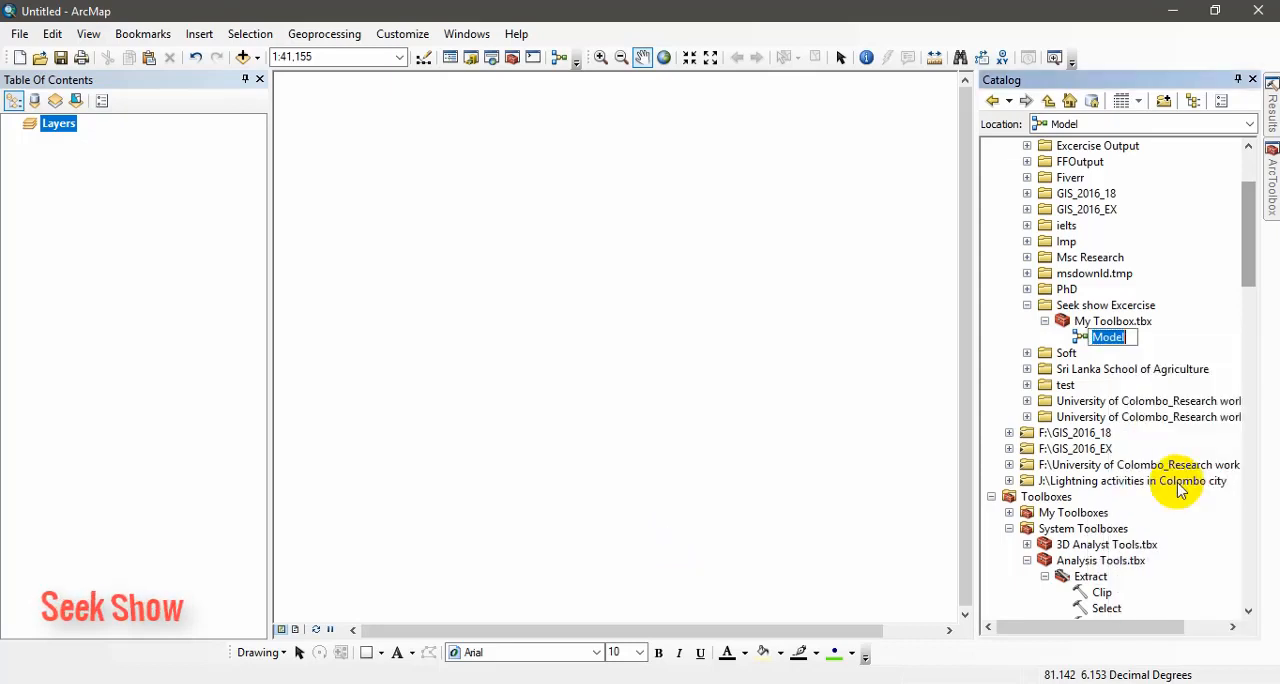
pyautogui.moveTo(1104, 450)
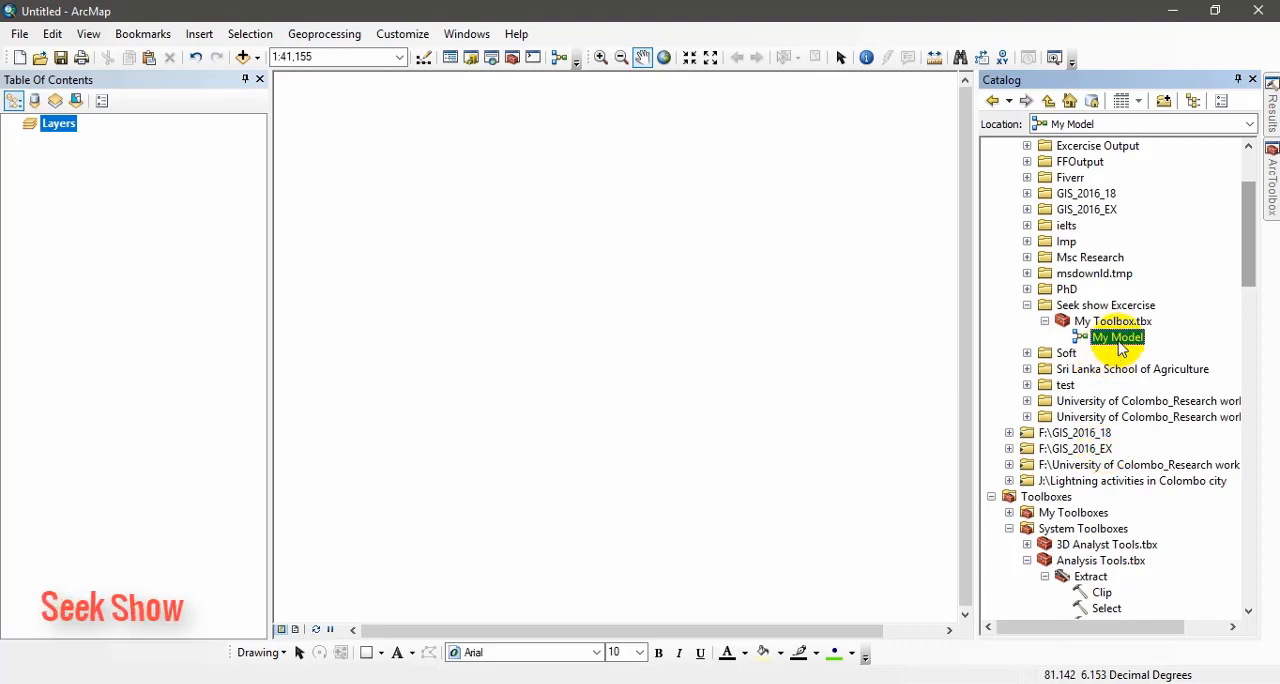
pyautogui.doubleClick(1116, 336)
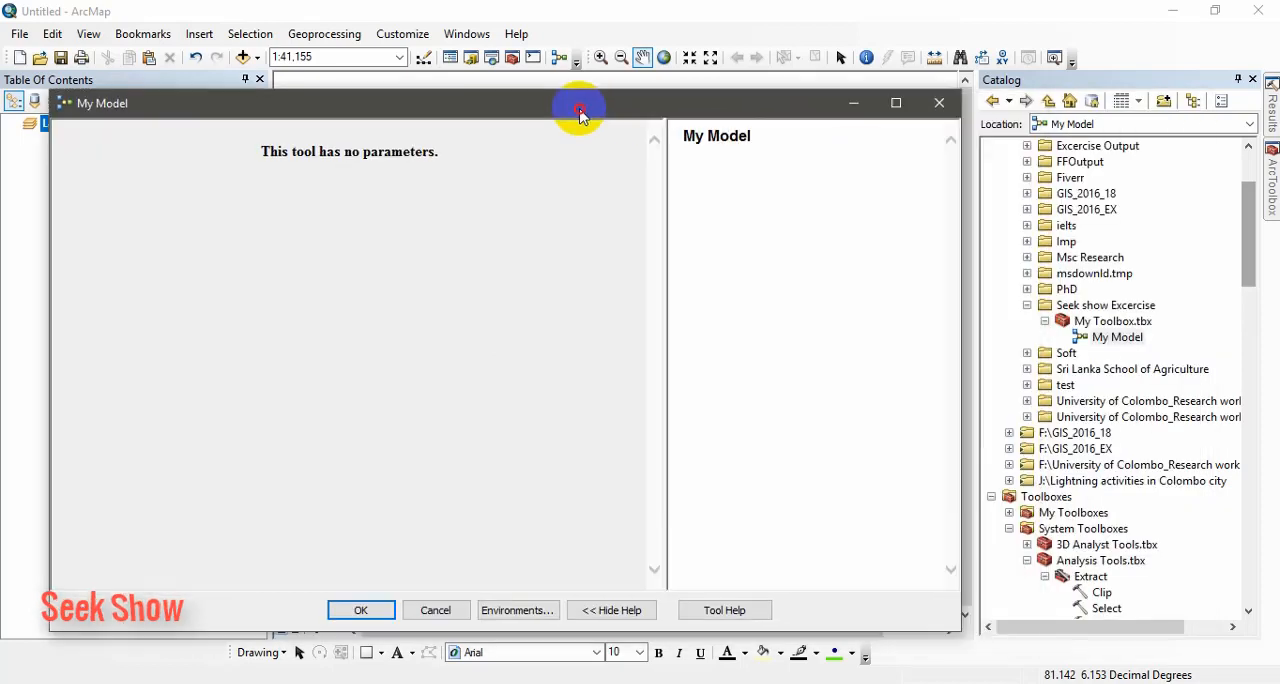
pyautogui.moveTo(436, 186)
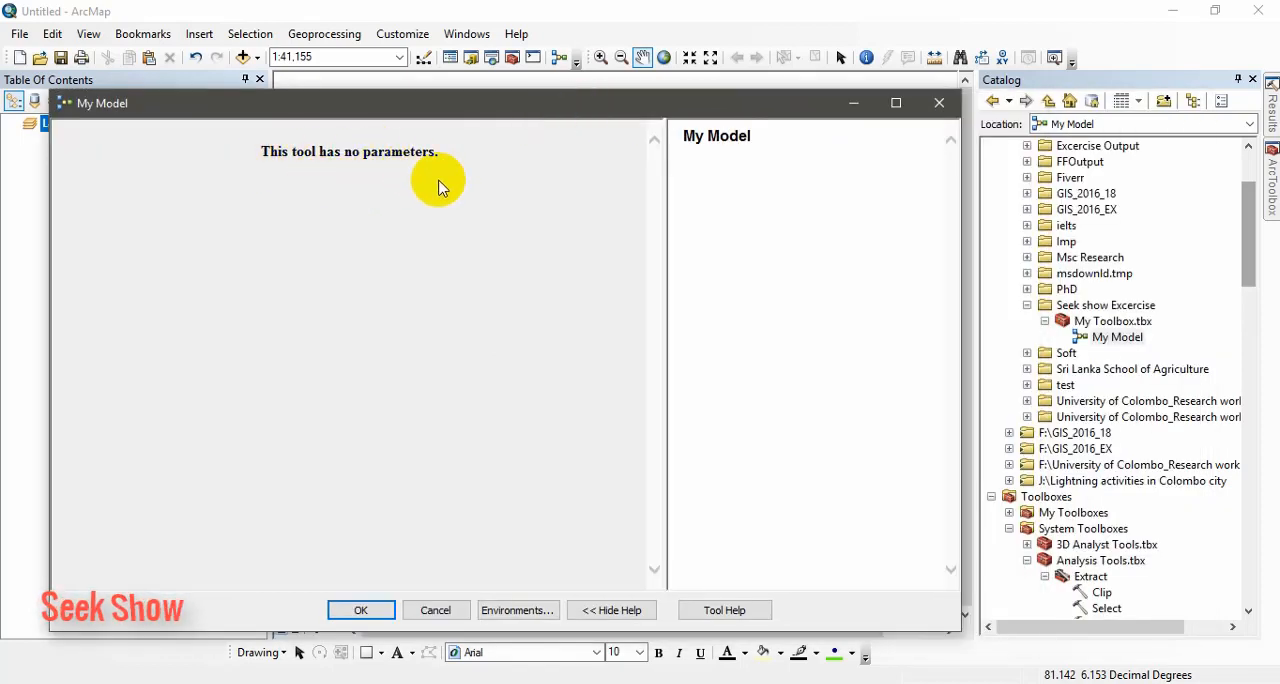
pyautogui.moveTo(424, 292)
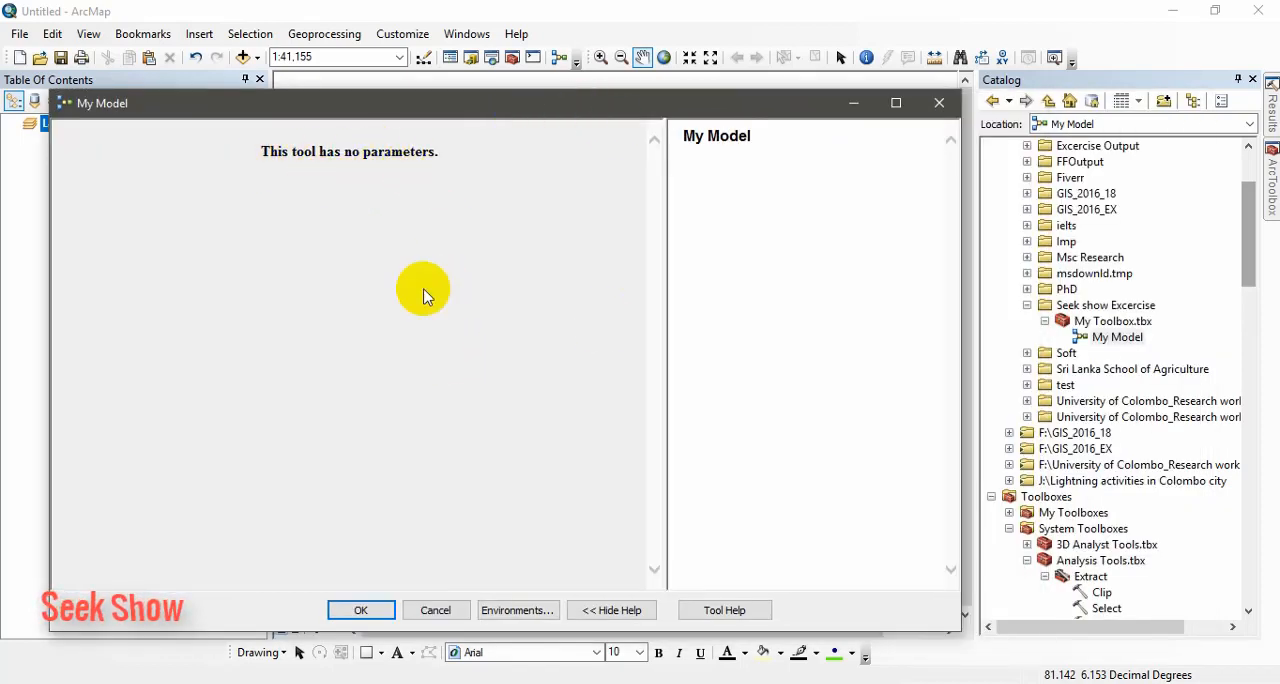
pyautogui.click(360, 610)
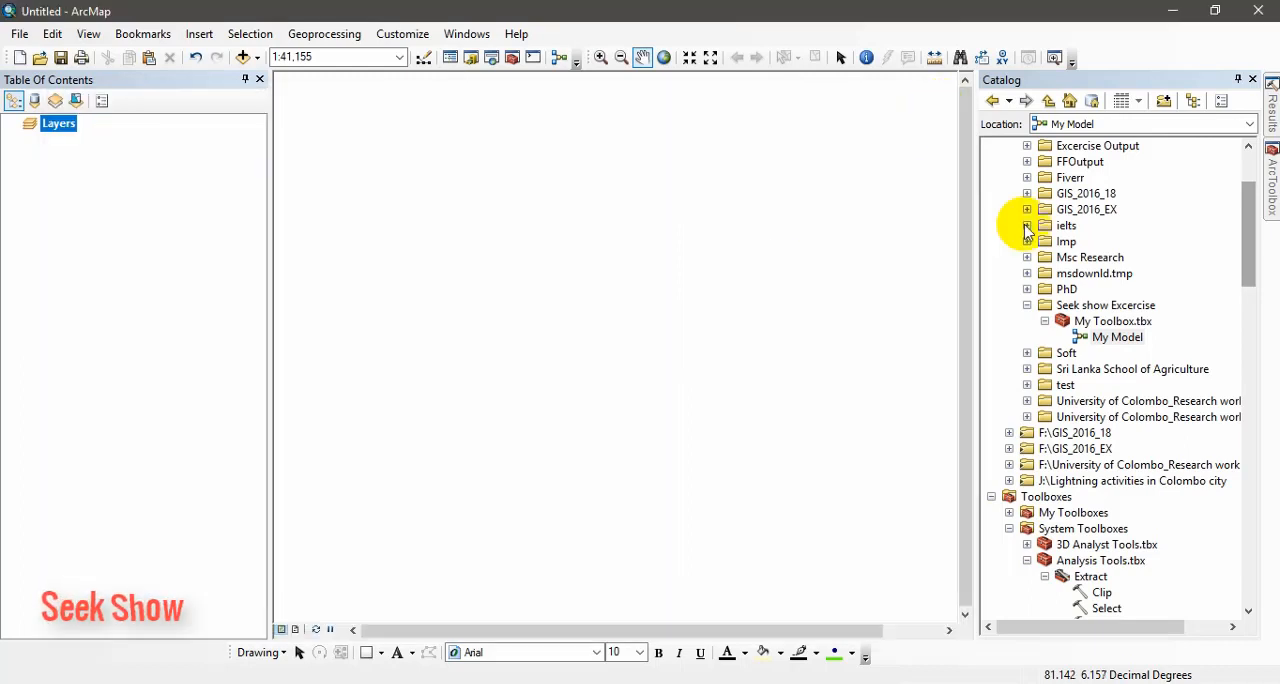
# Open My Model for editing and enlarge its window beside the catalog
pyautogui.rightClick(1122, 336)
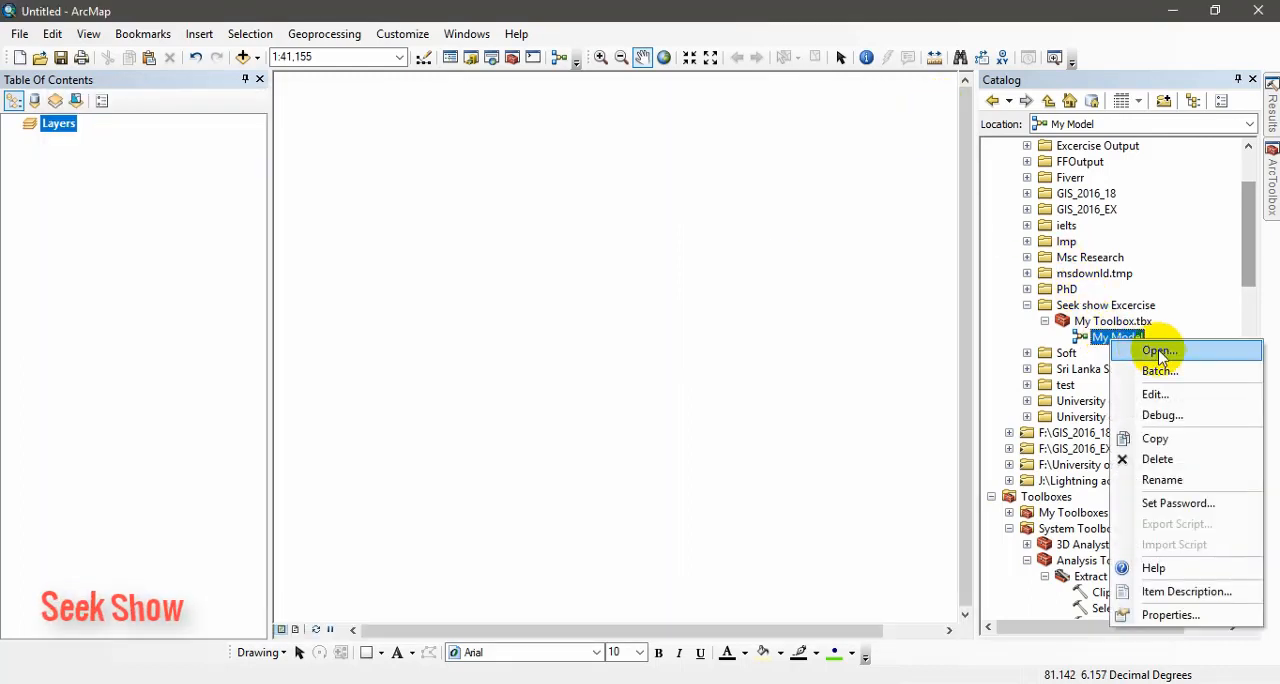
pyautogui.click(1156, 350)
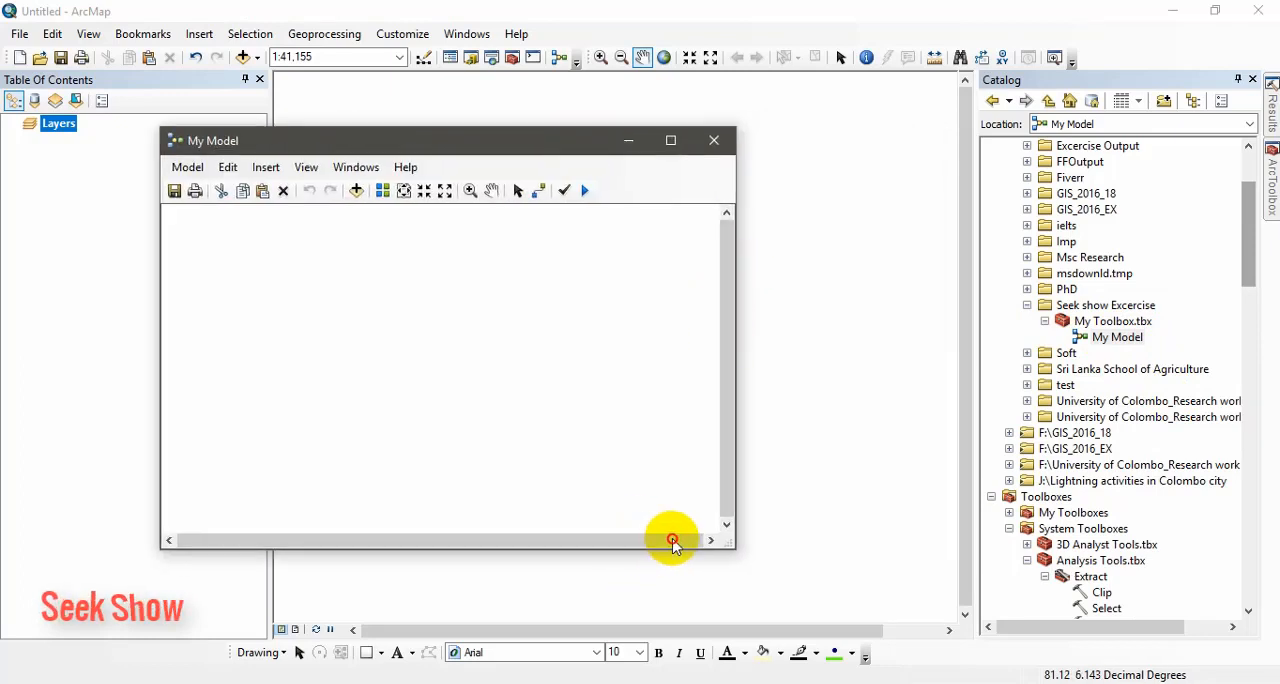
pyautogui.moveTo(672, 540); pyautogui.dragTo(800, 598)
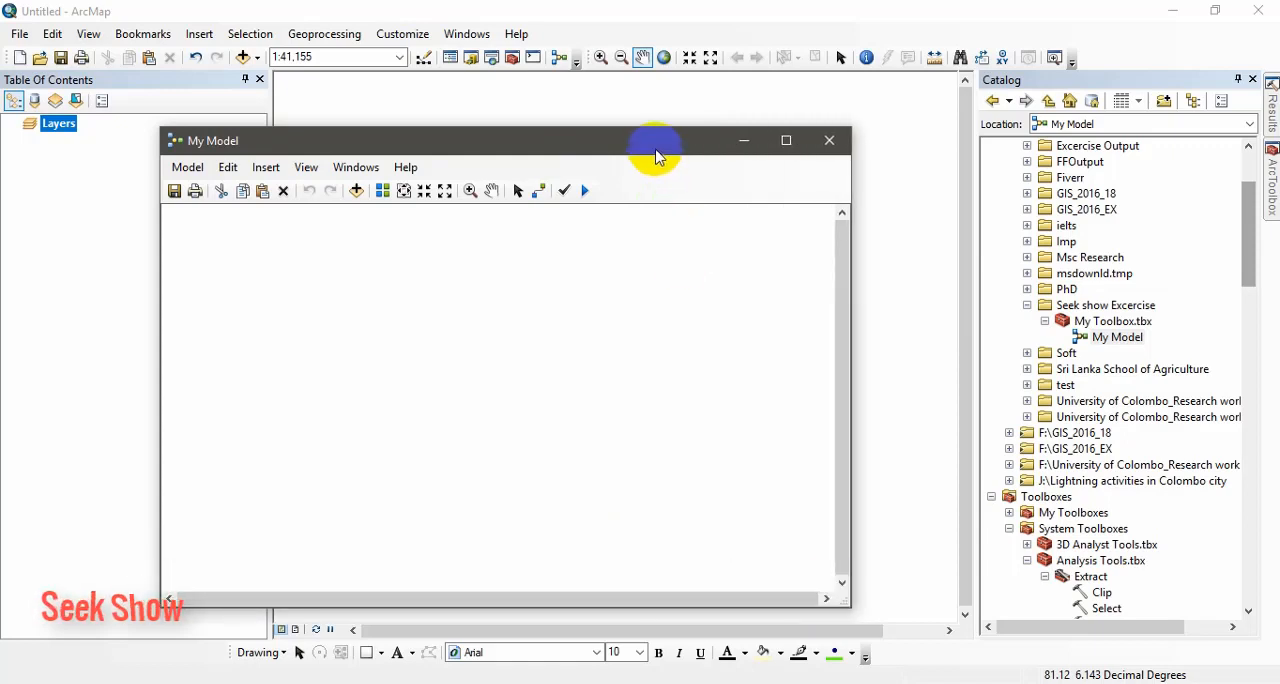
pyautogui.moveTo(656, 140); pyautogui.dragTo(616, 116)
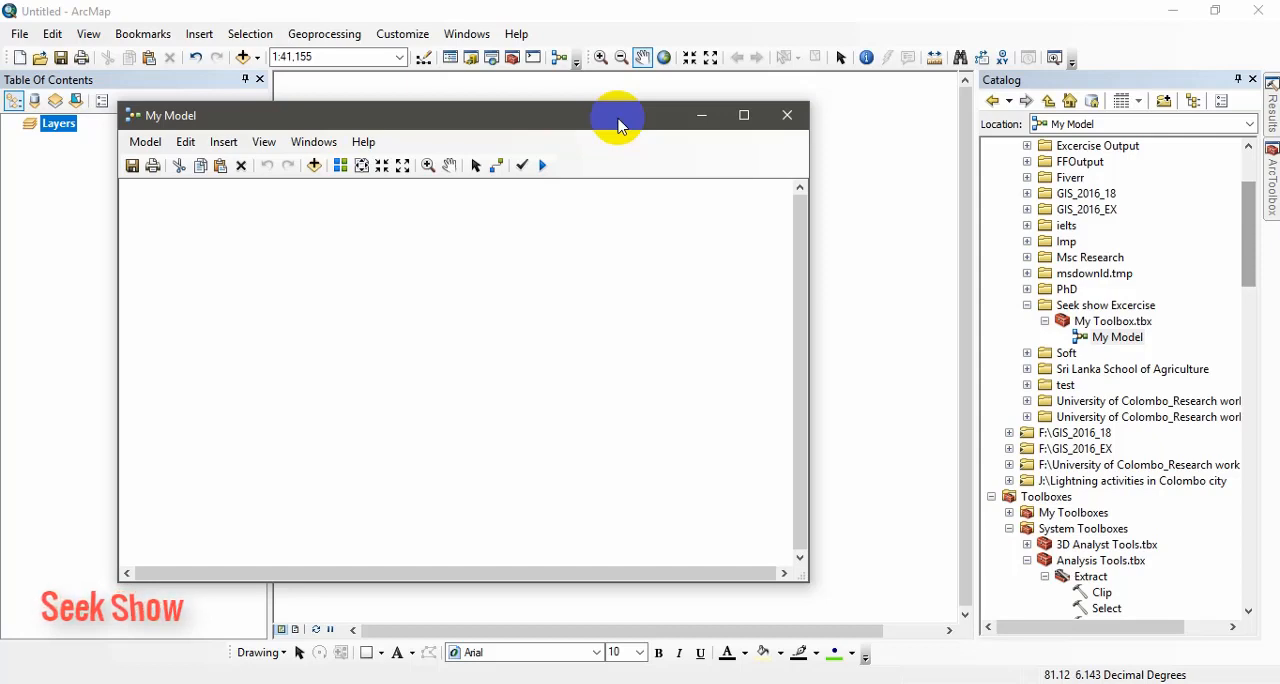
pyautogui.moveTo(388, 398)
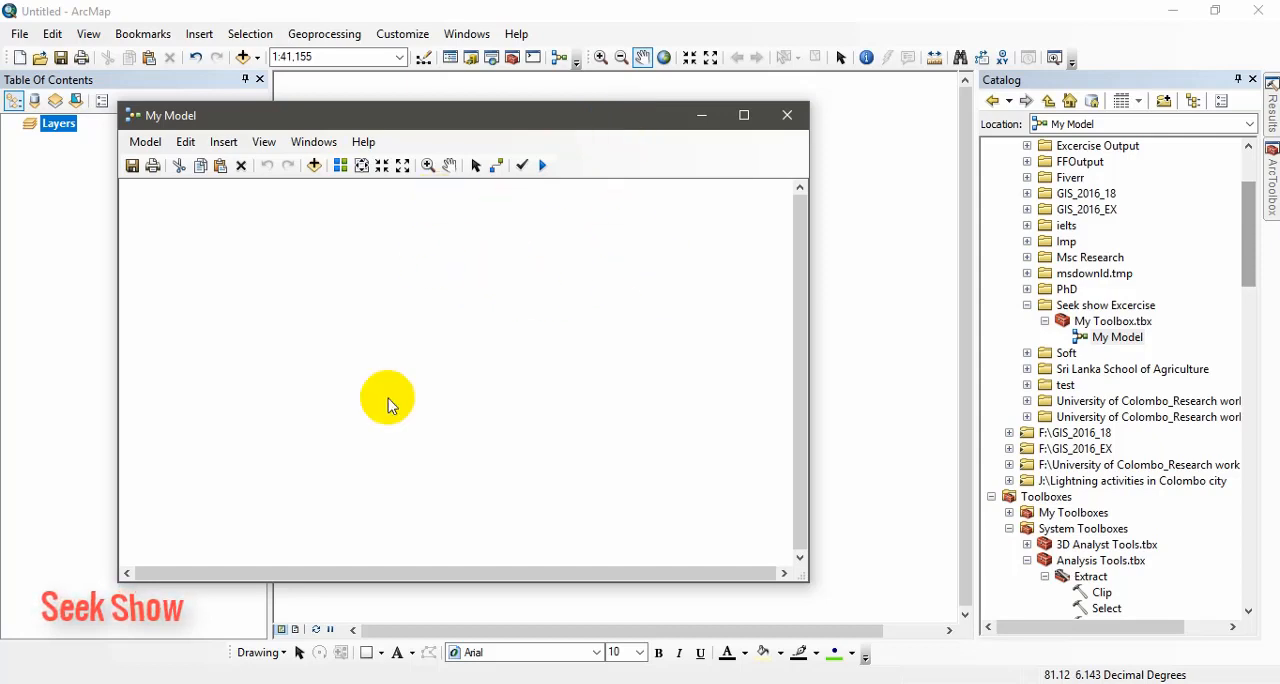
pyautogui.moveTo(488, 300)
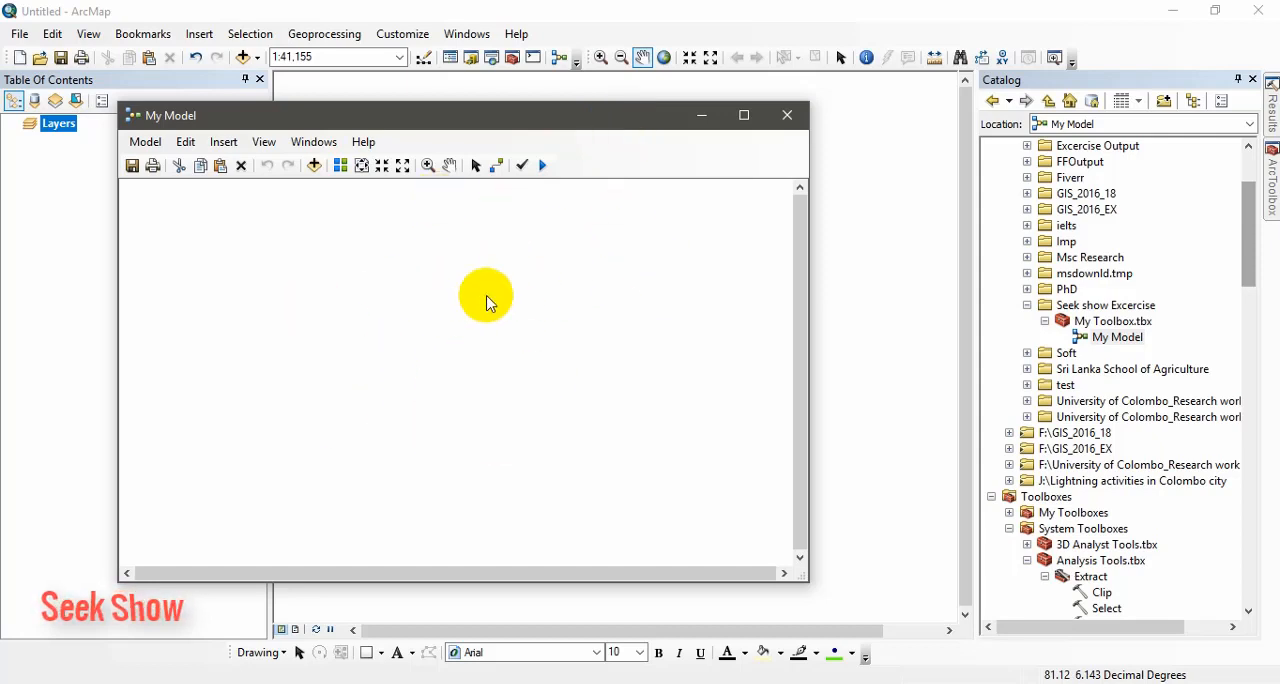
pyautogui.moveTo(492, 332)
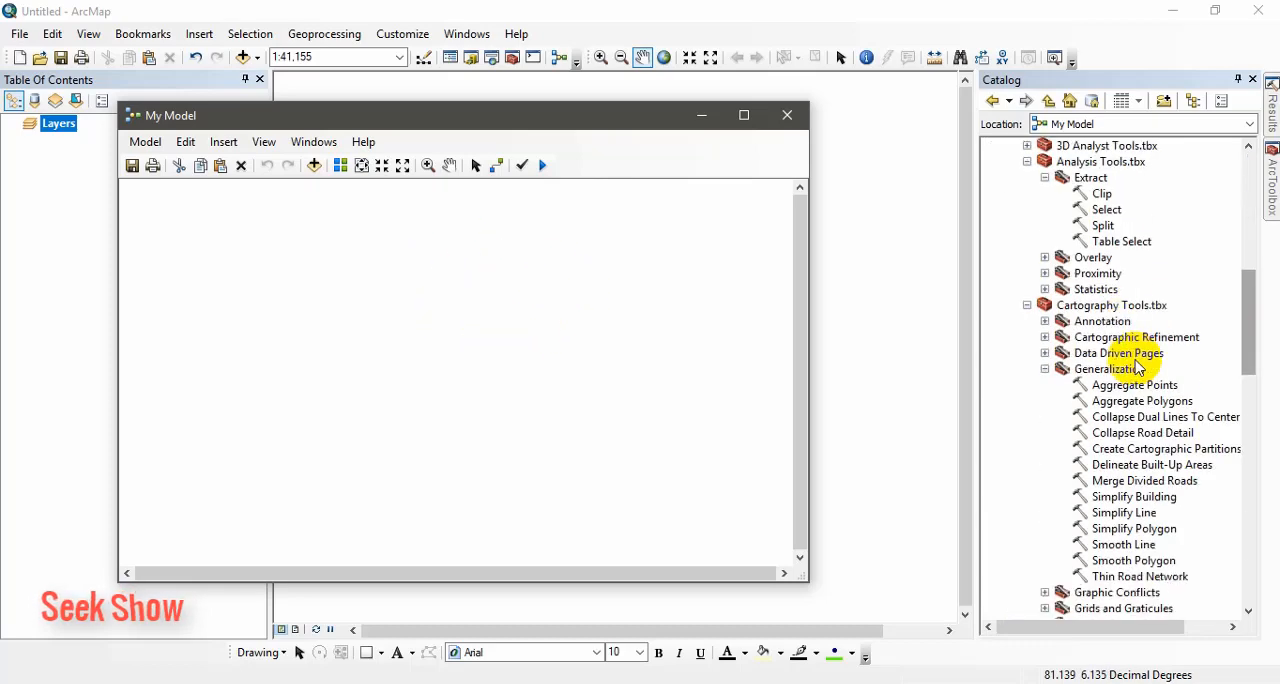
# Scroll the Catalog toolboxes toward the Spatial Analyst Reclass tools
pyautogui.scroll(-3)
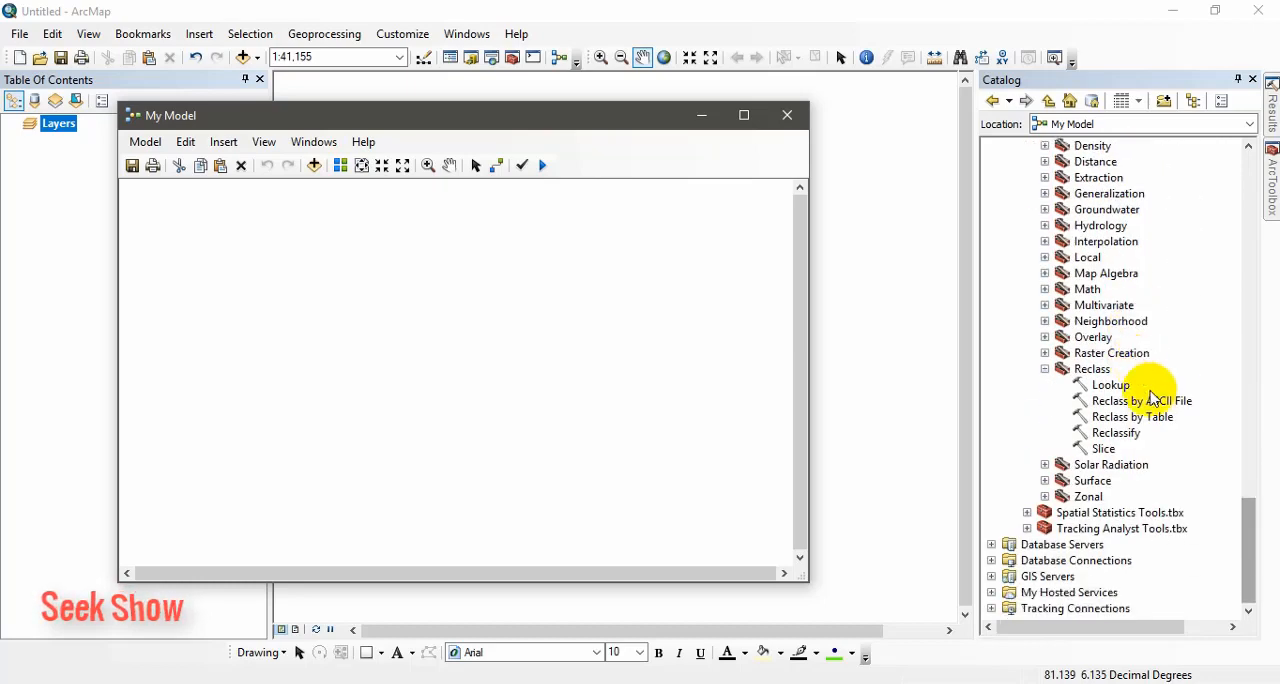
pyautogui.moveTo(1128, 444)
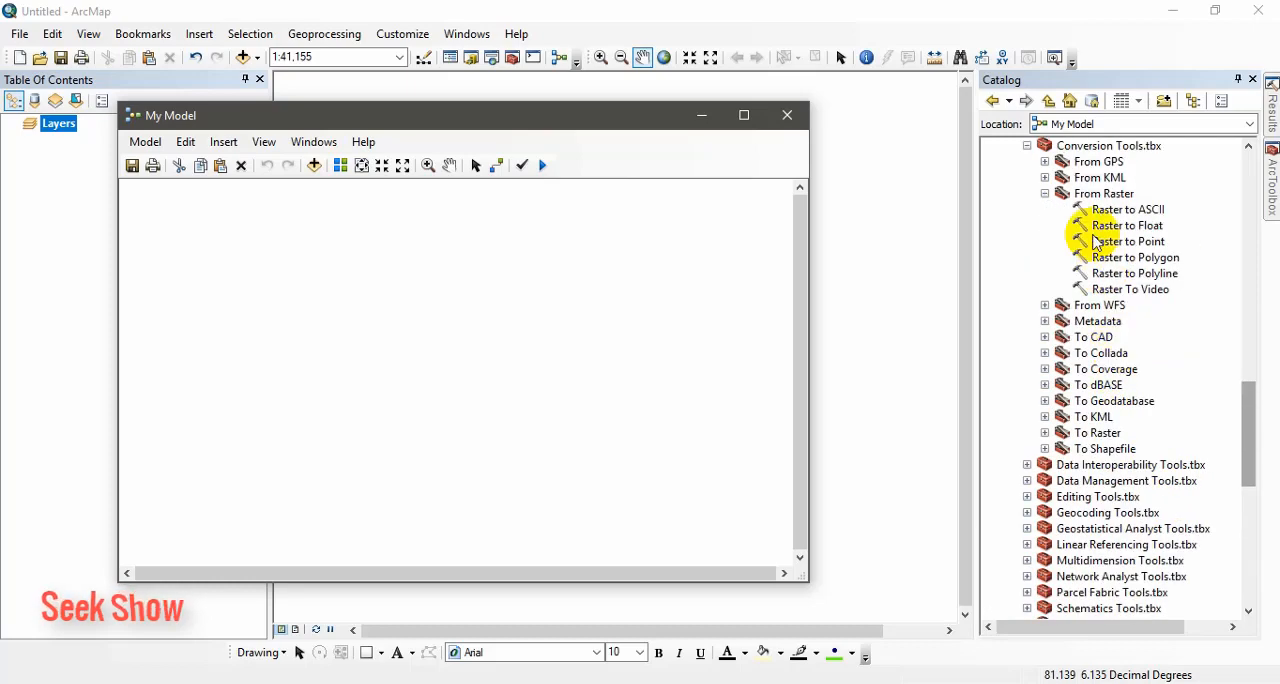
pyautogui.scroll(-3)
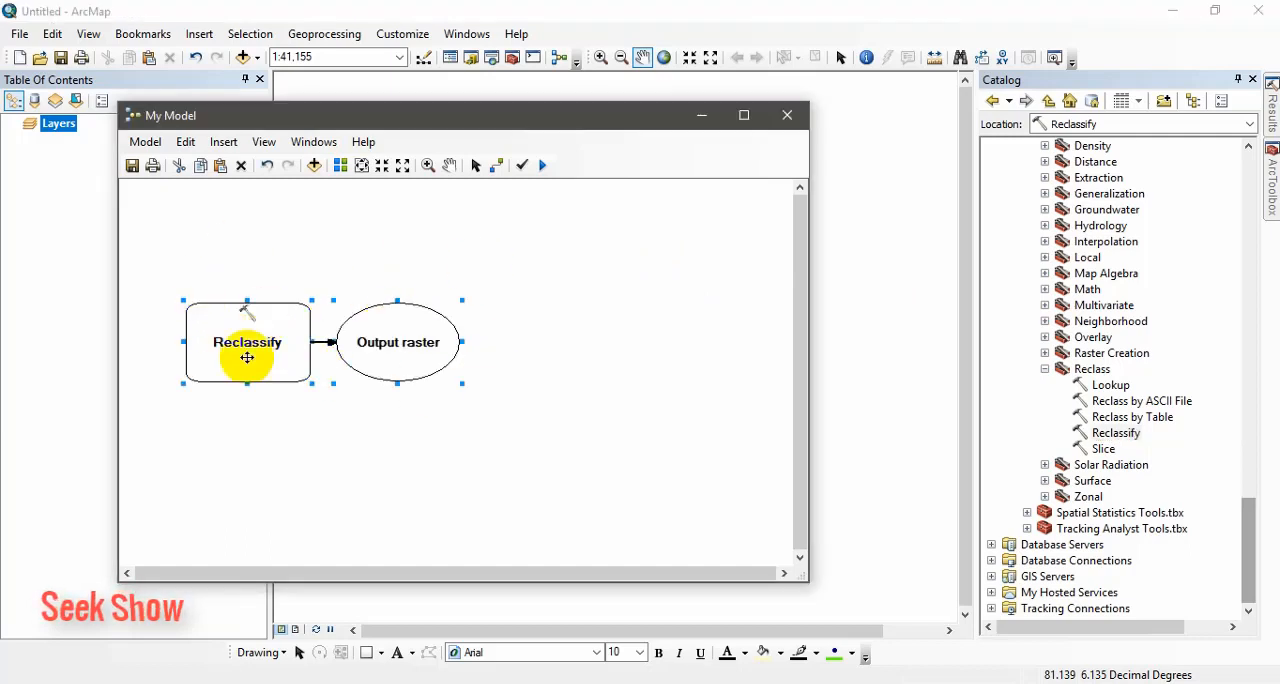
pyautogui.moveTo(438, 336)
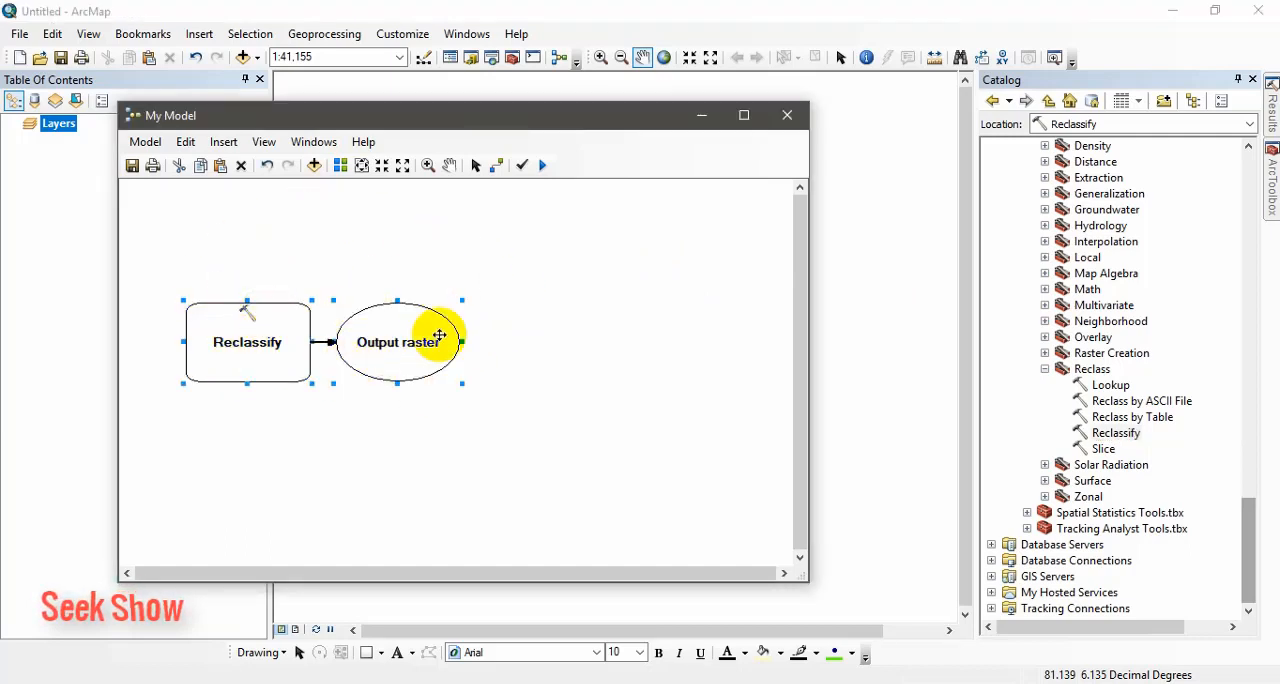
pyautogui.moveTo(870, 396)
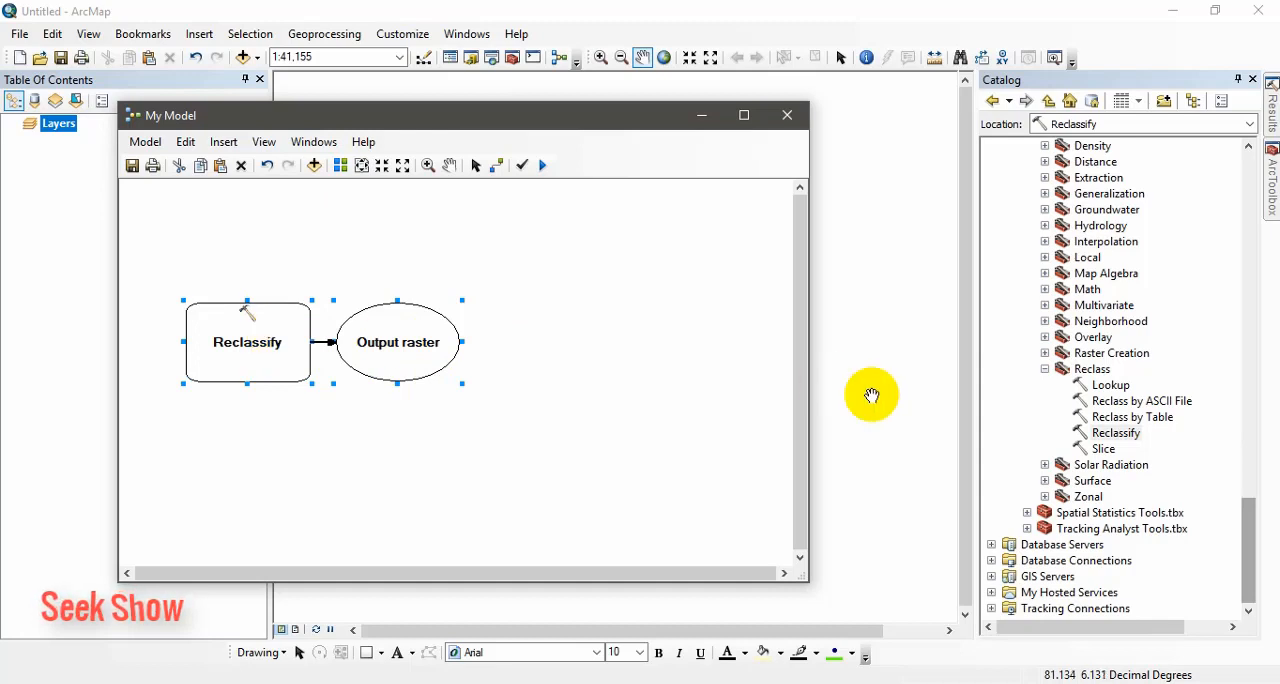
pyautogui.moveTo(414, 250)
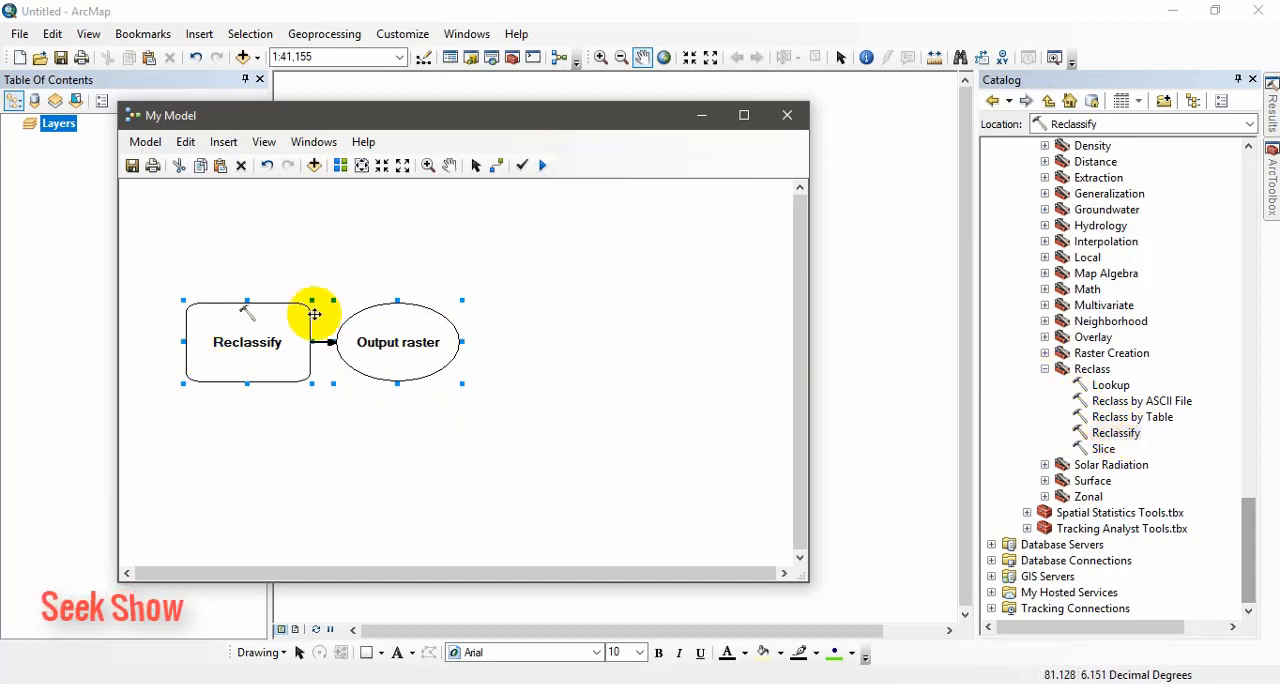
pyautogui.moveTo(430, 416)
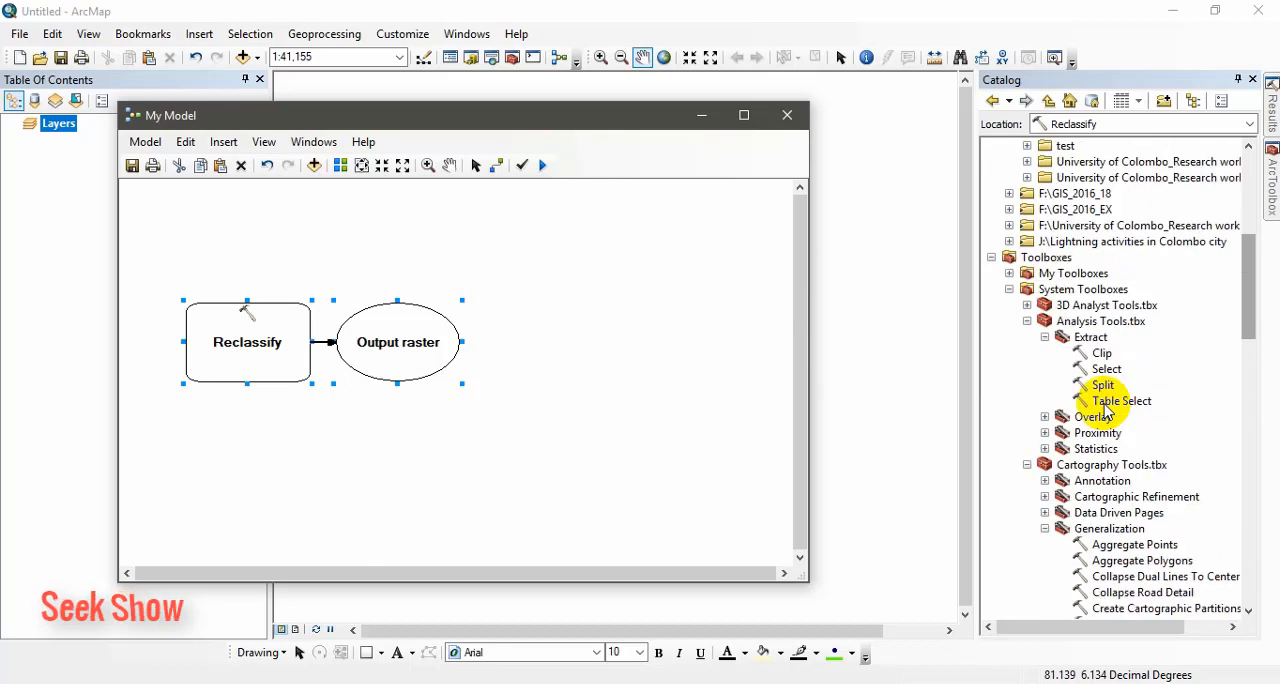
# Drag Raster to Polygon, Select and Smooth Polygon into the model canvas
pyautogui.scroll(-3)
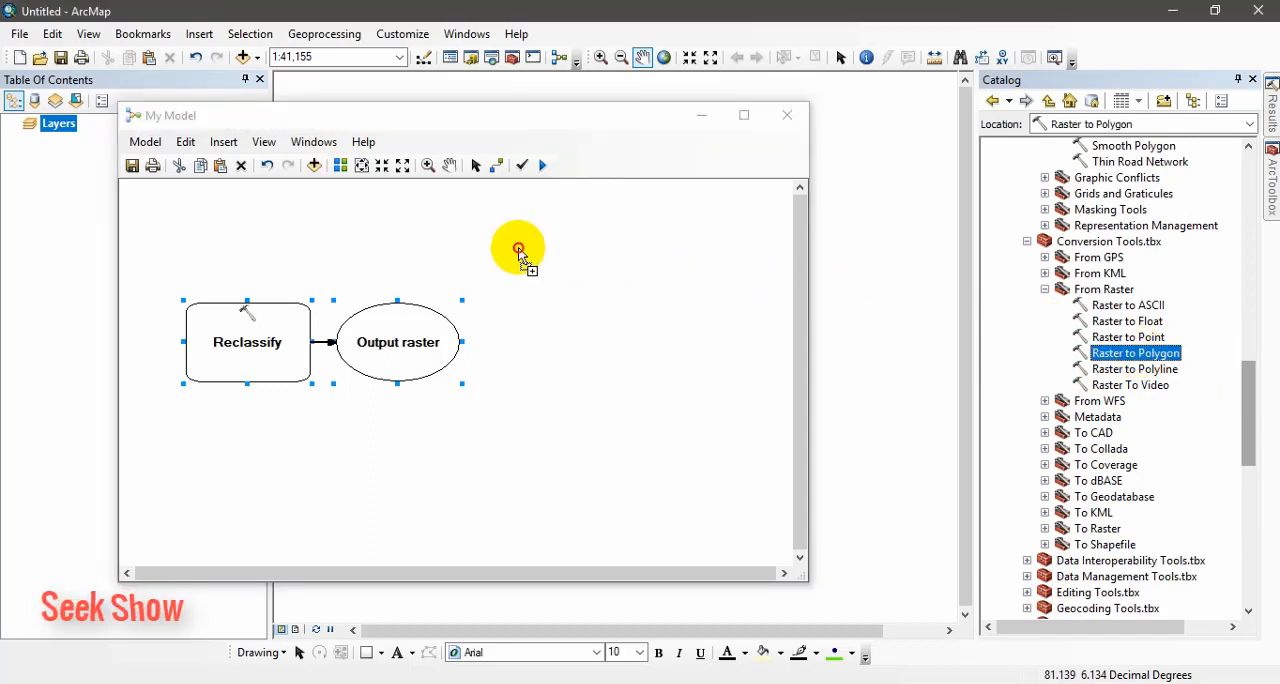
pyautogui.moveTo(1136, 352); pyautogui.dragTo(518, 248)
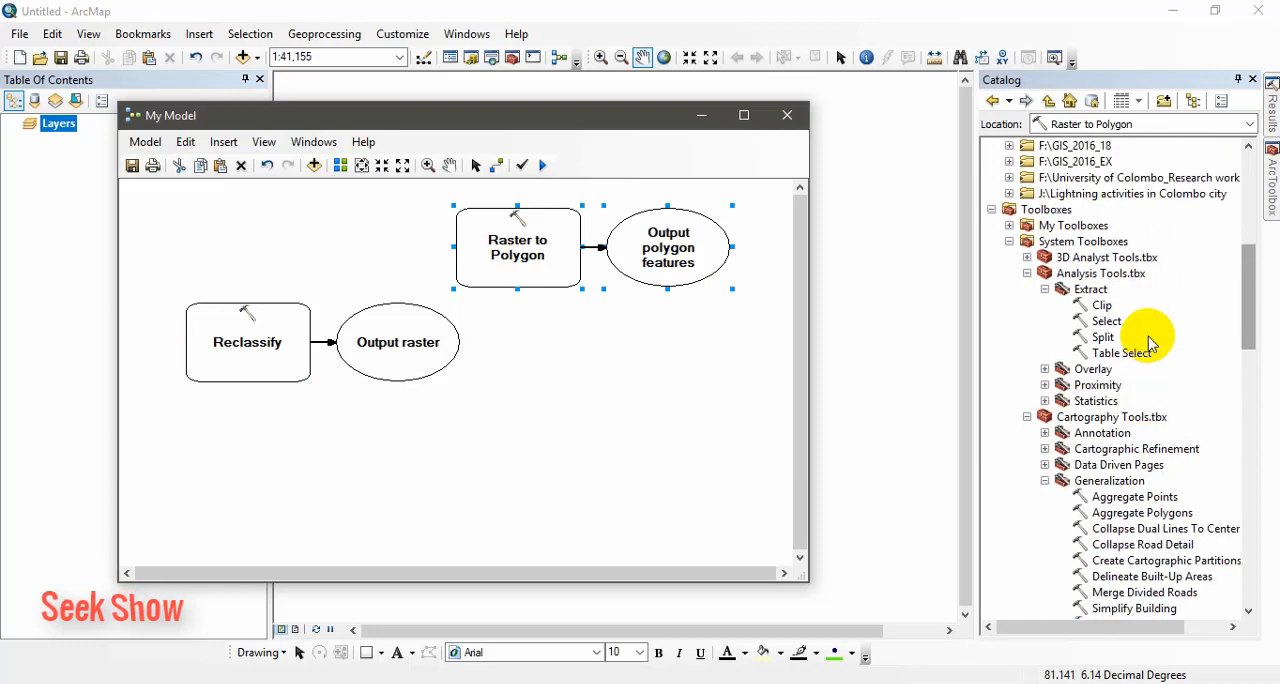
pyautogui.click(1108, 320)
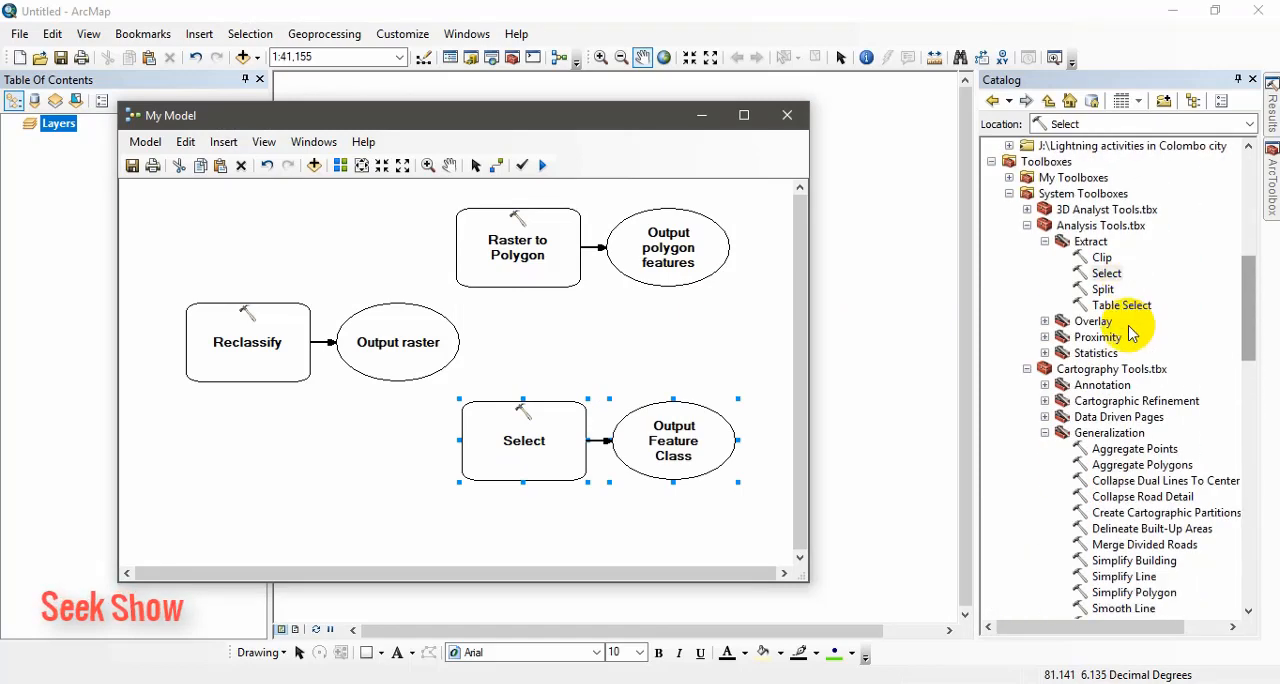
pyautogui.scroll(-3)
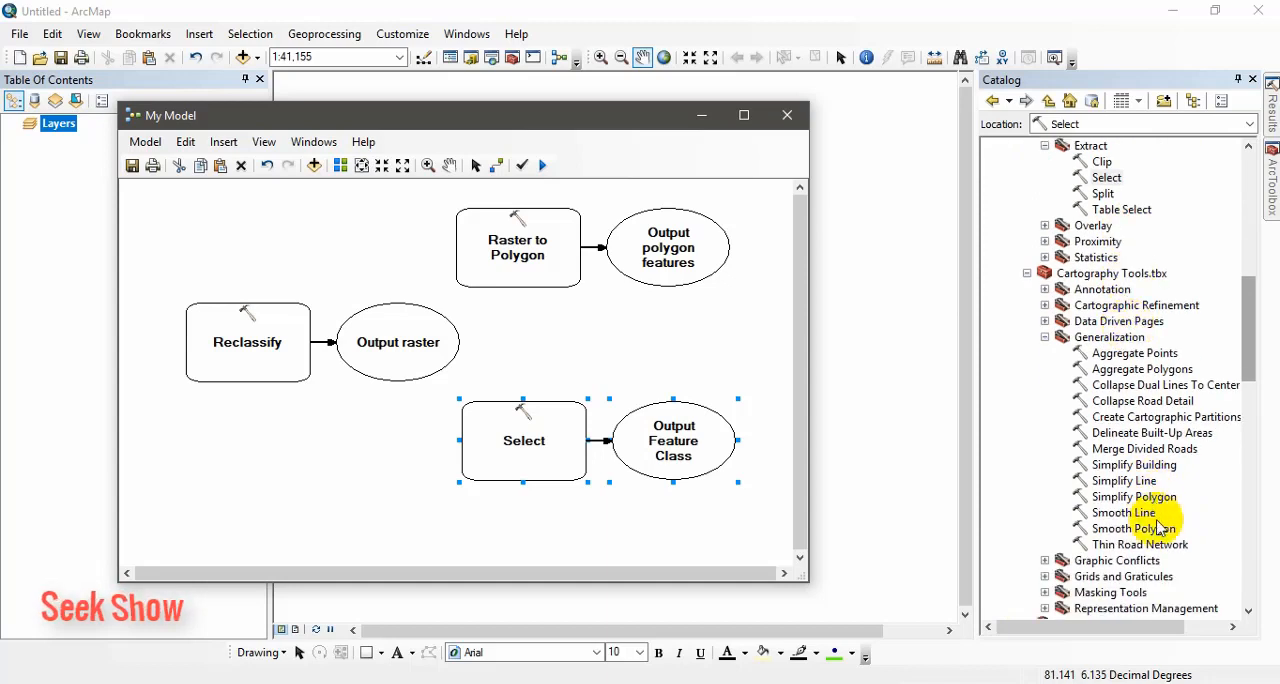
pyautogui.moveTo(1132, 528); pyautogui.dragTo(332, 476)
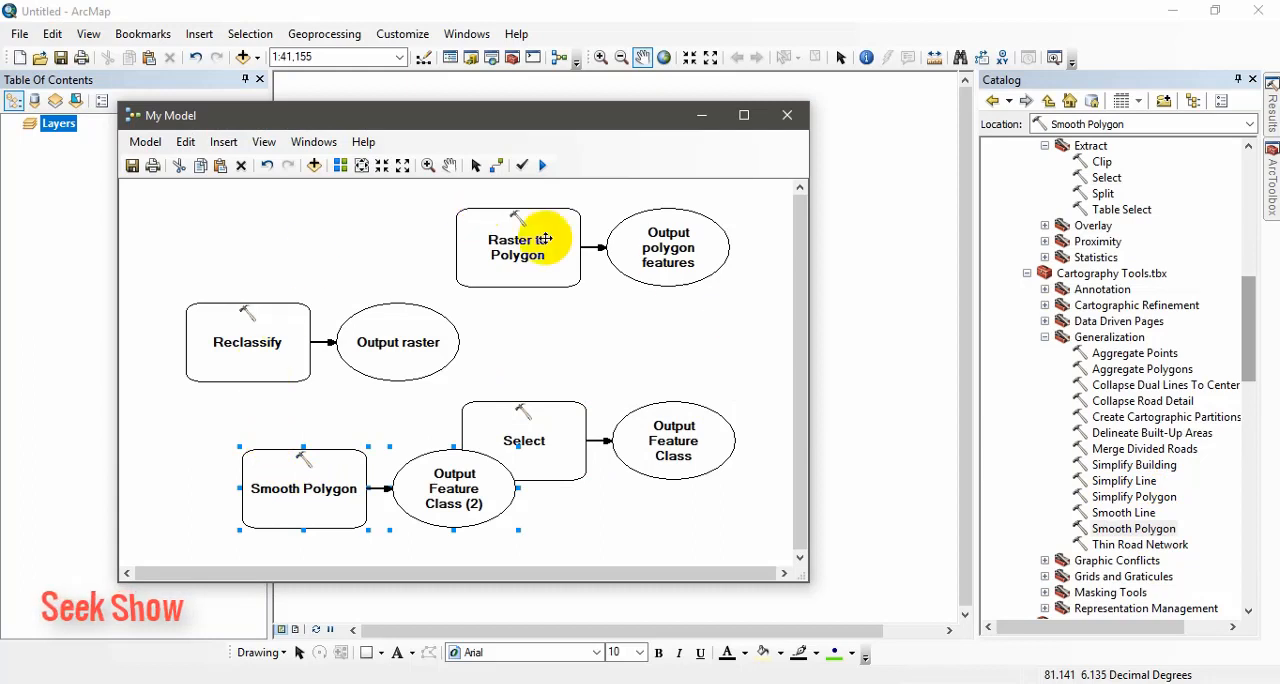
pyautogui.moveTo(556, 280)
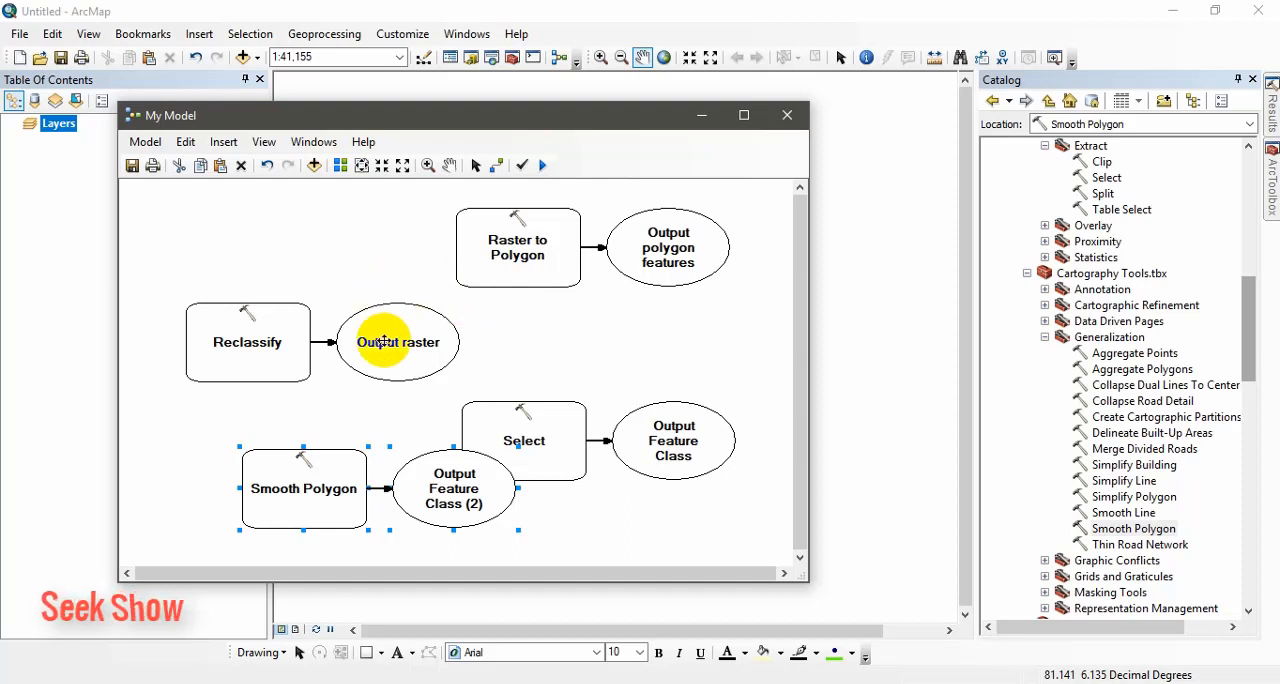
pyautogui.moveTo(378, 404)
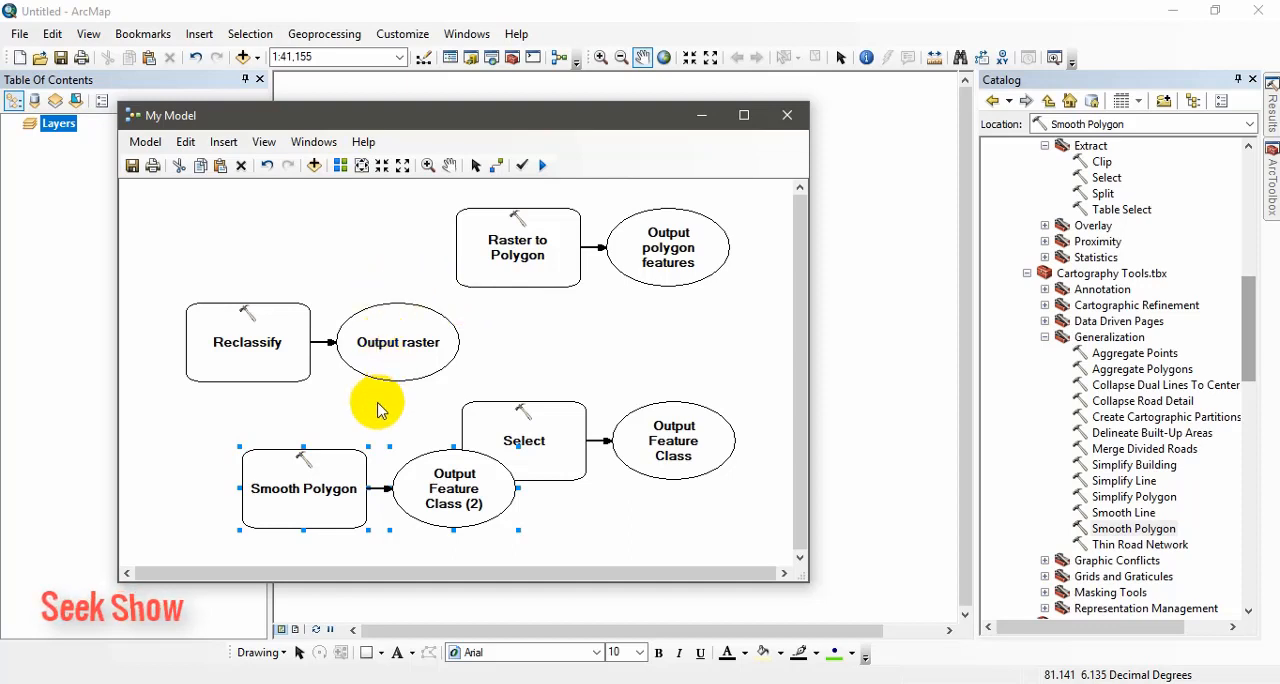
pyautogui.moveTo(444, 430)
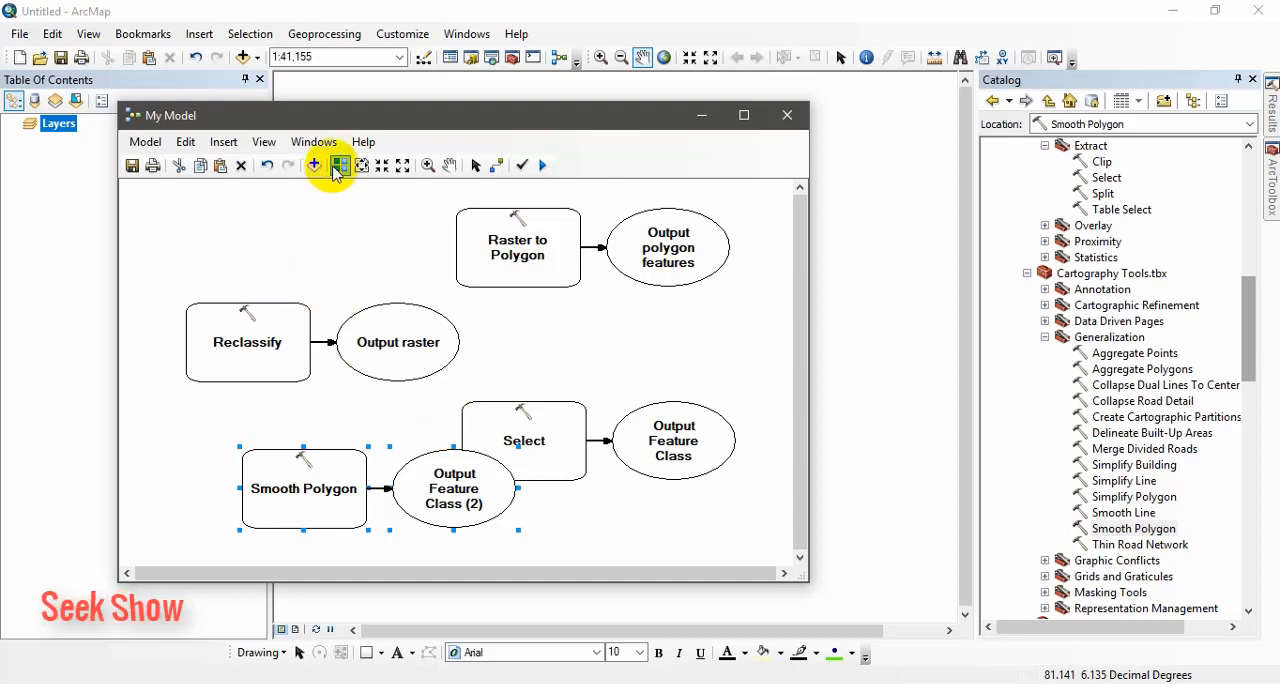
pyautogui.moveTo(340, 164)
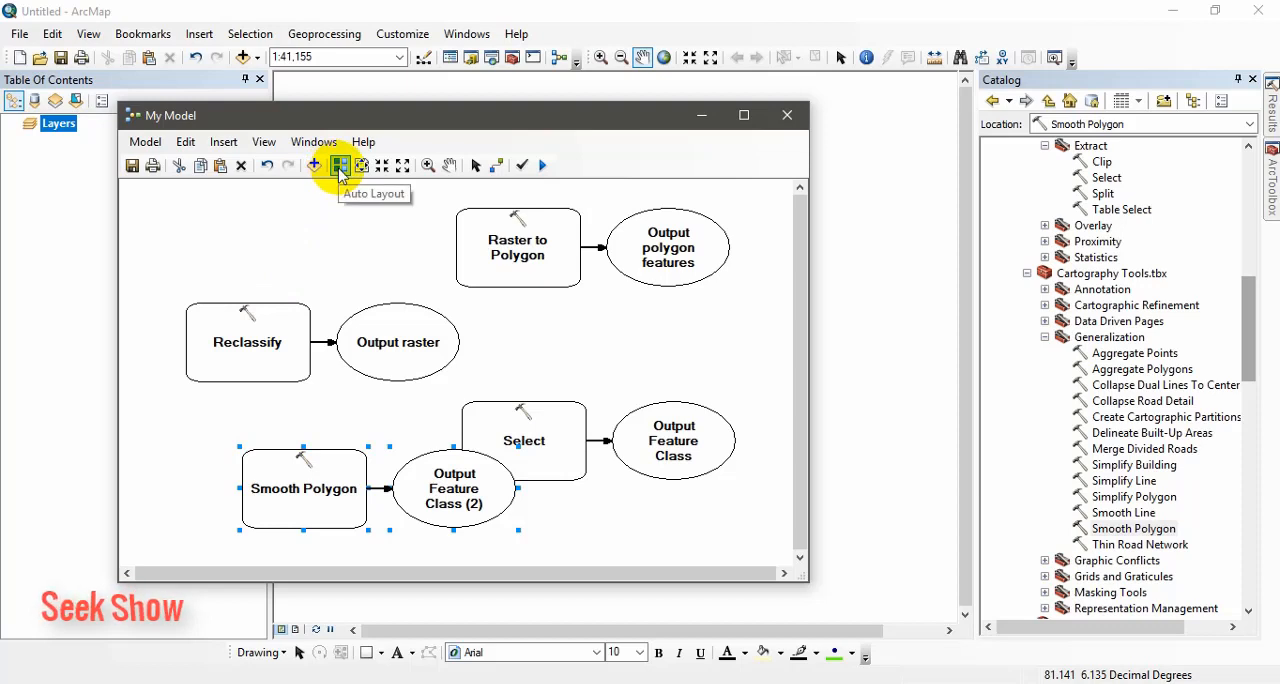
# Auto-arrange the model elements, fit them to view and maximize the model window
pyautogui.click(340, 164)
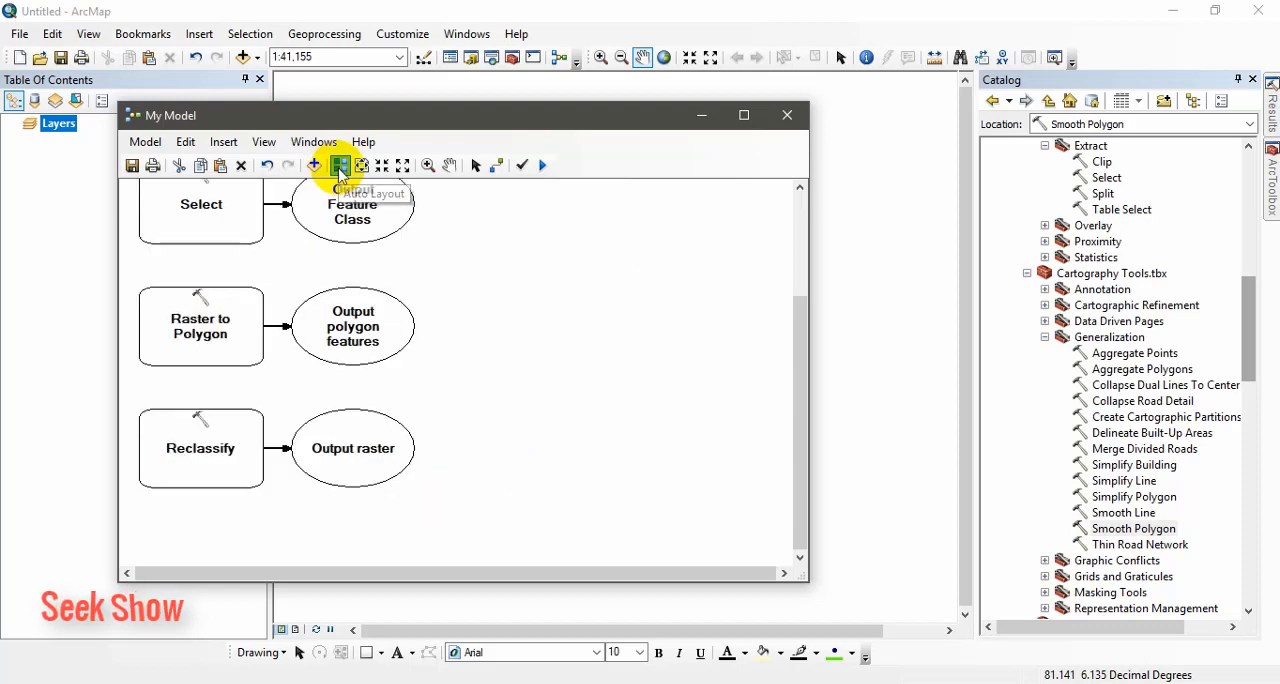
pyautogui.click(340, 164)
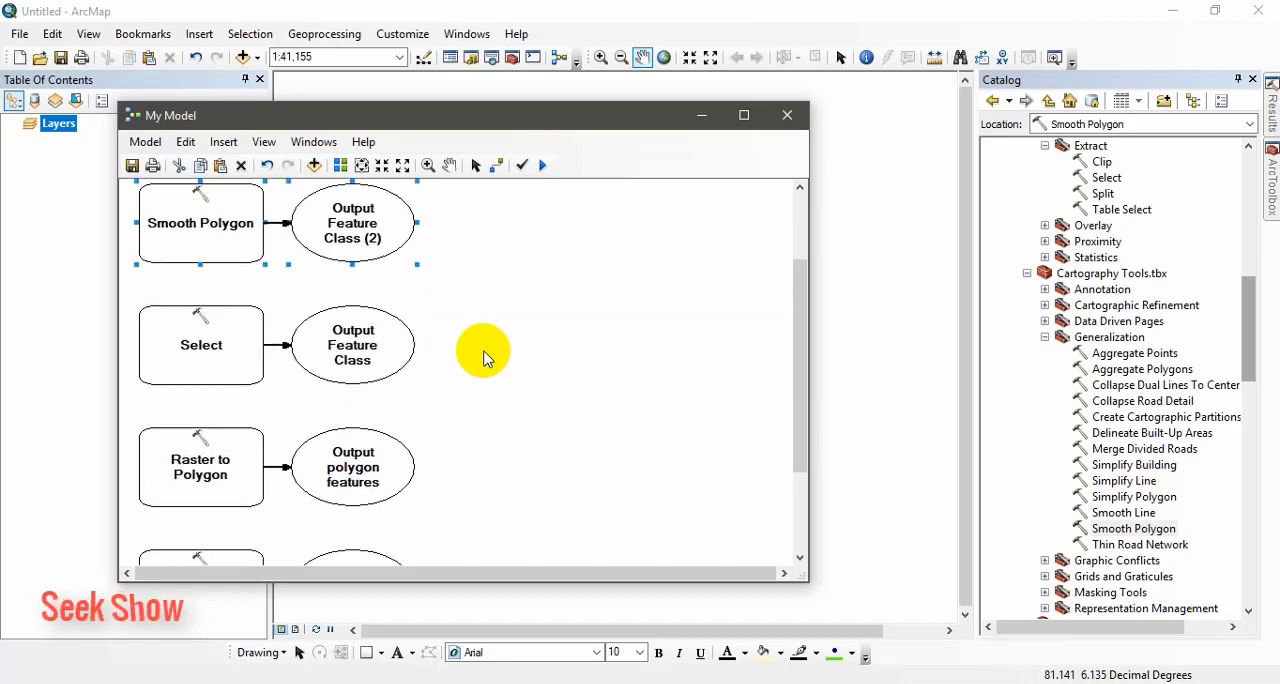
pyautogui.click(402, 164)
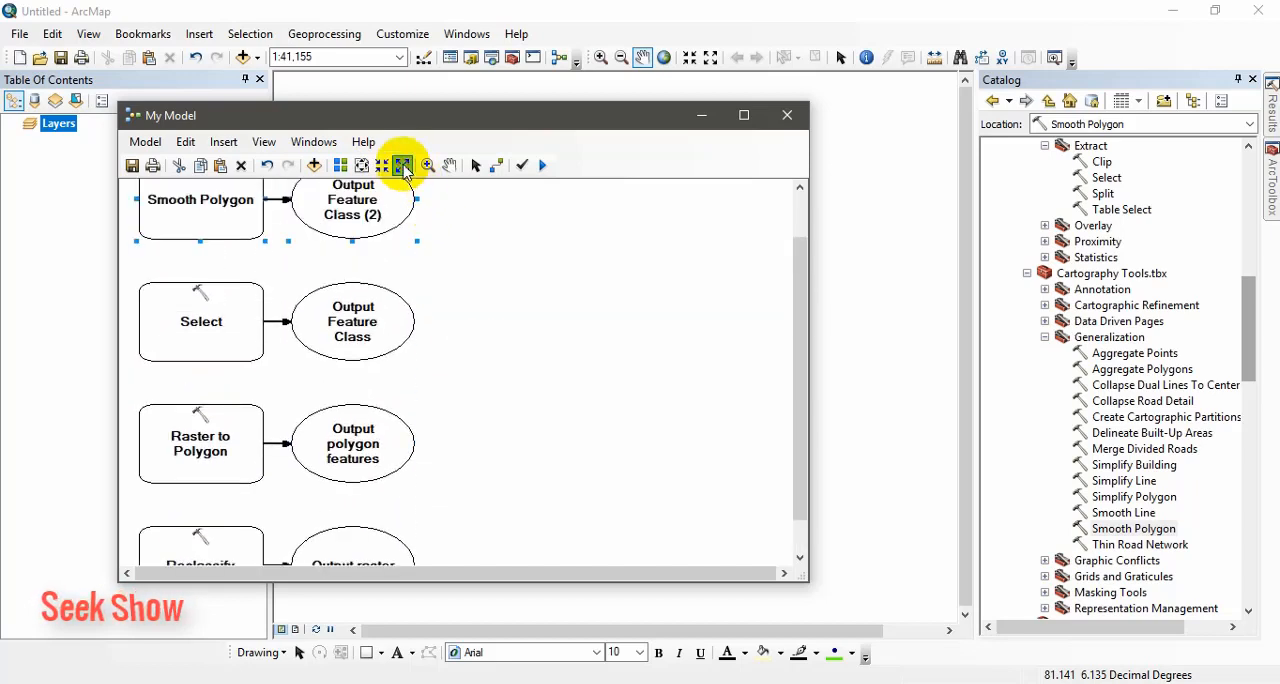
pyautogui.click(382, 164)
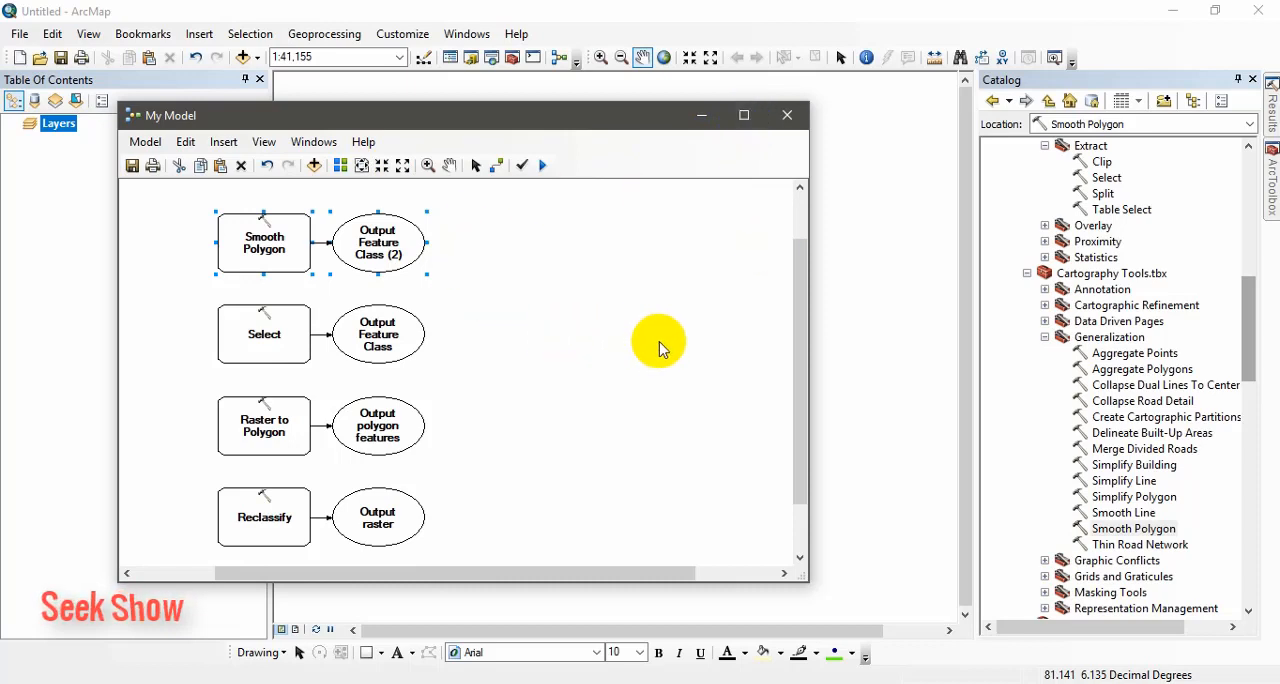
pyautogui.moveTo(320, 342)
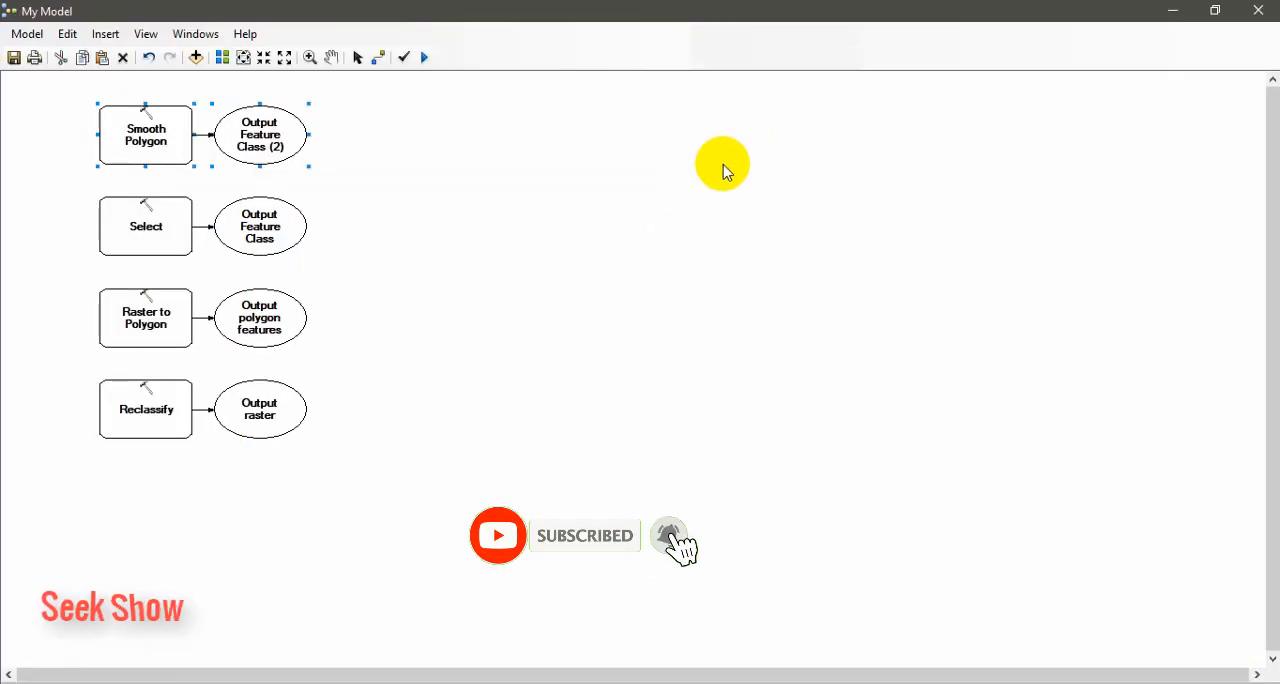
pyautogui.click(264, 56)
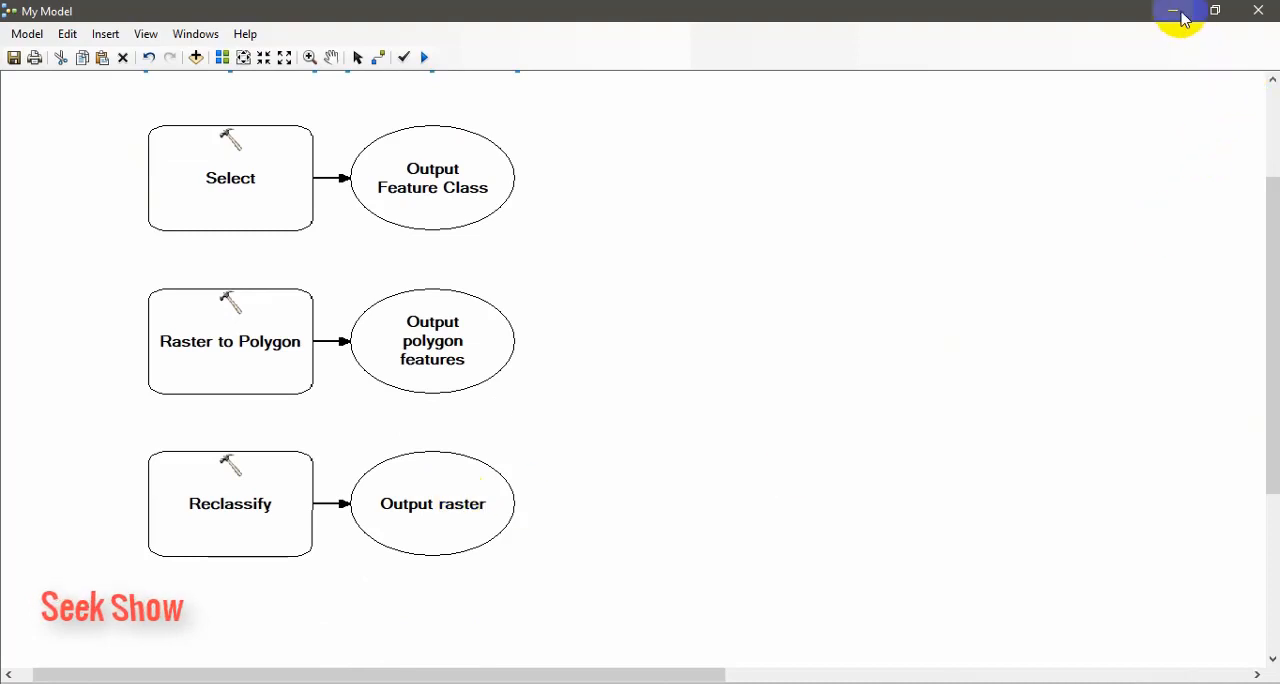
# Add the NearInfrared band of Spot_SCENE.img to the map as a layer
pyautogui.click(1172, 10)
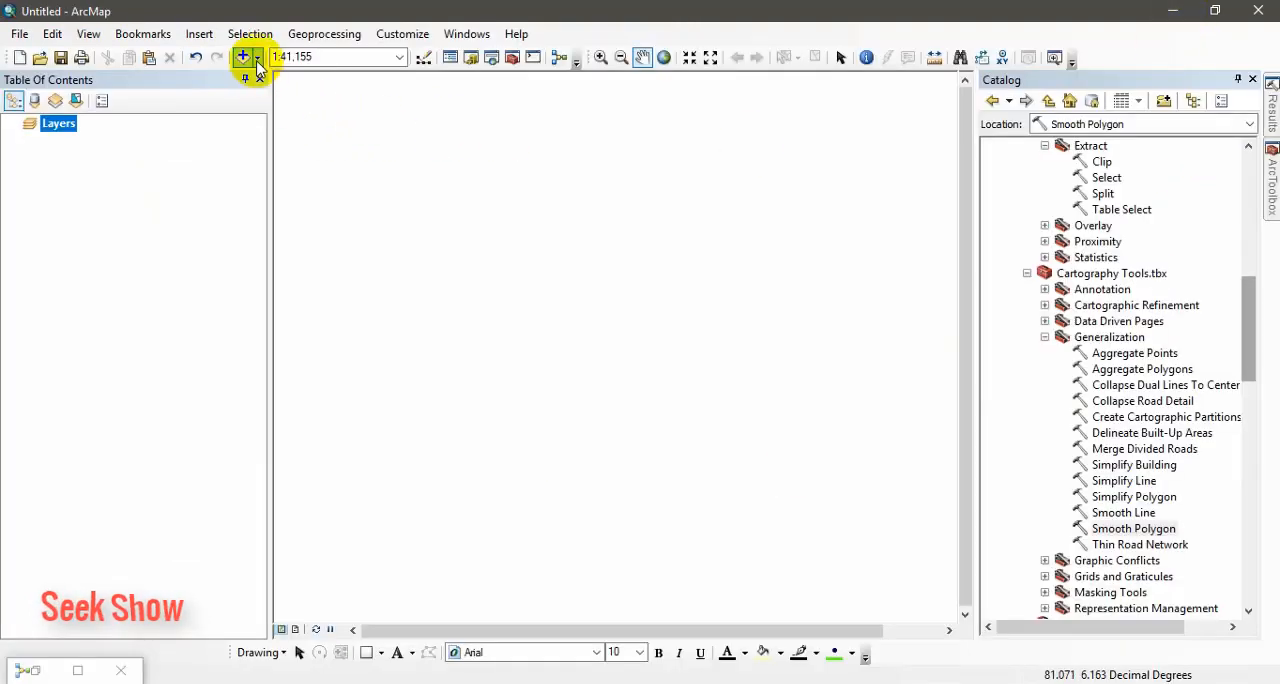
pyautogui.click(244, 56)
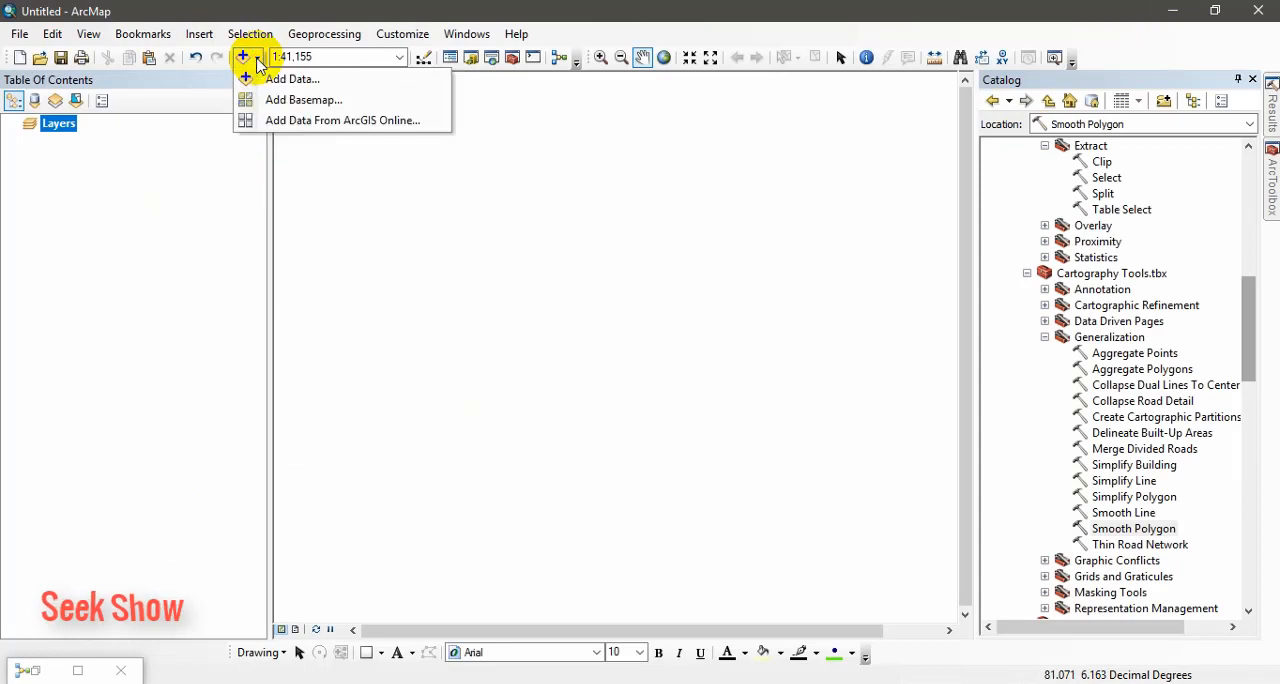
pyautogui.click(292, 80)
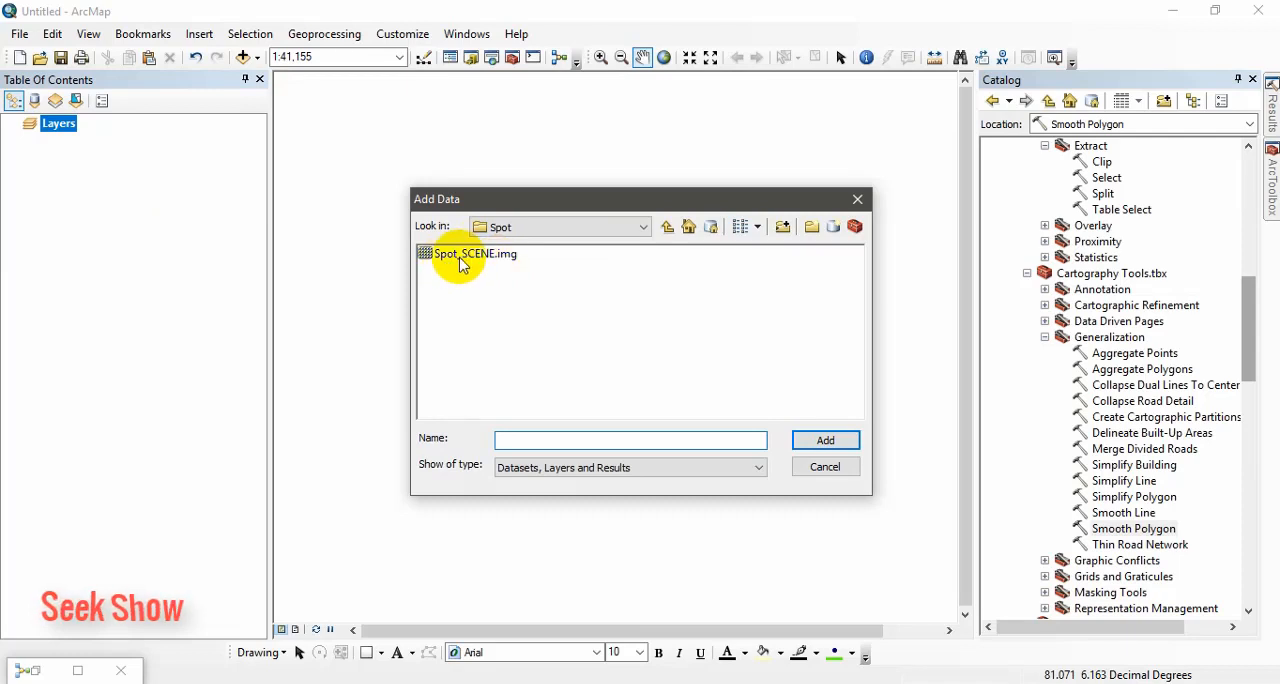
pyautogui.doubleClick(476, 254)
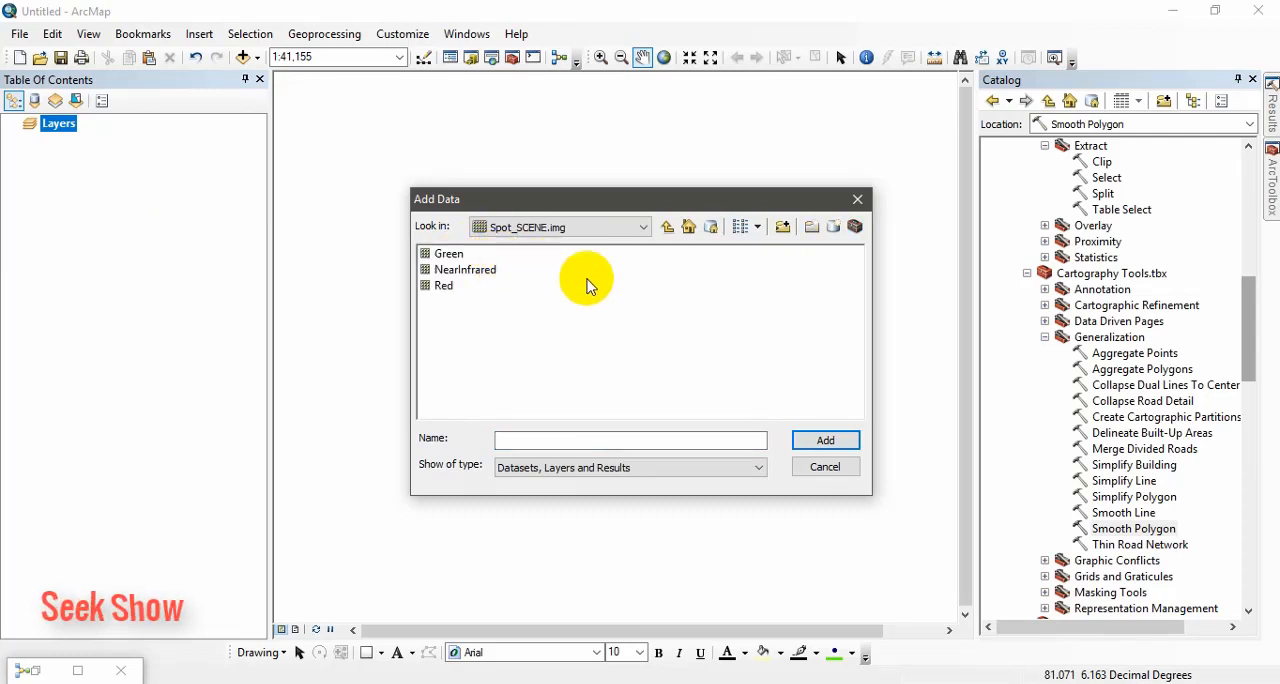
pyautogui.click(464, 268)
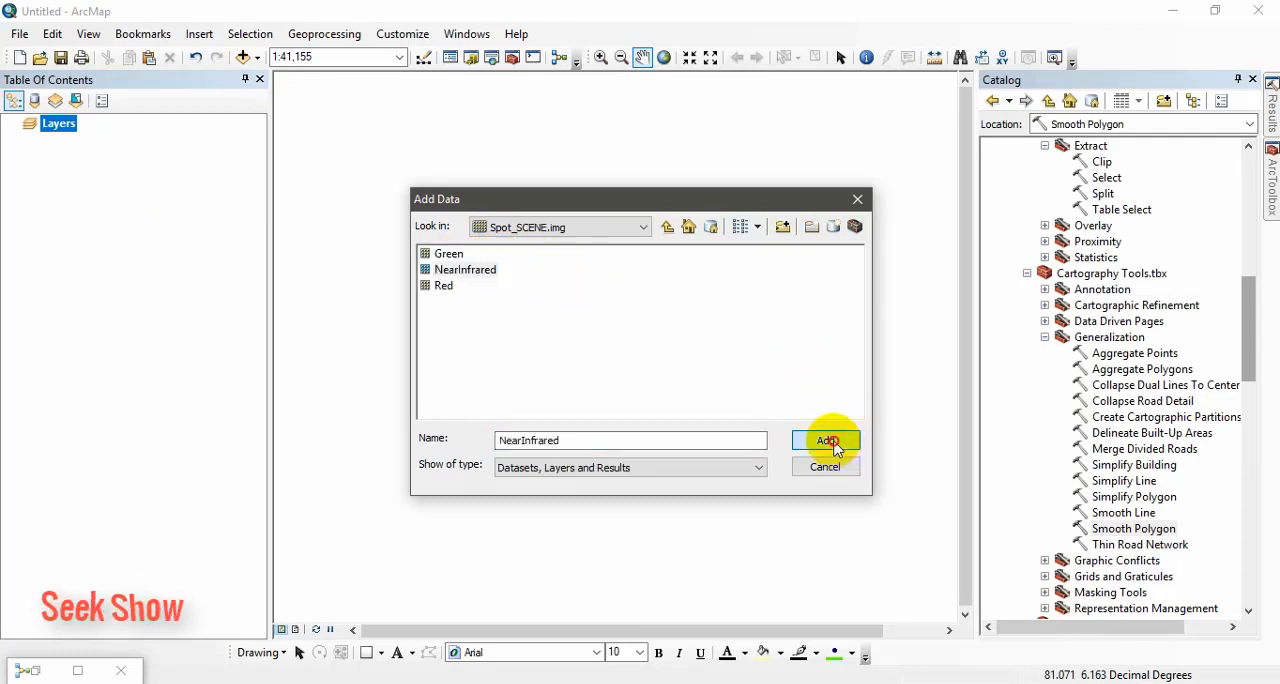
pyautogui.click(824, 440)
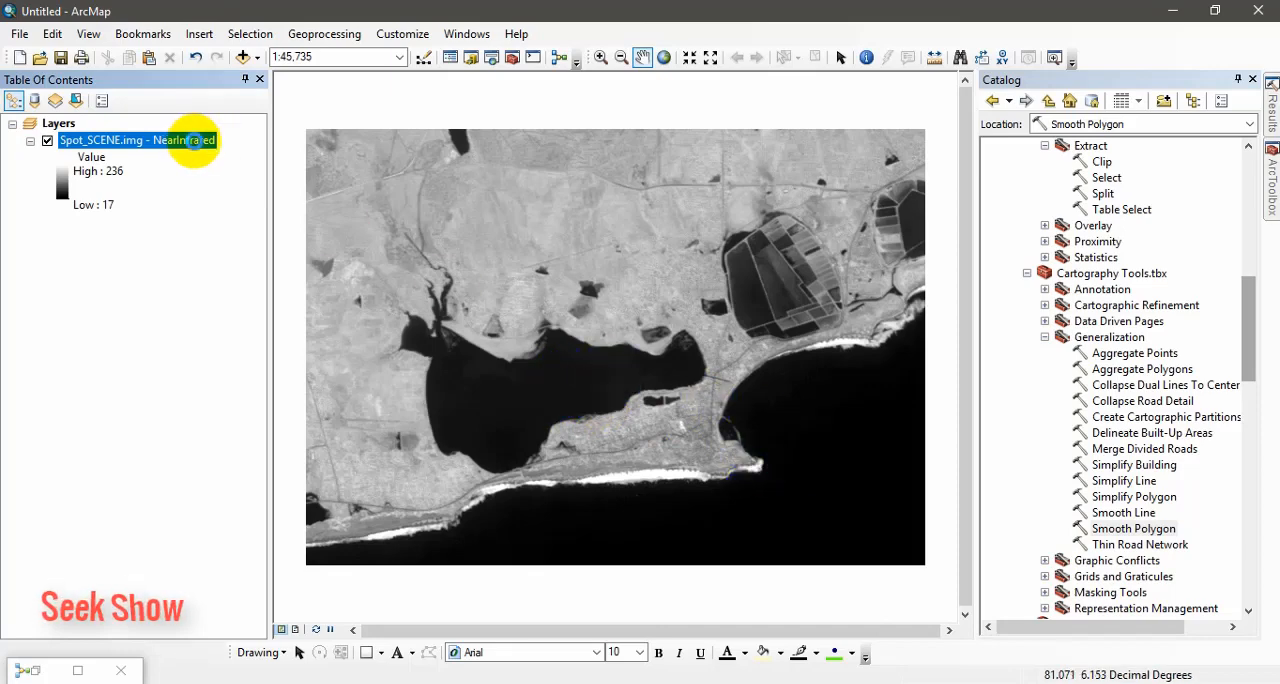
# Symbolize NearInfrared as Classified with 2 manual classes, first break at 66
pyautogui.rightClick(136, 140)
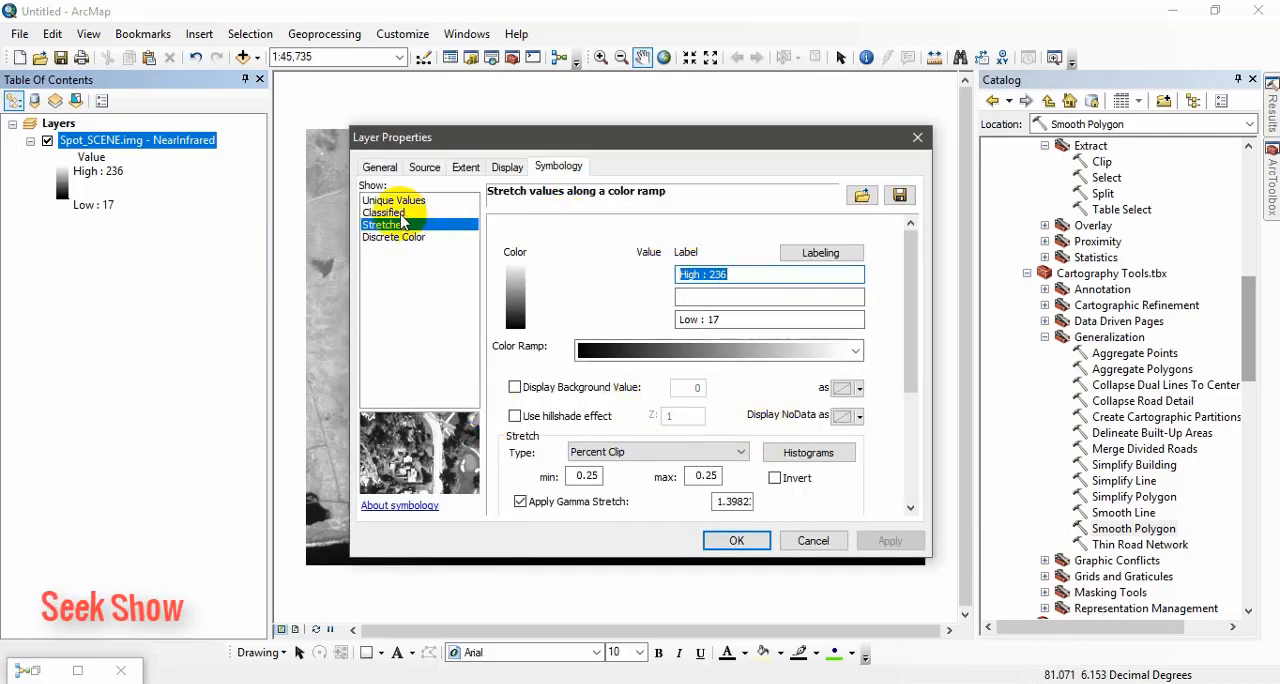
pyautogui.click(384, 212)
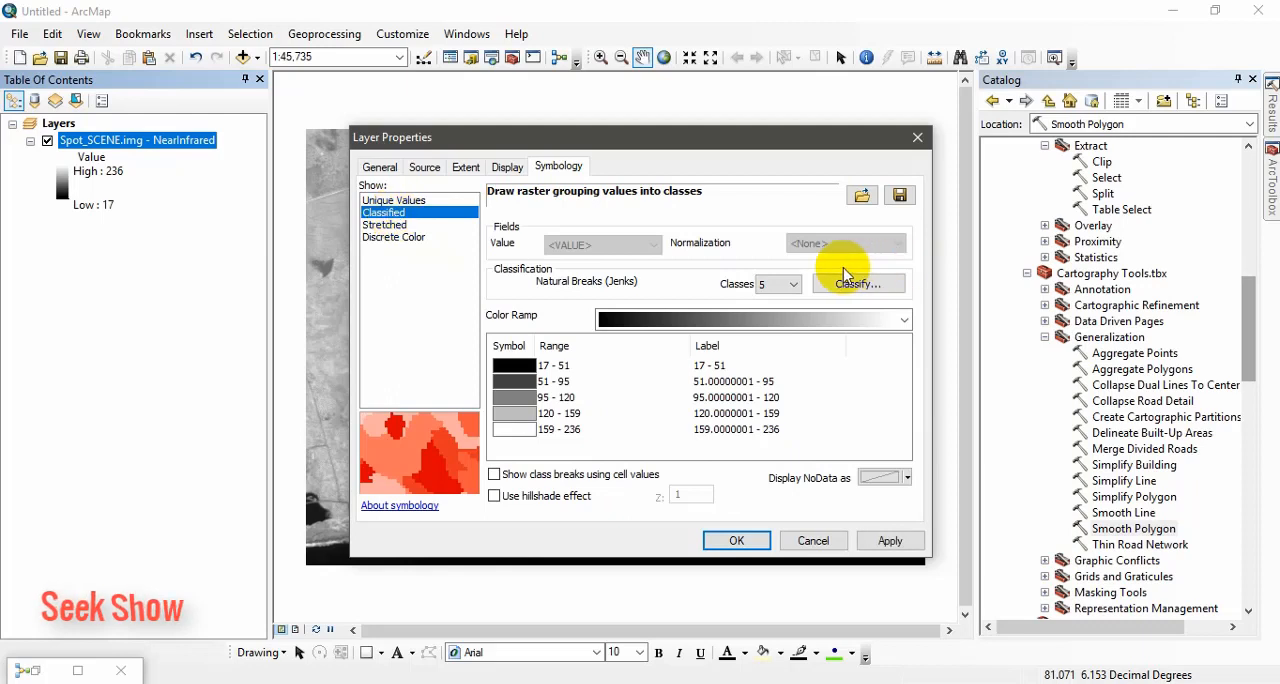
pyautogui.click(856, 284)
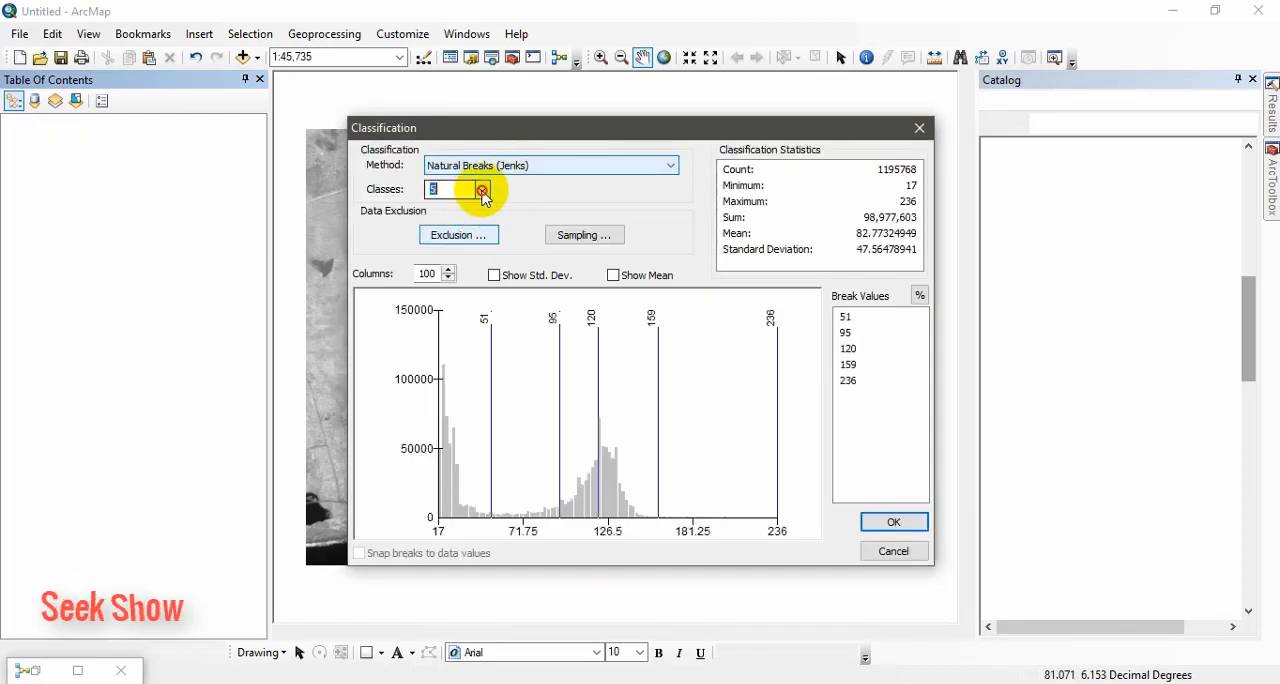
pyautogui.click(480, 190)
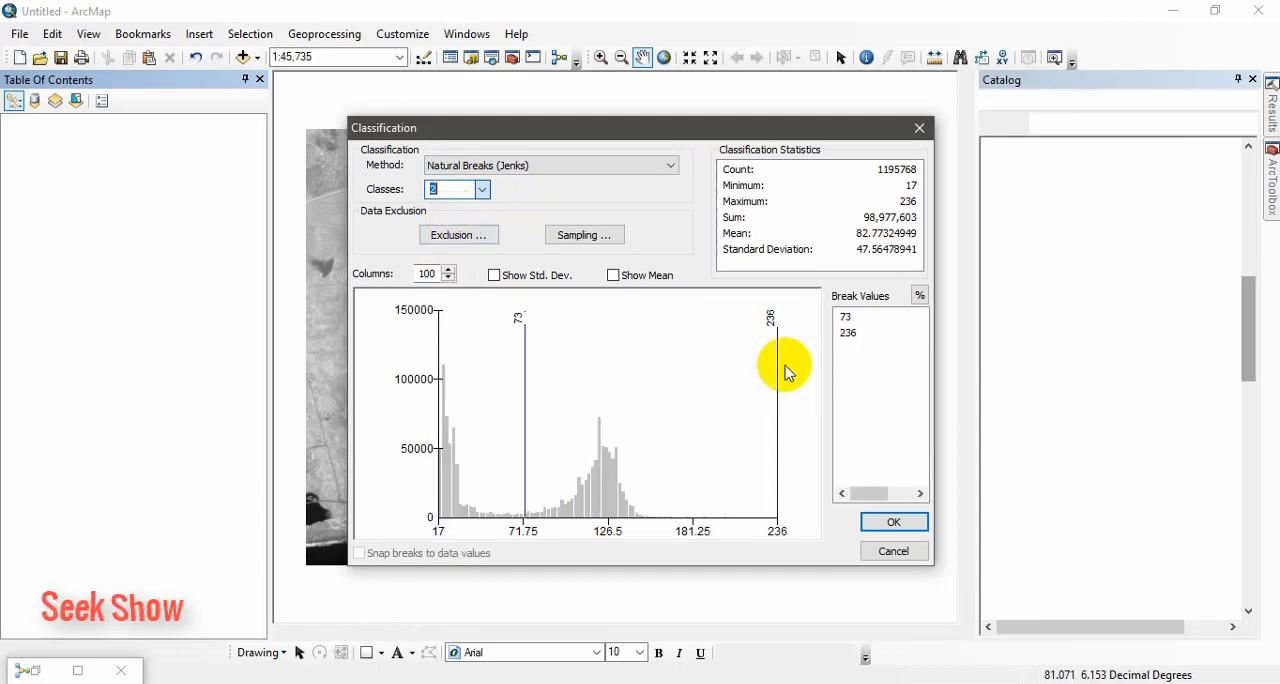
pyautogui.click(850, 316)
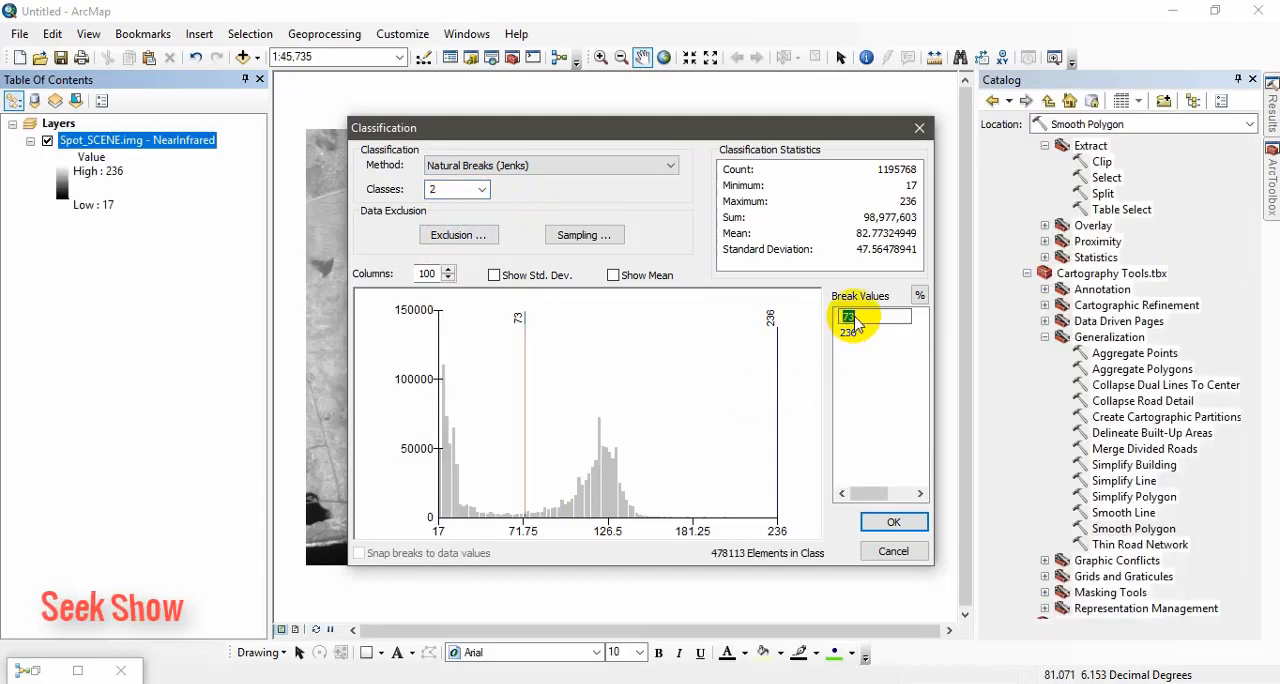
pyautogui.write('66')
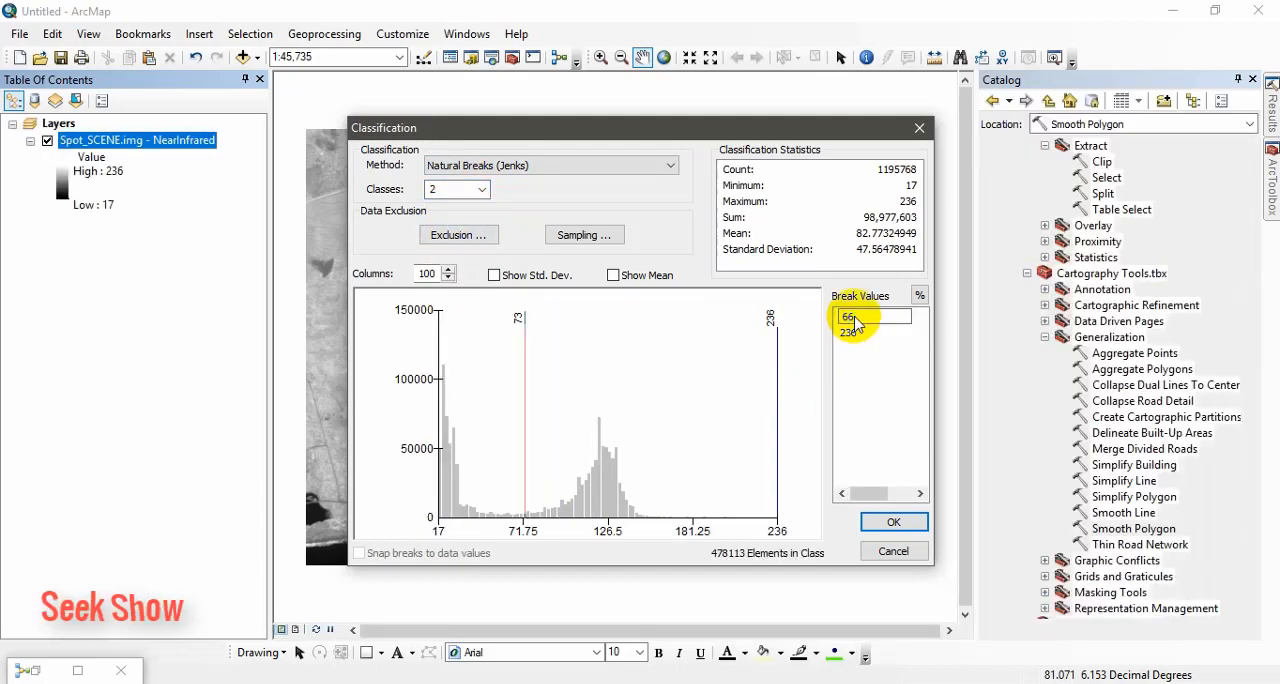
pyautogui.click(892, 520)
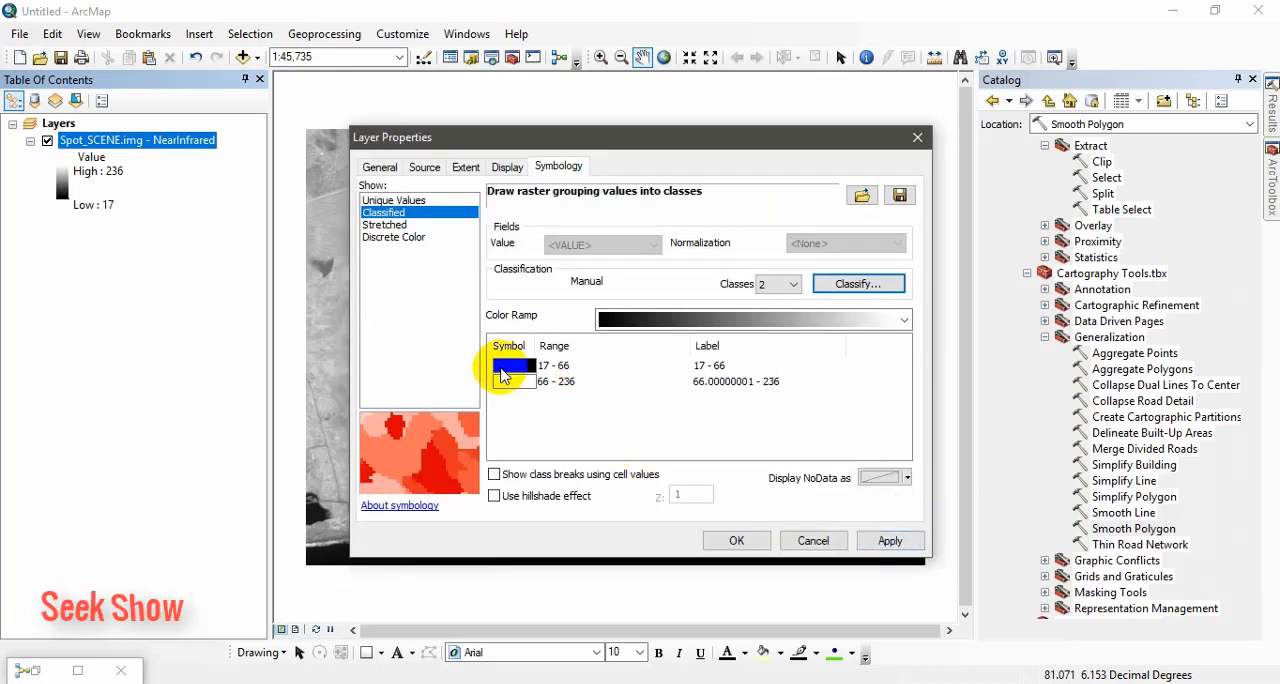
pyautogui.click(736, 540)
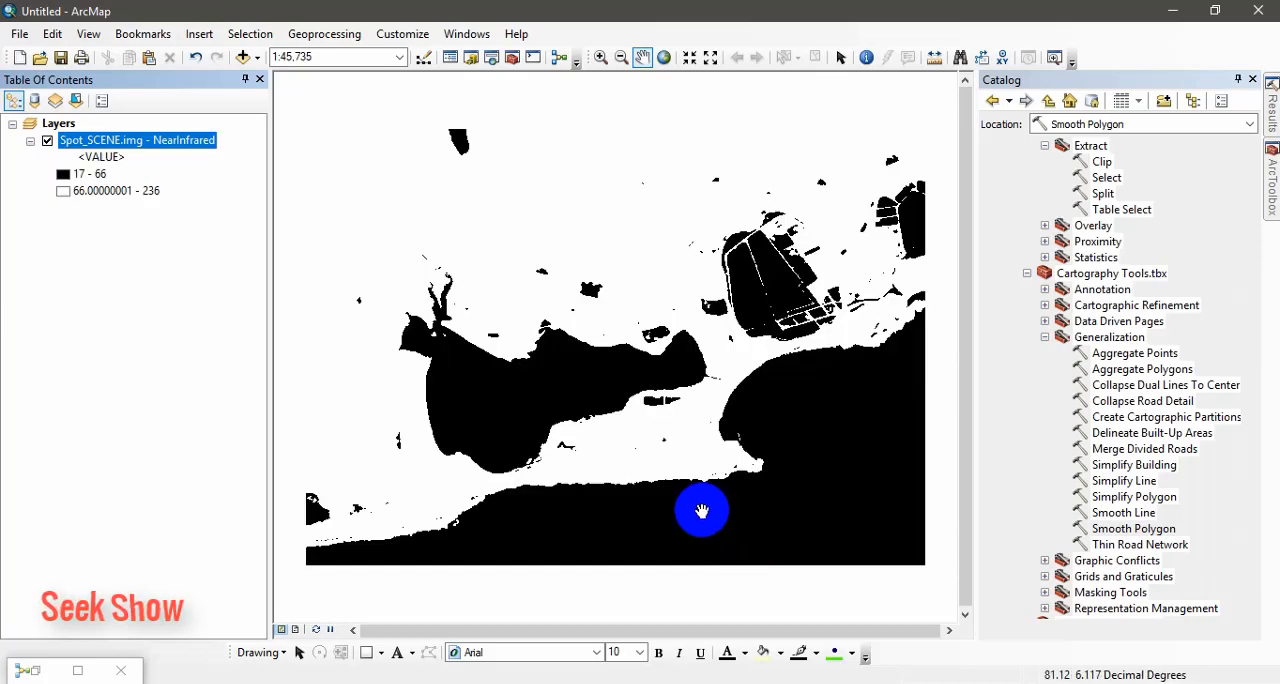
pyautogui.moveTo(372, 204)
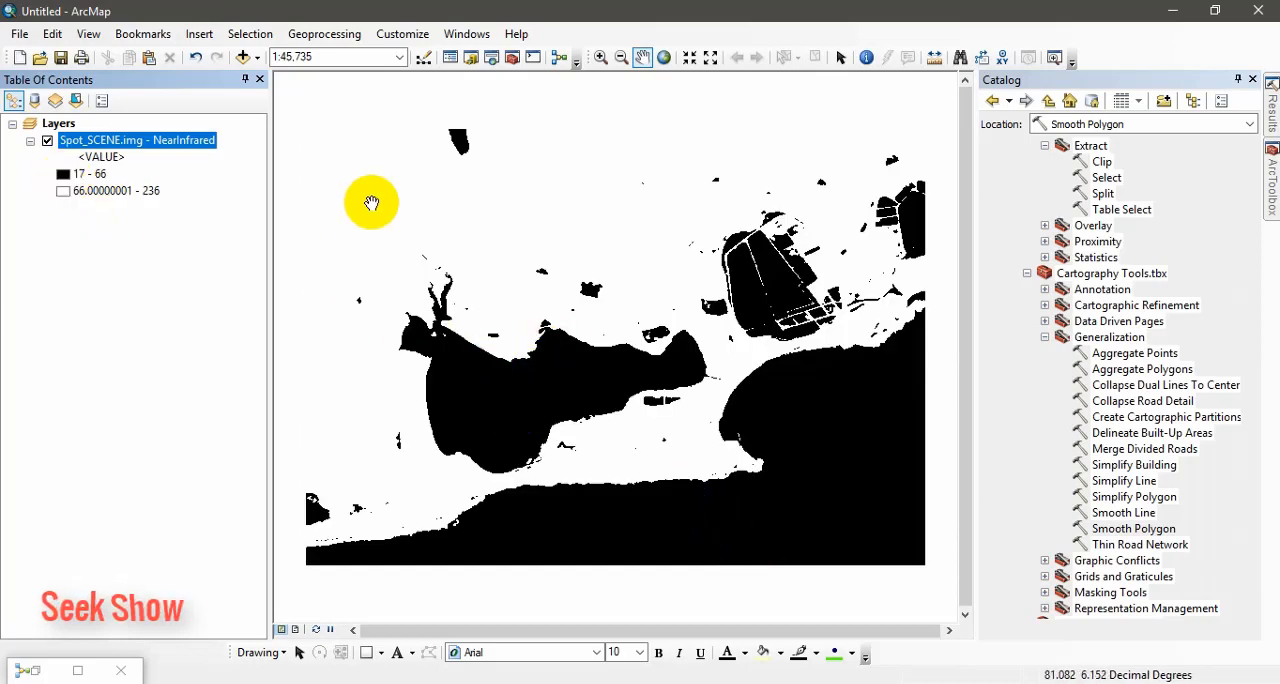
pyautogui.moveTo(578, 328)
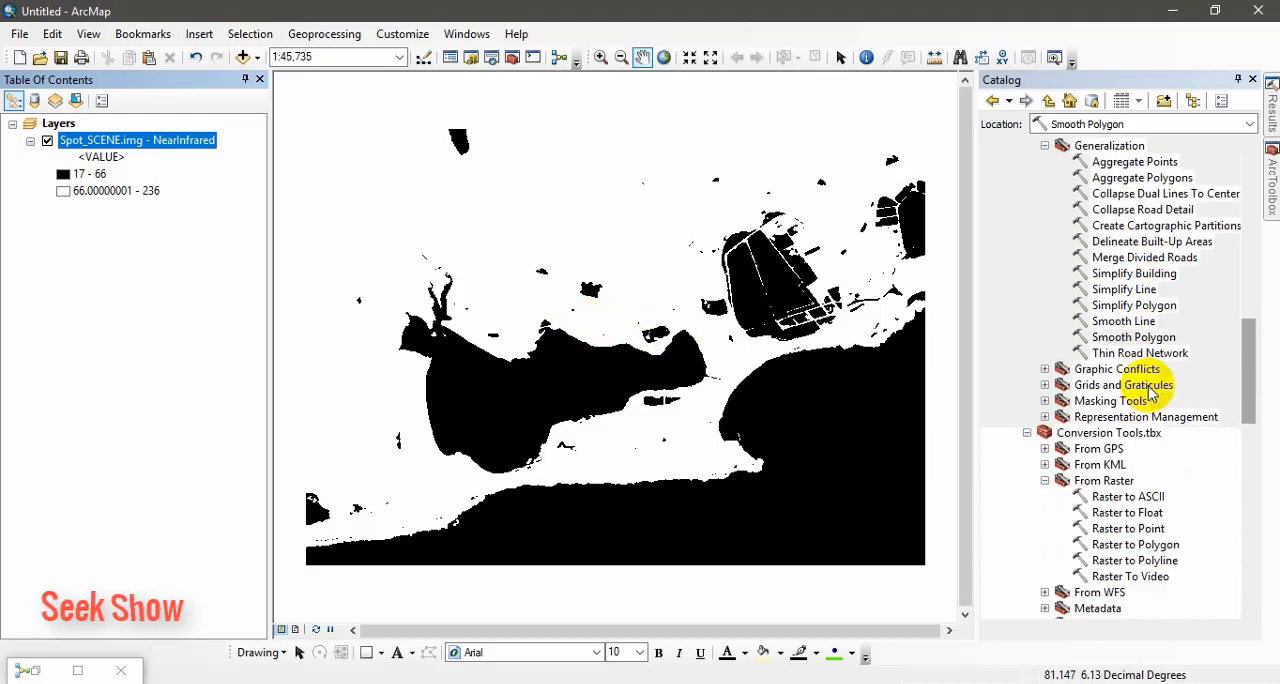
pyautogui.scroll(-3)
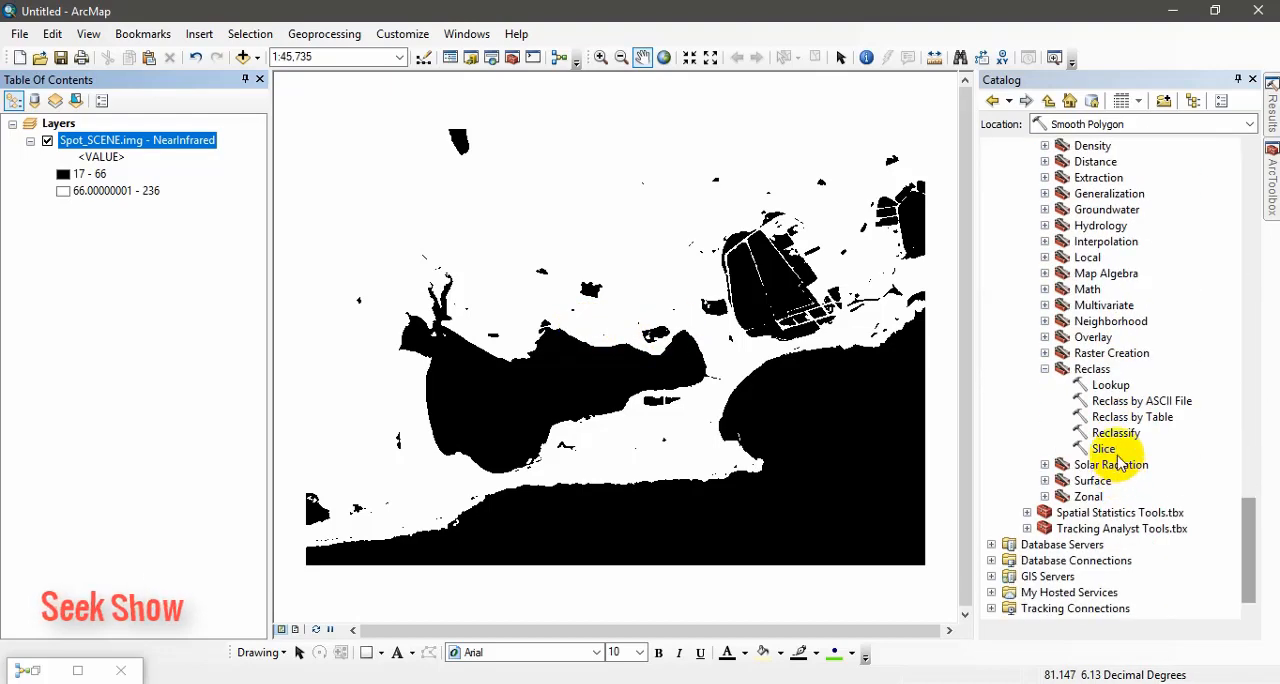
pyautogui.doubleClick(1116, 432)
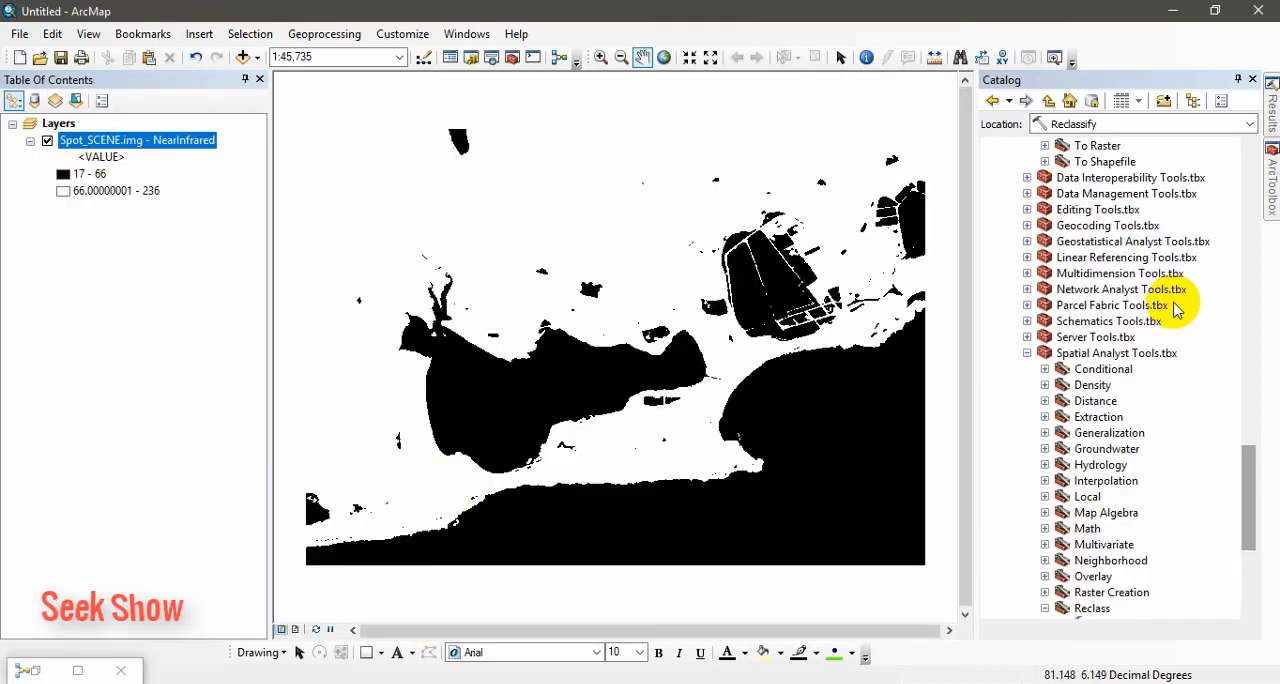
pyautogui.scroll(-3)
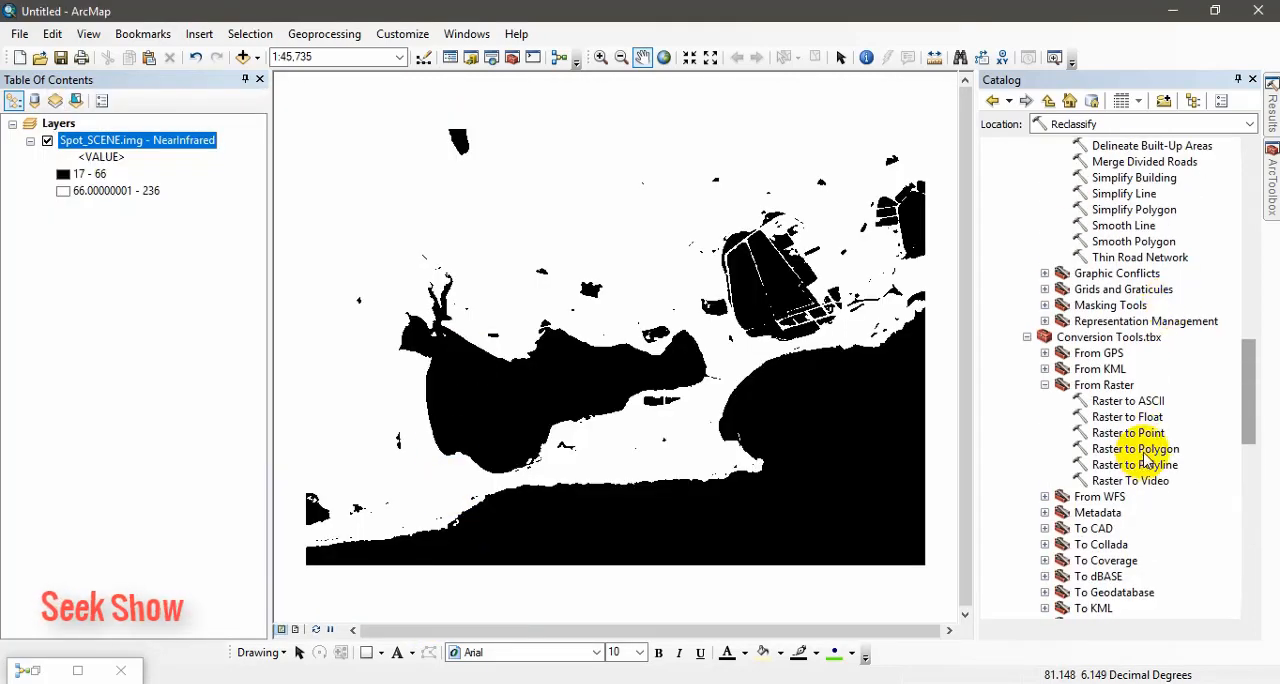
pyautogui.doubleClick(1136, 448)
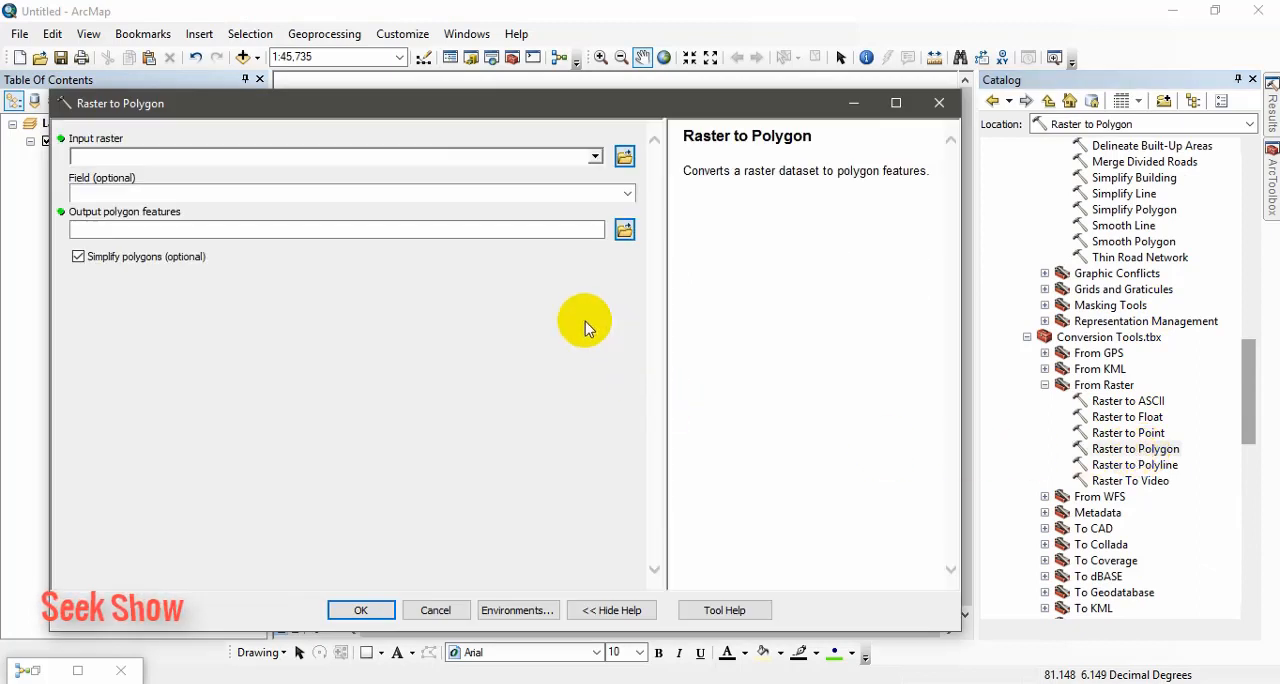
pyautogui.moveTo(540, 272)
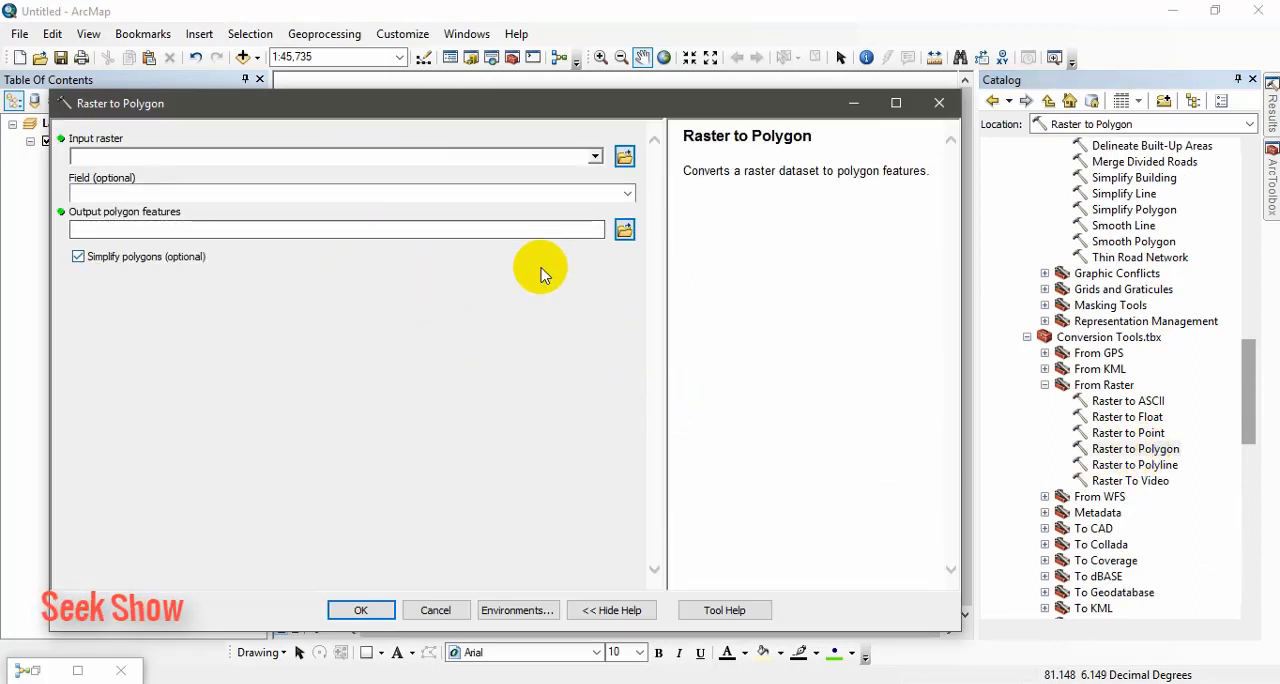
pyautogui.click(360, 610)
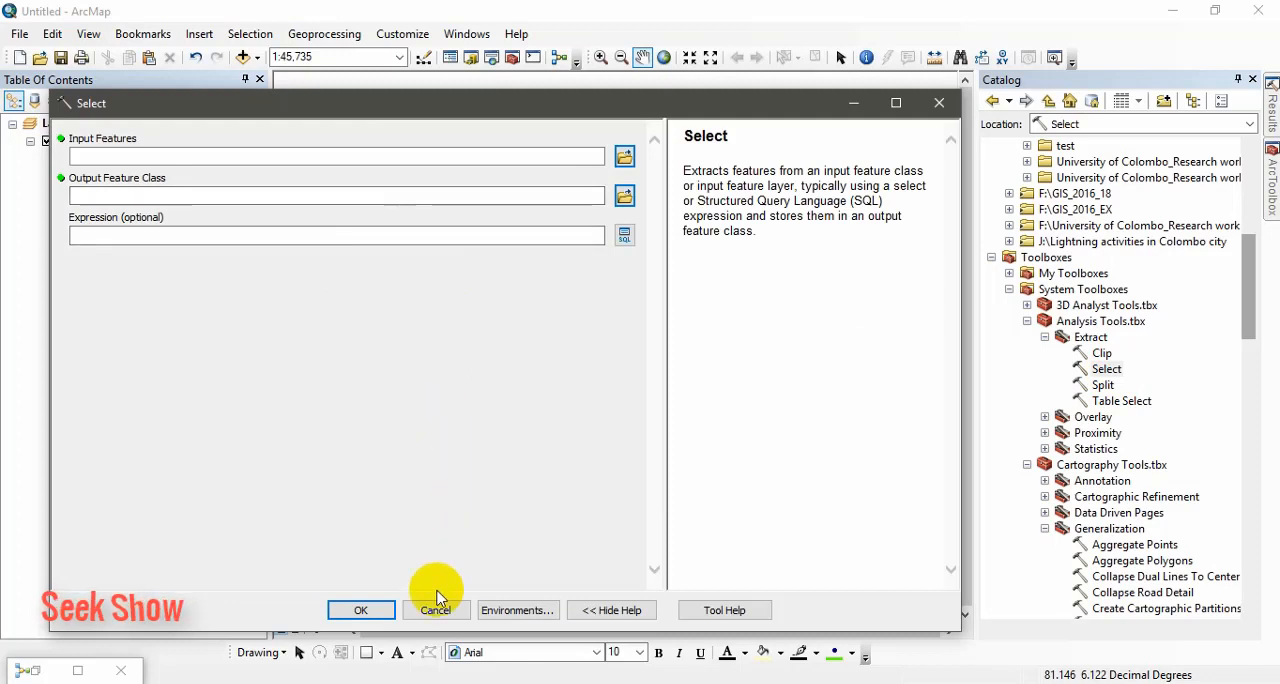
pyautogui.click(436, 610)
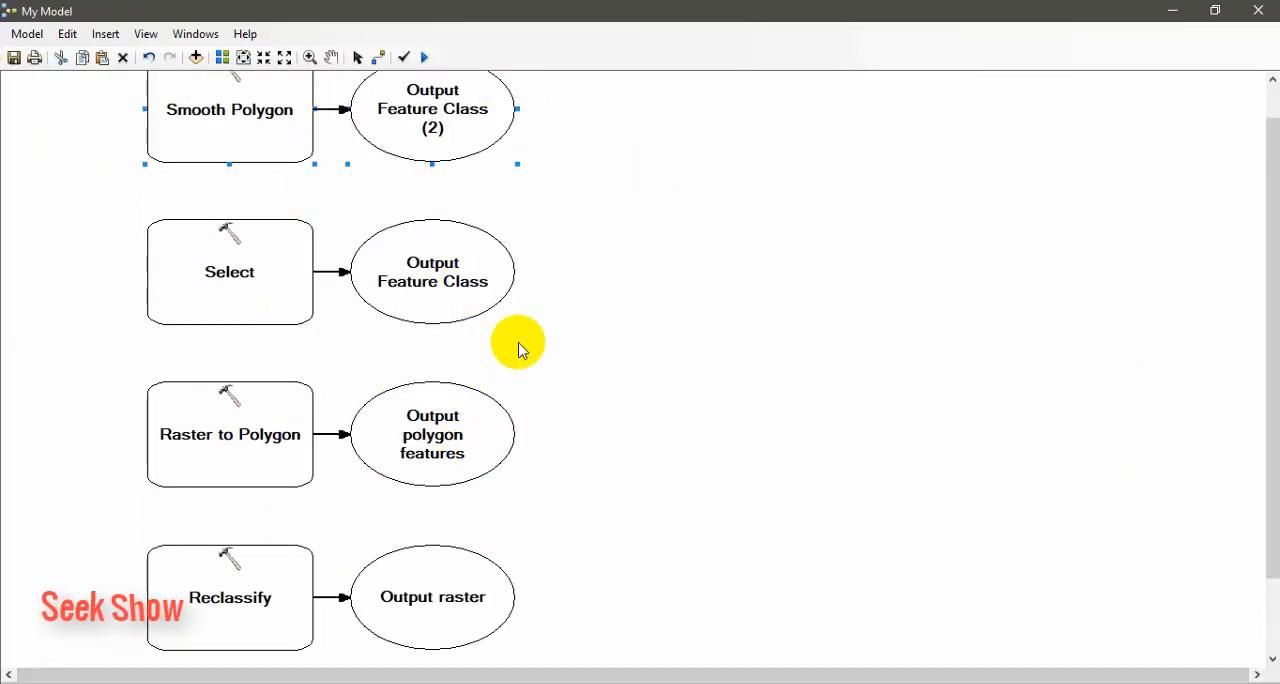
pyautogui.moveTo(572, 300)
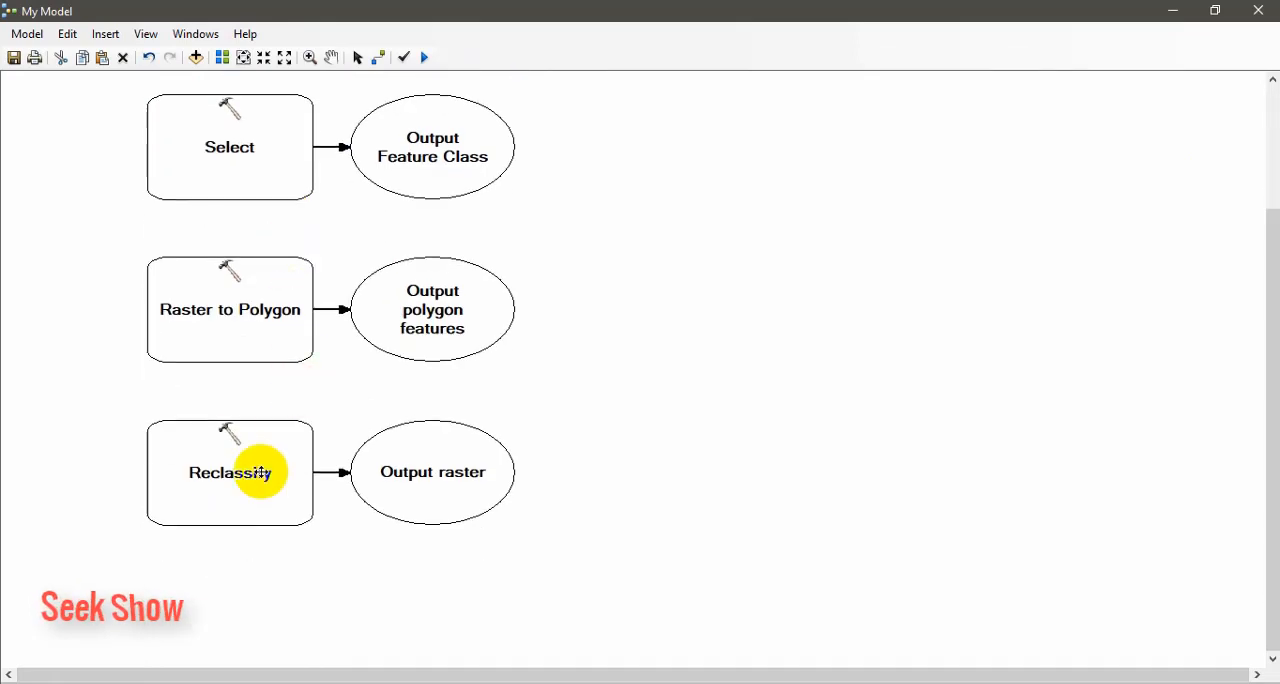
# Open the Reclassify process's parameter dialog in My Model
pyautogui.doubleClick(228, 472)
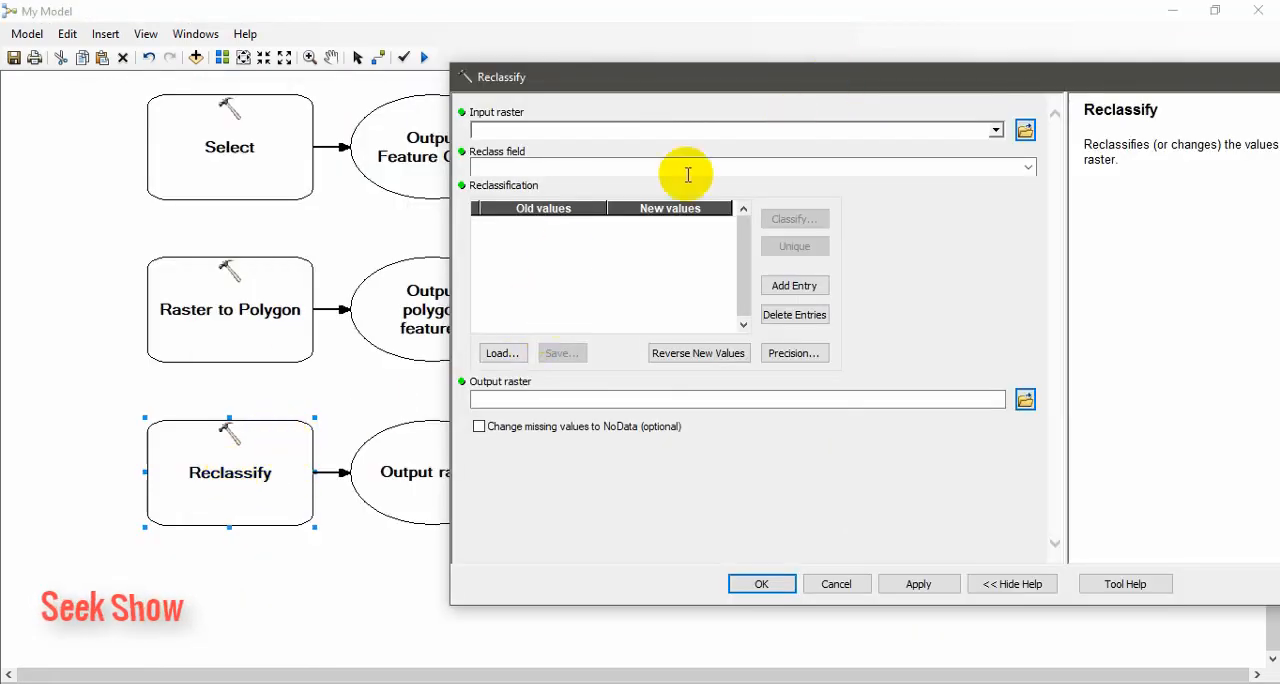
# Set Reclassify input to Spot_SCENE.img NearInfrared with 2 classes, break 66, and save
pyautogui.click(996, 130)
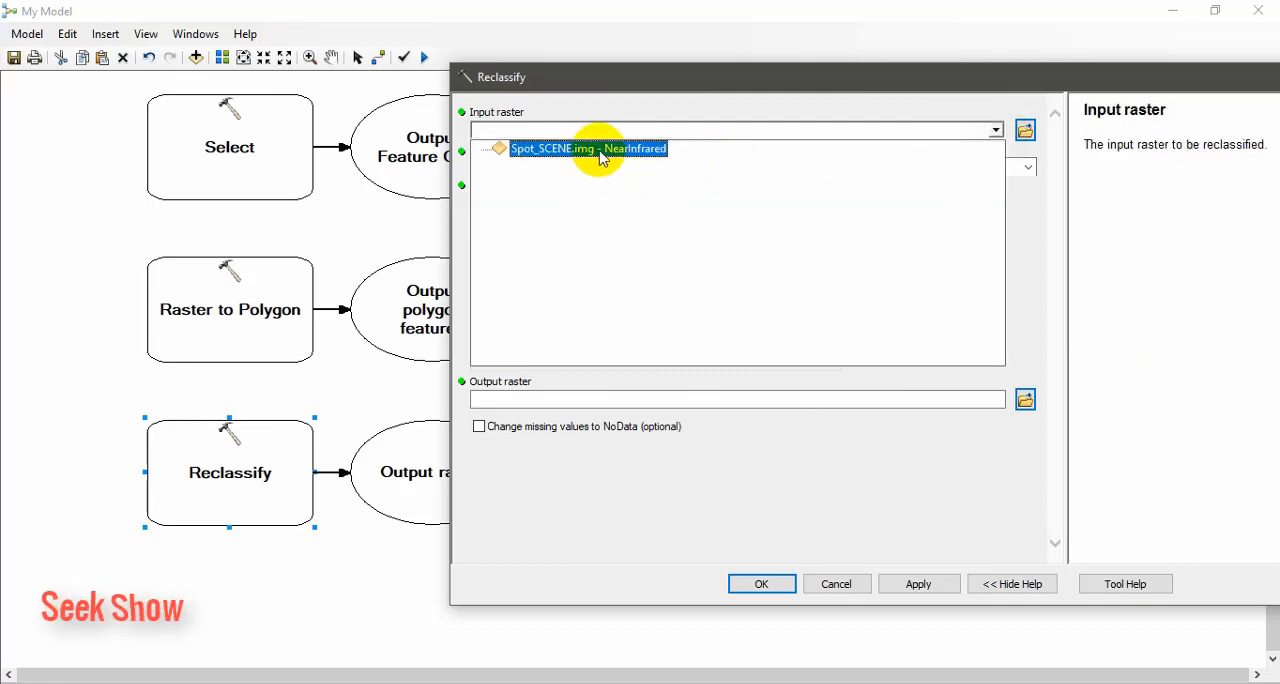
pyautogui.click(588, 148)
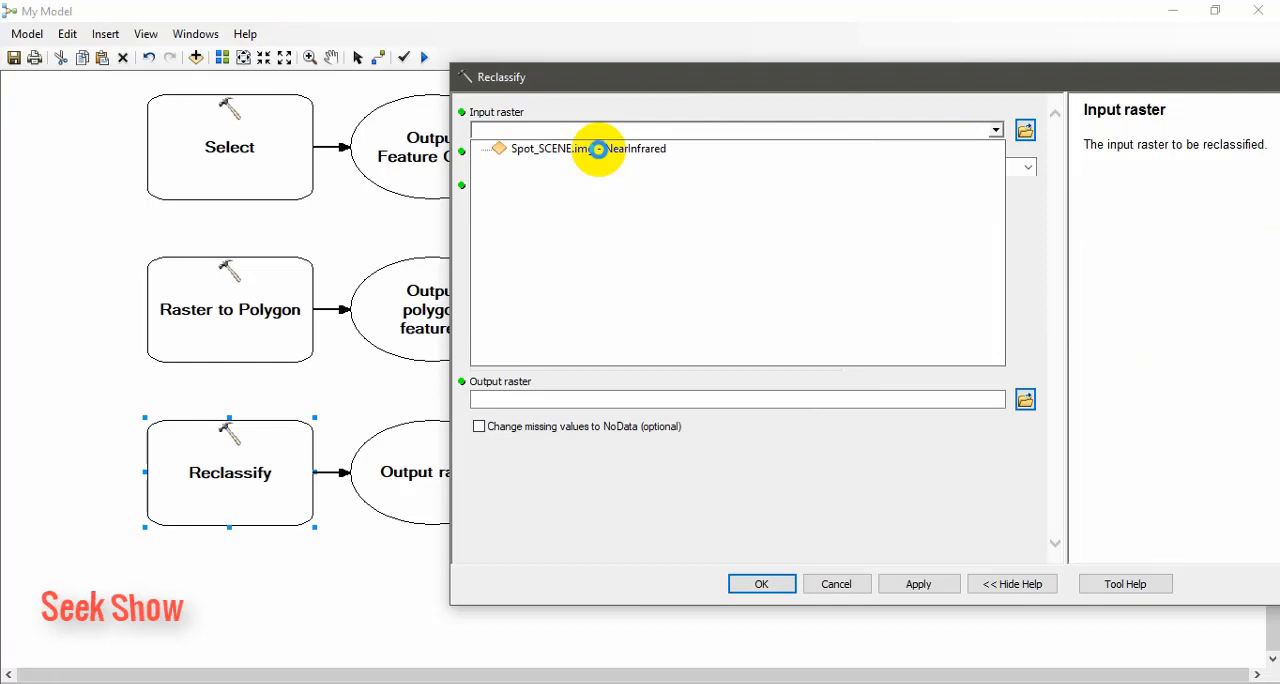
pyautogui.click(588, 148)
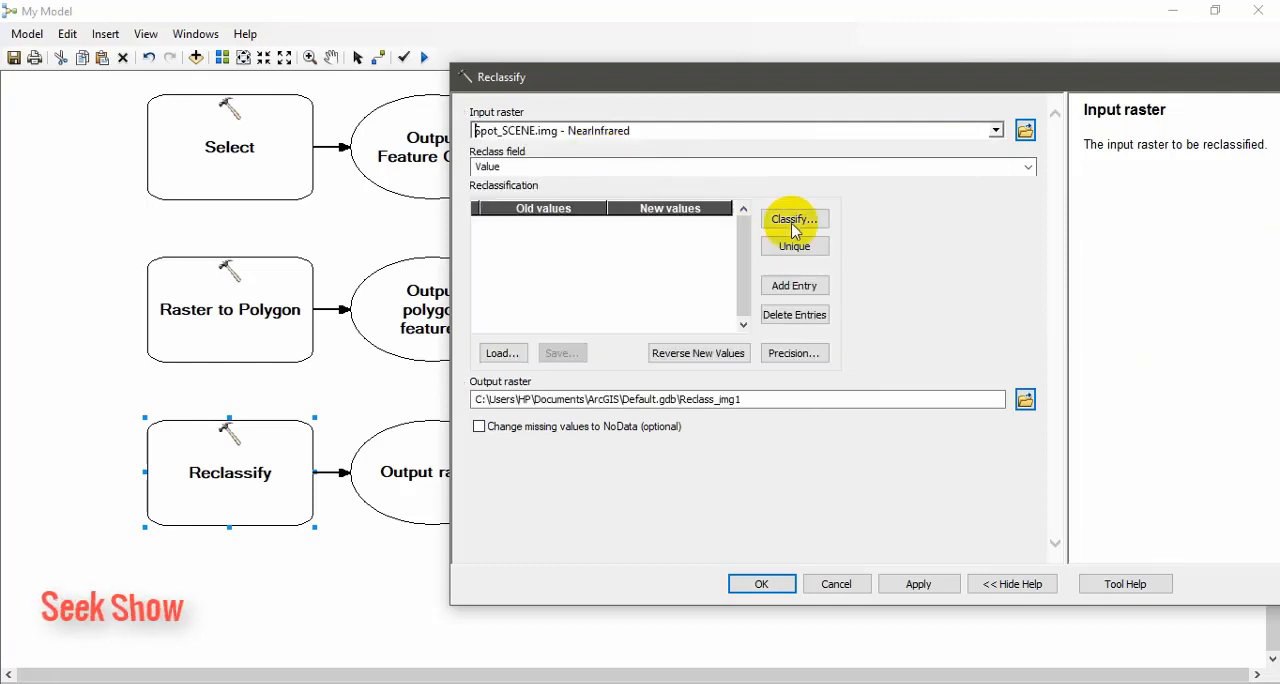
pyautogui.click(794, 220)
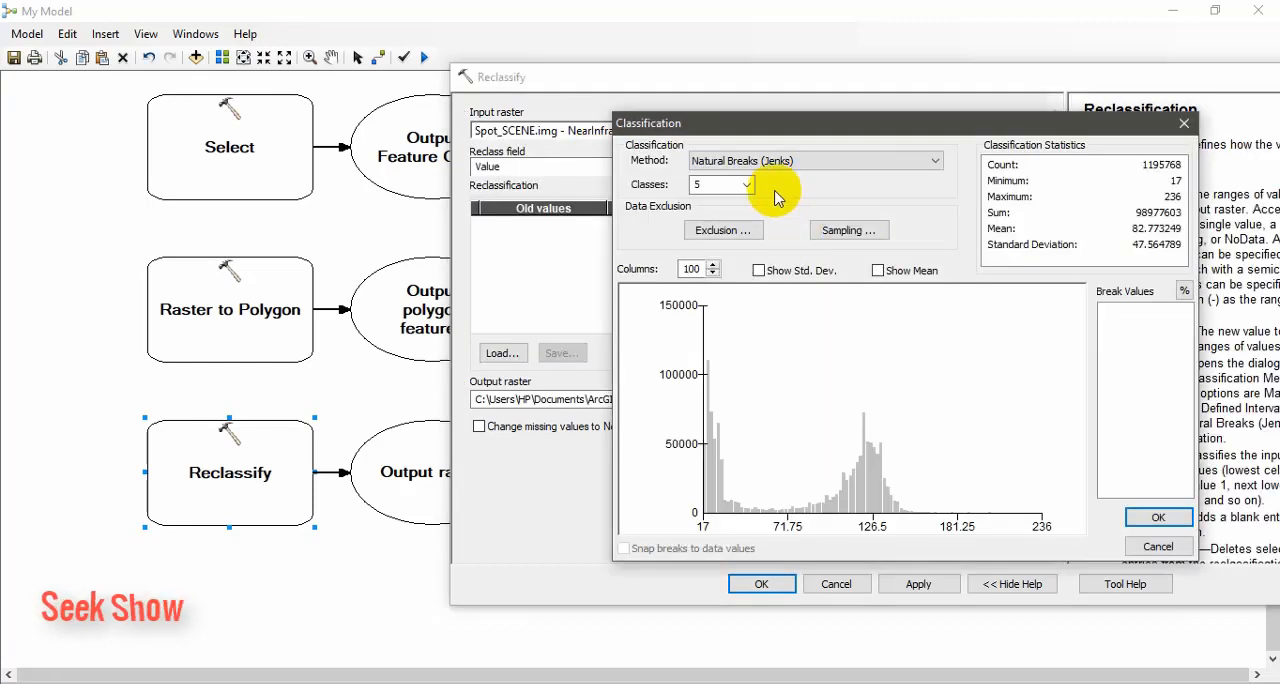
pyautogui.click(746, 184)
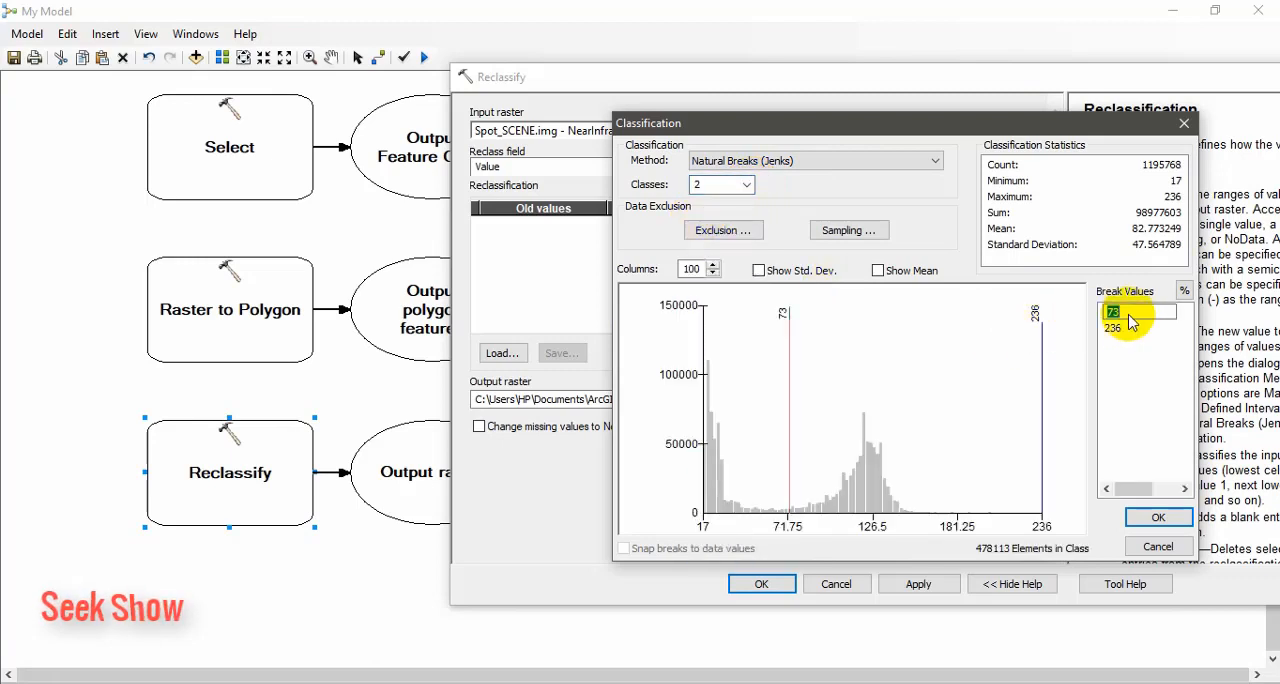
pyautogui.write('66')
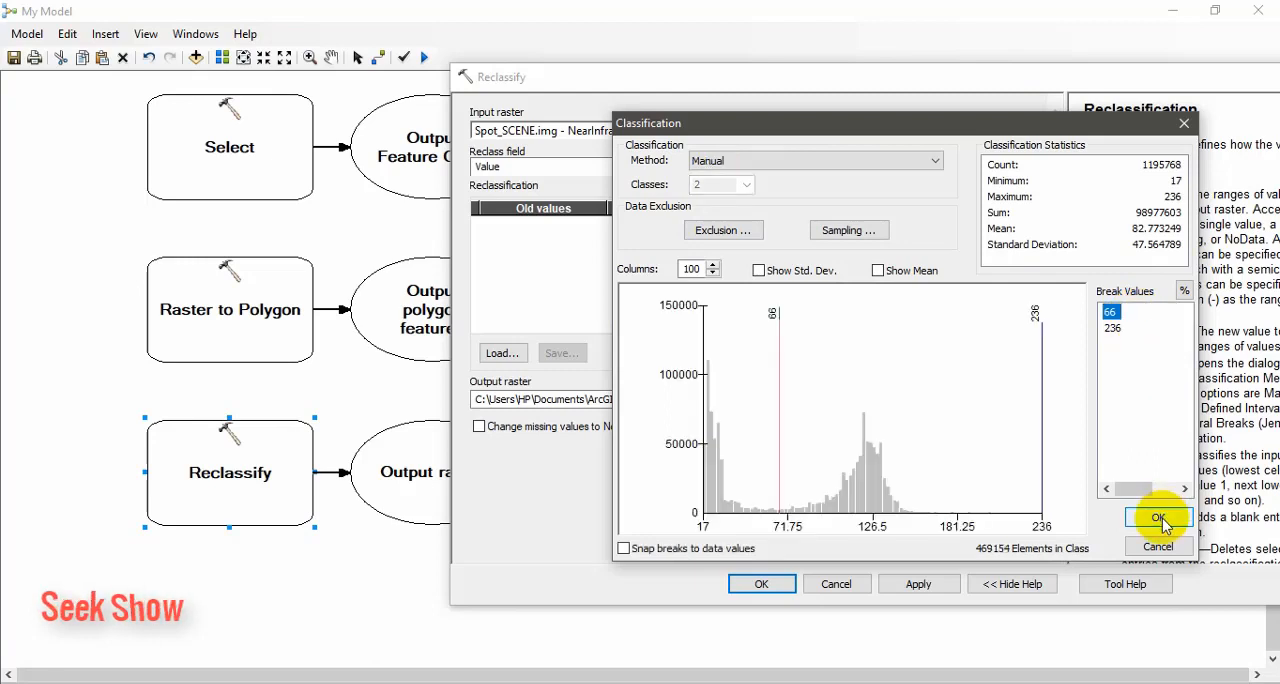
pyautogui.click(1156, 518)
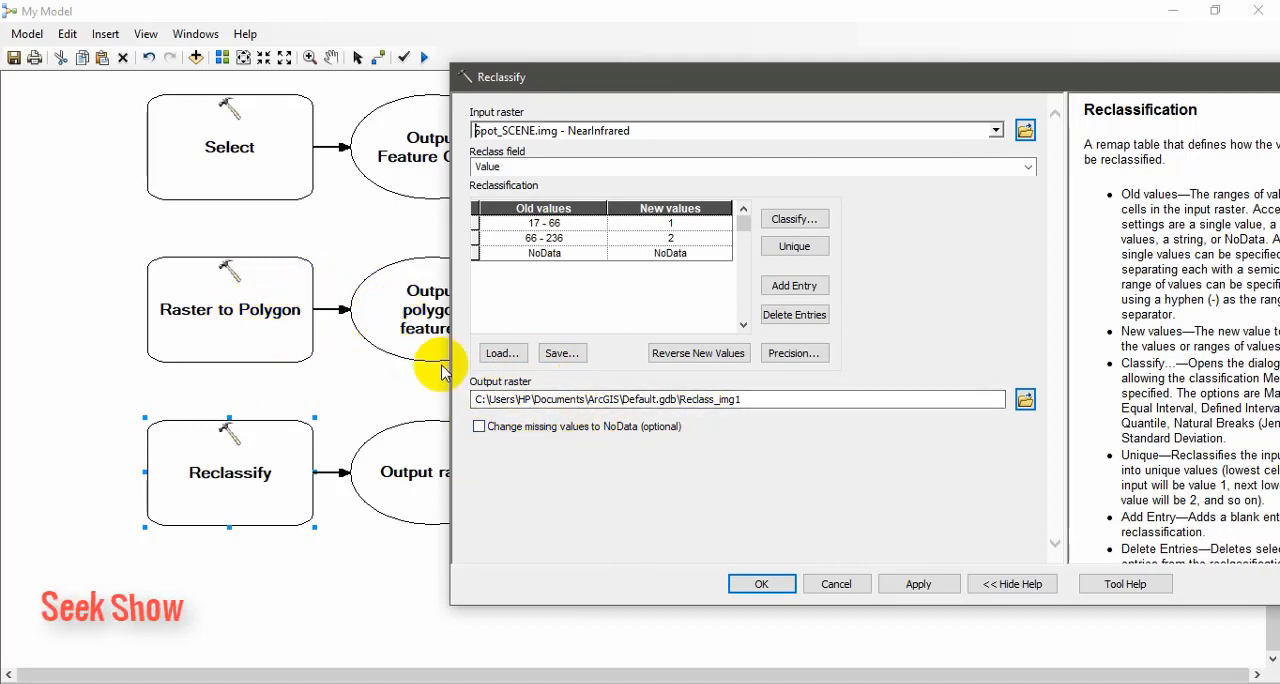
pyautogui.moveTo(1010, 390)
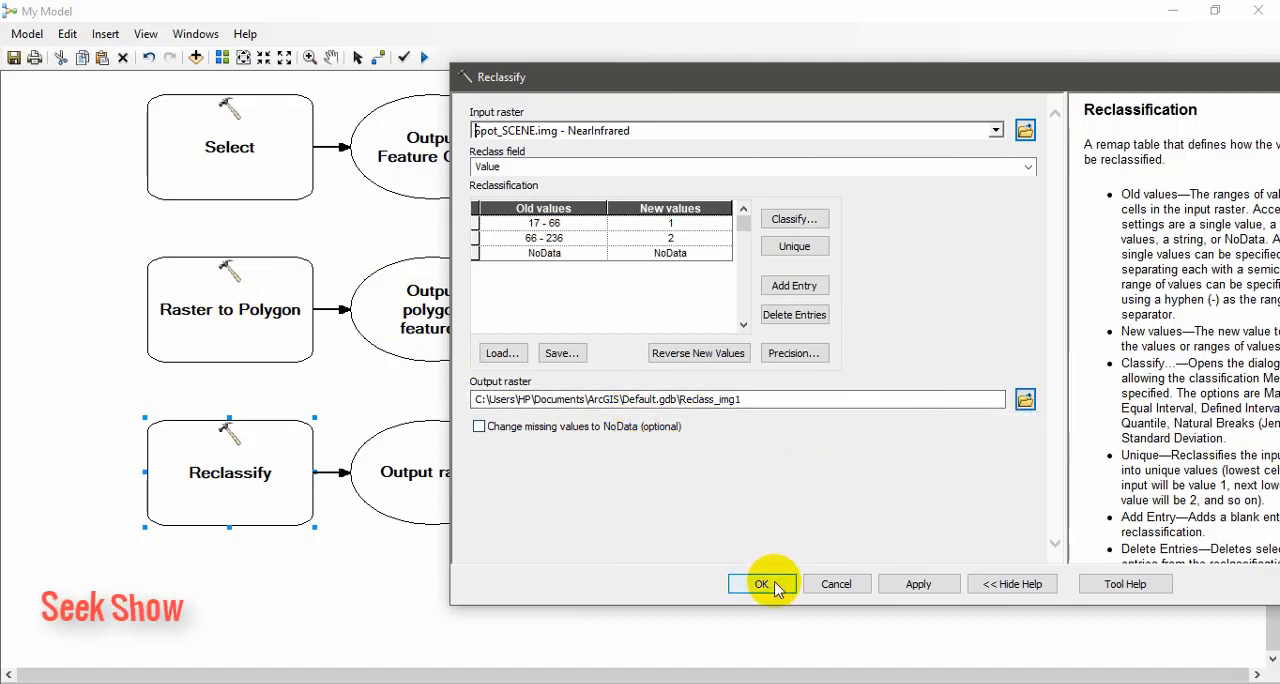
pyautogui.click(760, 584)
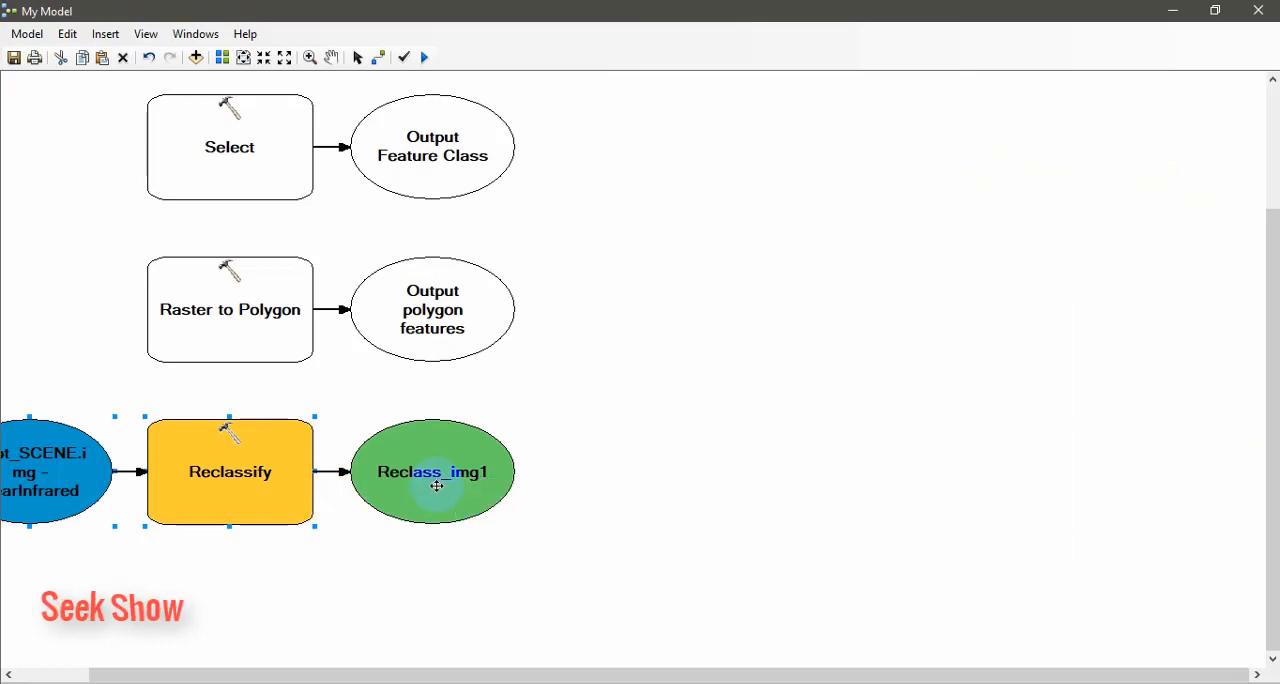
pyautogui.moveTo(228, 472)
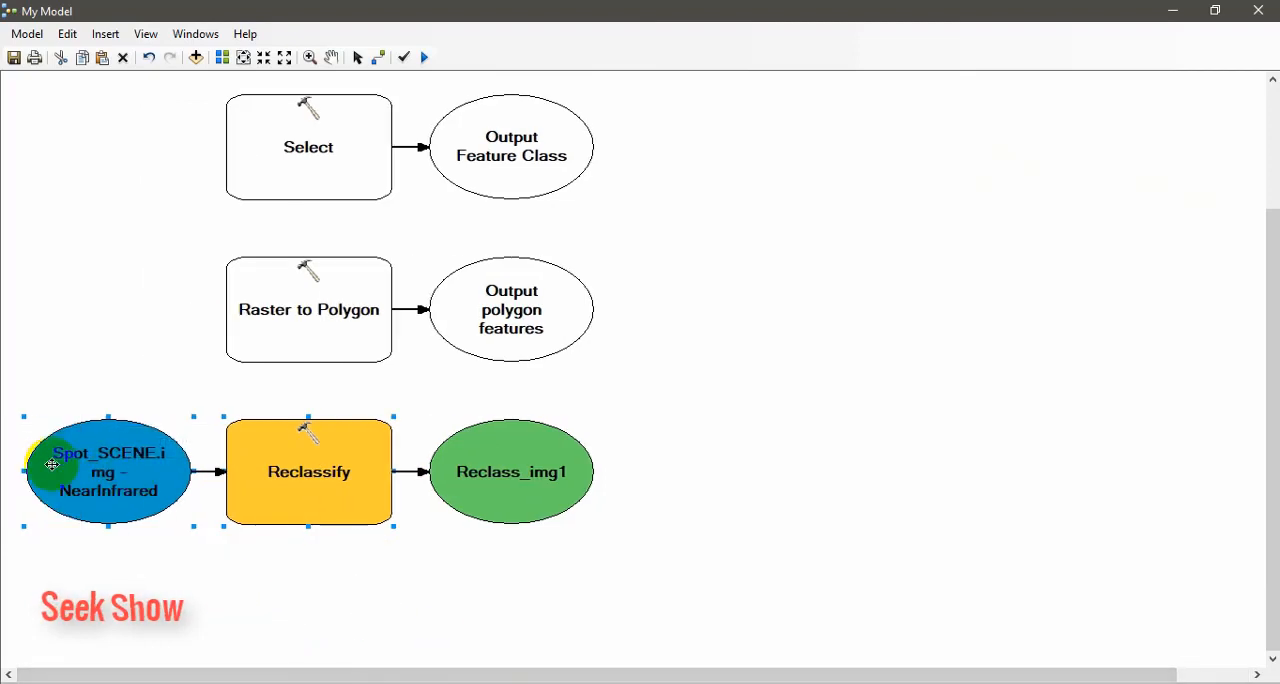
pyautogui.moveTo(308, 472)
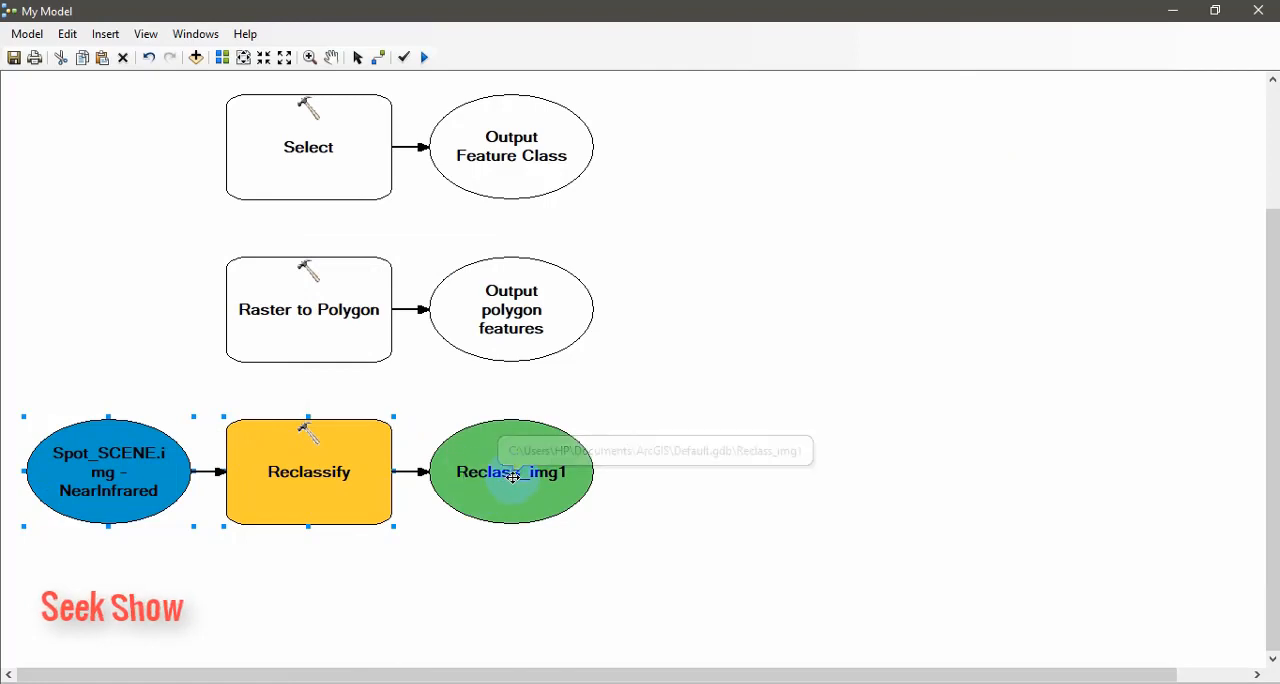
pyautogui.rightClick(512, 472)
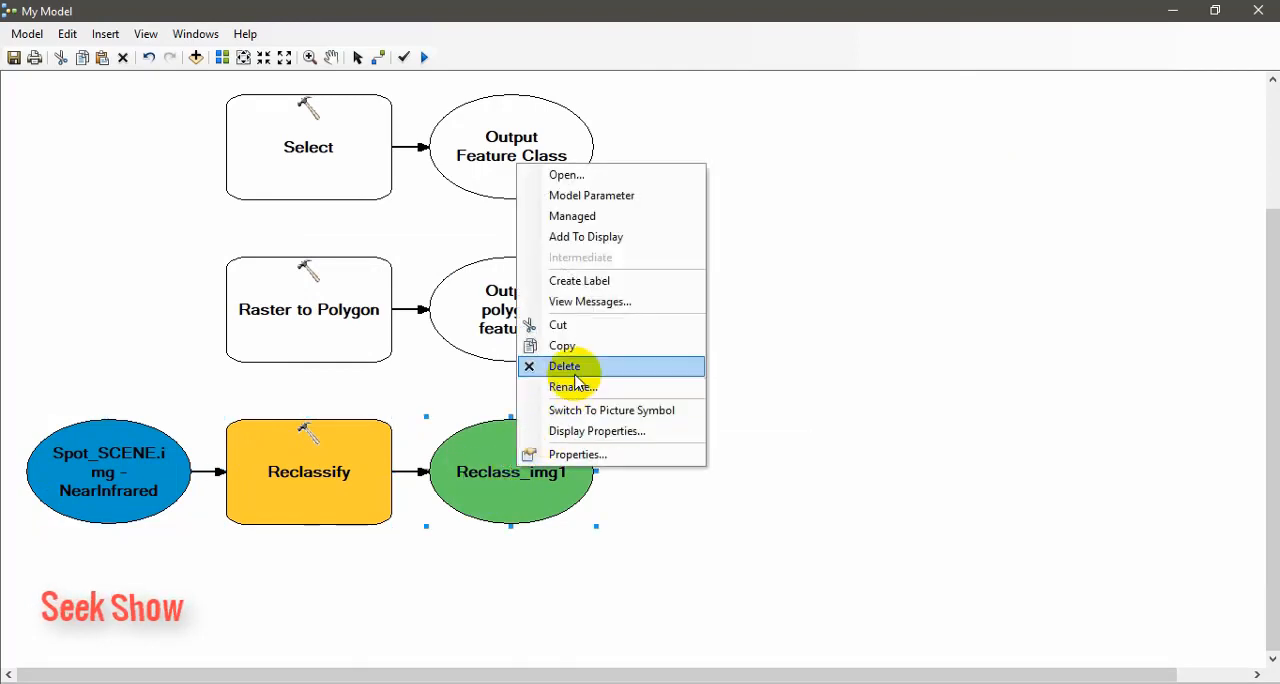
pyautogui.click(572, 386)
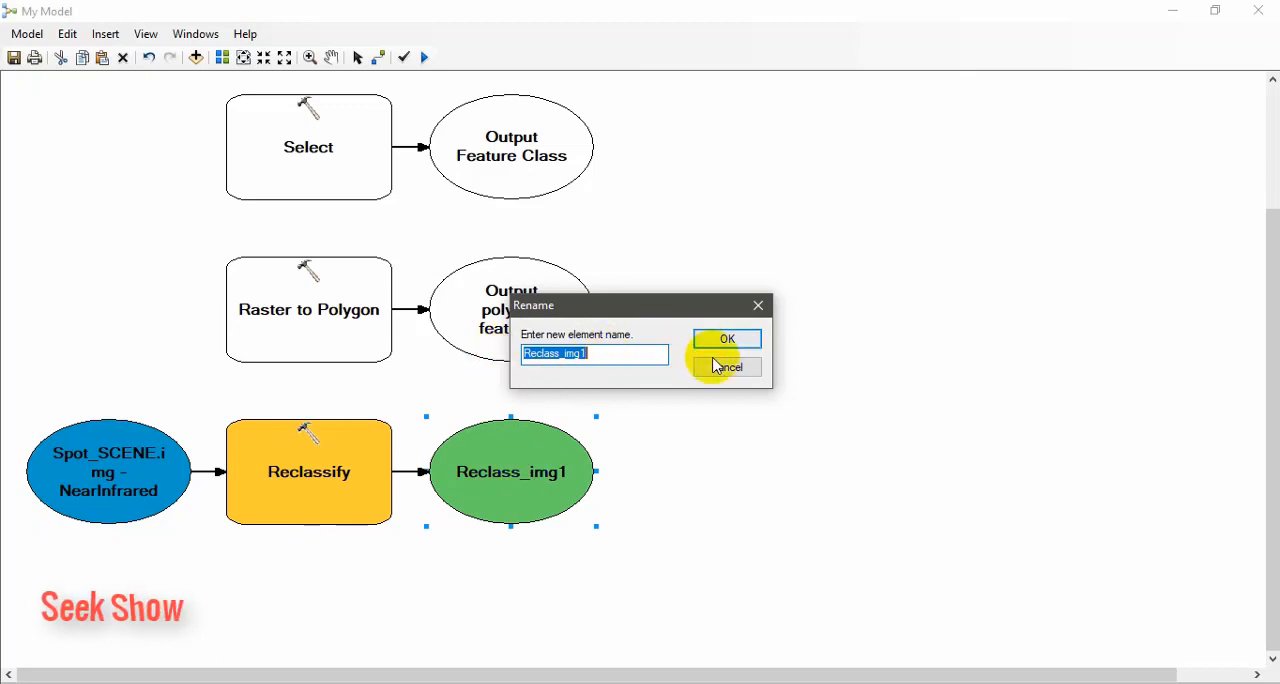
pyautogui.click(728, 338)
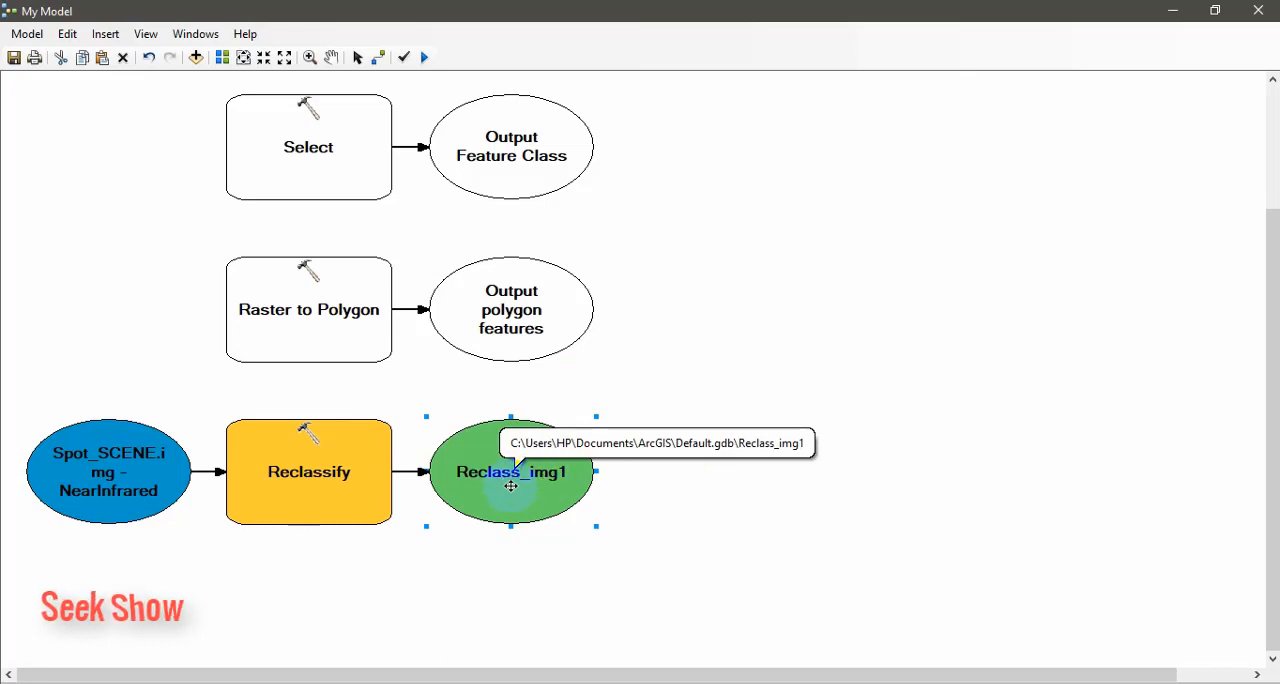
pyautogui.moveTo(296, 324)
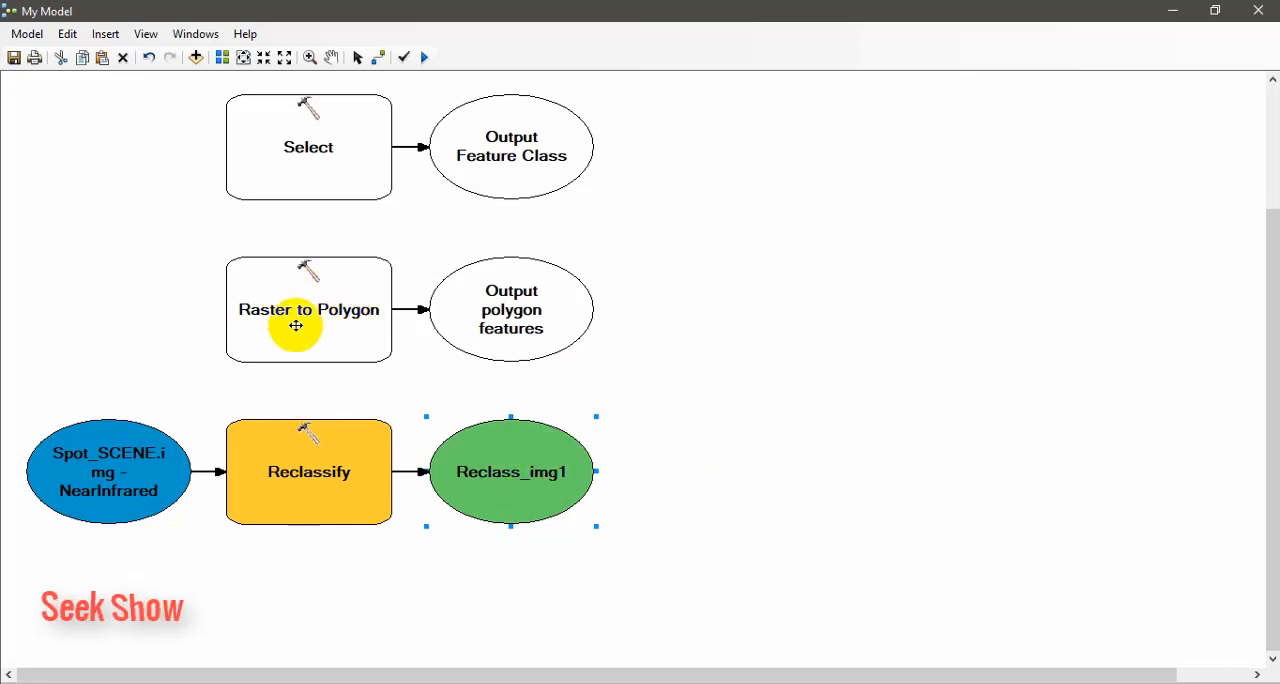
pyautogui.moveTo(330, 320)
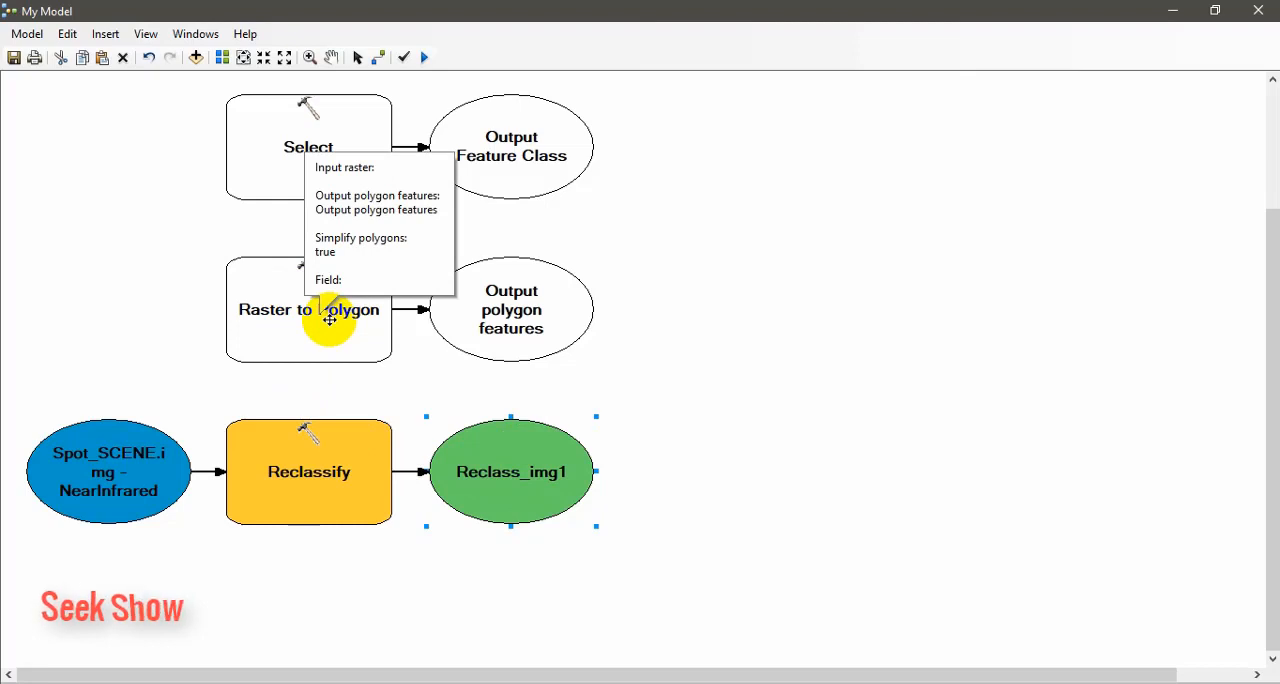
# Review Raster to Polygon unchanged, then run the whole model to completion
pyautogui.doubleClick(308, 308)
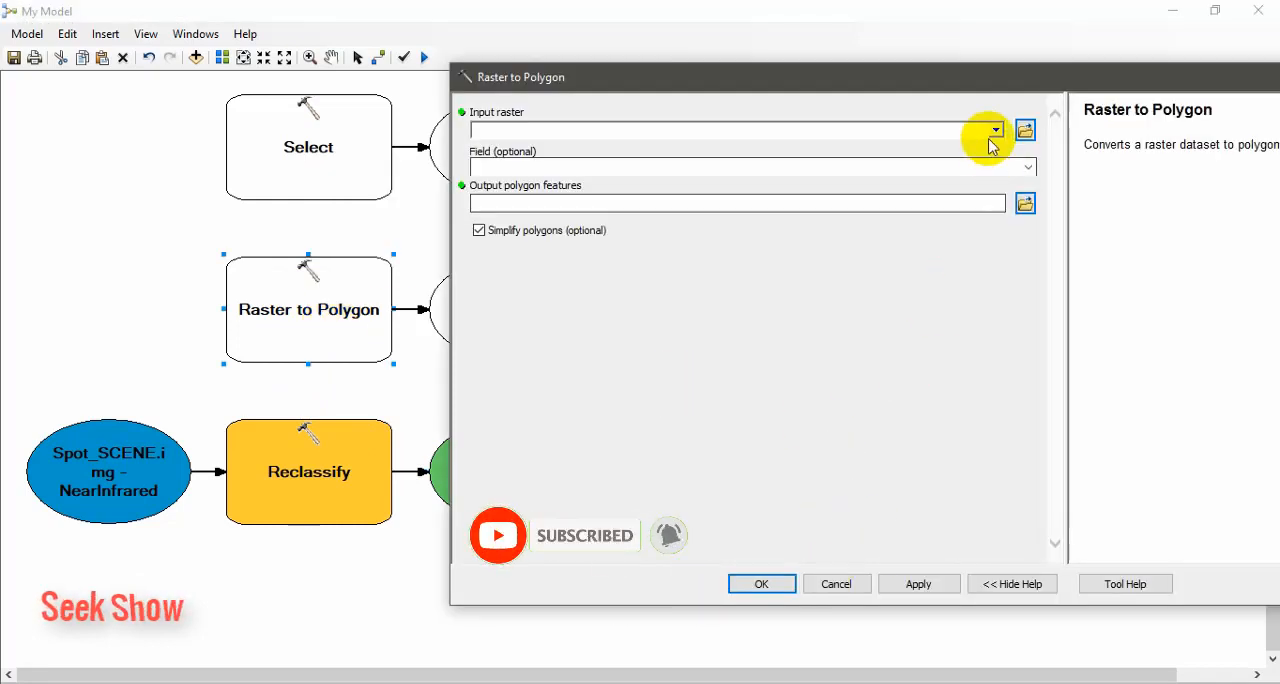
pyautogui.click(992, 130)
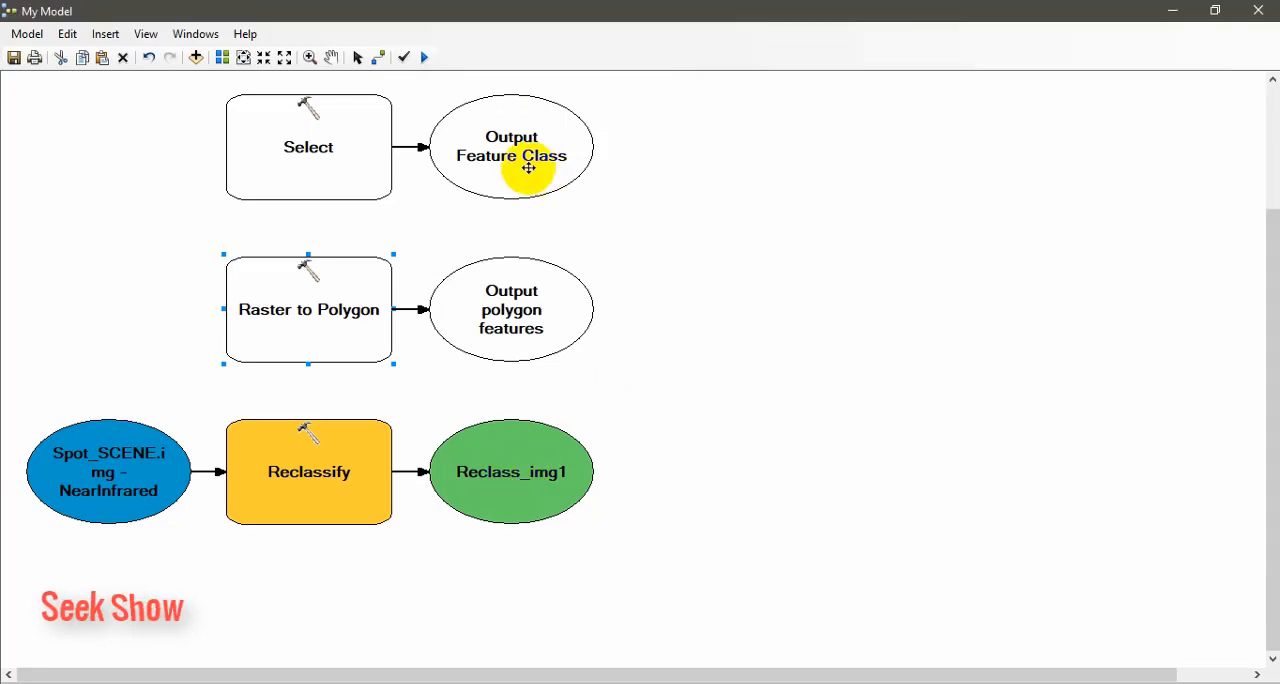
pyautogui.moveTo(380, 76)
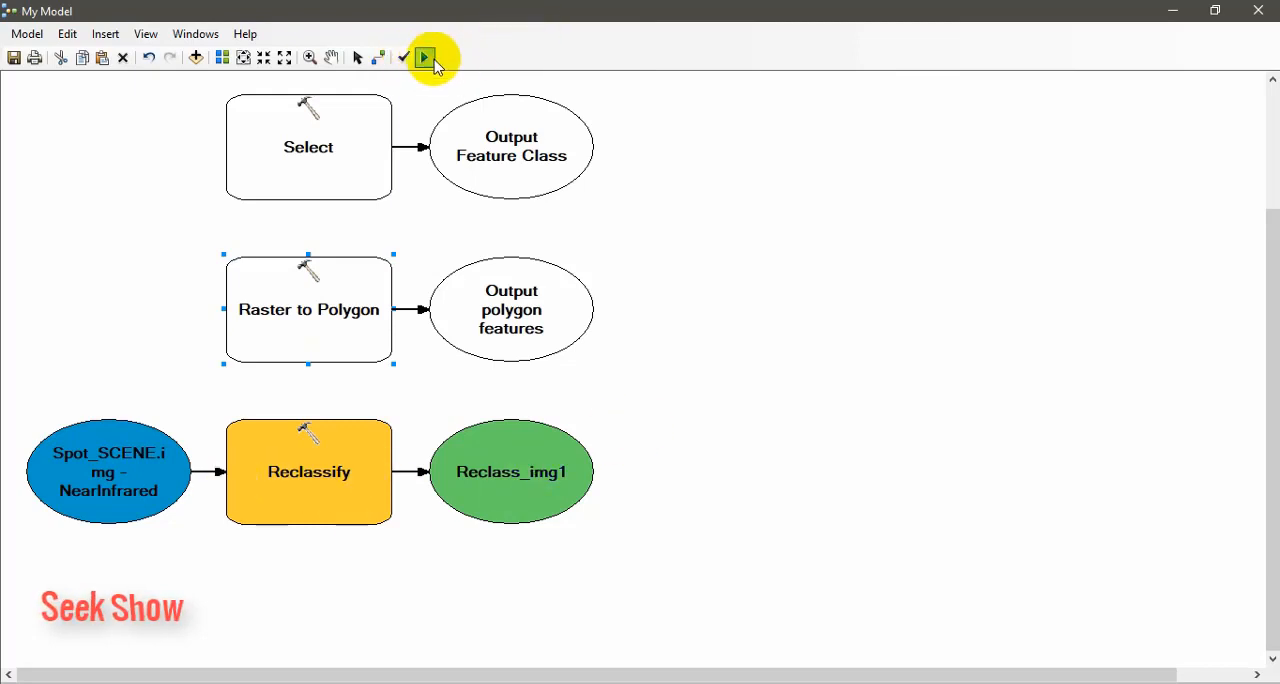
pyautogui.click(424, 56)
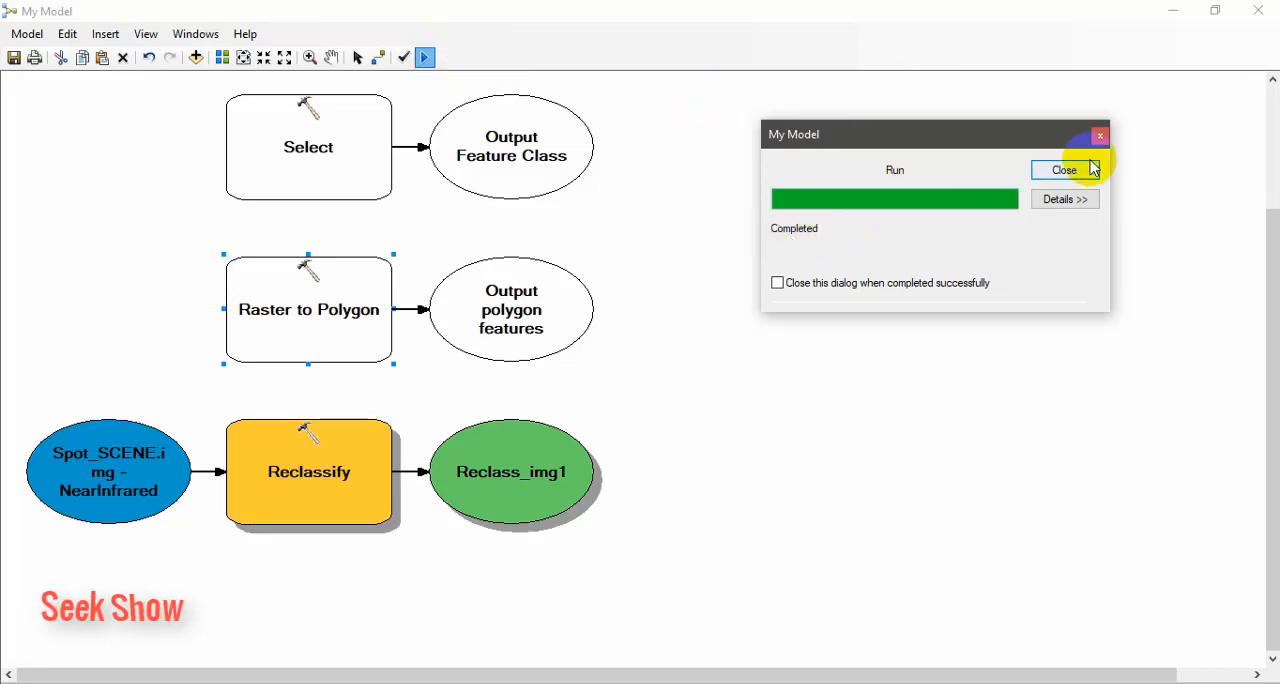
pyautogui.click(1064, 168)
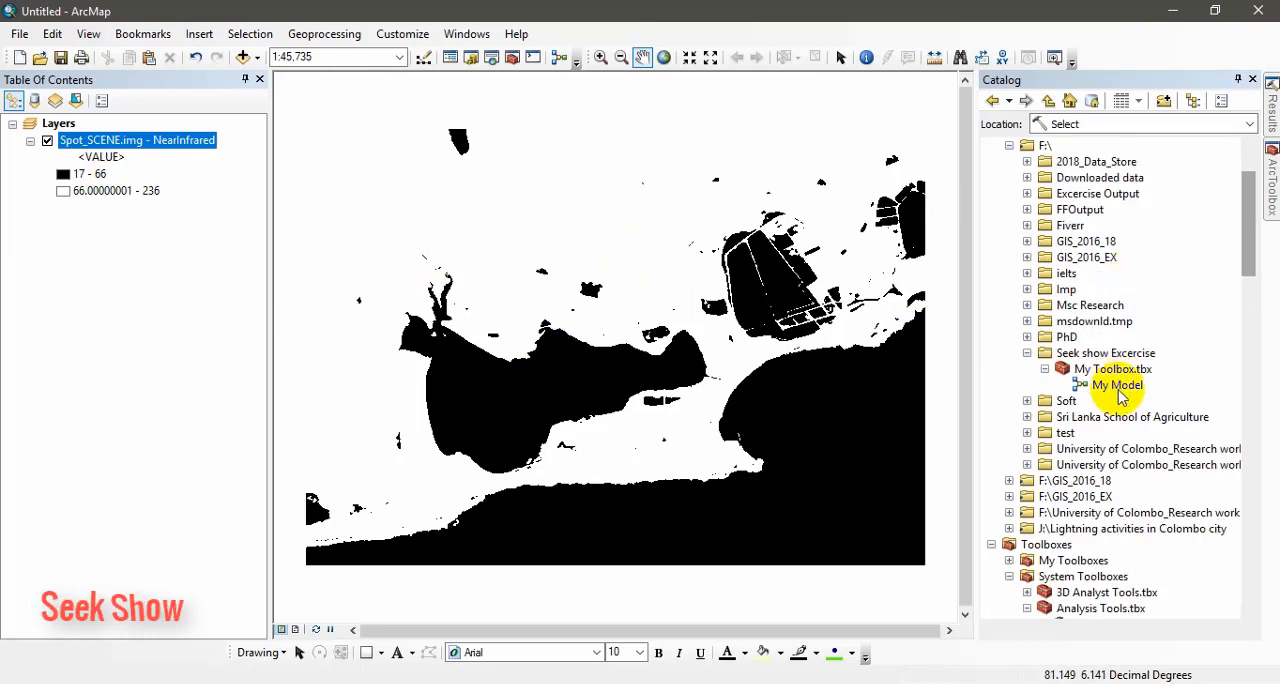
# Add the Reclass_img1 output to the map display from My Model
pyautogui.click(1118, 384)
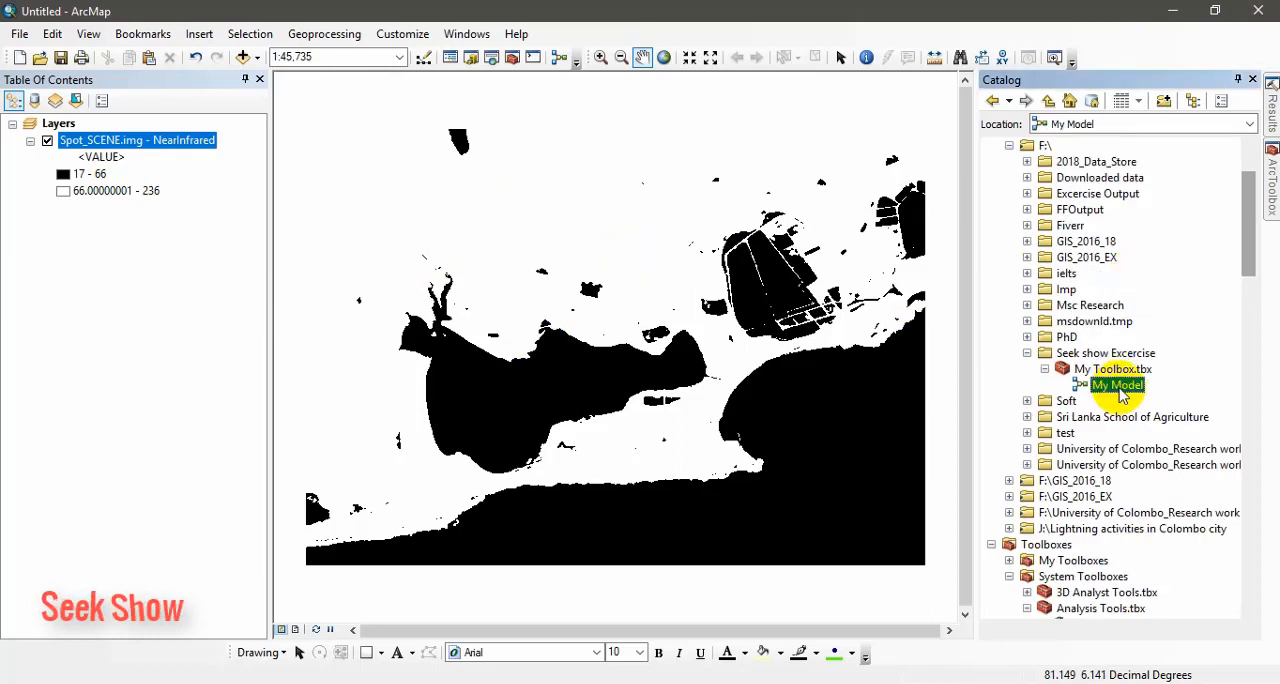
pyautogui.rightClick(1116, 384)
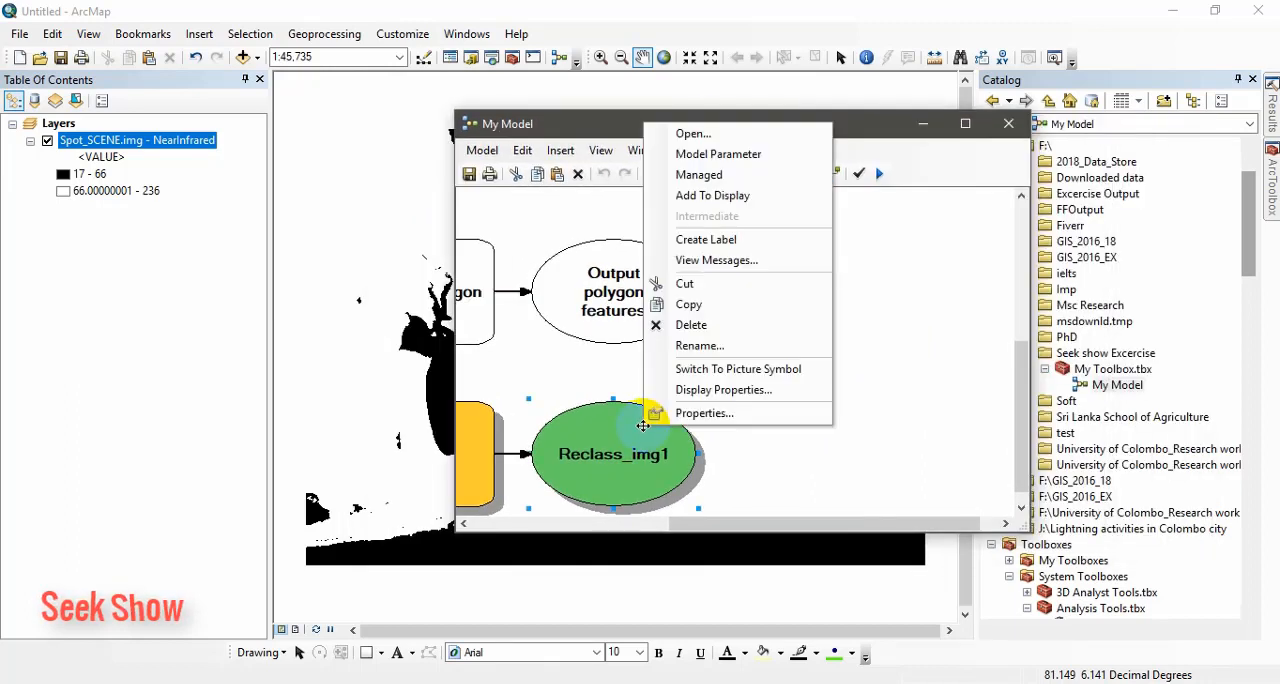
pyautogui.moveTo(710, 216)
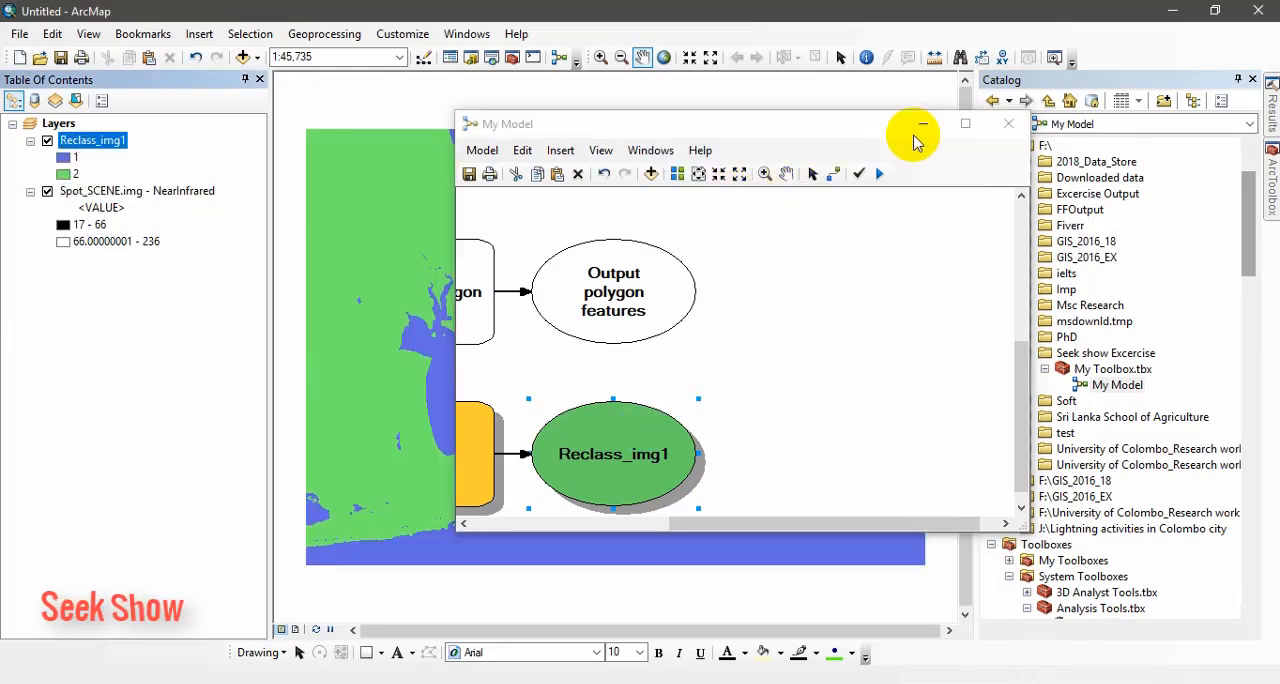
pyautogui.click(924, 124)
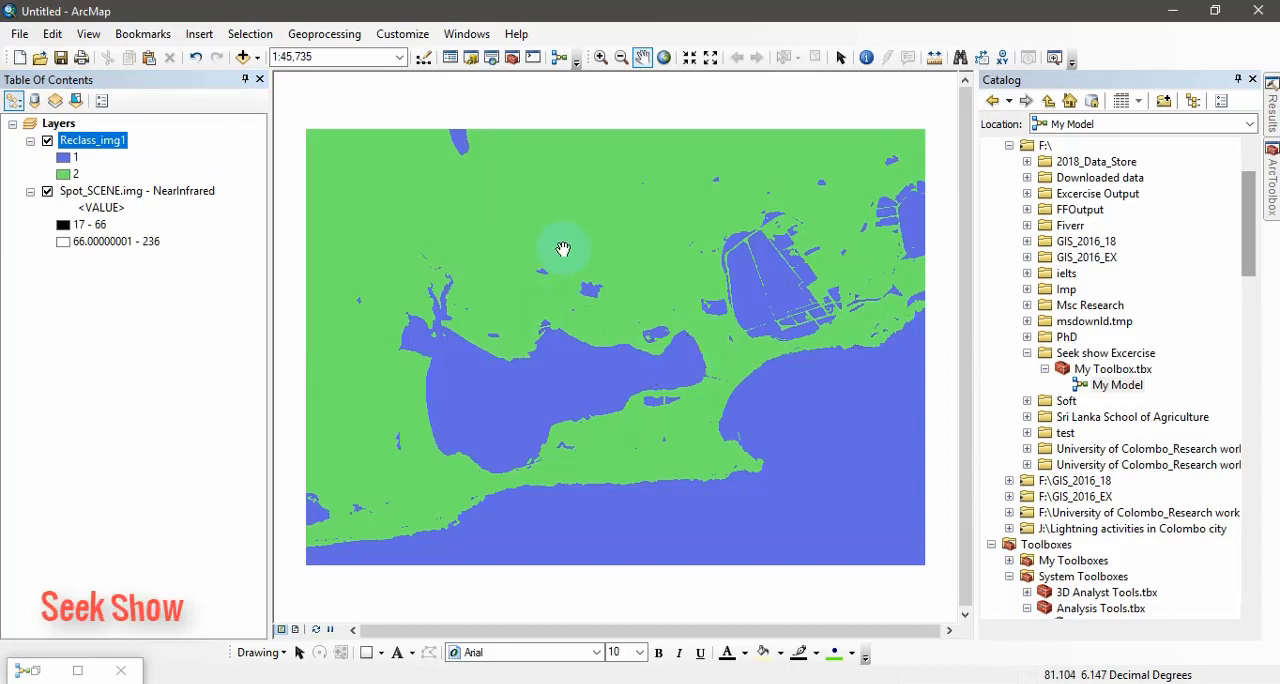
pyautogui.moveTo(176, 524)
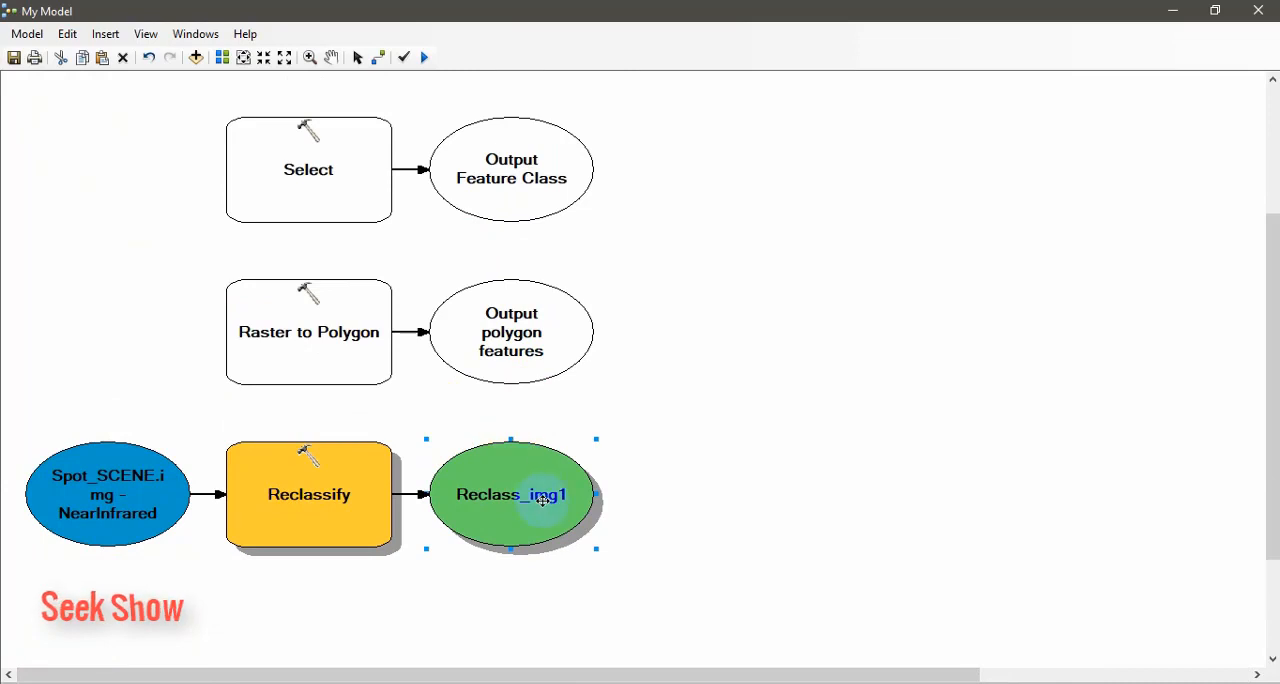
pyautogui.moveTo(324, 358)
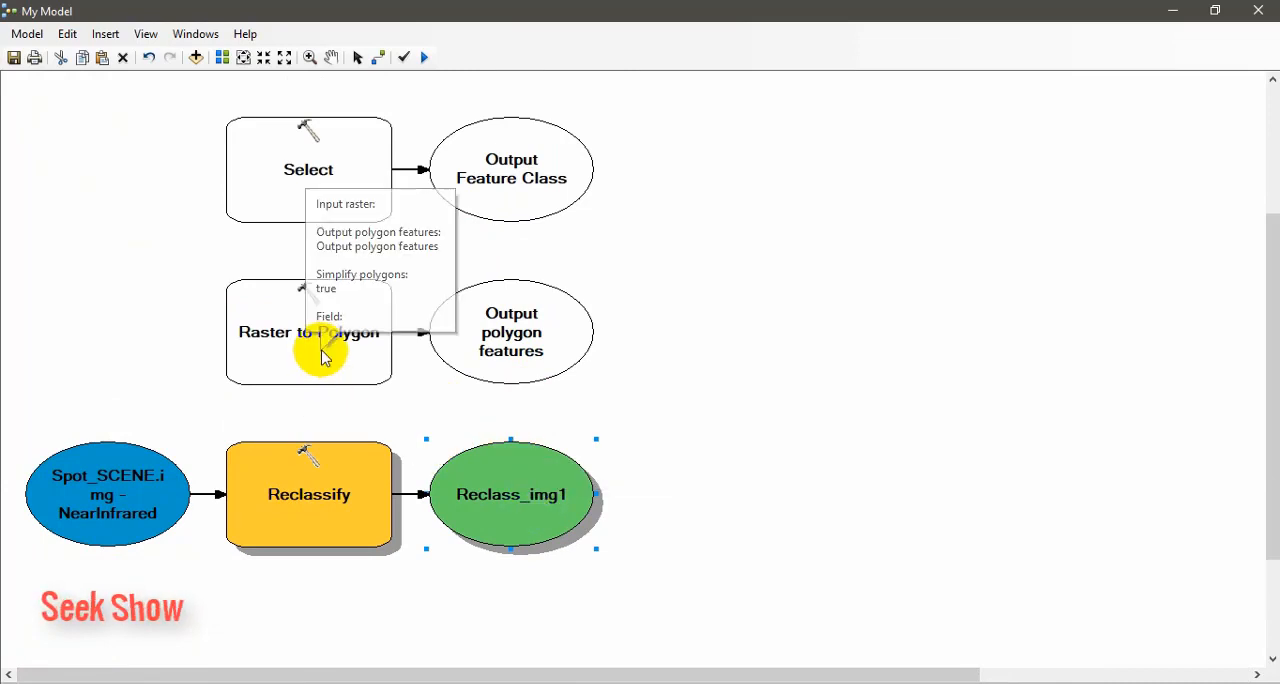
# Set Raster to Polygon's input raster to Reclass_img1, outputting RasterT_Reclass1
pyautogui.doubleClick(308, 332)
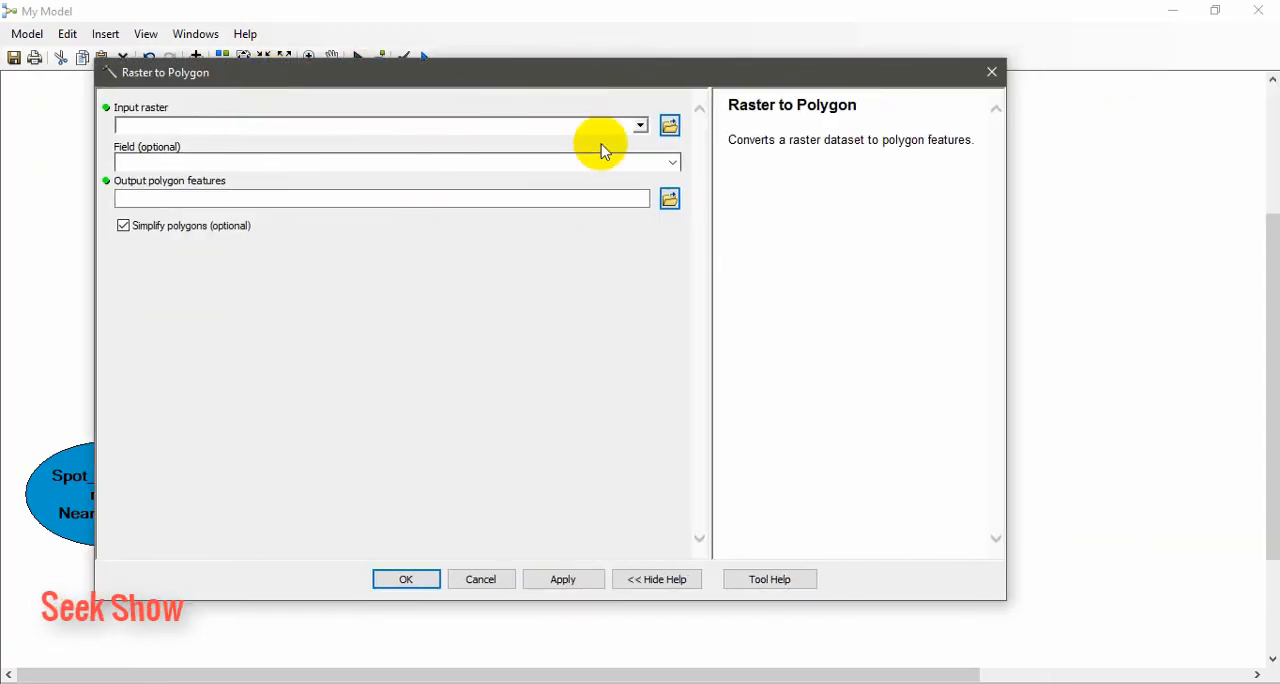
pyautogui.click(640, 124)
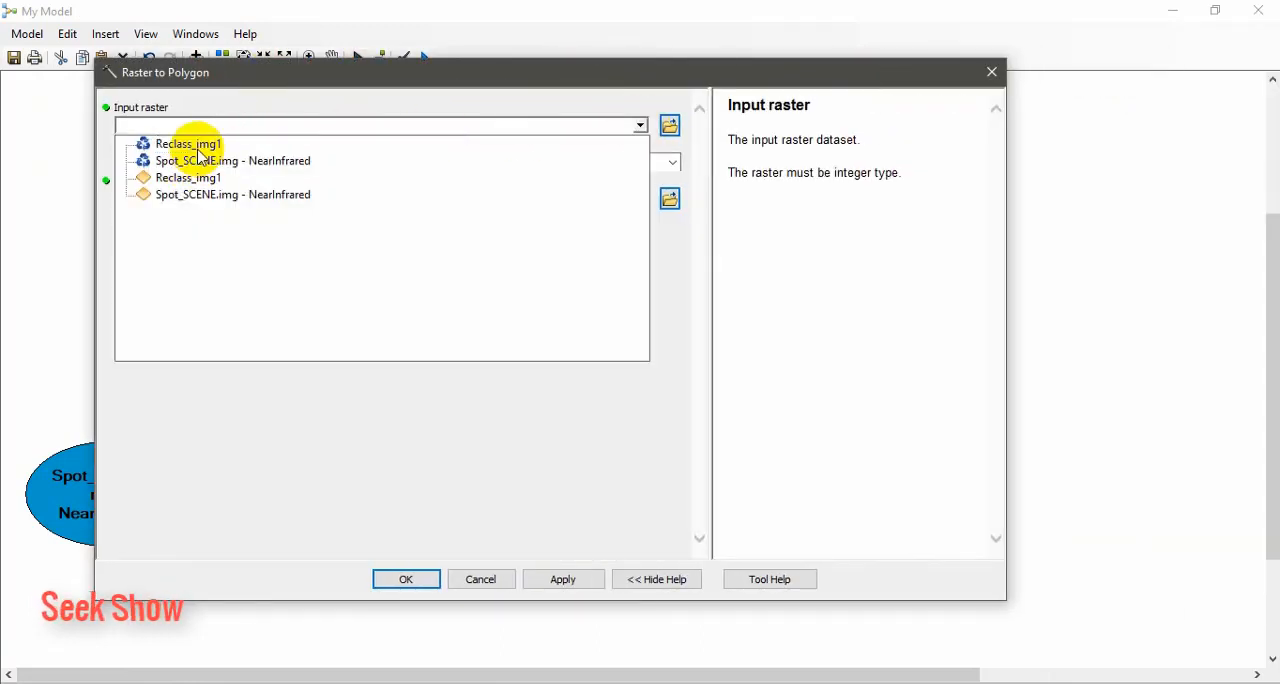
pyautogui.click(188, 144)
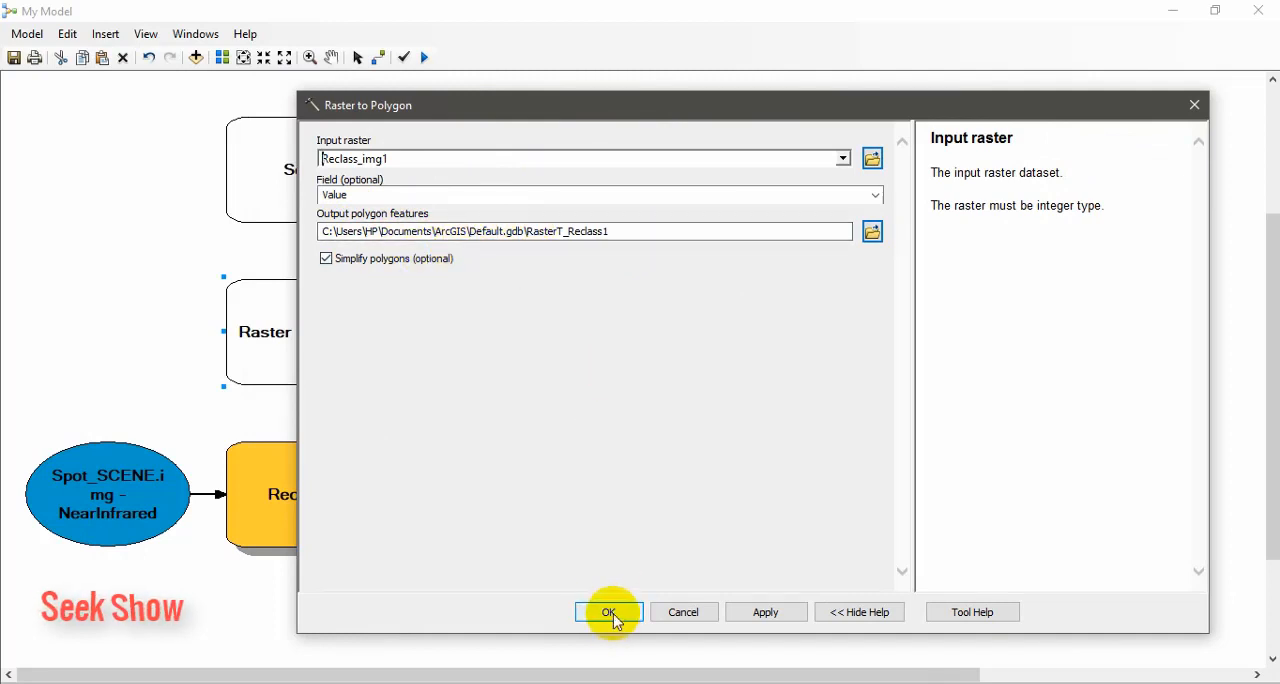
pyautogui.click(608, 612)
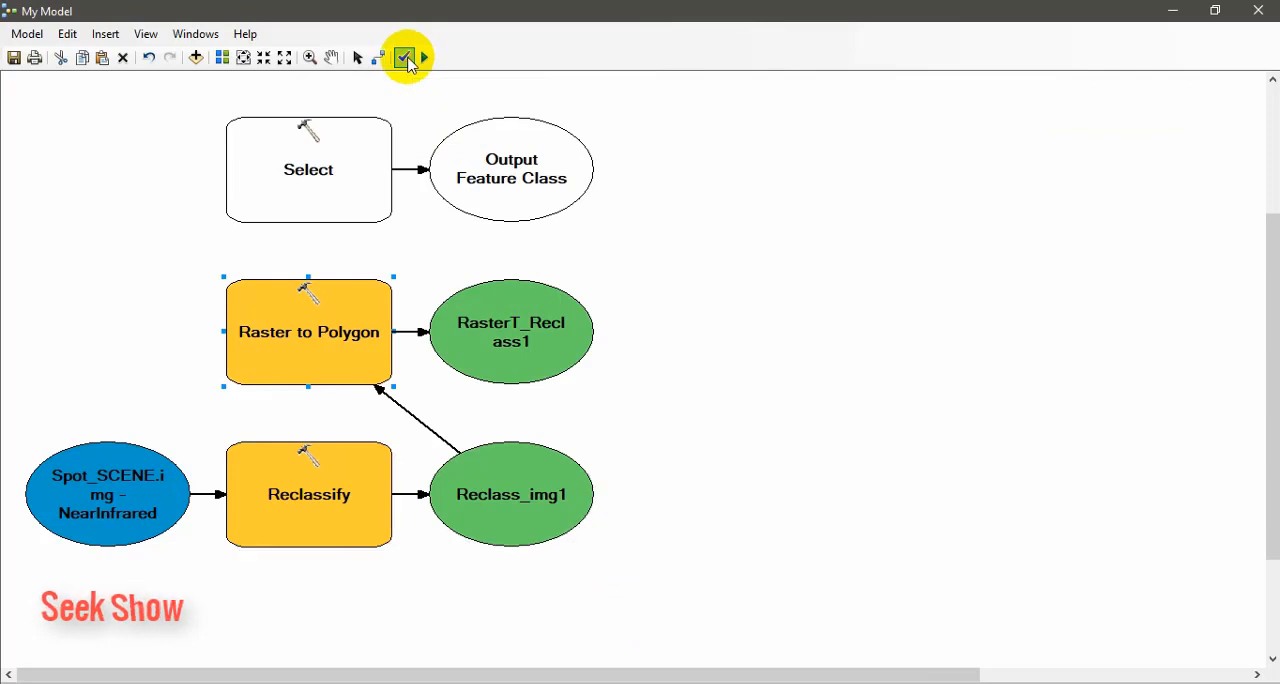
# Run the updated model to completion and dismiss the run report
pyautogui.click(404, 56)
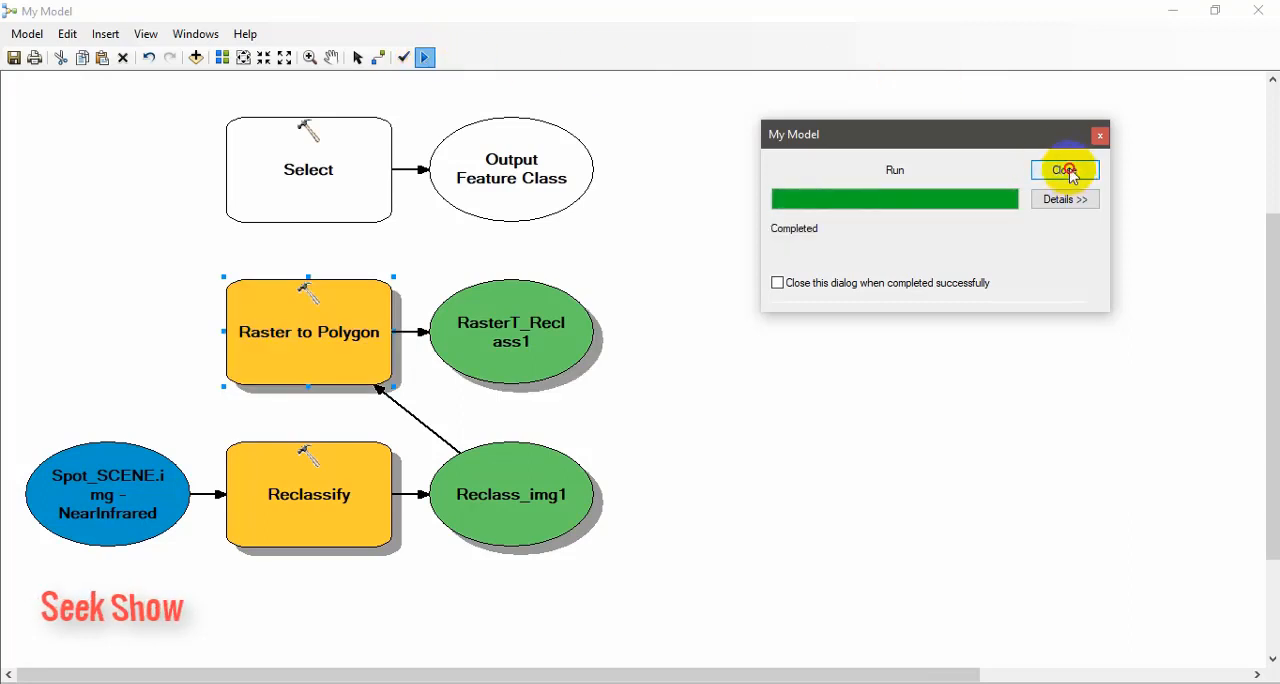
pyautogui.click(1064, 170)
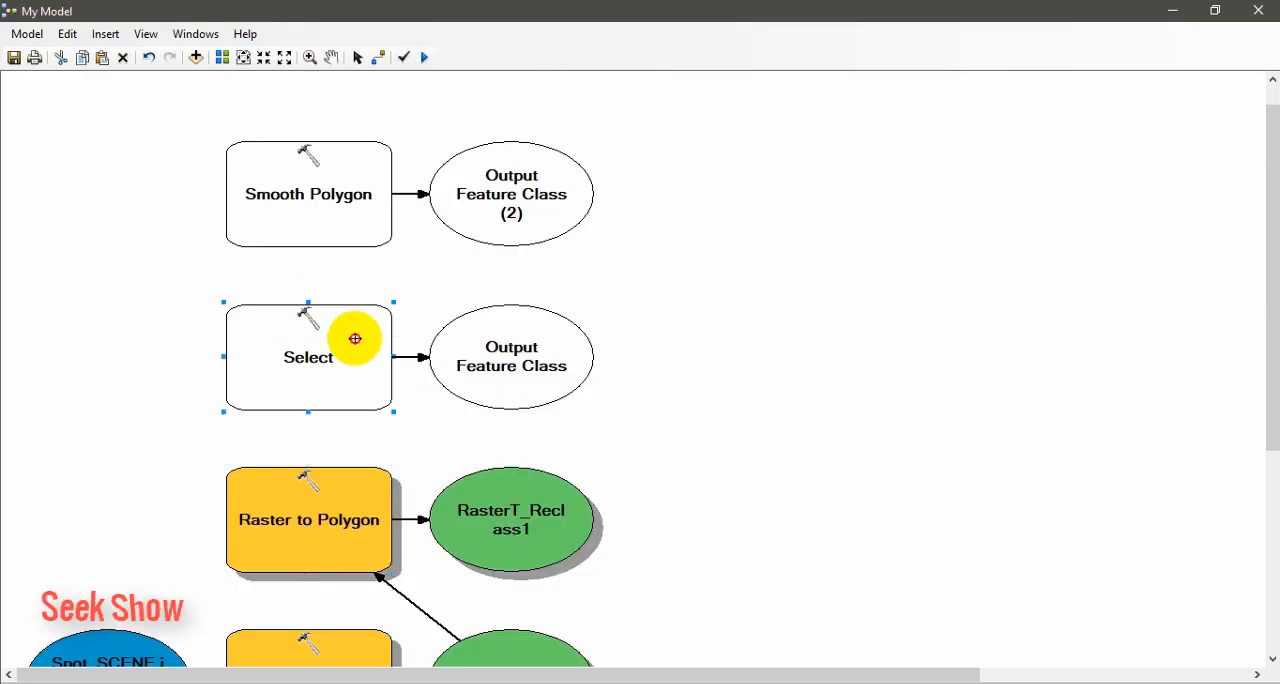
# Configure Select with input RasterT_Reclass1 and expression "grid_code" = 1
pyautogui.doubleClick(308, 356)
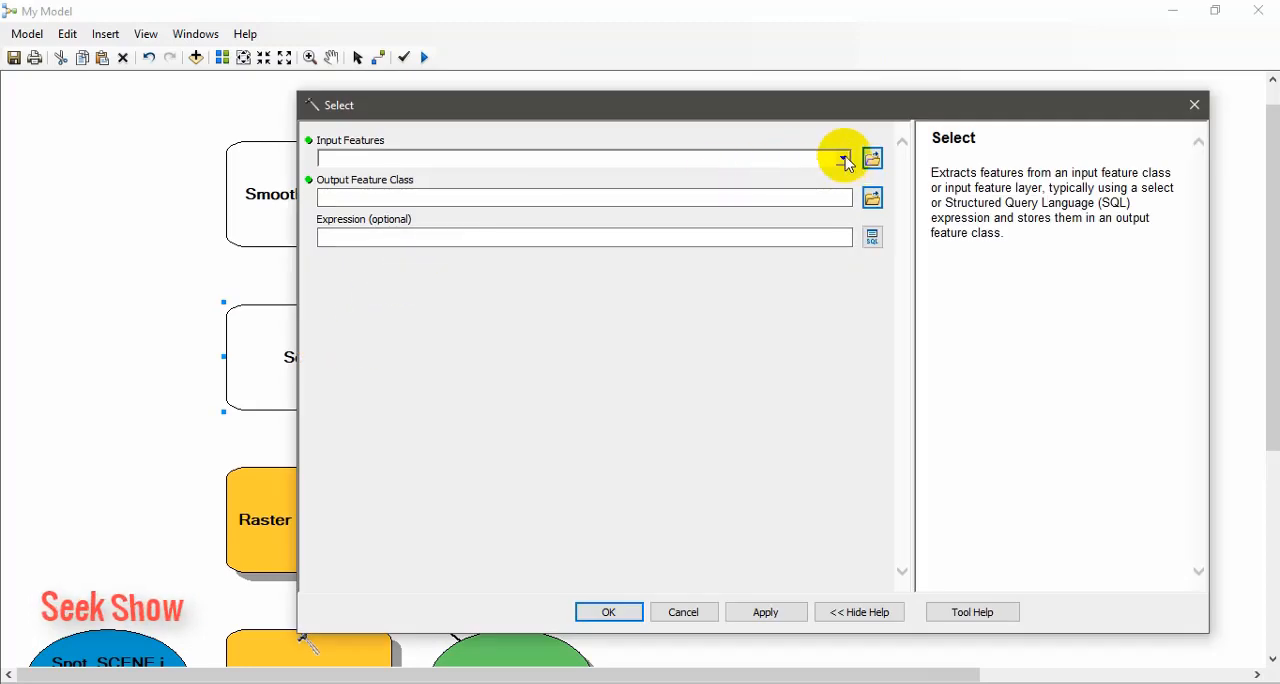
pyautogui.click(842, 158)
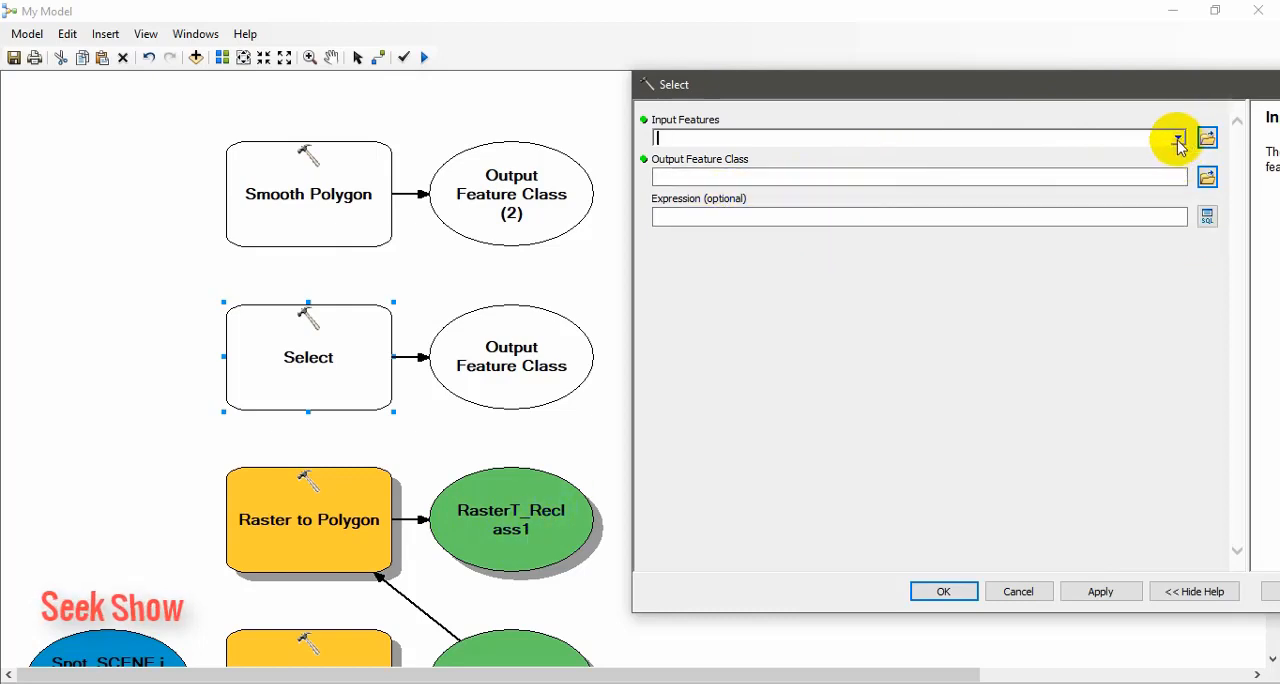
pyautogui.click(1176, 138)
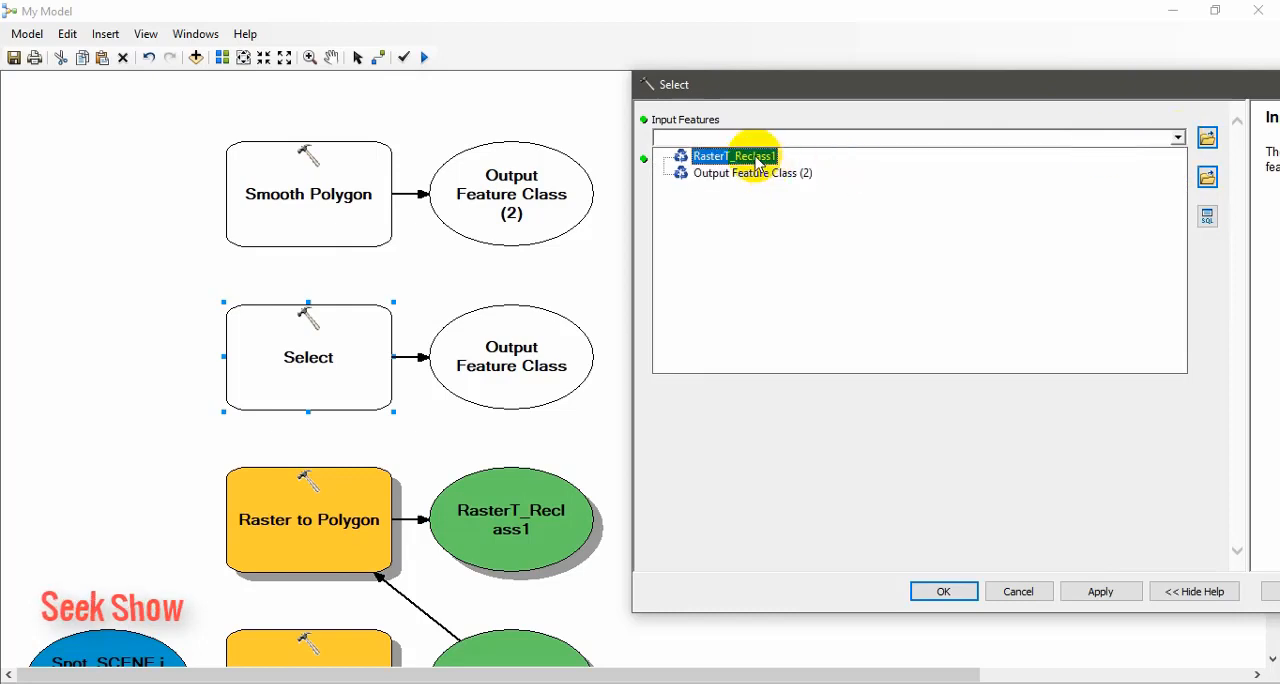
pyautogui.click(732, 156)
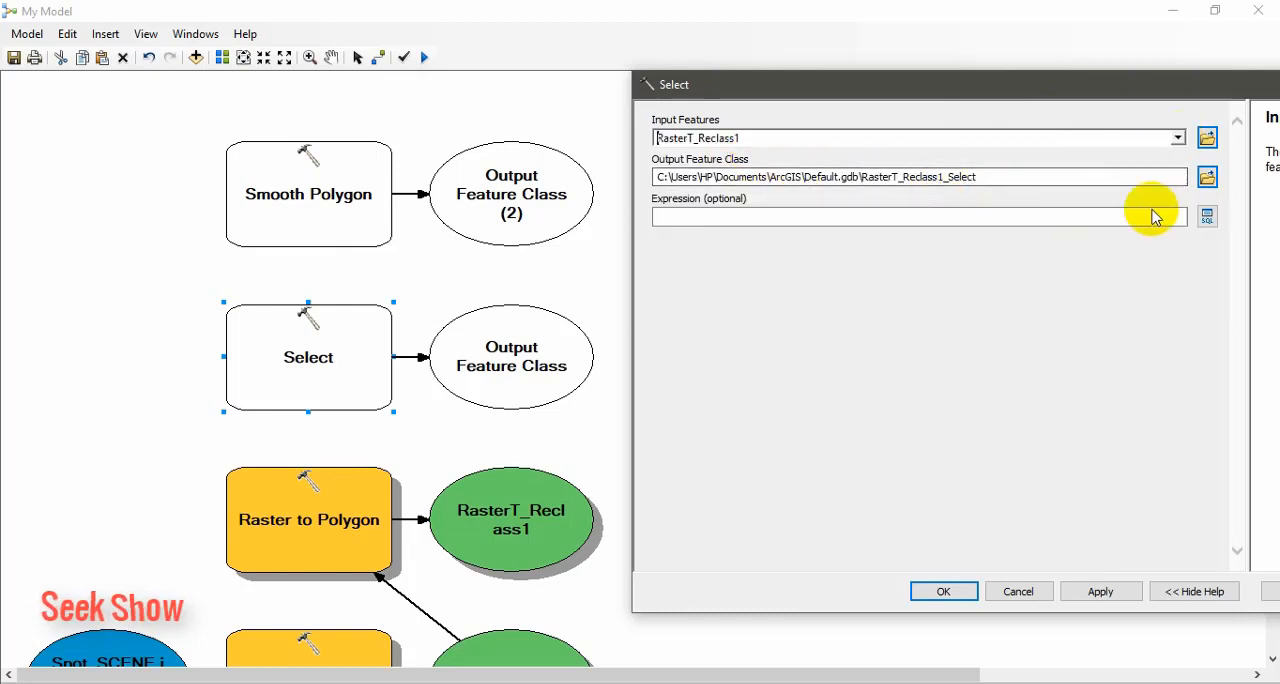
pyautogui.click(1208, 216)
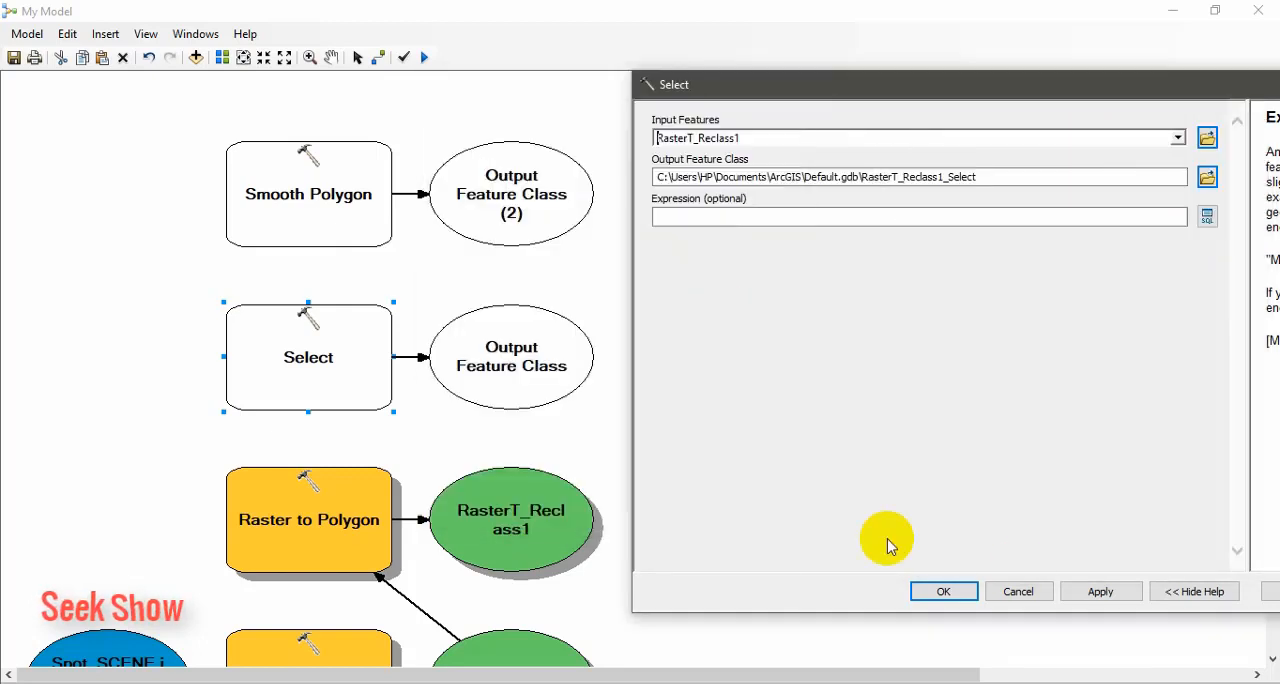
pyautogui.moveTo(924, 320)
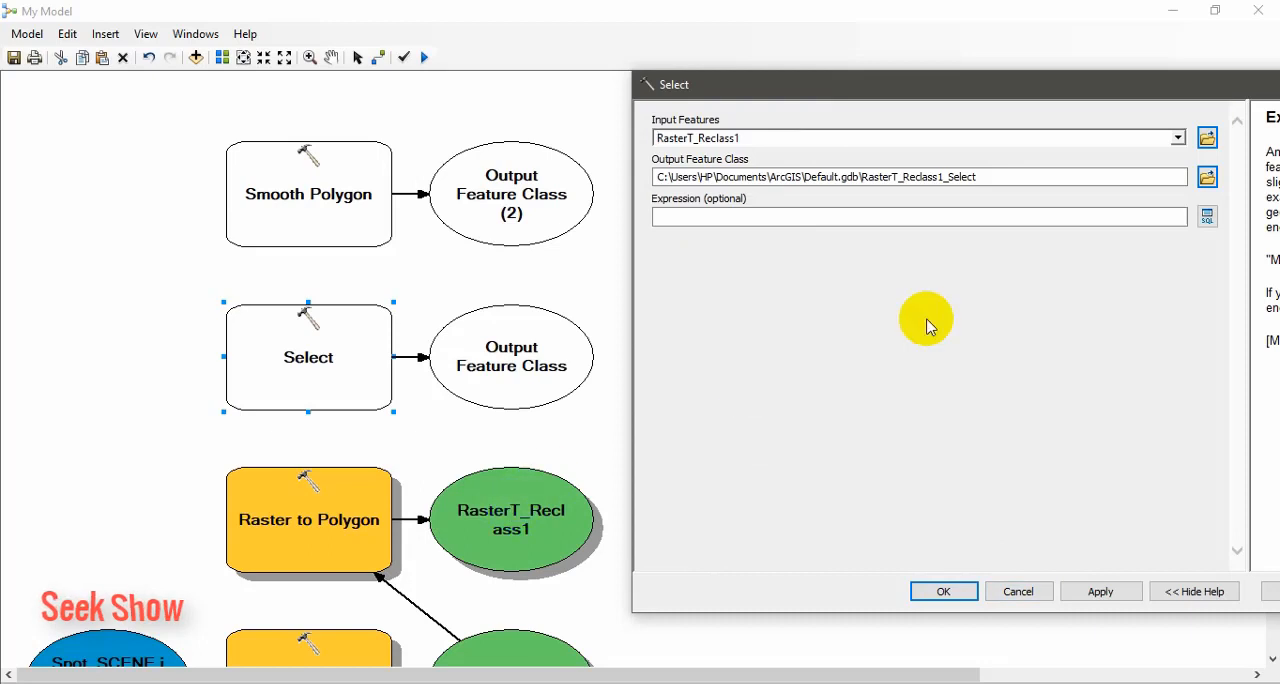
pyautogui.click(1208, 216)
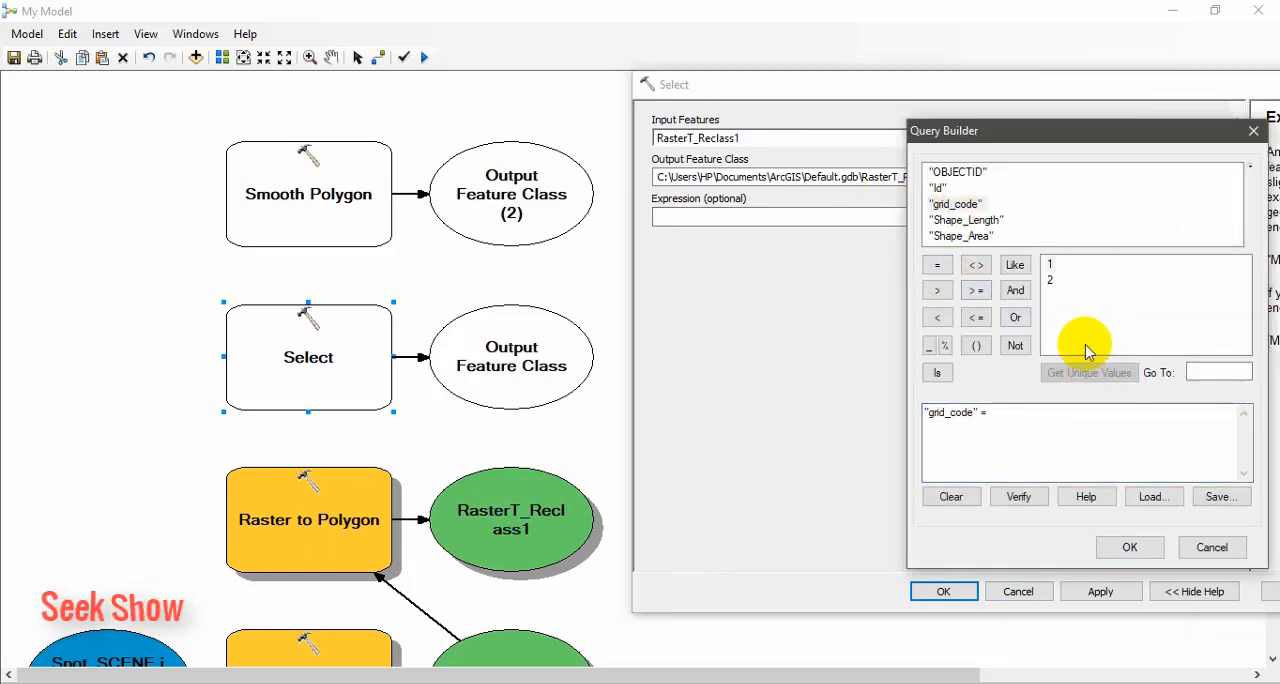
pyautogui.click(1128, 548)
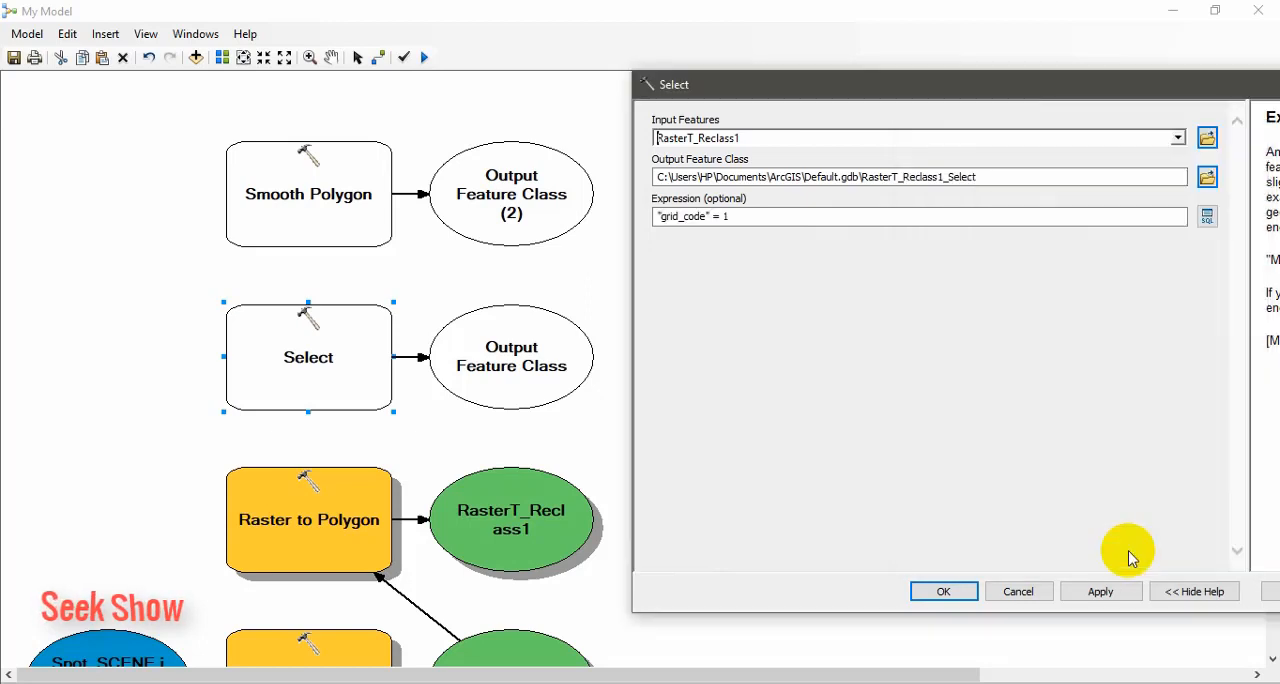
pyautogui.click(942, 592)
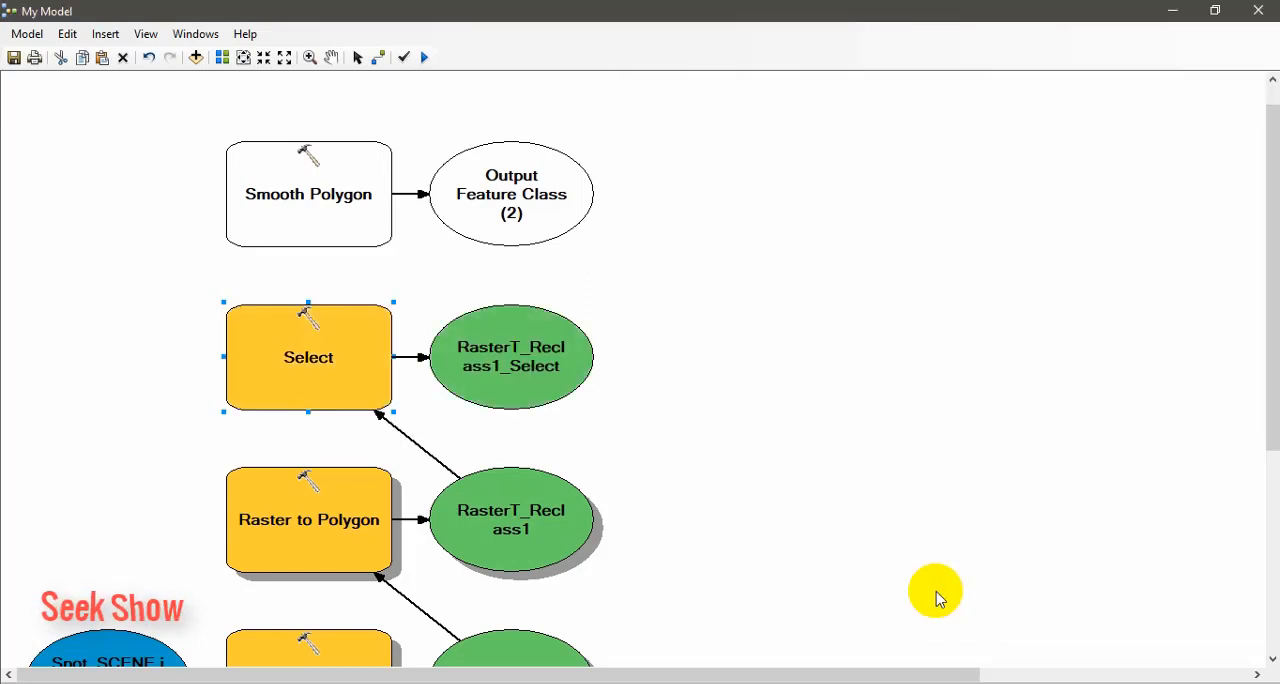
pyautogui.moveTo(424, 56)
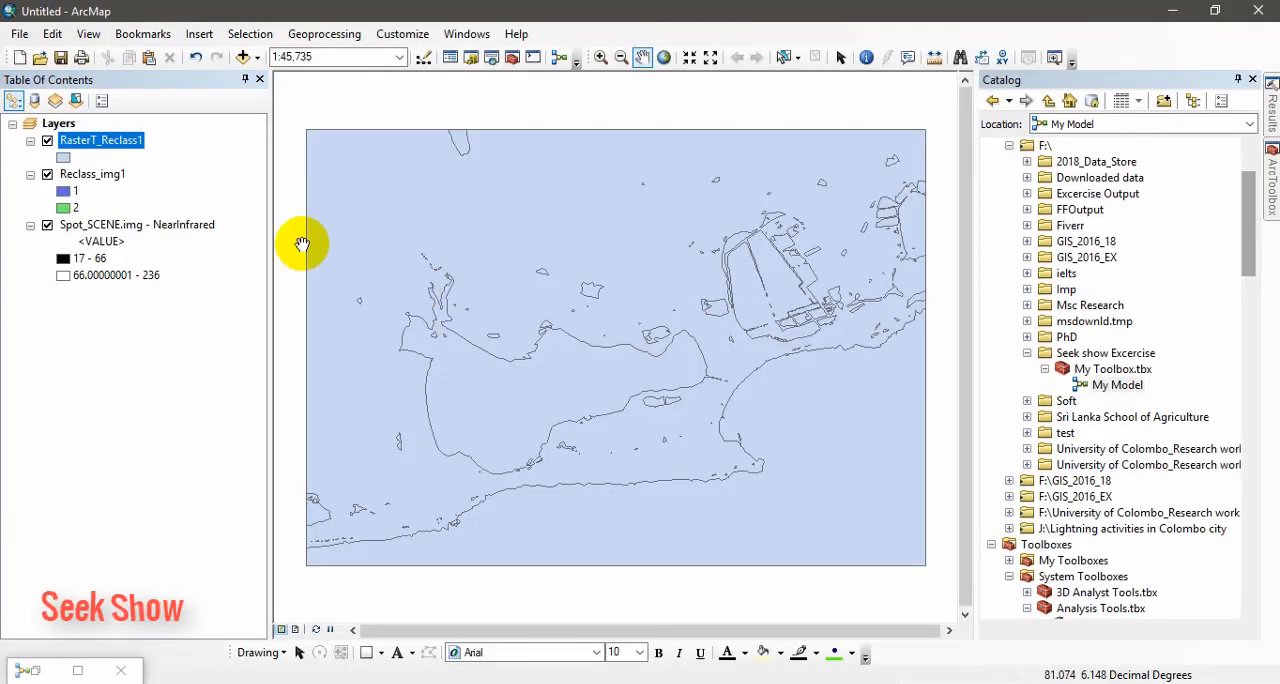
# Hide Reclass_img1 and Spot_SCENE.img, leaving RasterT_Reclass1 polygons visible, and view its properties
pyautogui.click(48, 174)
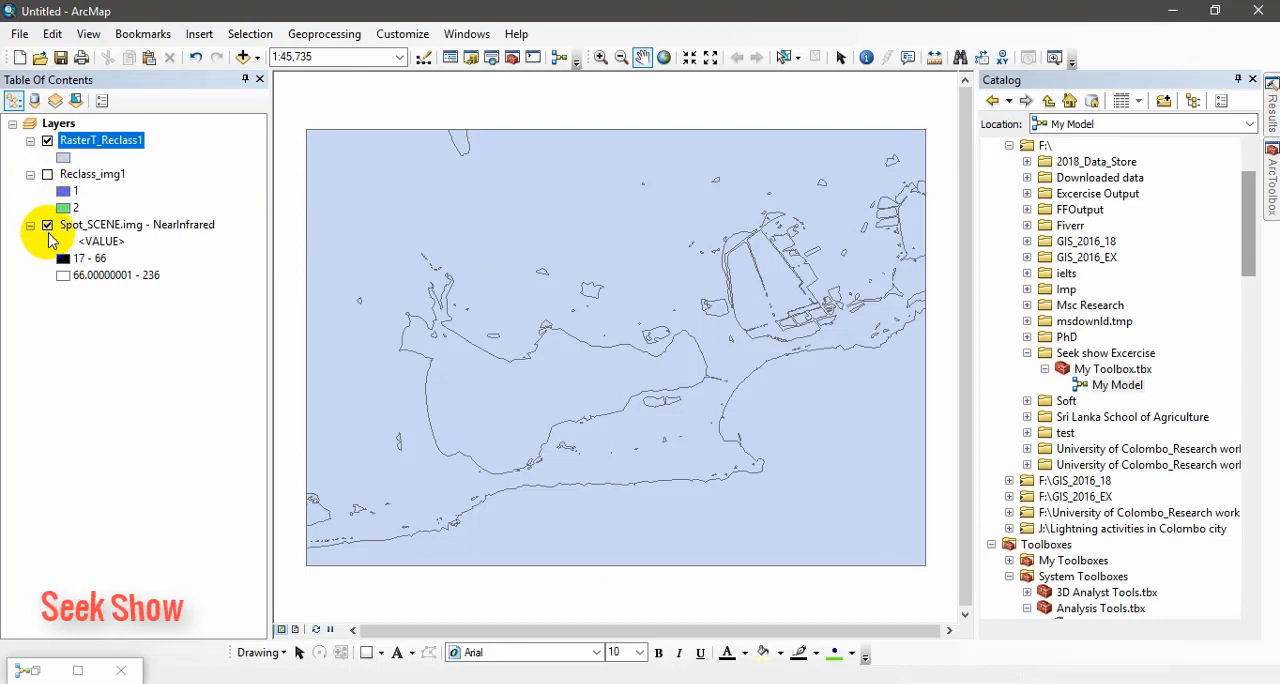
pyautogui.click(48, 224)
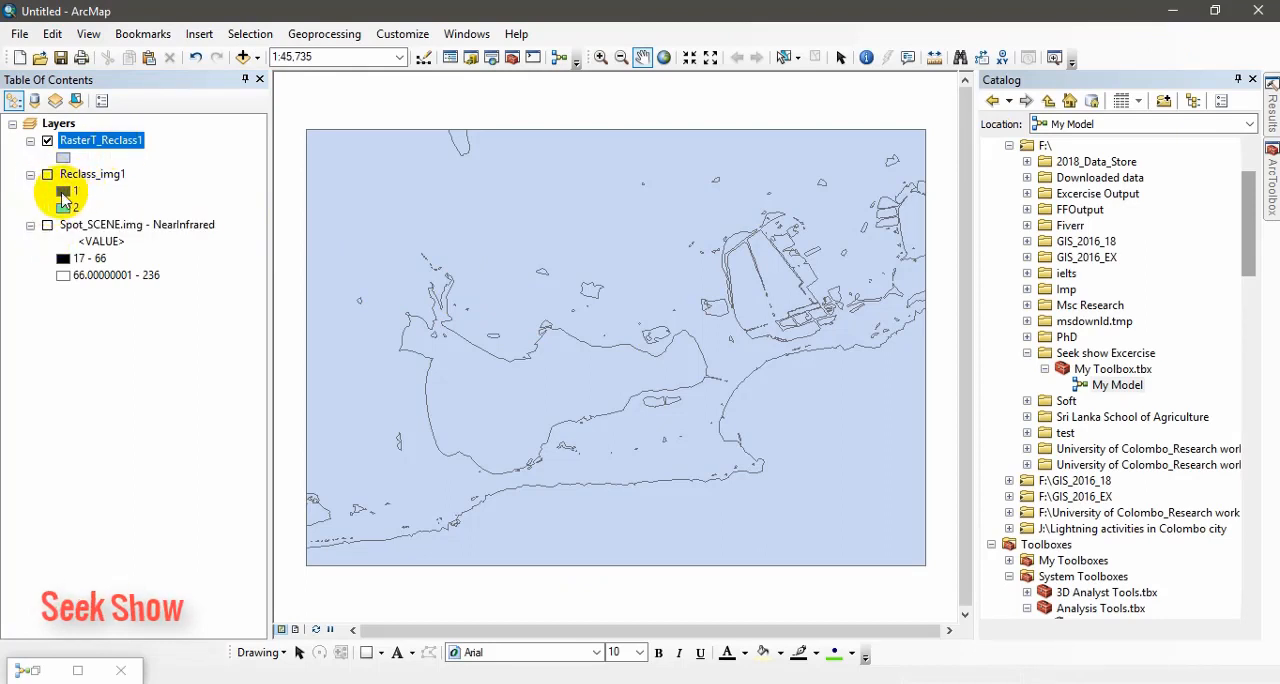
pyautogui.rightClick(100, 140)
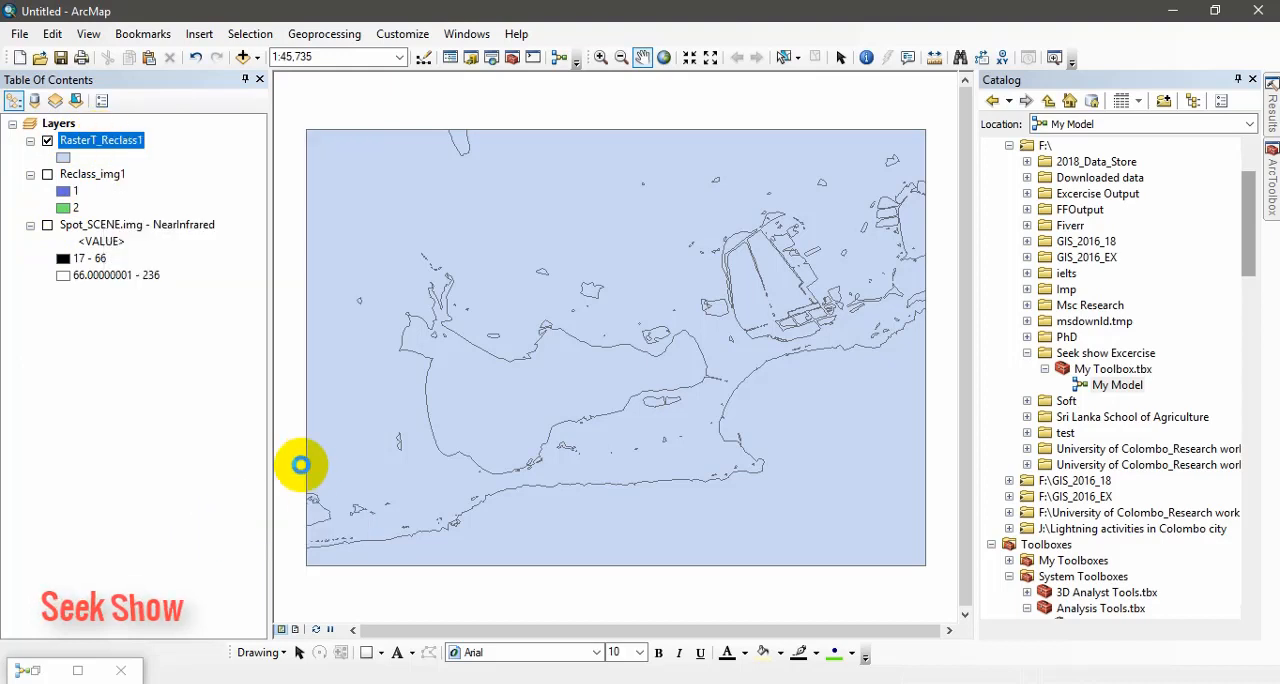
pyautogui.doubleClick(100, 140)
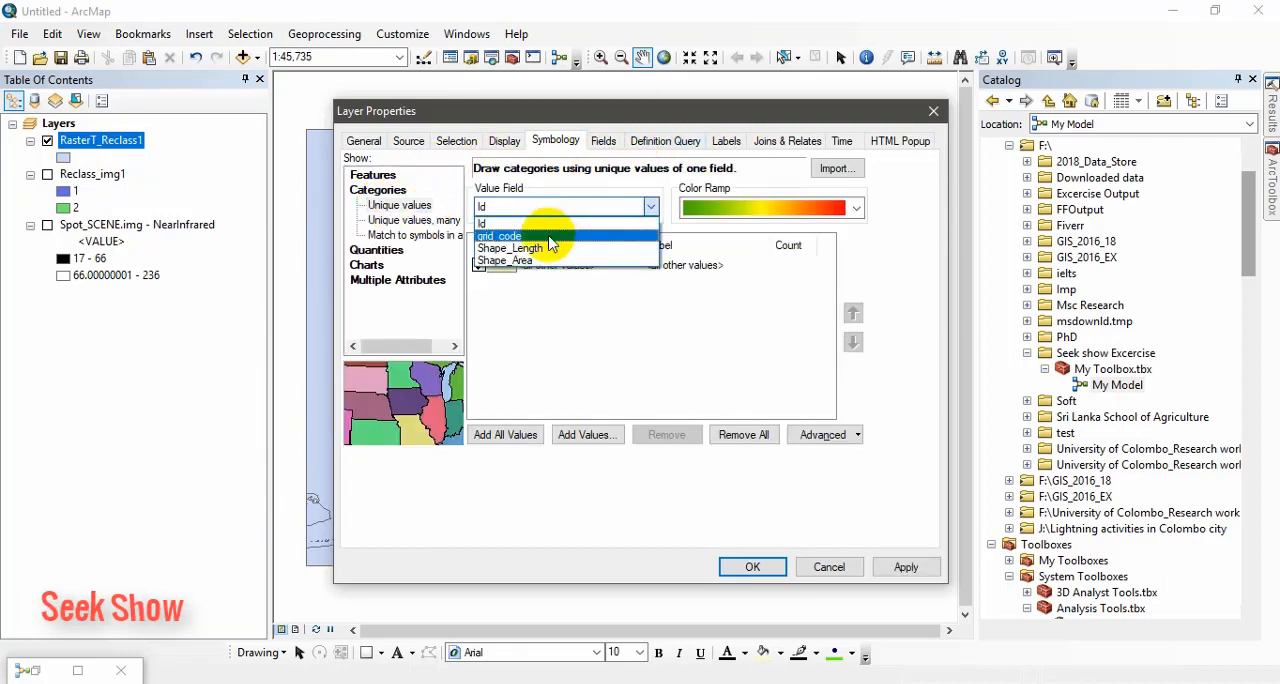
# Symbolize RasterT_Reclass1 by unique grid_code values, 1 in blue and 2 in red
pyautogui.click(500, 236)
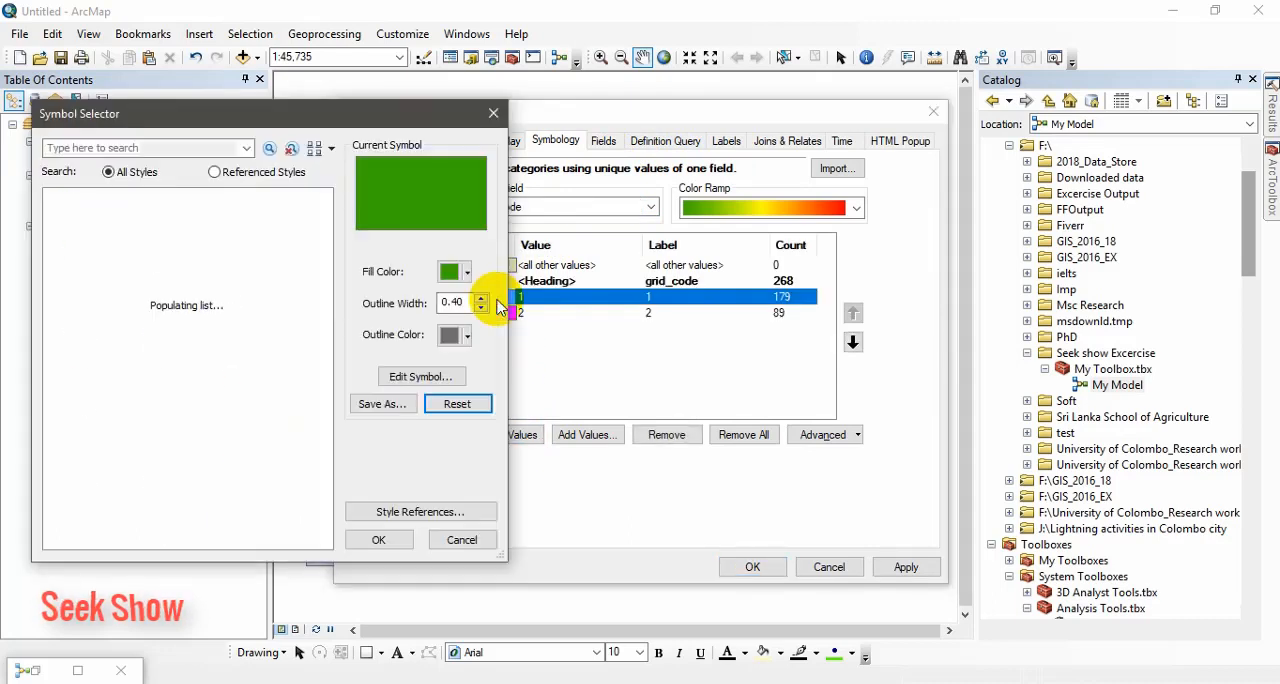
pyautogui.click(468, 336)
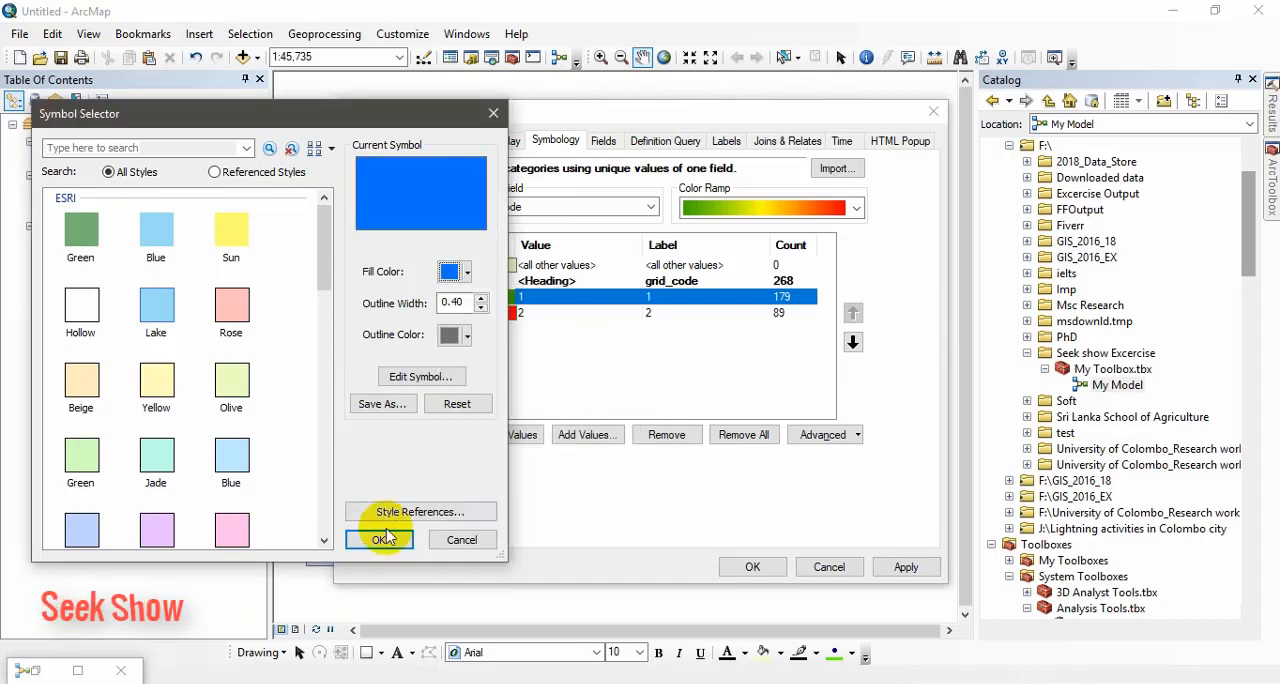
pyautogui.click(380, 540)
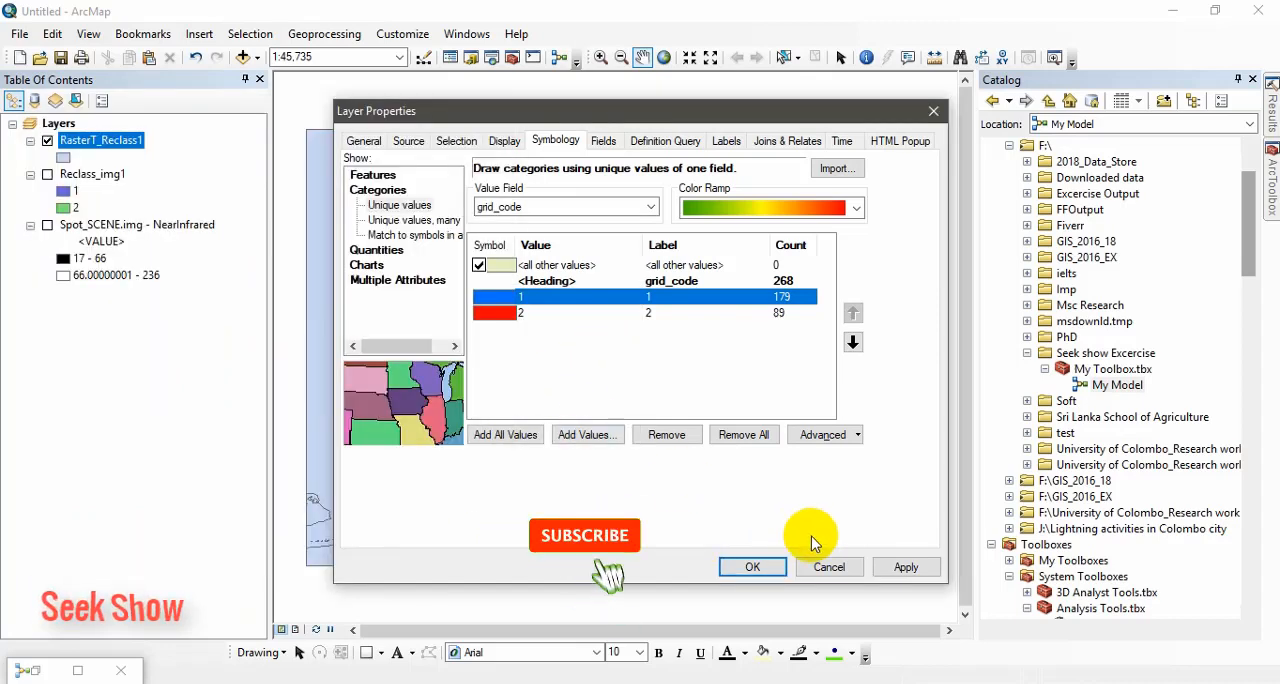
pyautogui.click(752, 568)
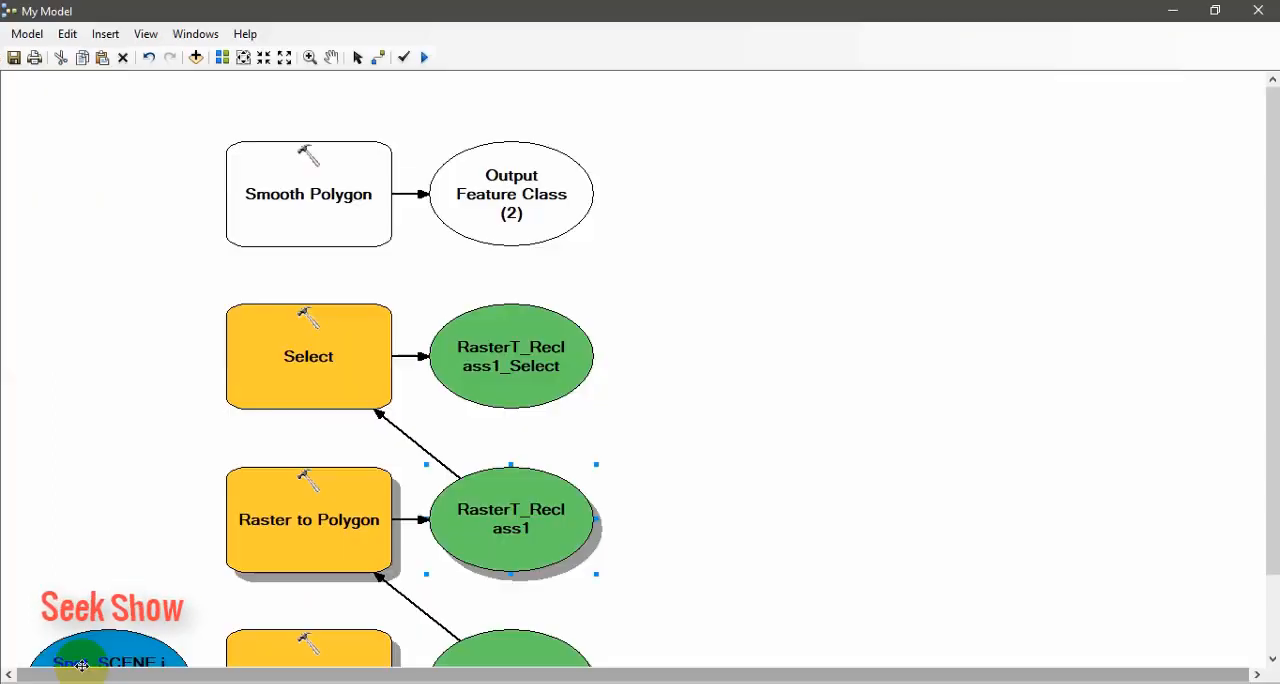
pyautogui.moveTo(524, 360)
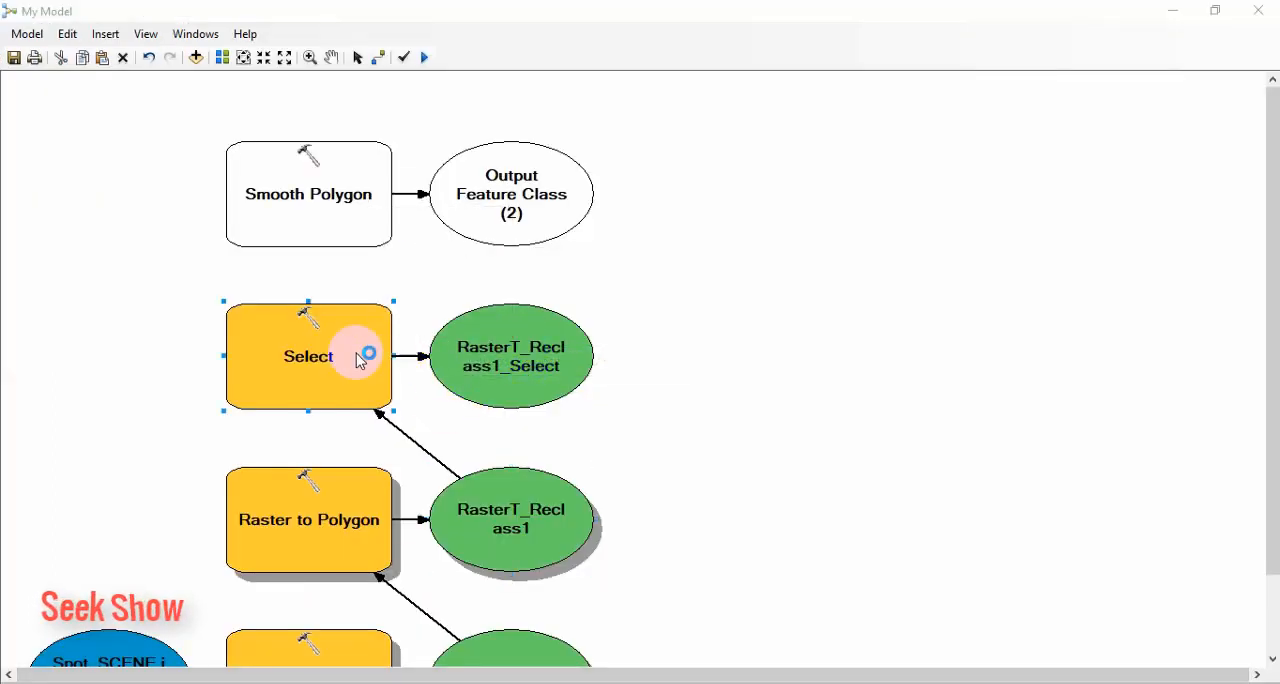
# Confirm the Select step's "grid_code" = 1 settings and run the model again
pyautogui.doubleClick(308, 356)
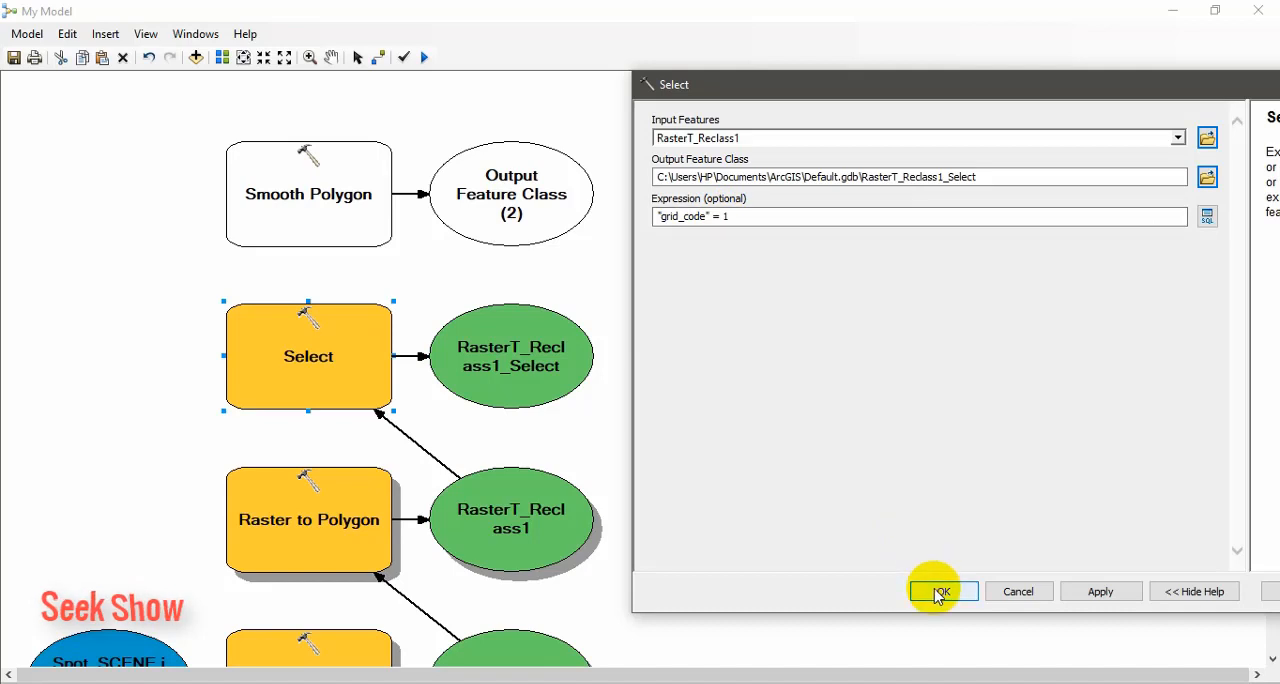
pyautogui.click(936, 592)
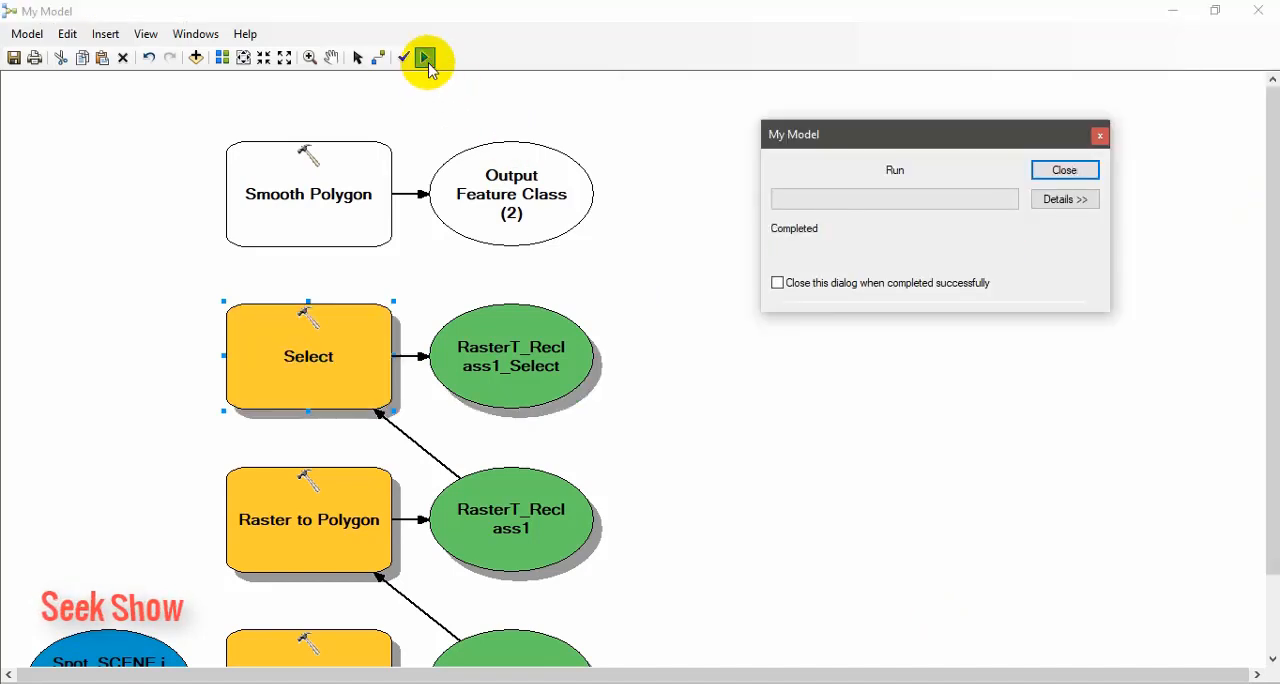
pyautogui.click(1064, 168)
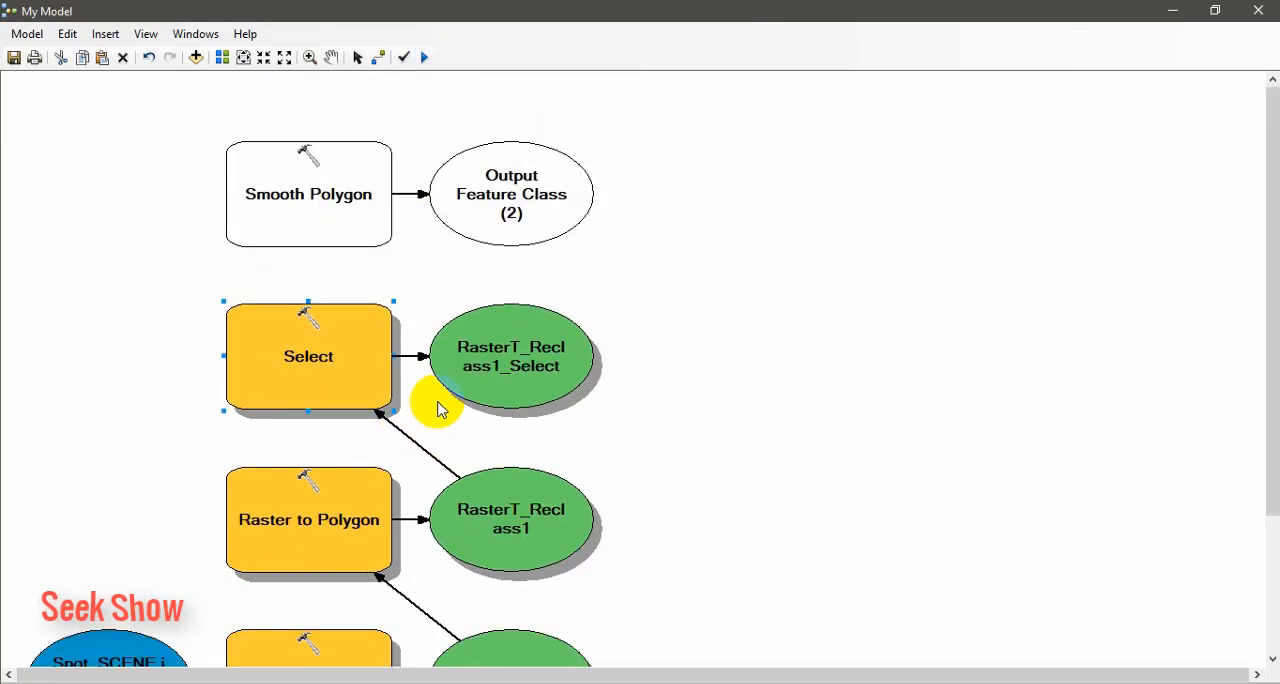
pyautogui.click(340, 208)
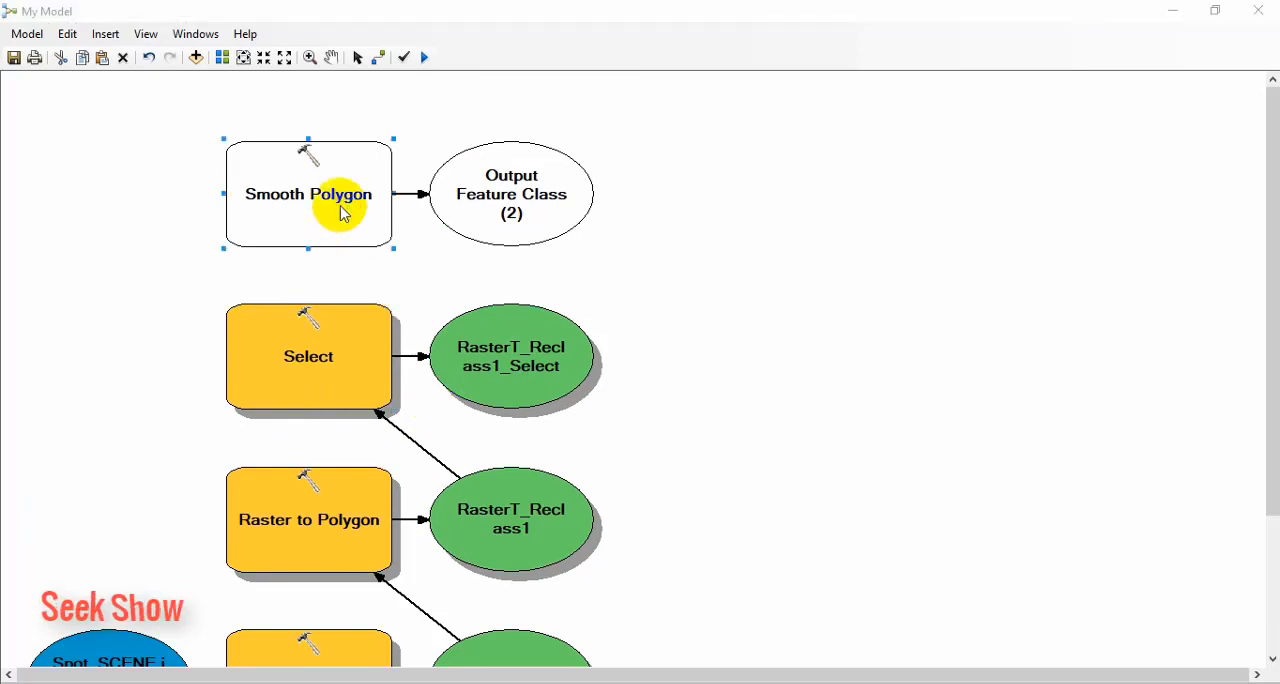
# Smooth RasterT_Reclass1_Select with PAEK at 1000 meters into RasterT_Reclass1_Select_Smoo1
pyautogui.doubleClick(308, 194)
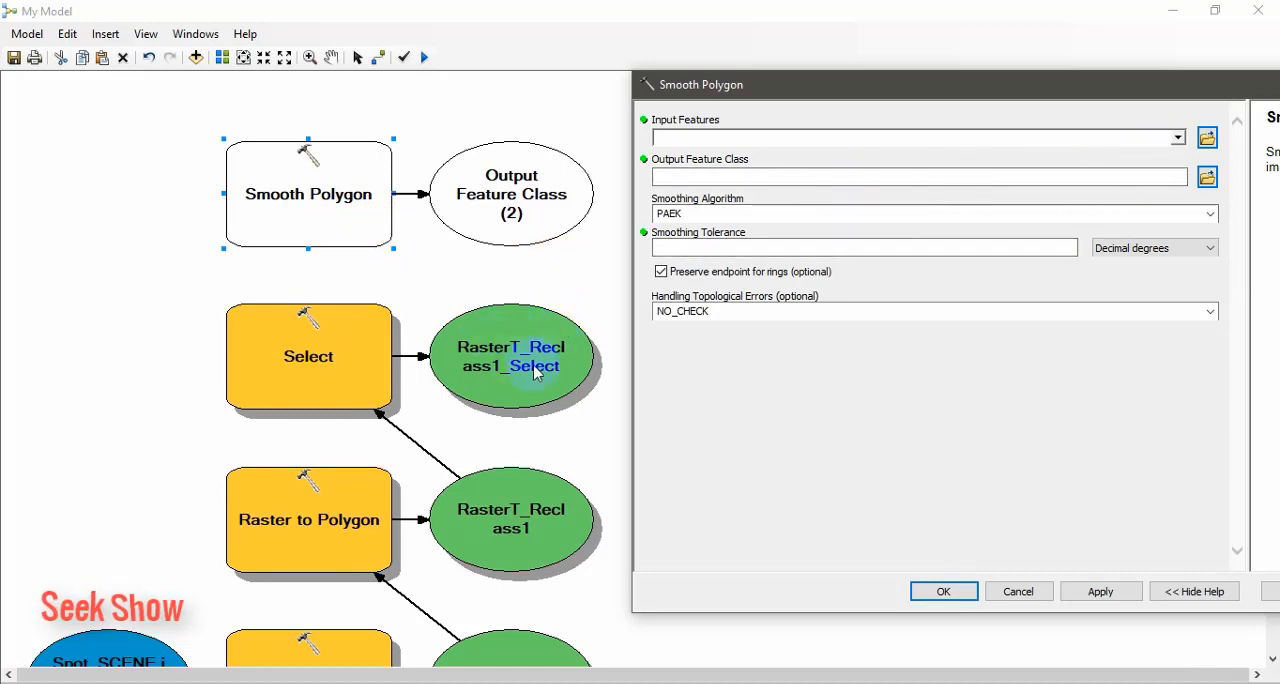
pyautogui.moveTo(452, 348)
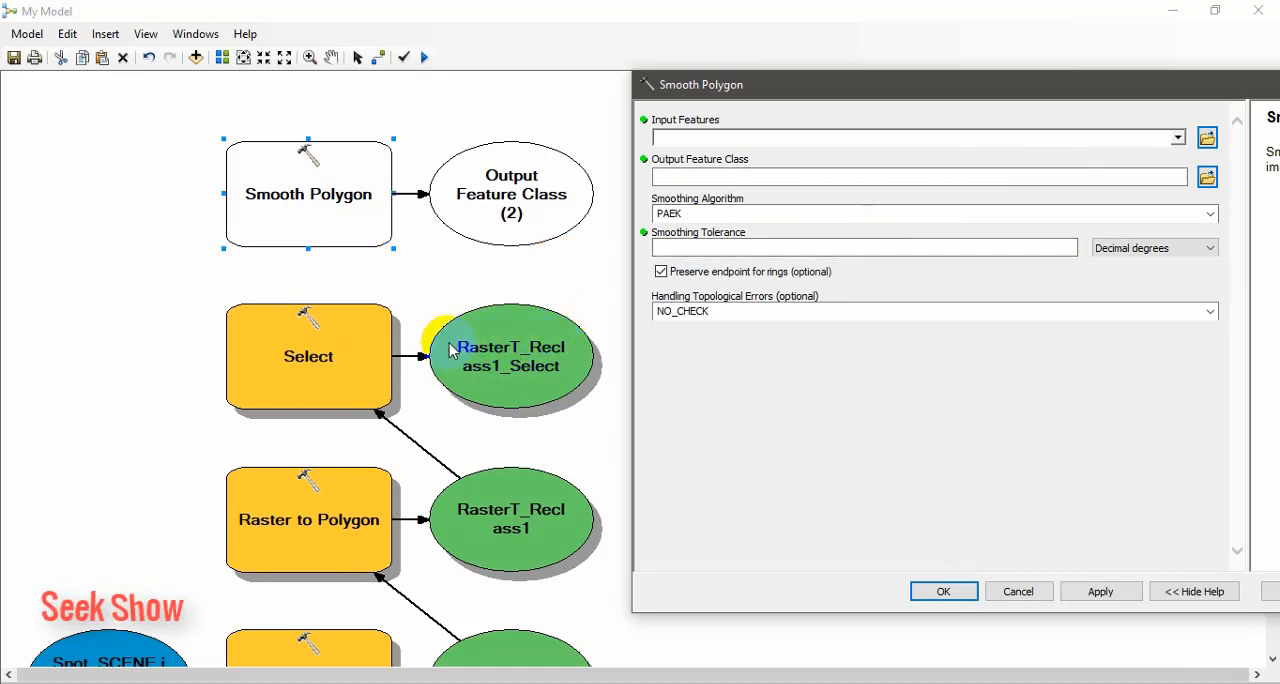
pyautogui.click(1178, 136)
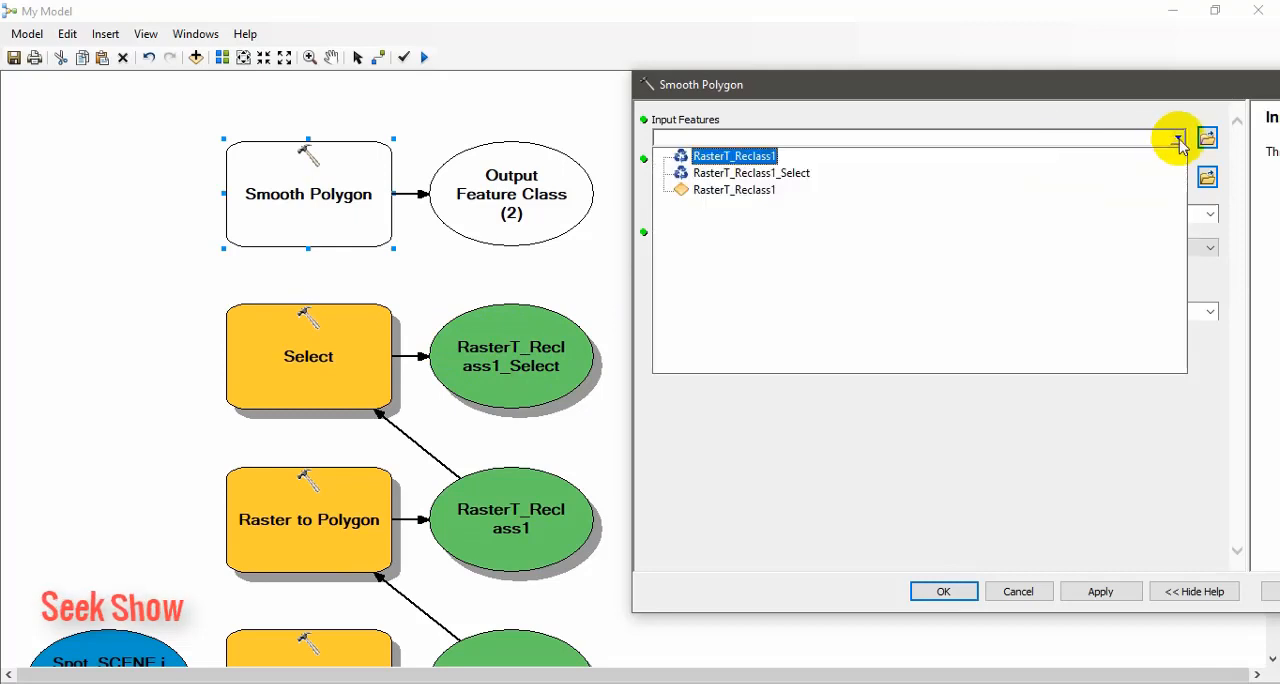
pyautogui.click(752, 172)
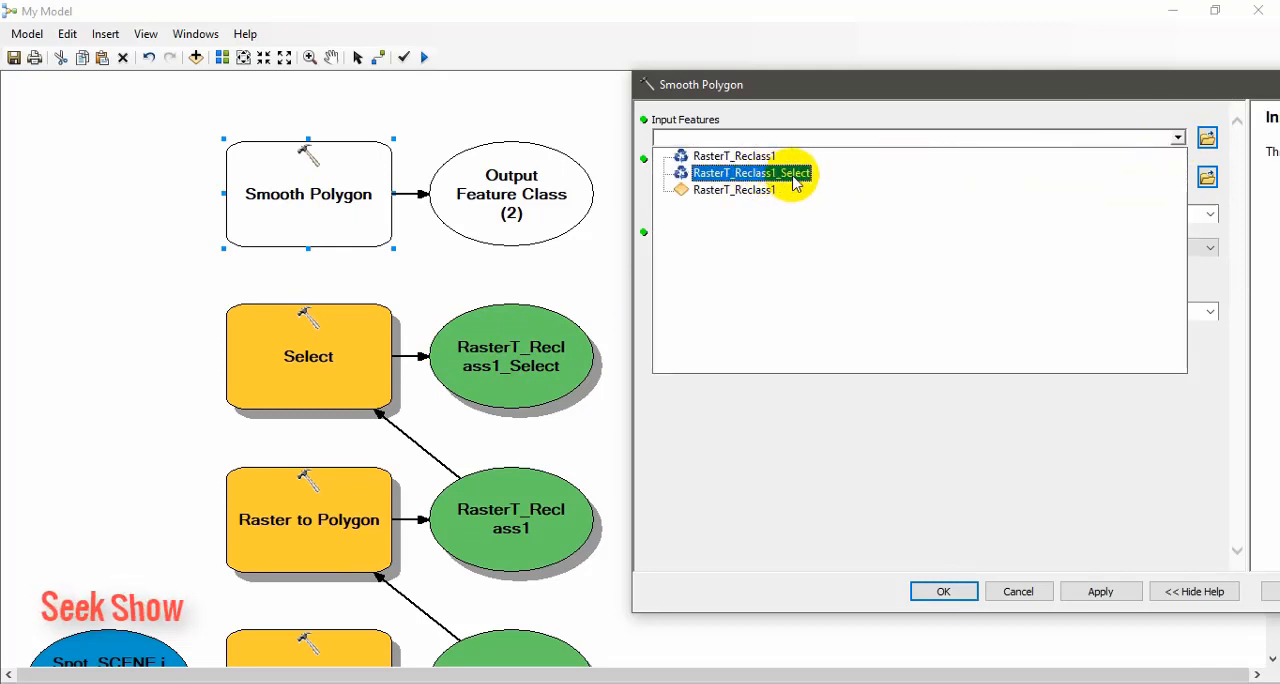
pyautogui.click(734, 172)
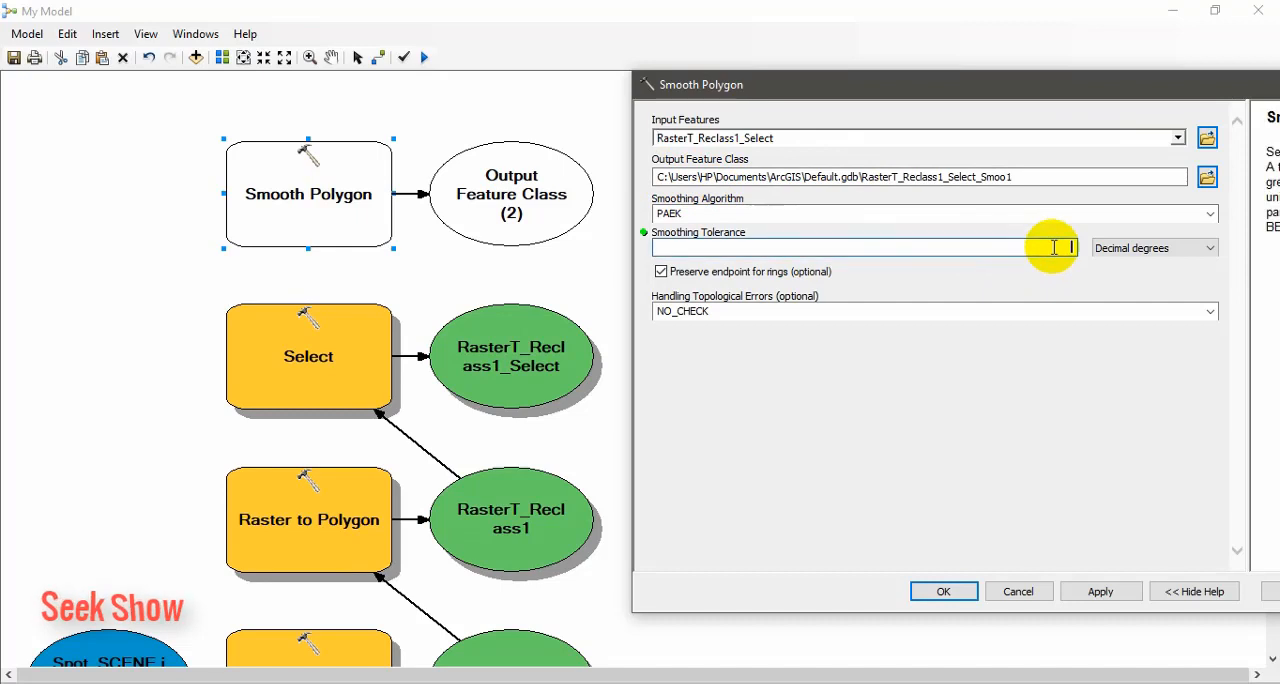
pyautogui.write('1000')
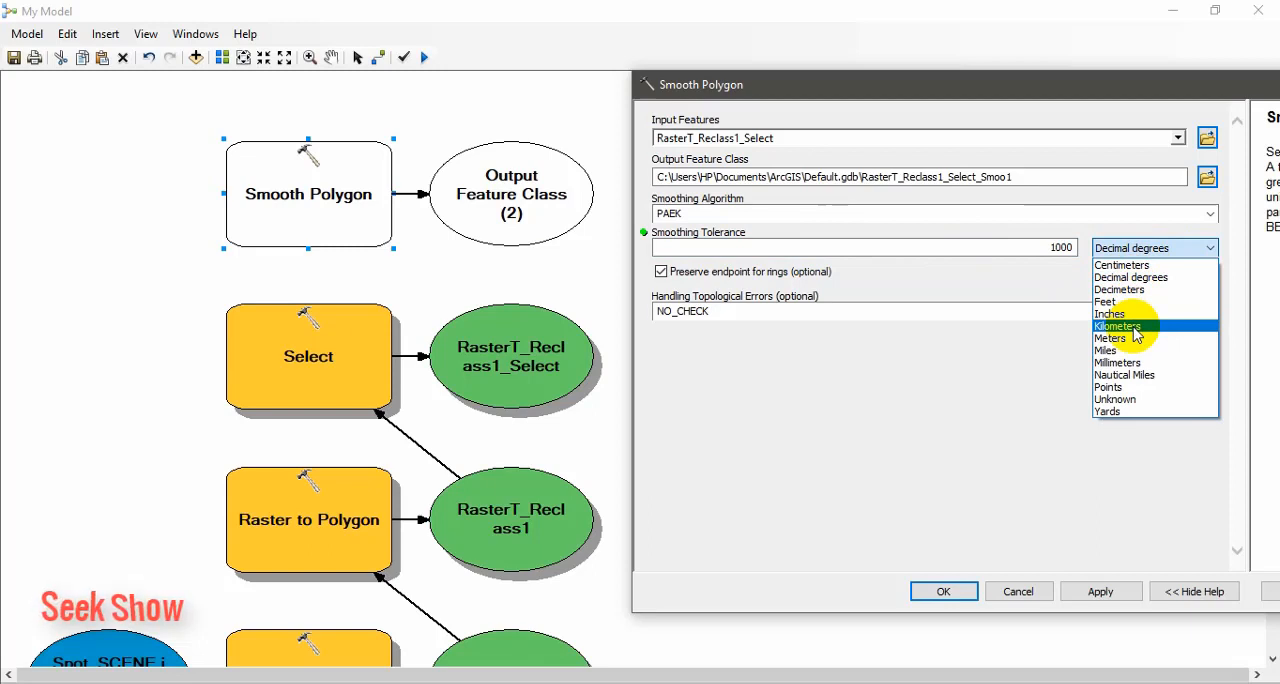
pyautogui.moveTo(1118, 338)
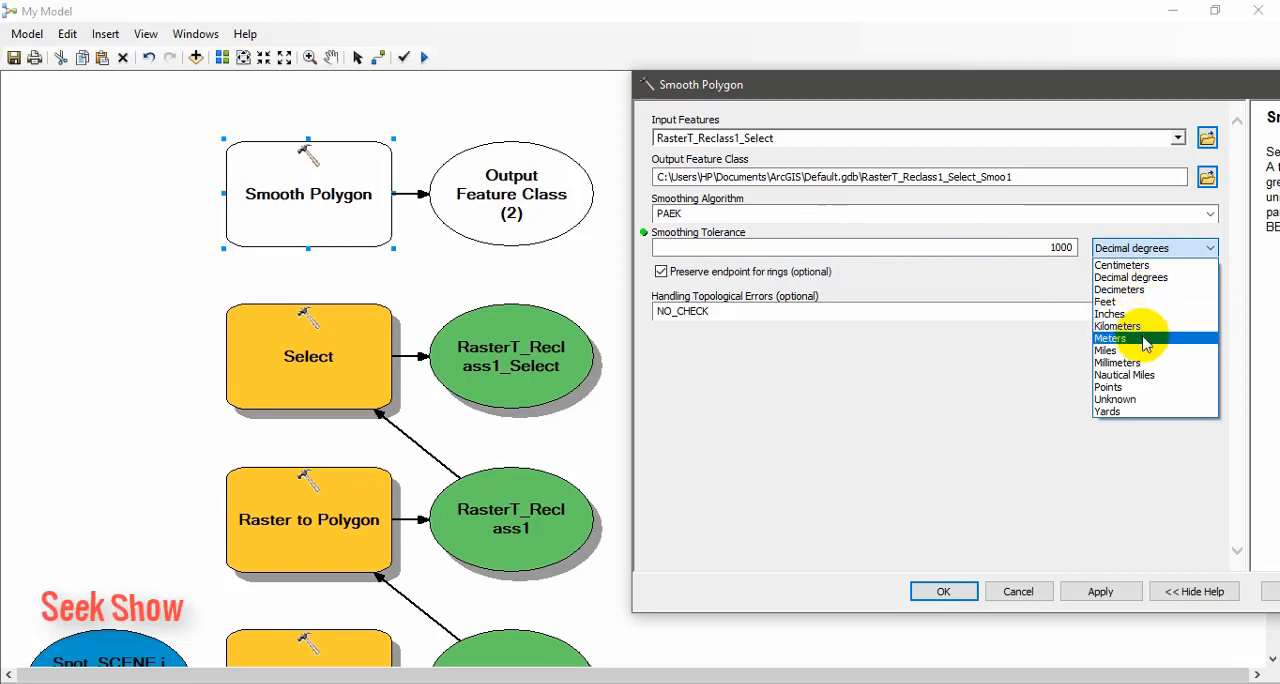
pyautogui.click(1110, 338)
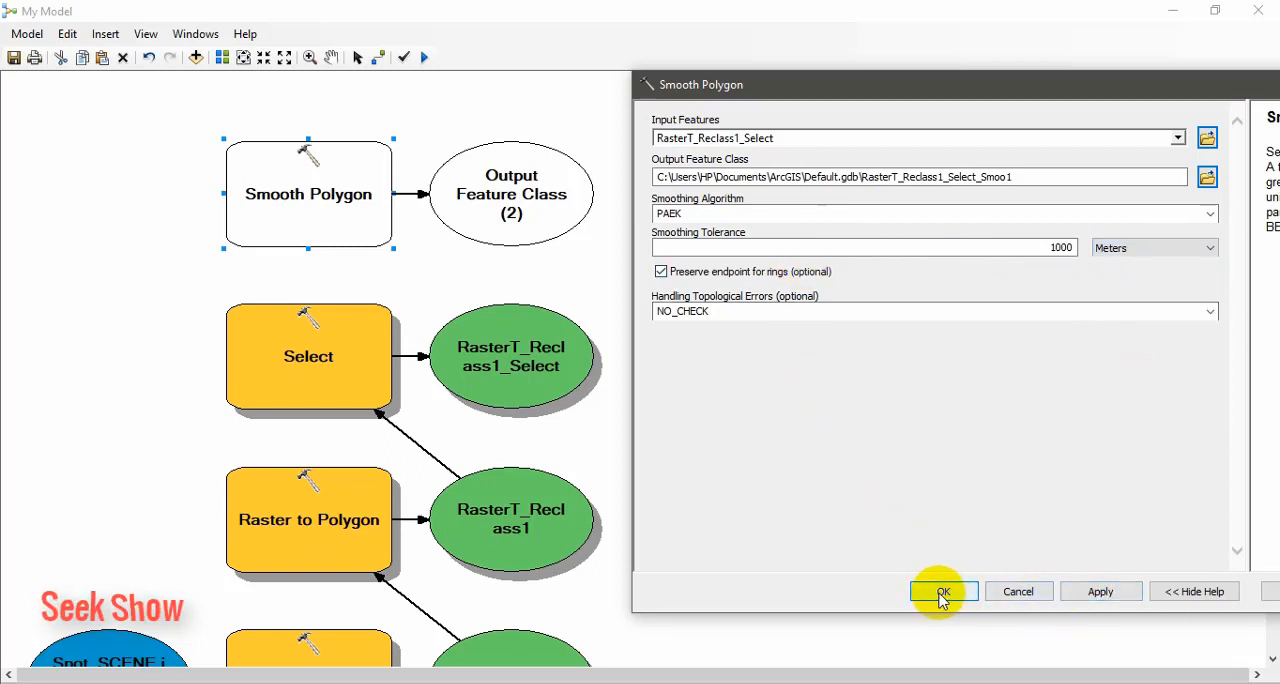
pyautogui.click(940, 592)
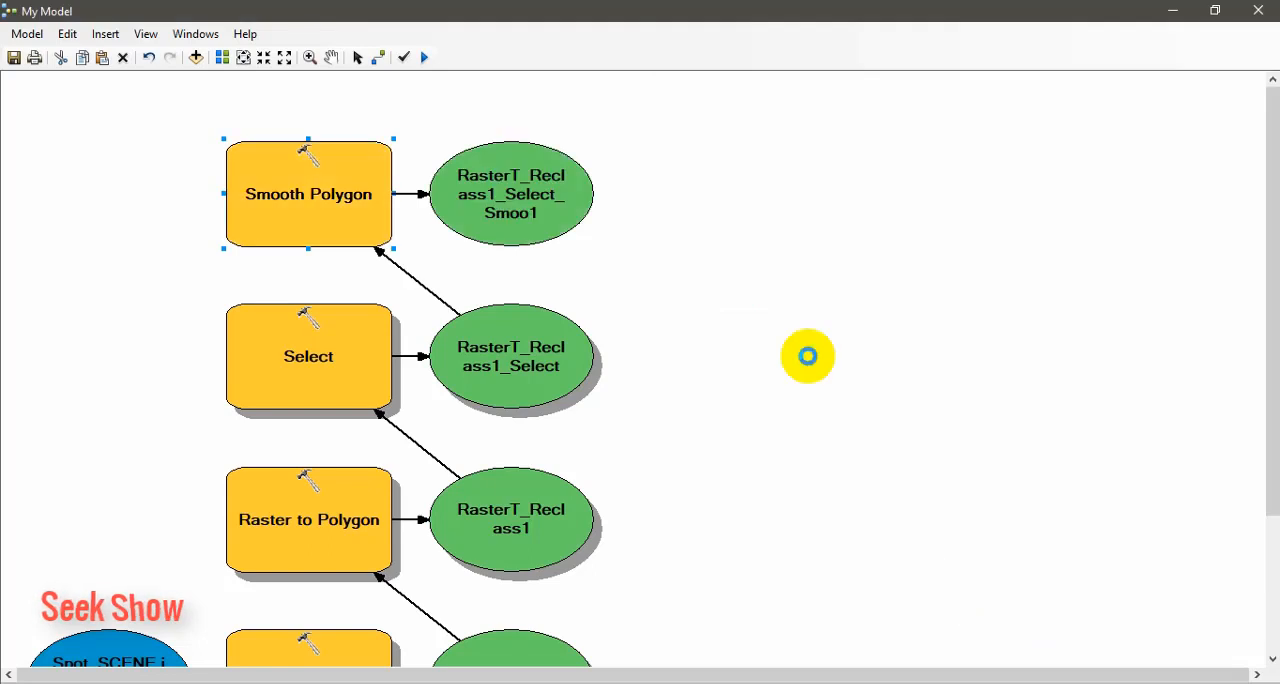
# Validate and run the full four-step model to completion
pyautogui.scroll(-3)
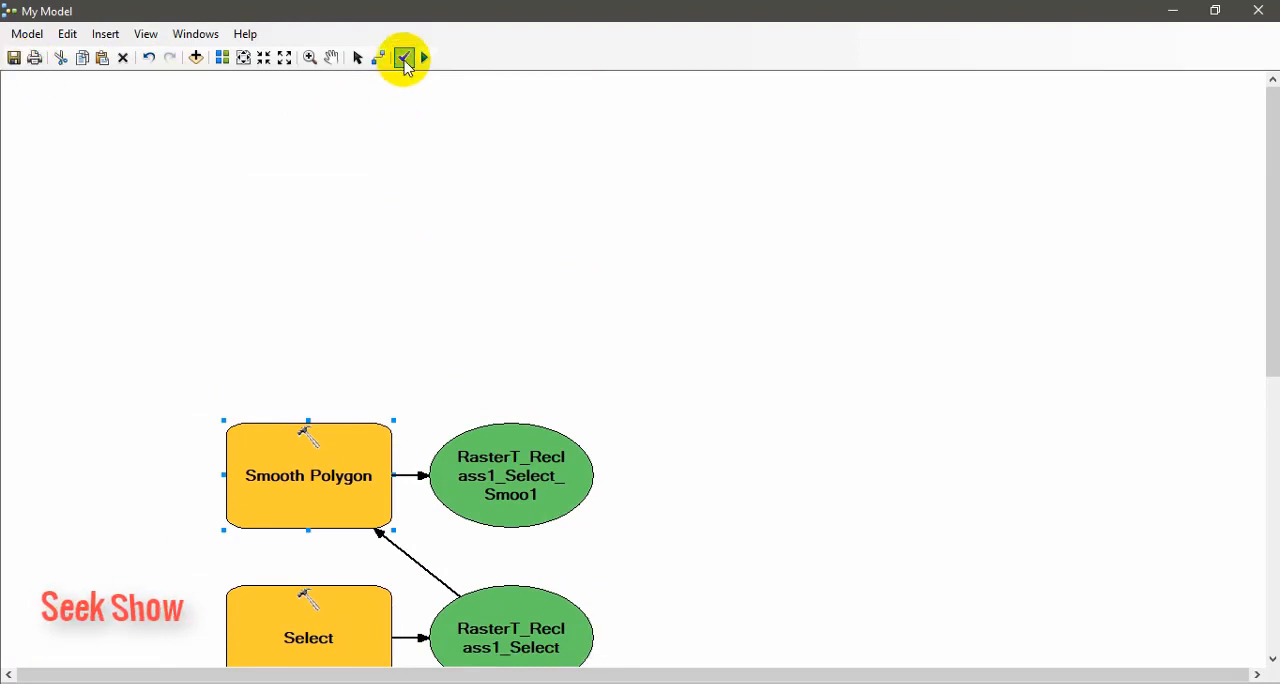
pyautogui.click(402, 56)
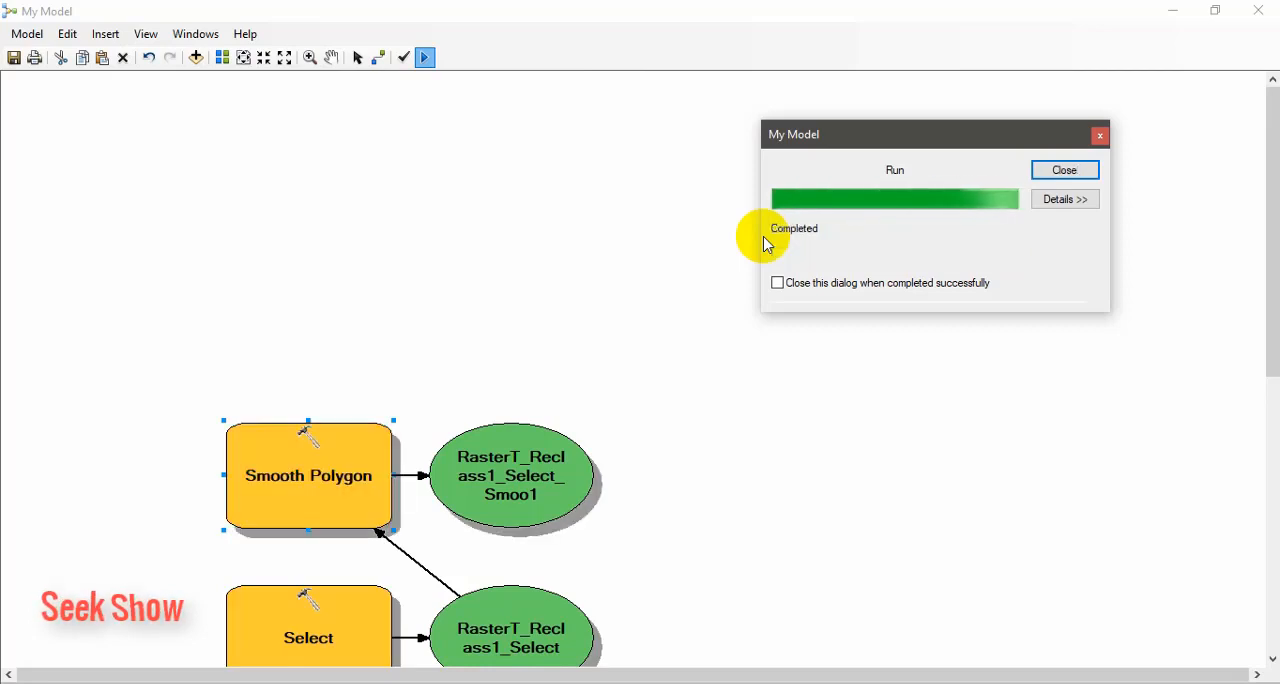
pyautogui.click(1064, 168)
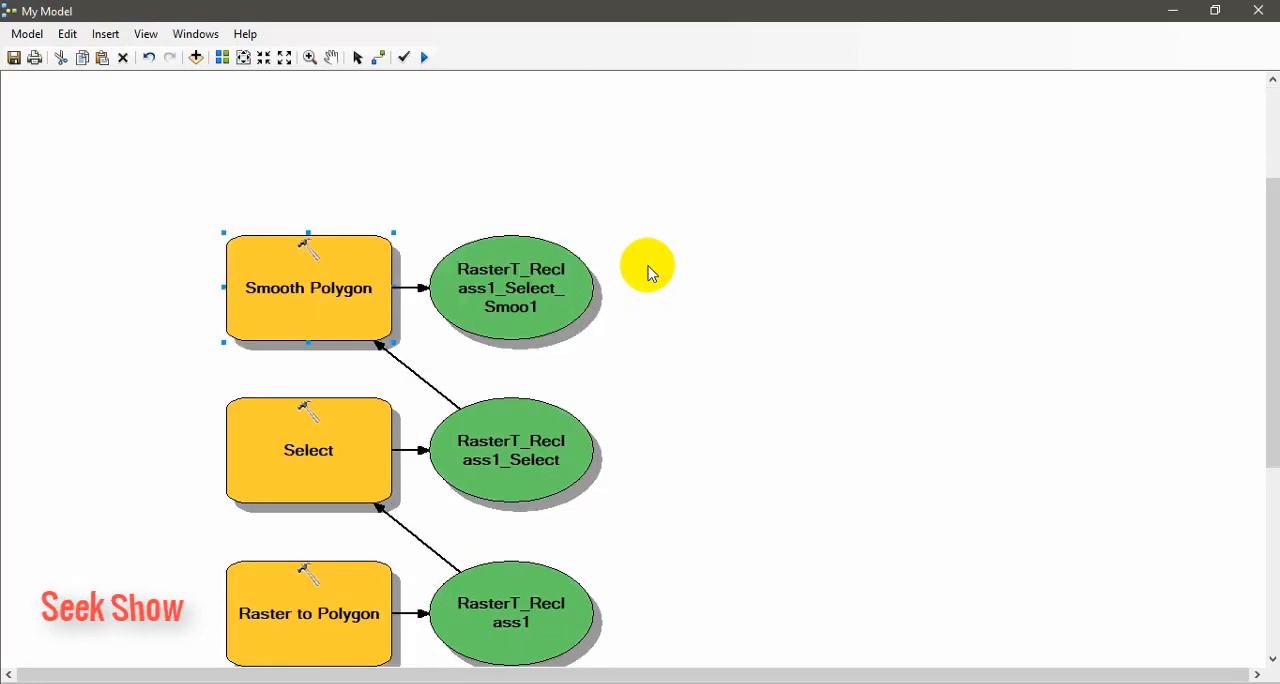
# Toggle the Spot_SCENE.img raster and launch the saved My Model tool from My Toolbox
pyautogui.scroll(-3)
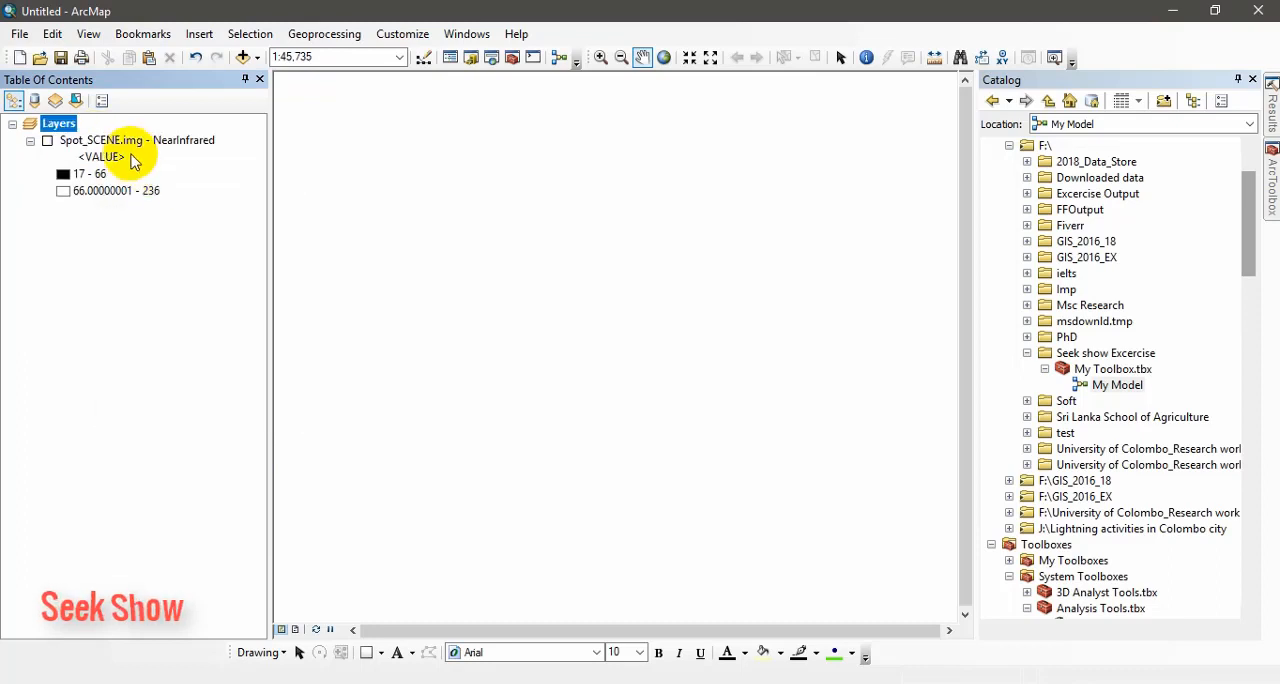
pyautogui.click(48, 140)
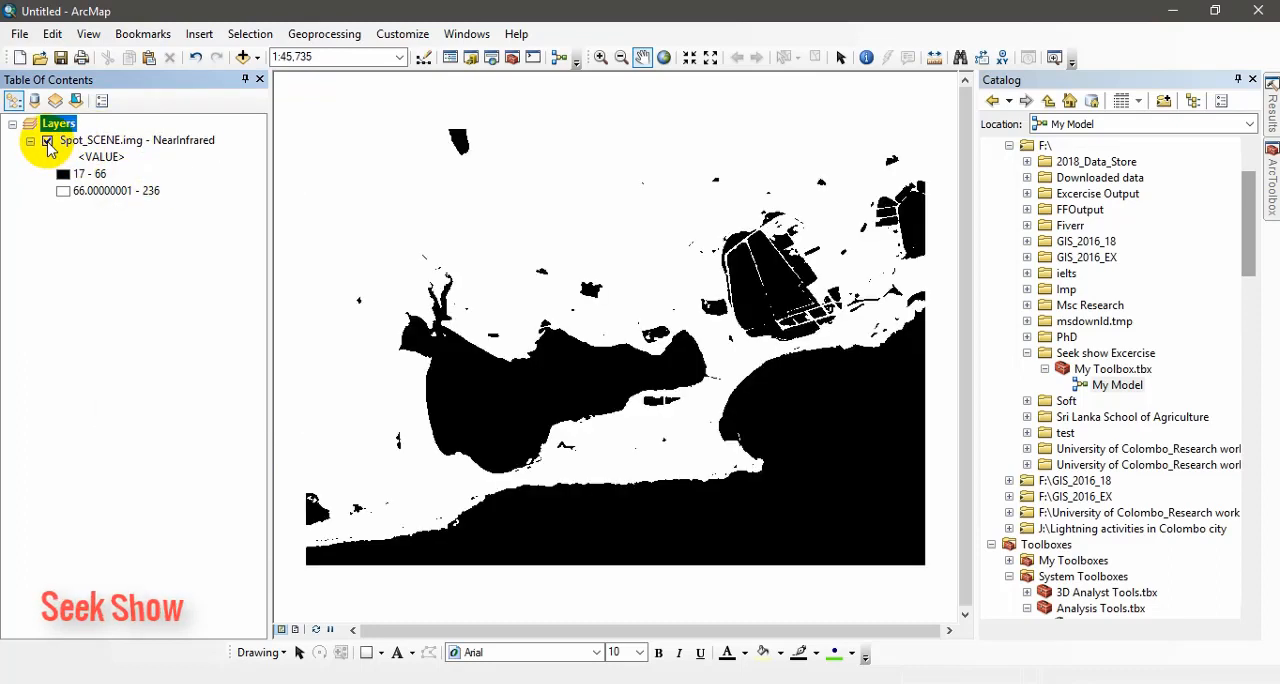
pyautogui.click(48, 140)
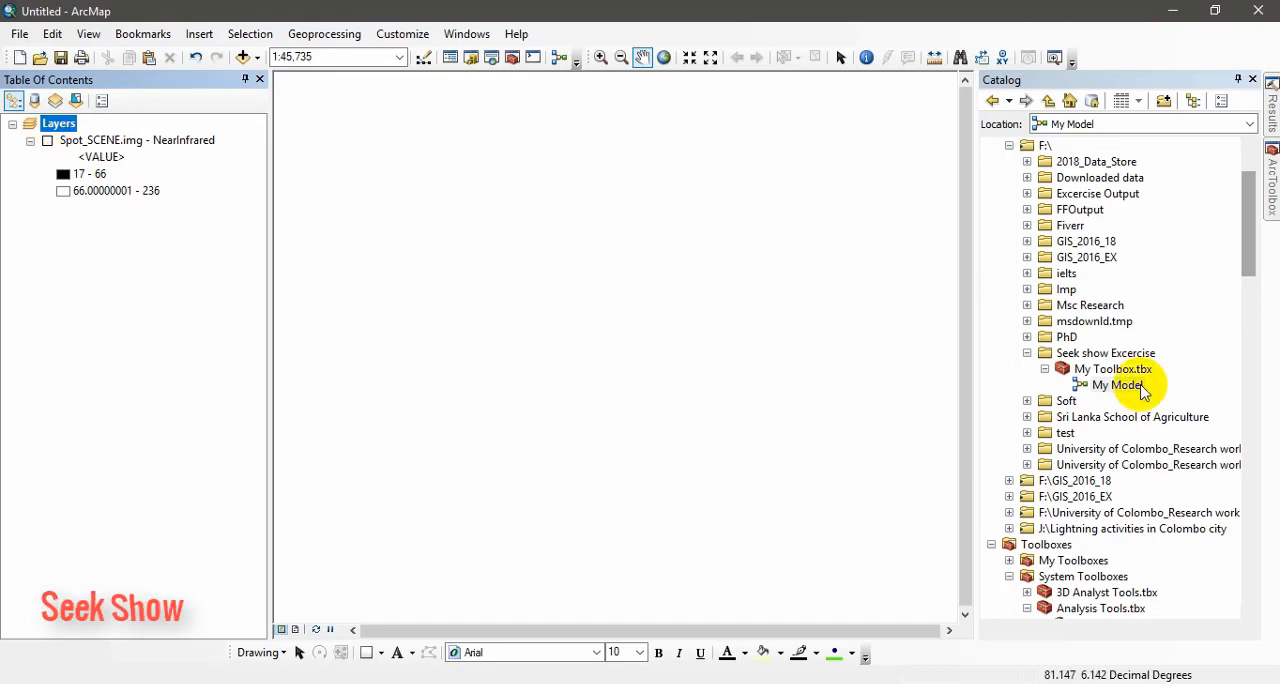
pyautogui.click(1120, 384)
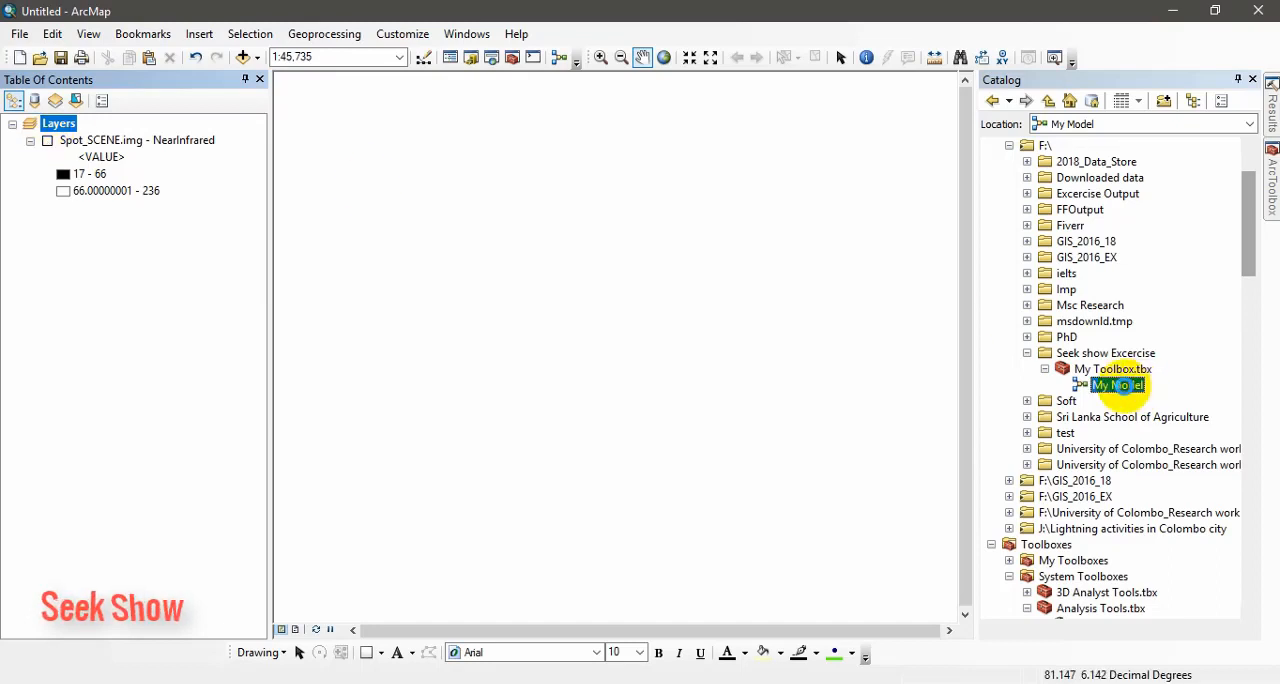
pyautogui.doubleClick(1116, 384)
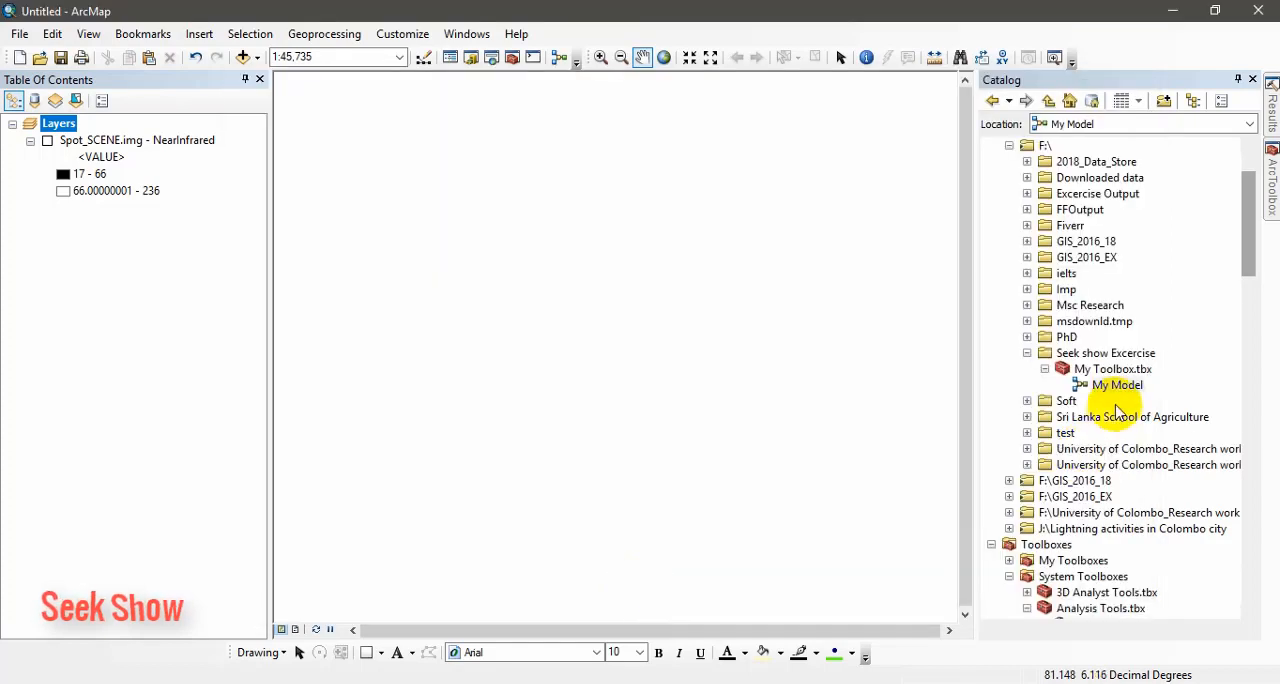
# Mark the Spot_SCENE NearInfrared input as a model parameter in My Model's editor
pyautogui.rightClick(1114, 384)
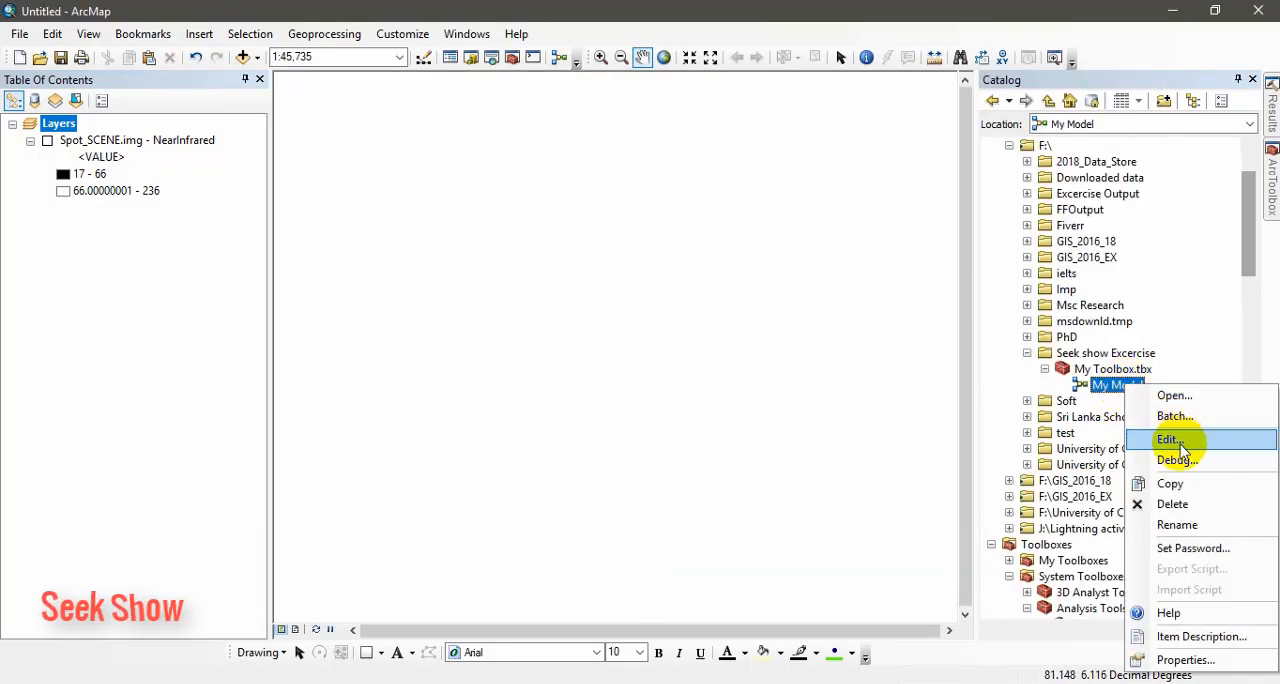
pyautogui.click(1166, 440)
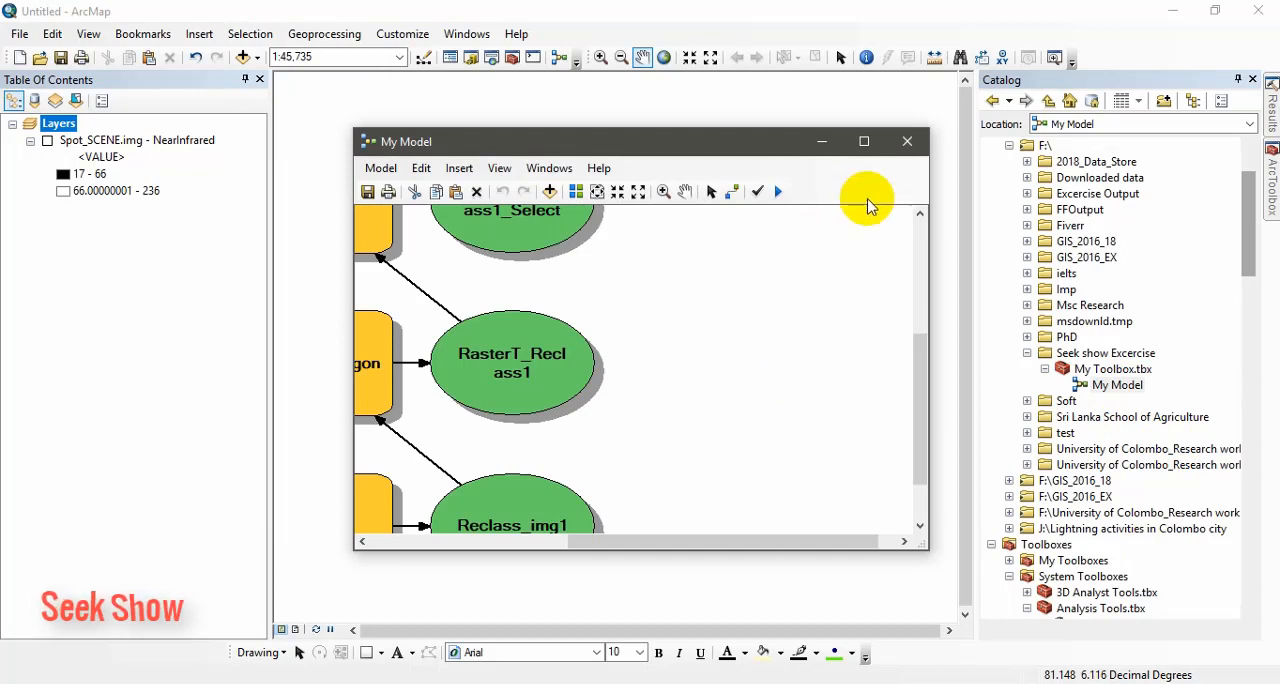
pyautogui.click(864, 140)
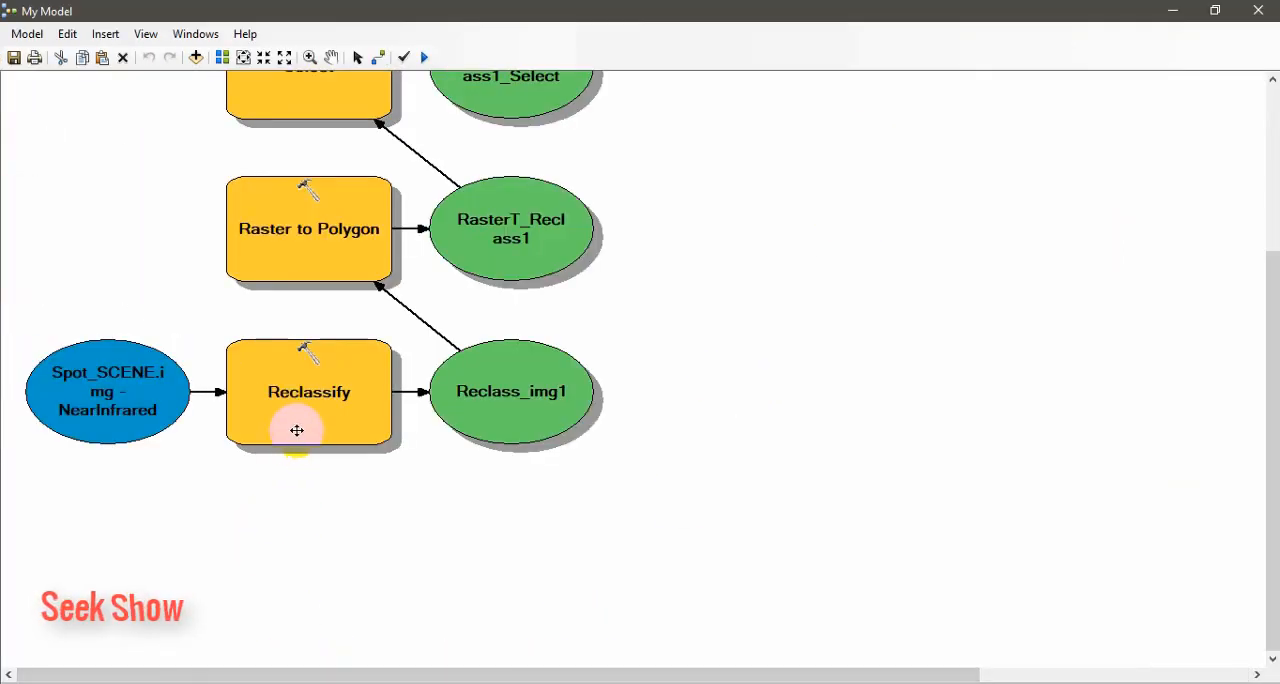
pyautogui.rightClick(108, 390)
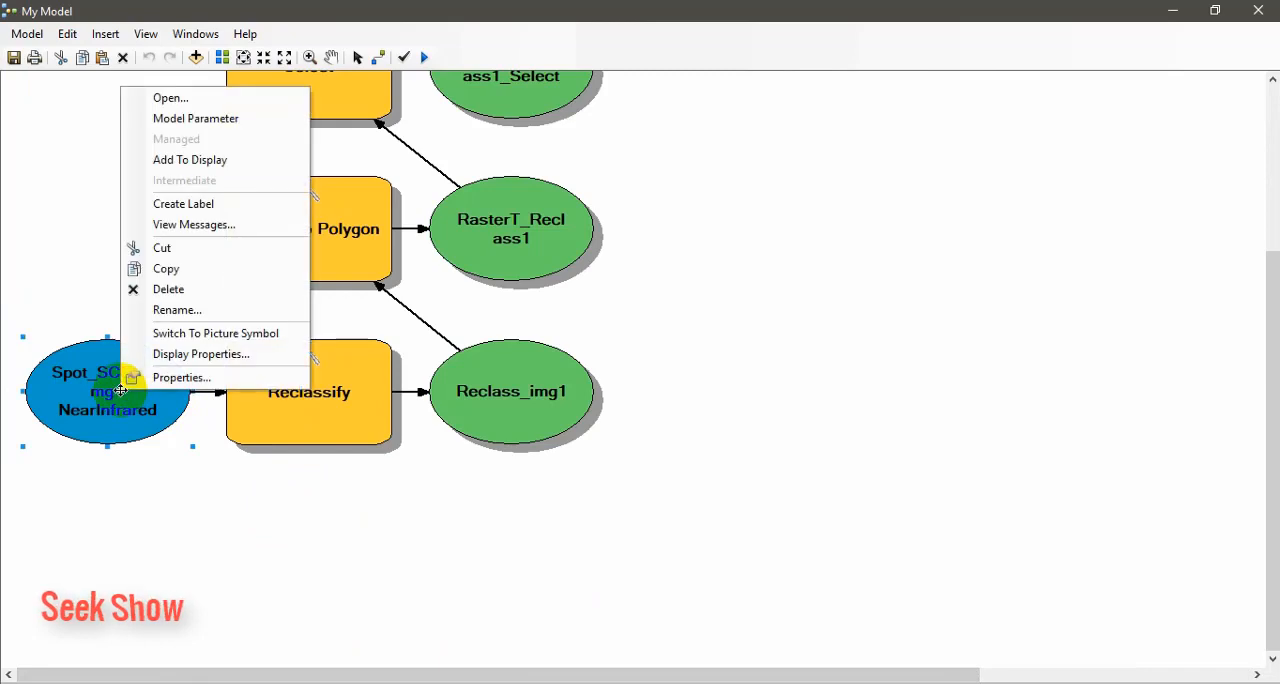
pyautogui.moveTo(184, 150)
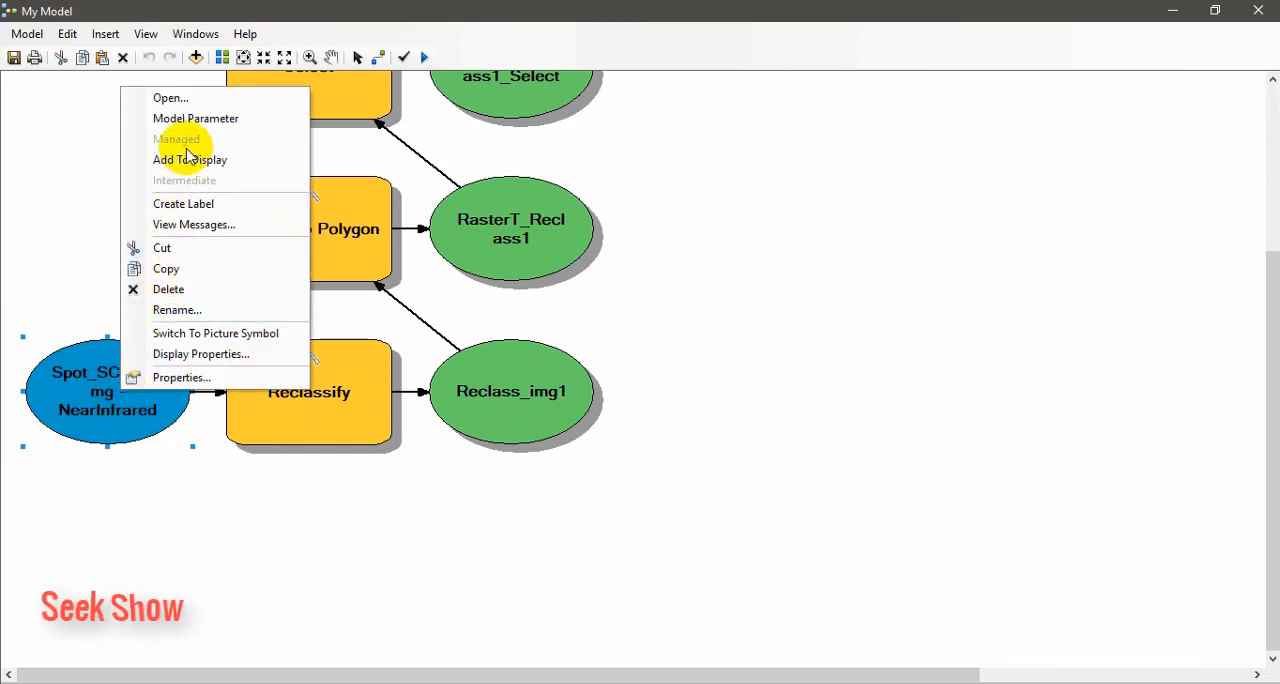
pyautogui.moveTo(208, 118)
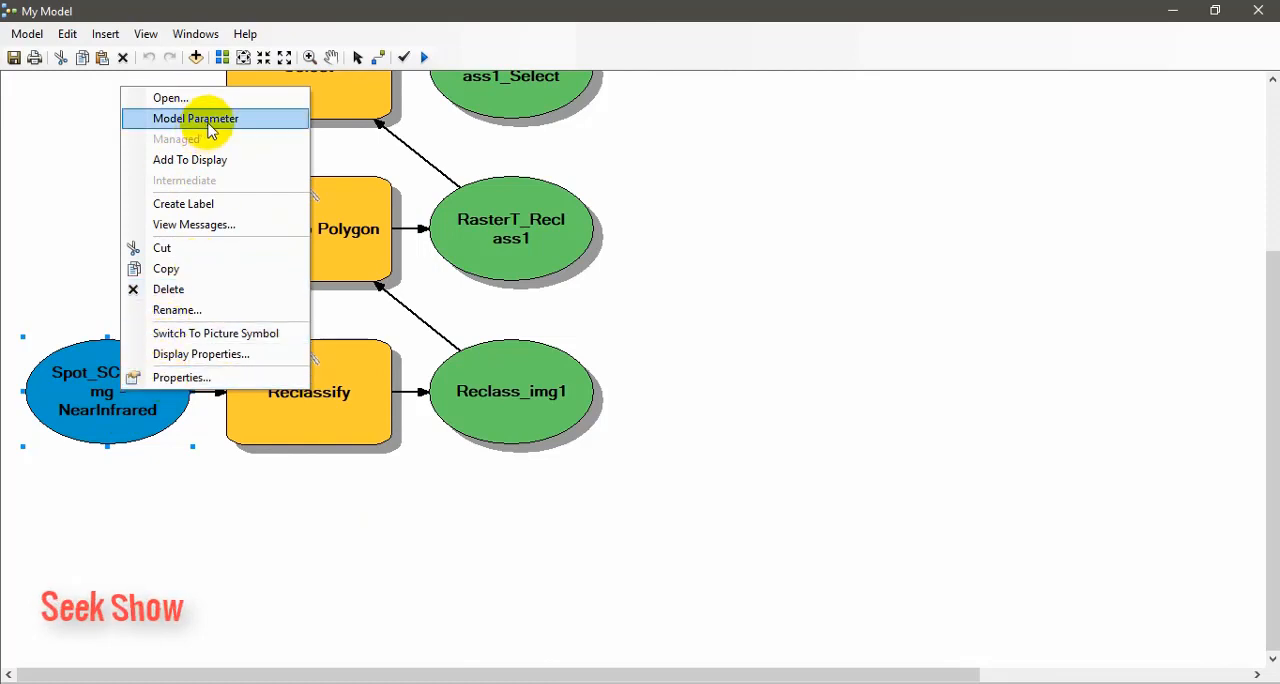
pyautogui.click(196, 118)
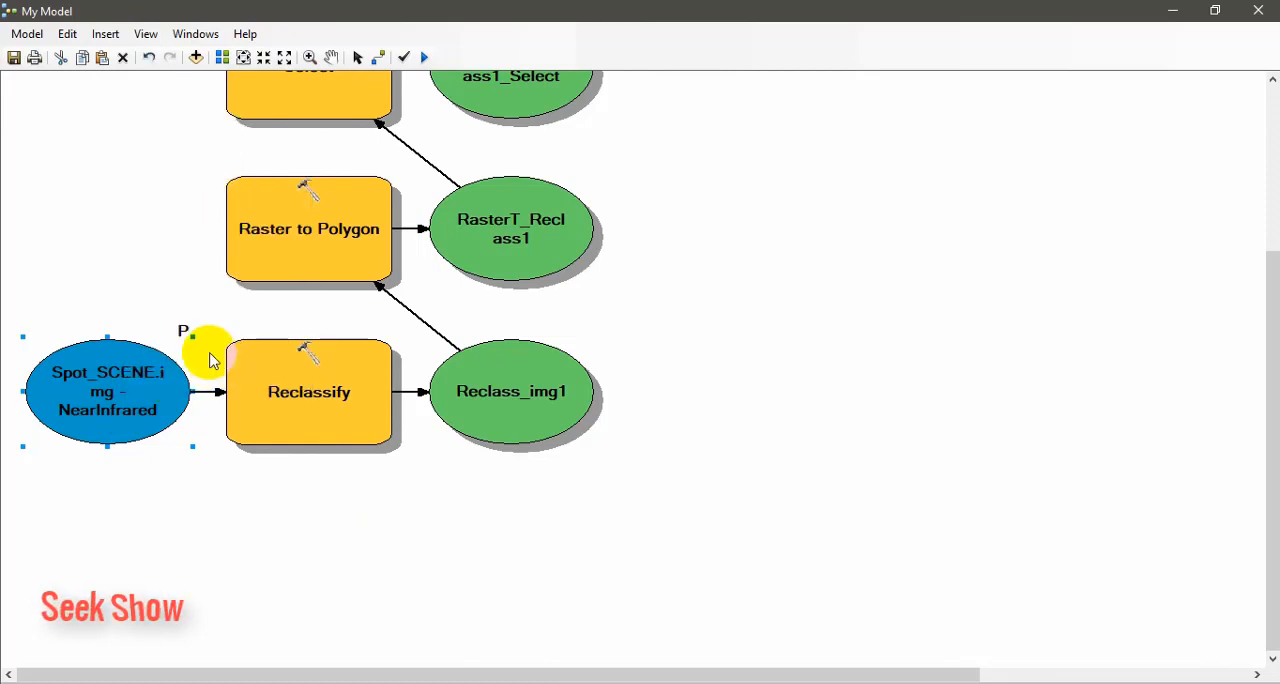
pyautogui.moveTo(180, 340)
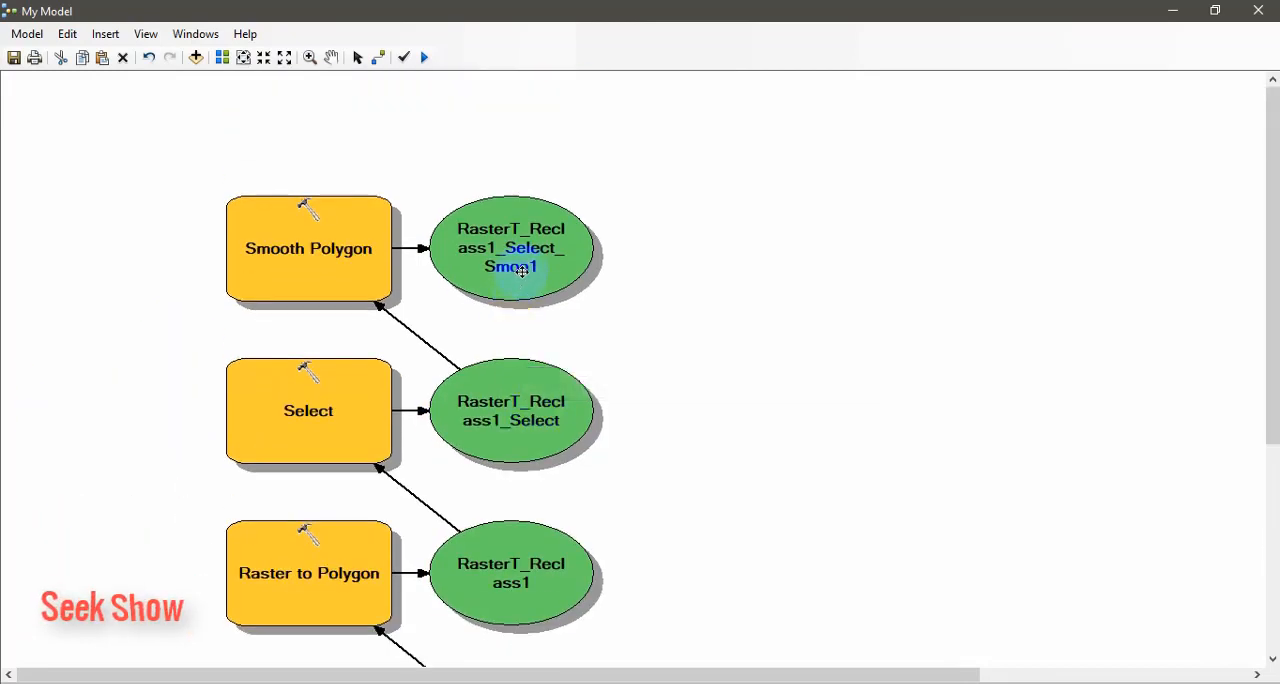
# Mark the smoothed polygon output as a model parameter, then save and reselect My Model
pyautogui.rightClick(510, 250)
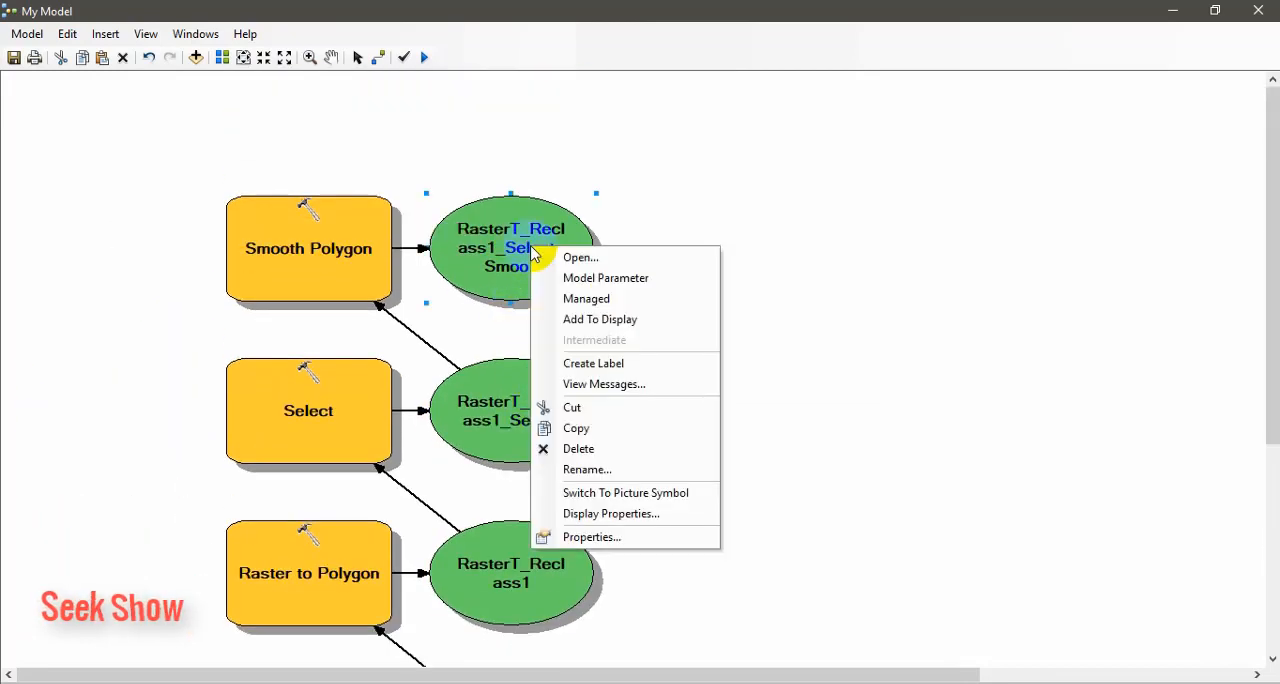
pyautogui.moveTo(604, 278)
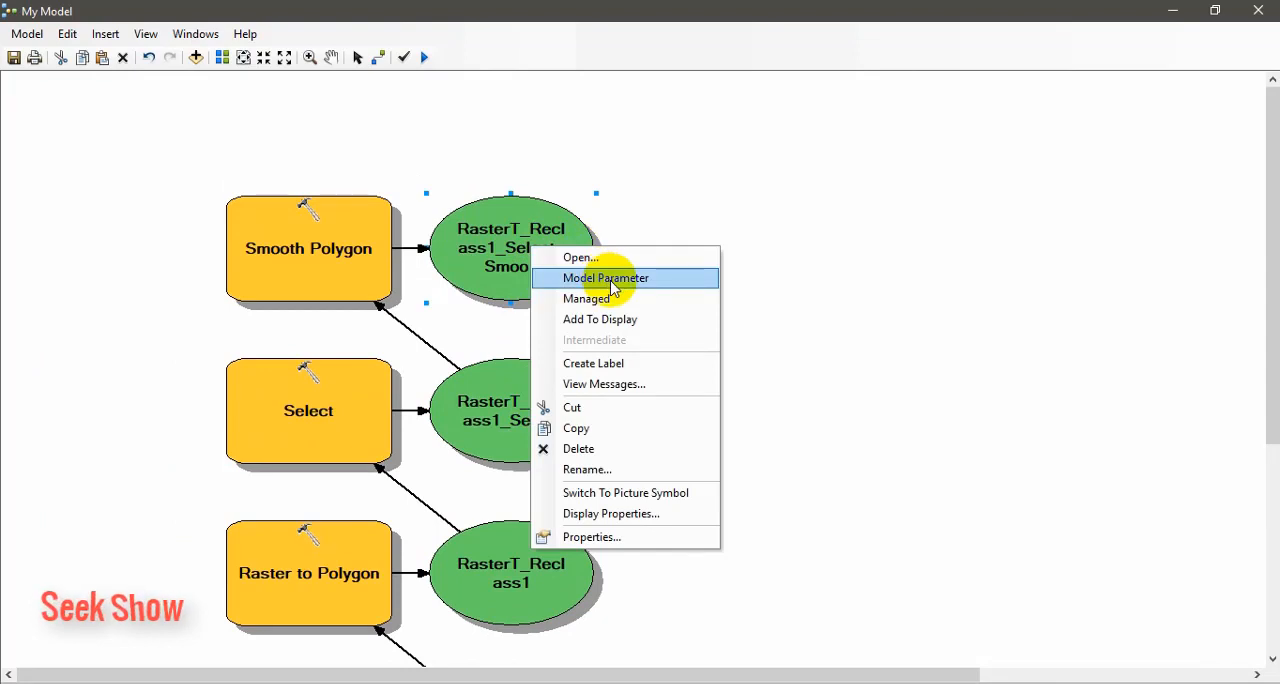
pyautogui.click(606, 278)
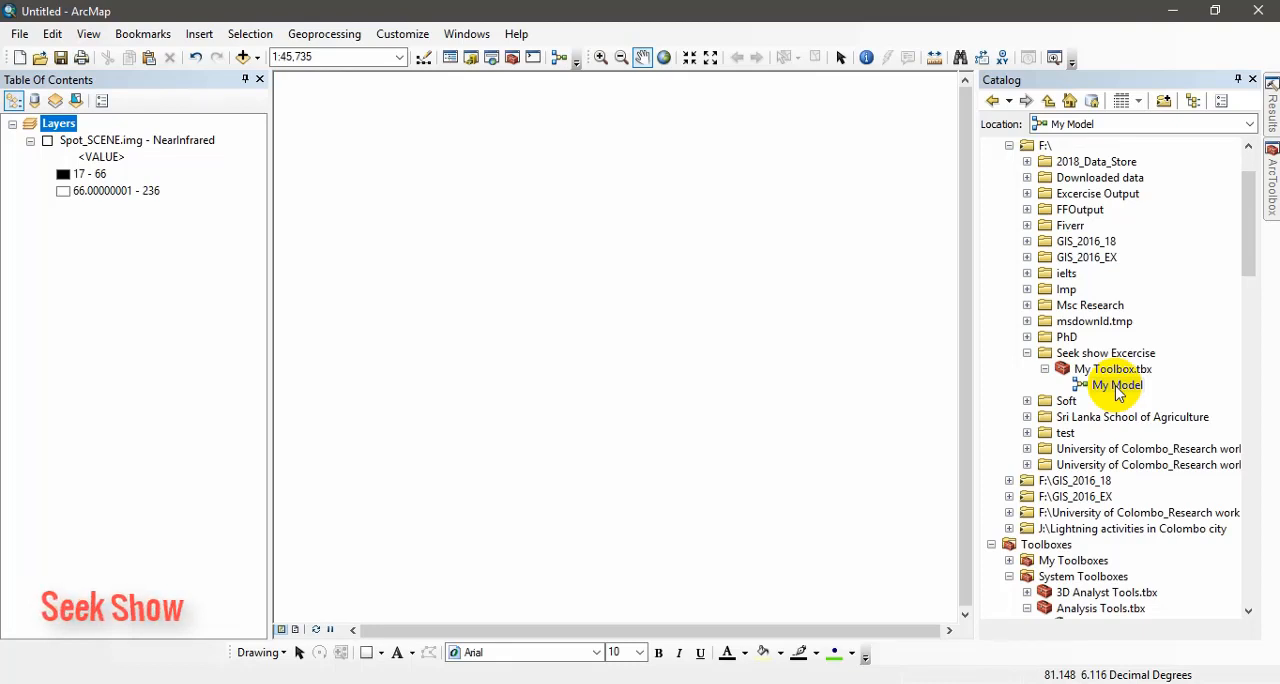
pyautogui.rightClick(1116, 384)
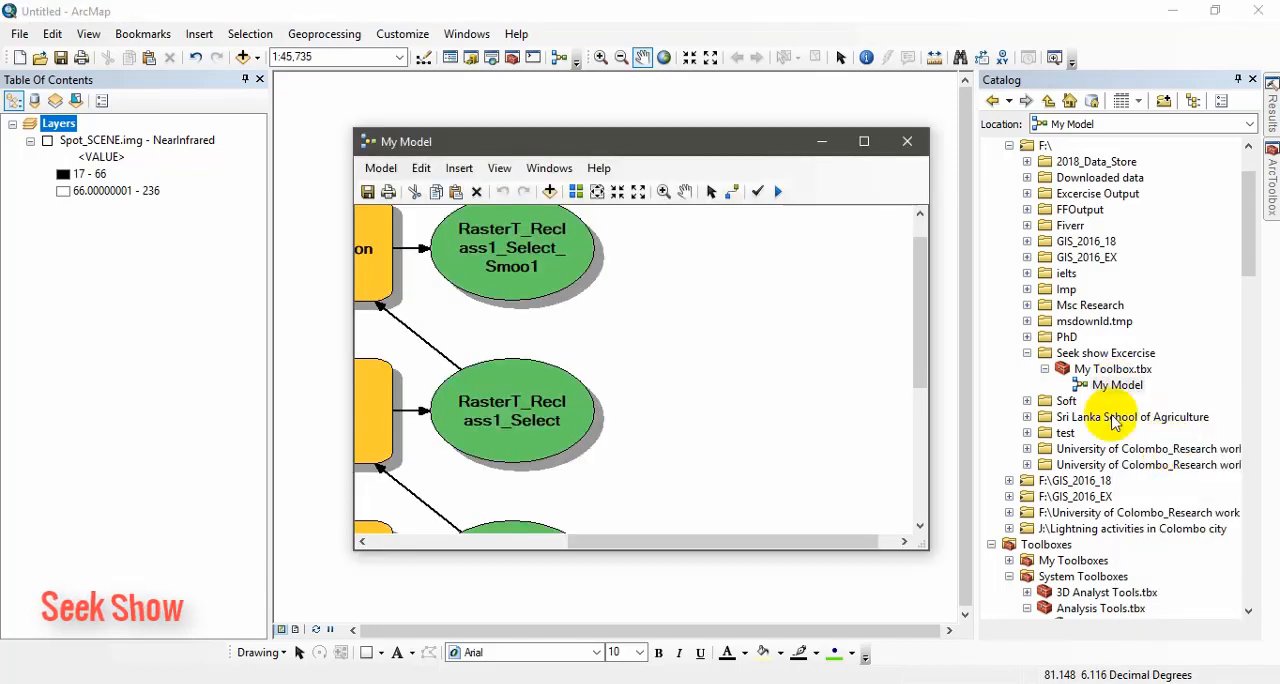
pyautogui.click(864, 140)
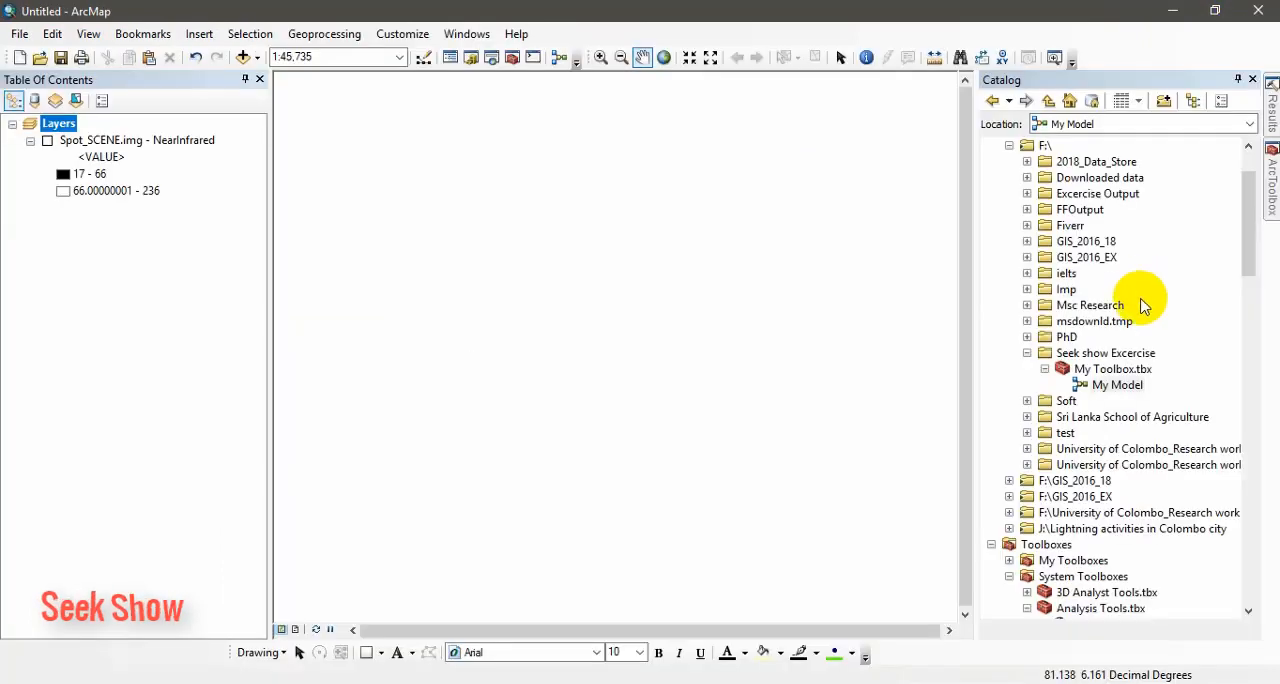
pyautogui.click(1120, 384)
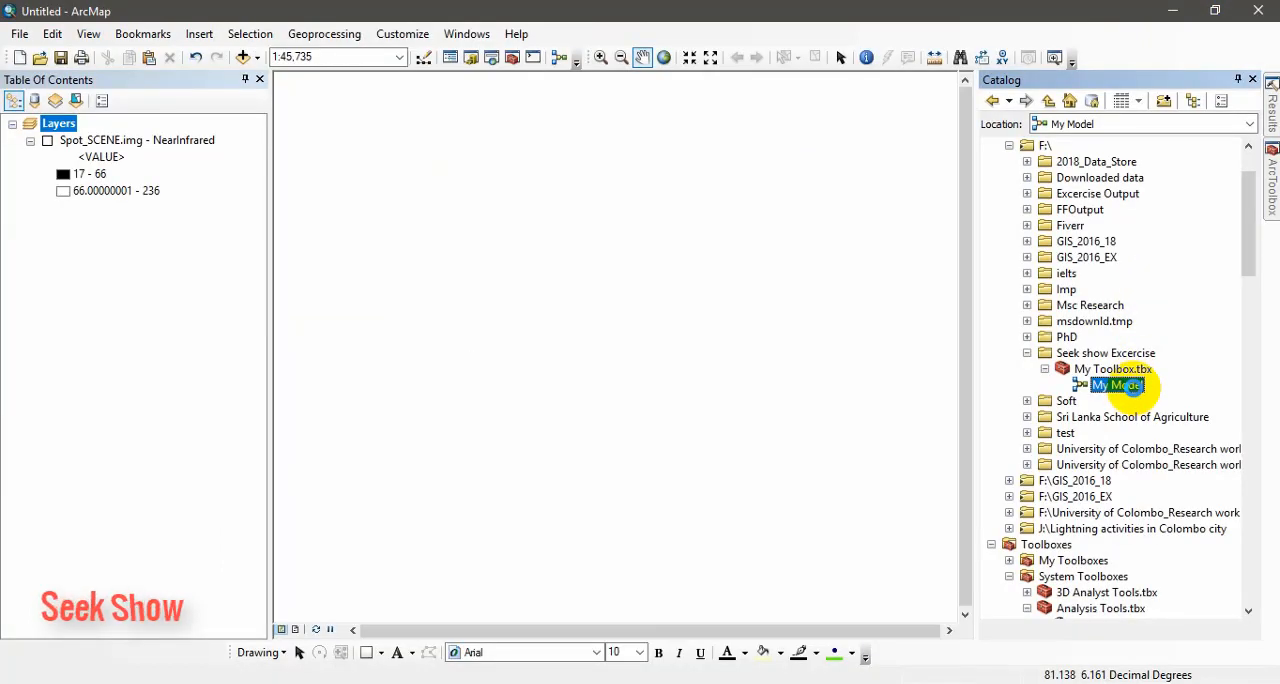
# Run My Model on Spot_SCENE.img with the output renamed to RasterT_Reclass1_Select_Smoo2
pyautogui.doubleClick(1116, 384)
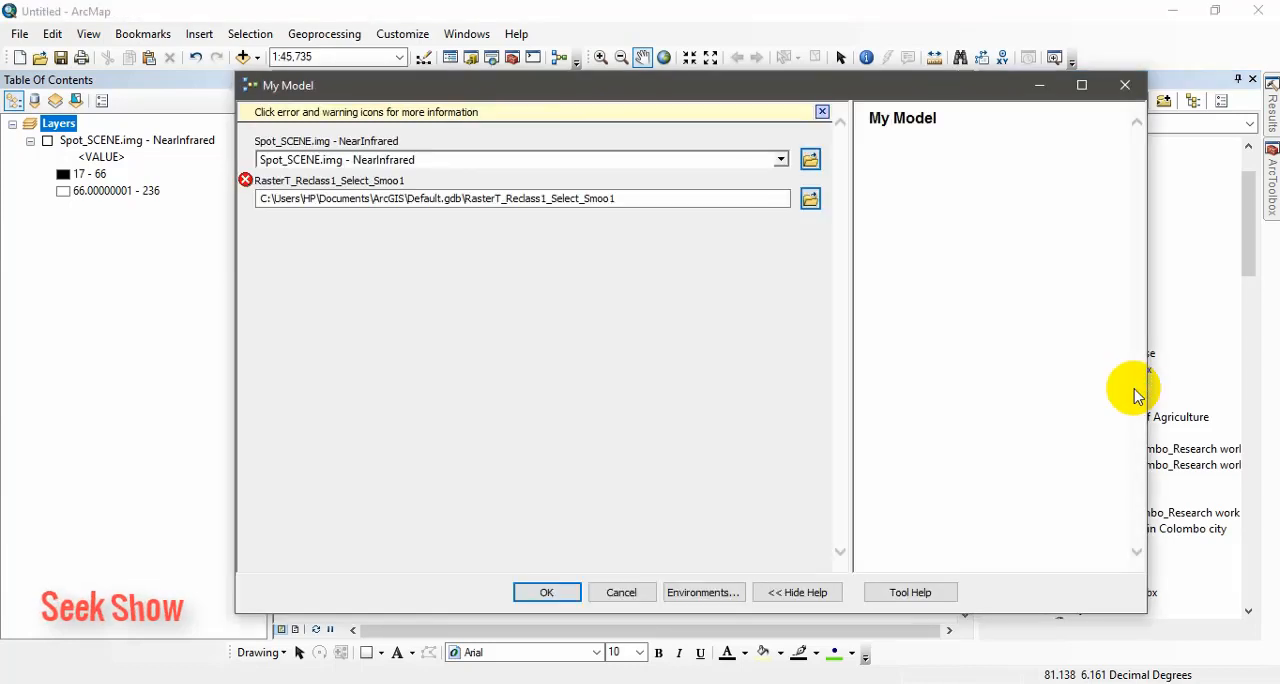
pyautogui.moveTo(1092, 336)
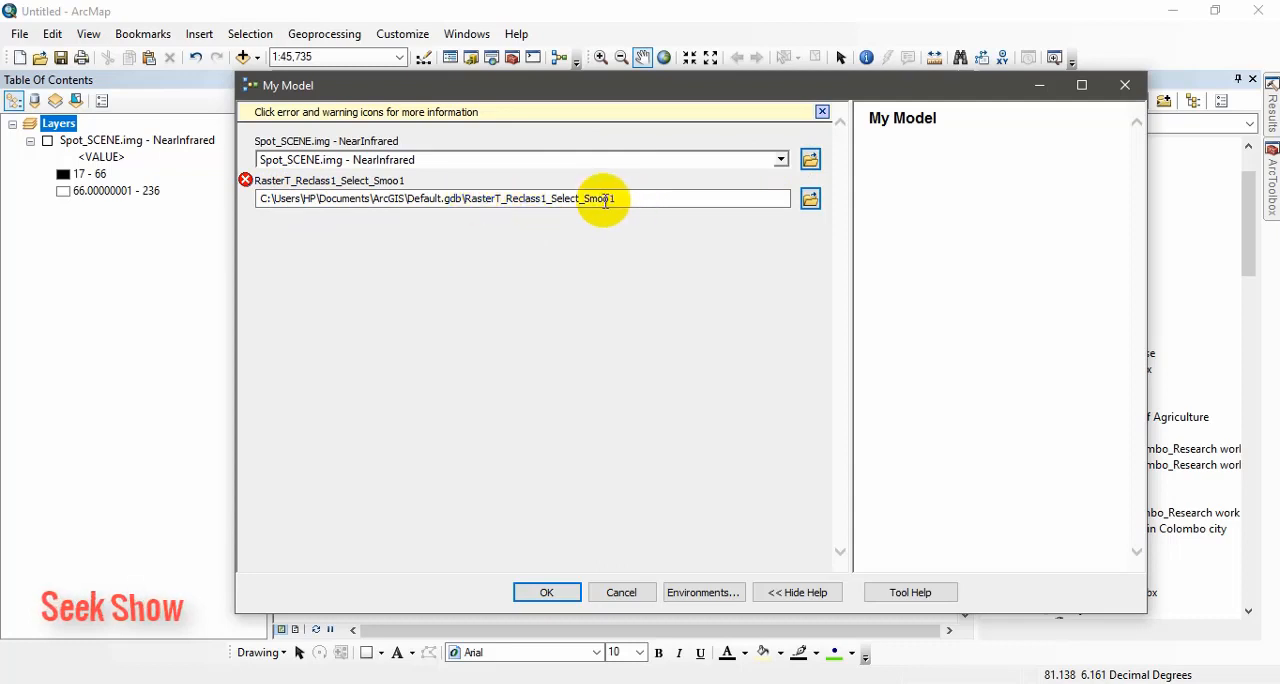
pyautogui.click(640, 198)
pyautogui.write('2')
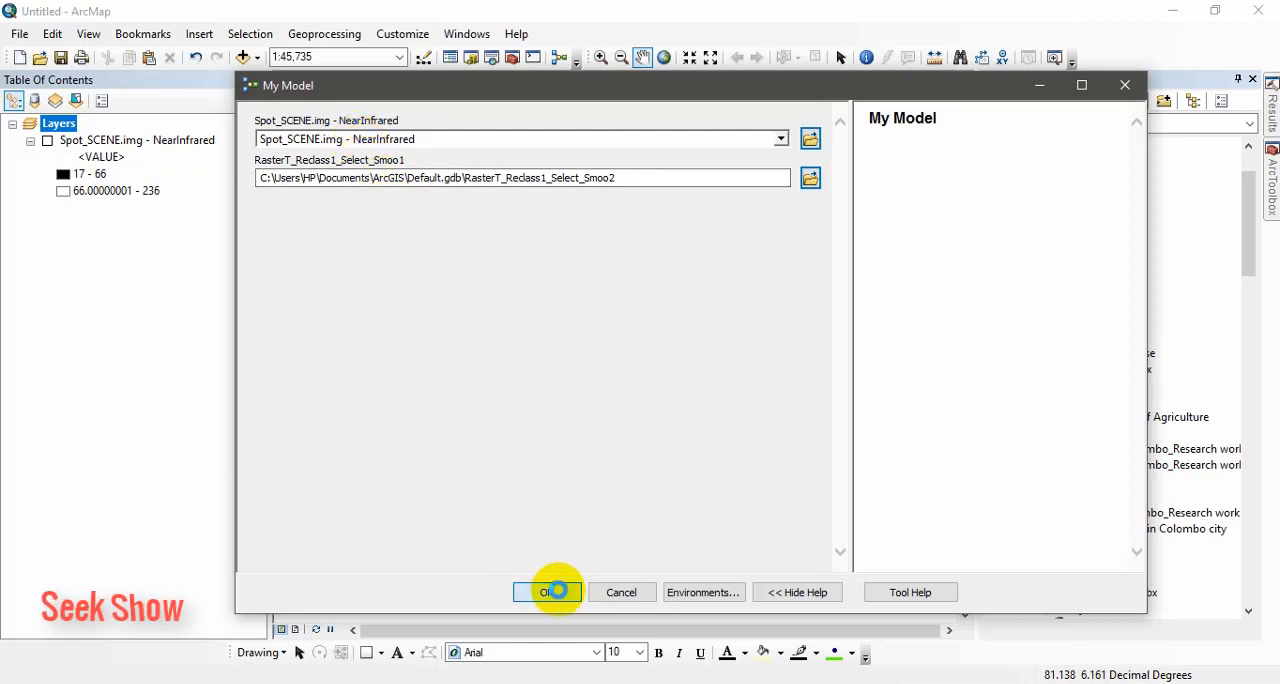
pyautogui.click(548, 592)
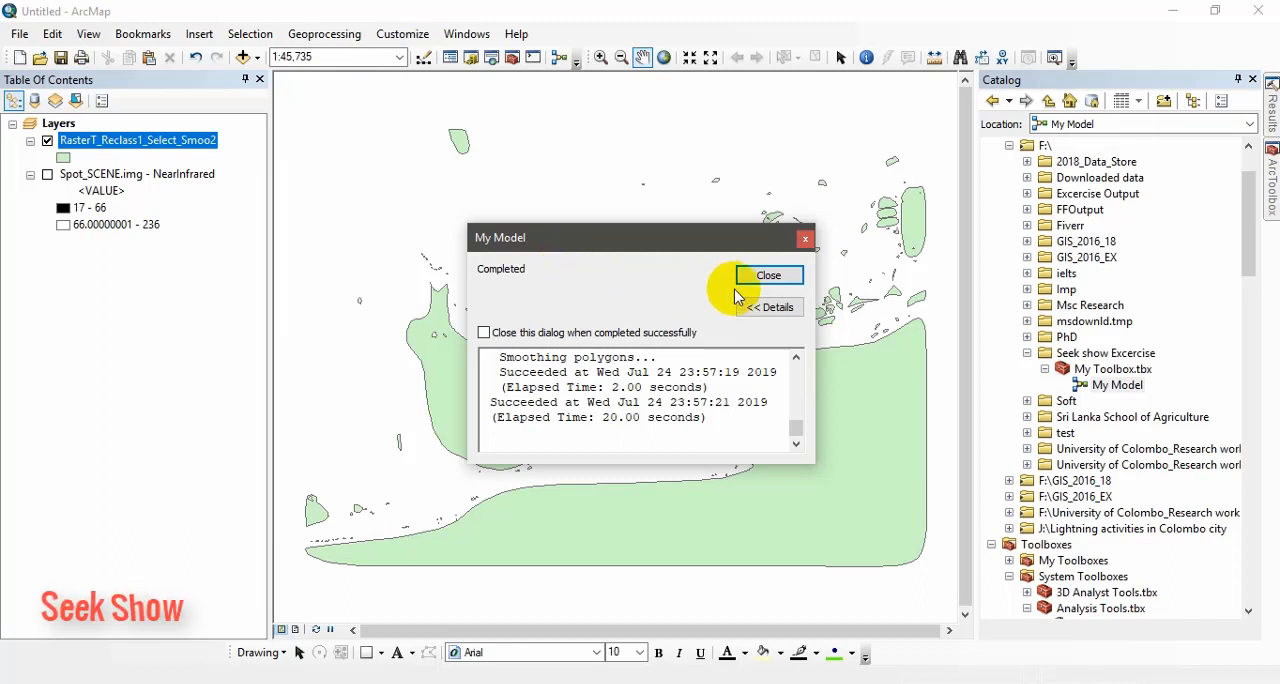
# Dismiss the run report and toggle the Spot_SCENE raster to compare it with the Smoo2 polygons
pyautogui.click(768, 276)
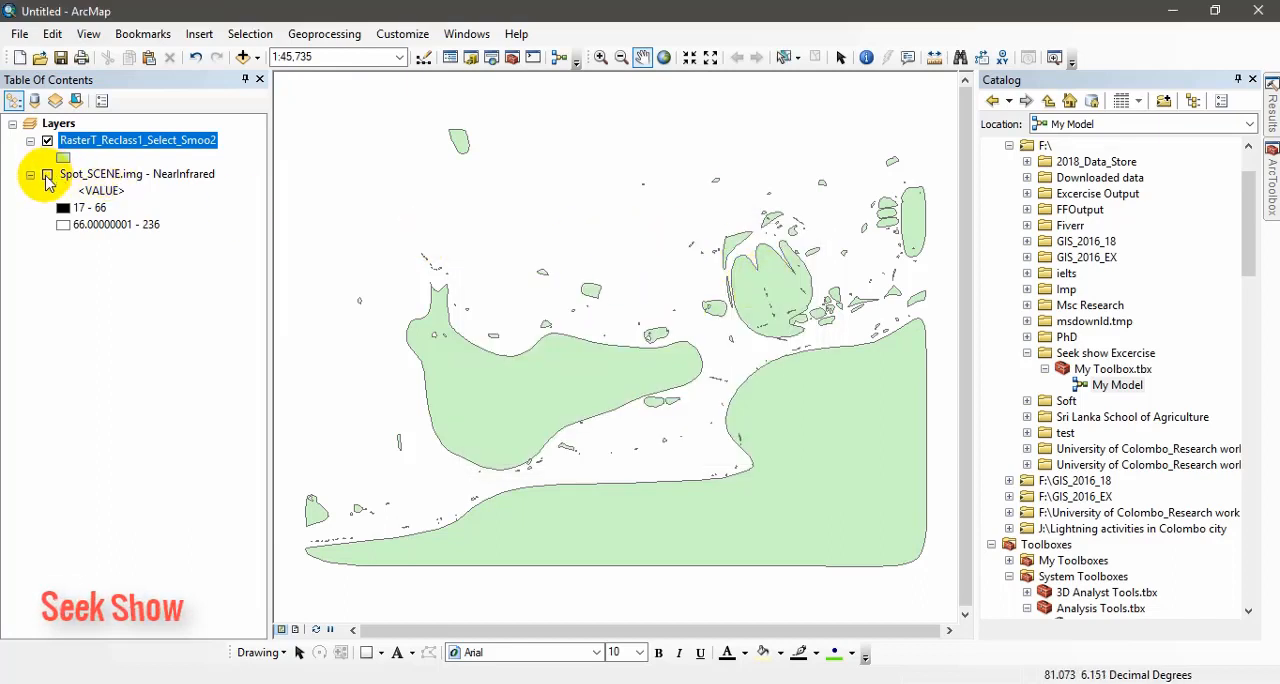
pyautogui.click(48, 140)
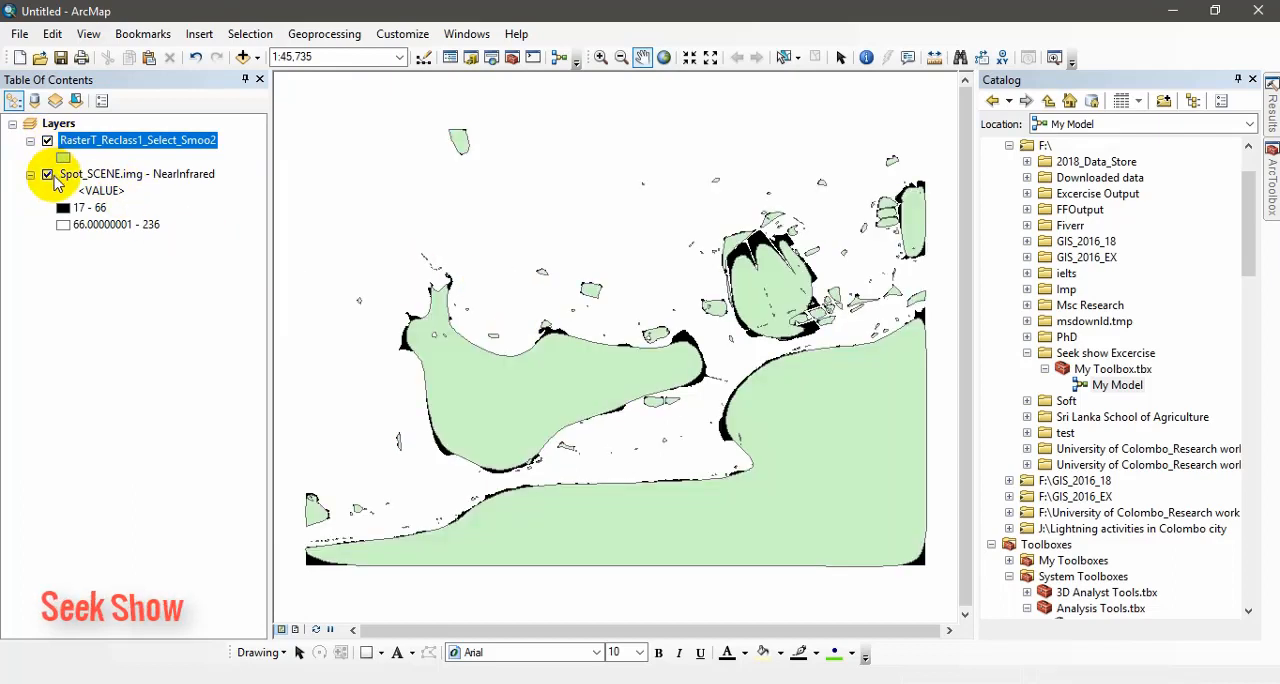
pyautogui.click(48, 174)
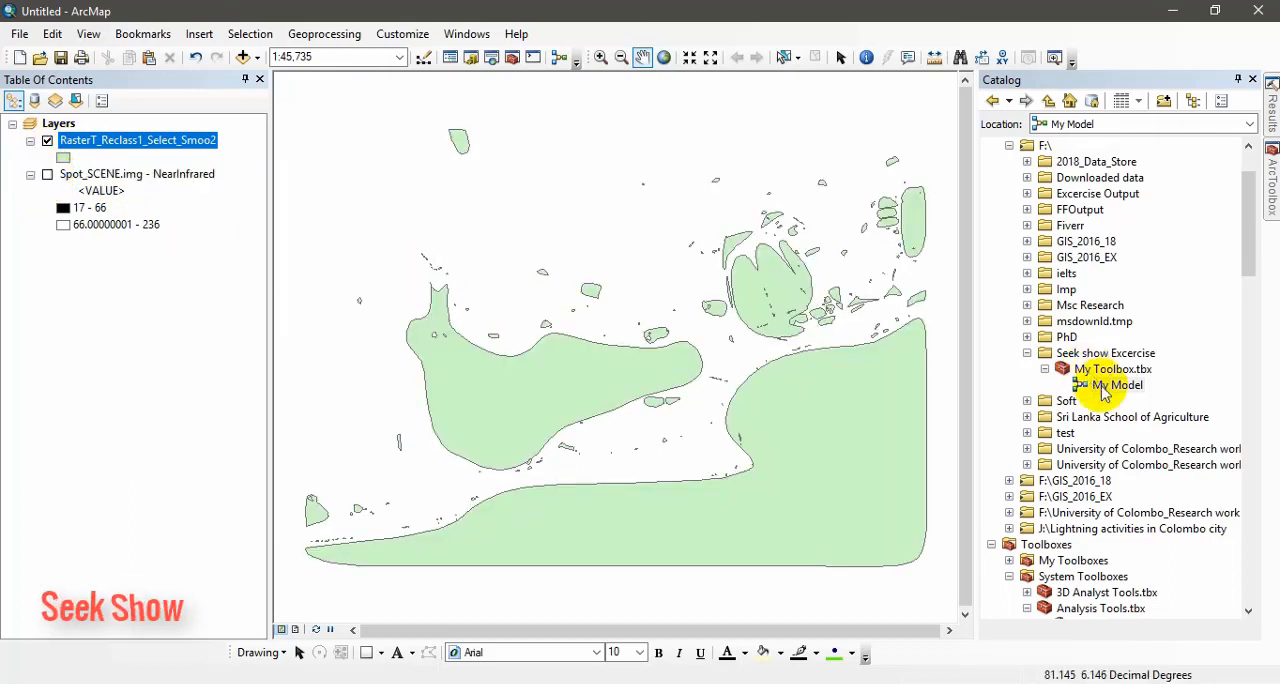
pyautogui.moveTo(592, 396)
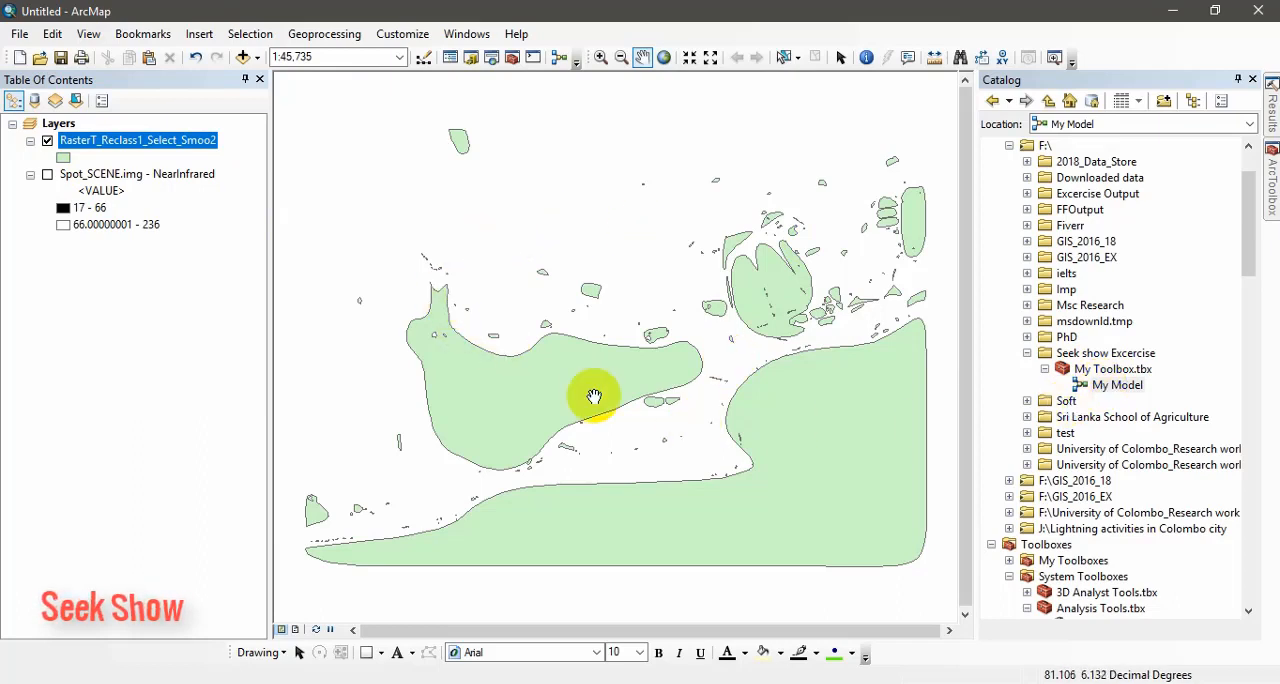
pyautogui.moveTo(596, 360)
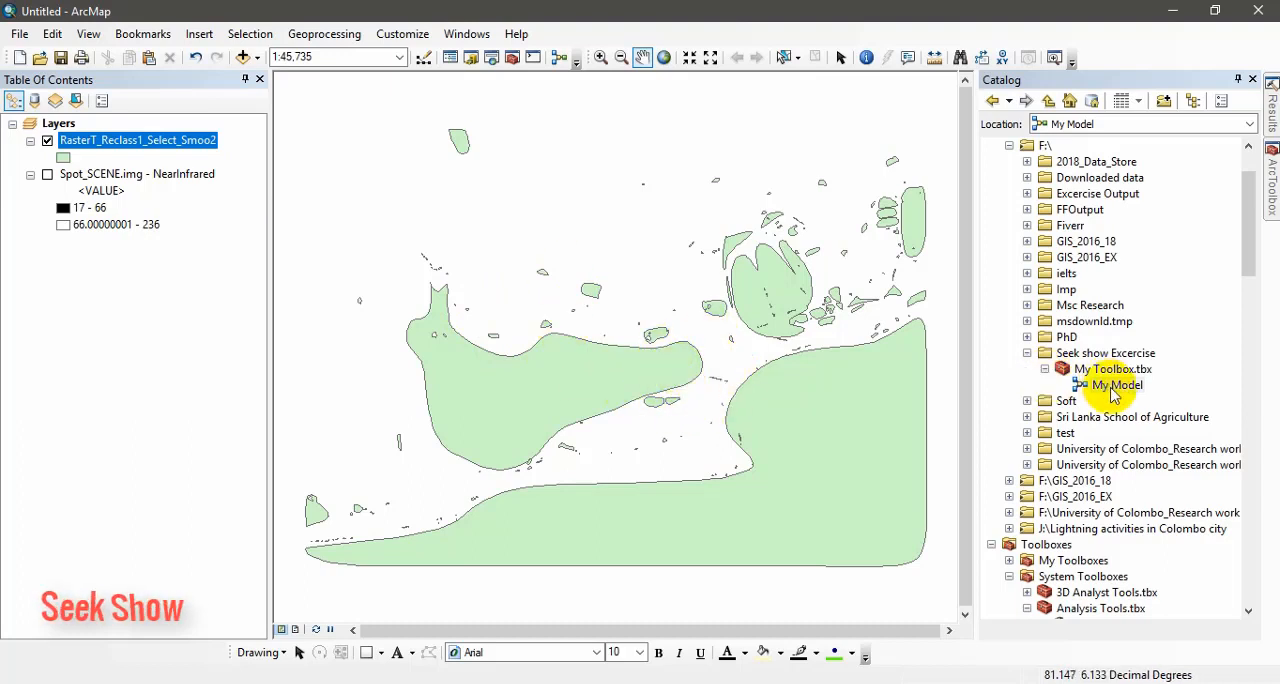
pyautogui.moveTo(682, 208)
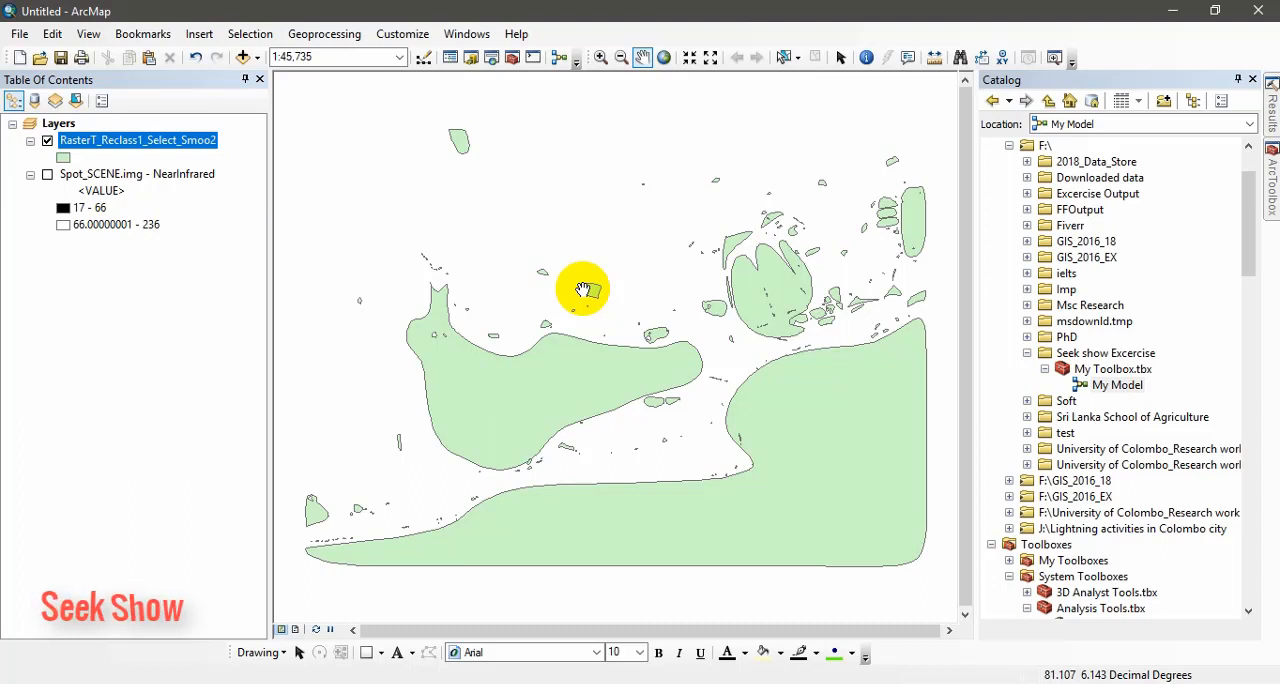
pyautogui.moveTo(728, 260)
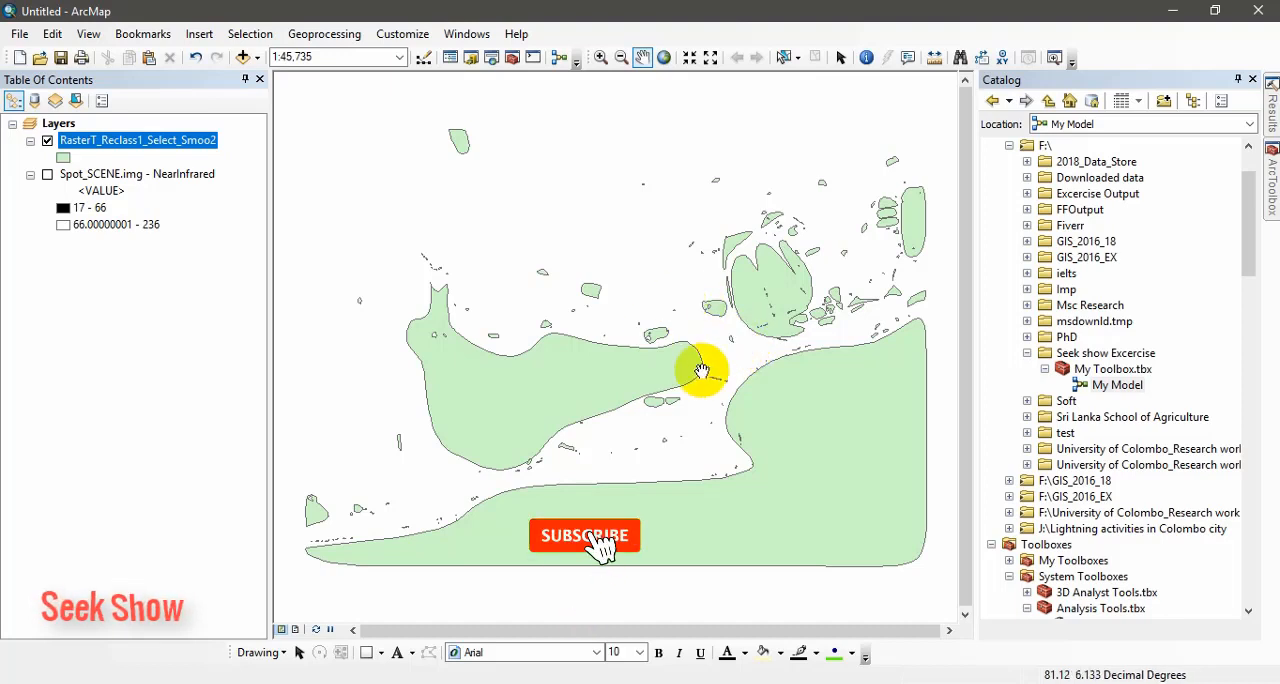
pyautogui.click(584, 536)
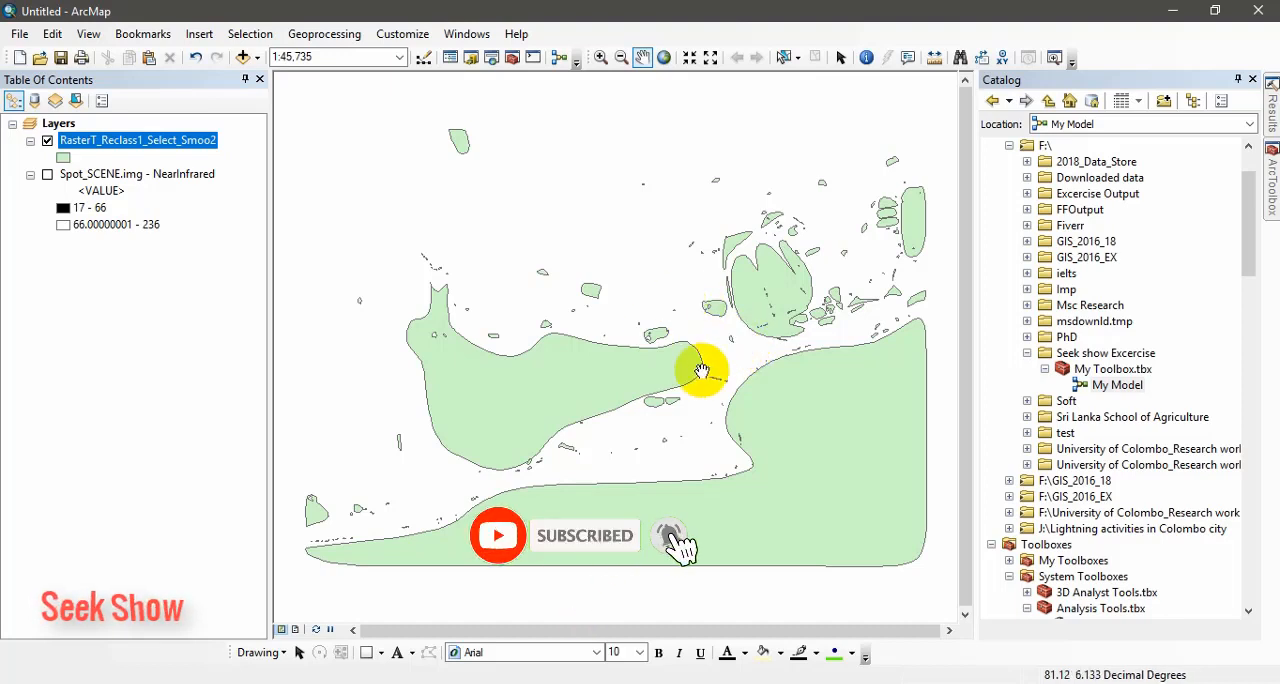